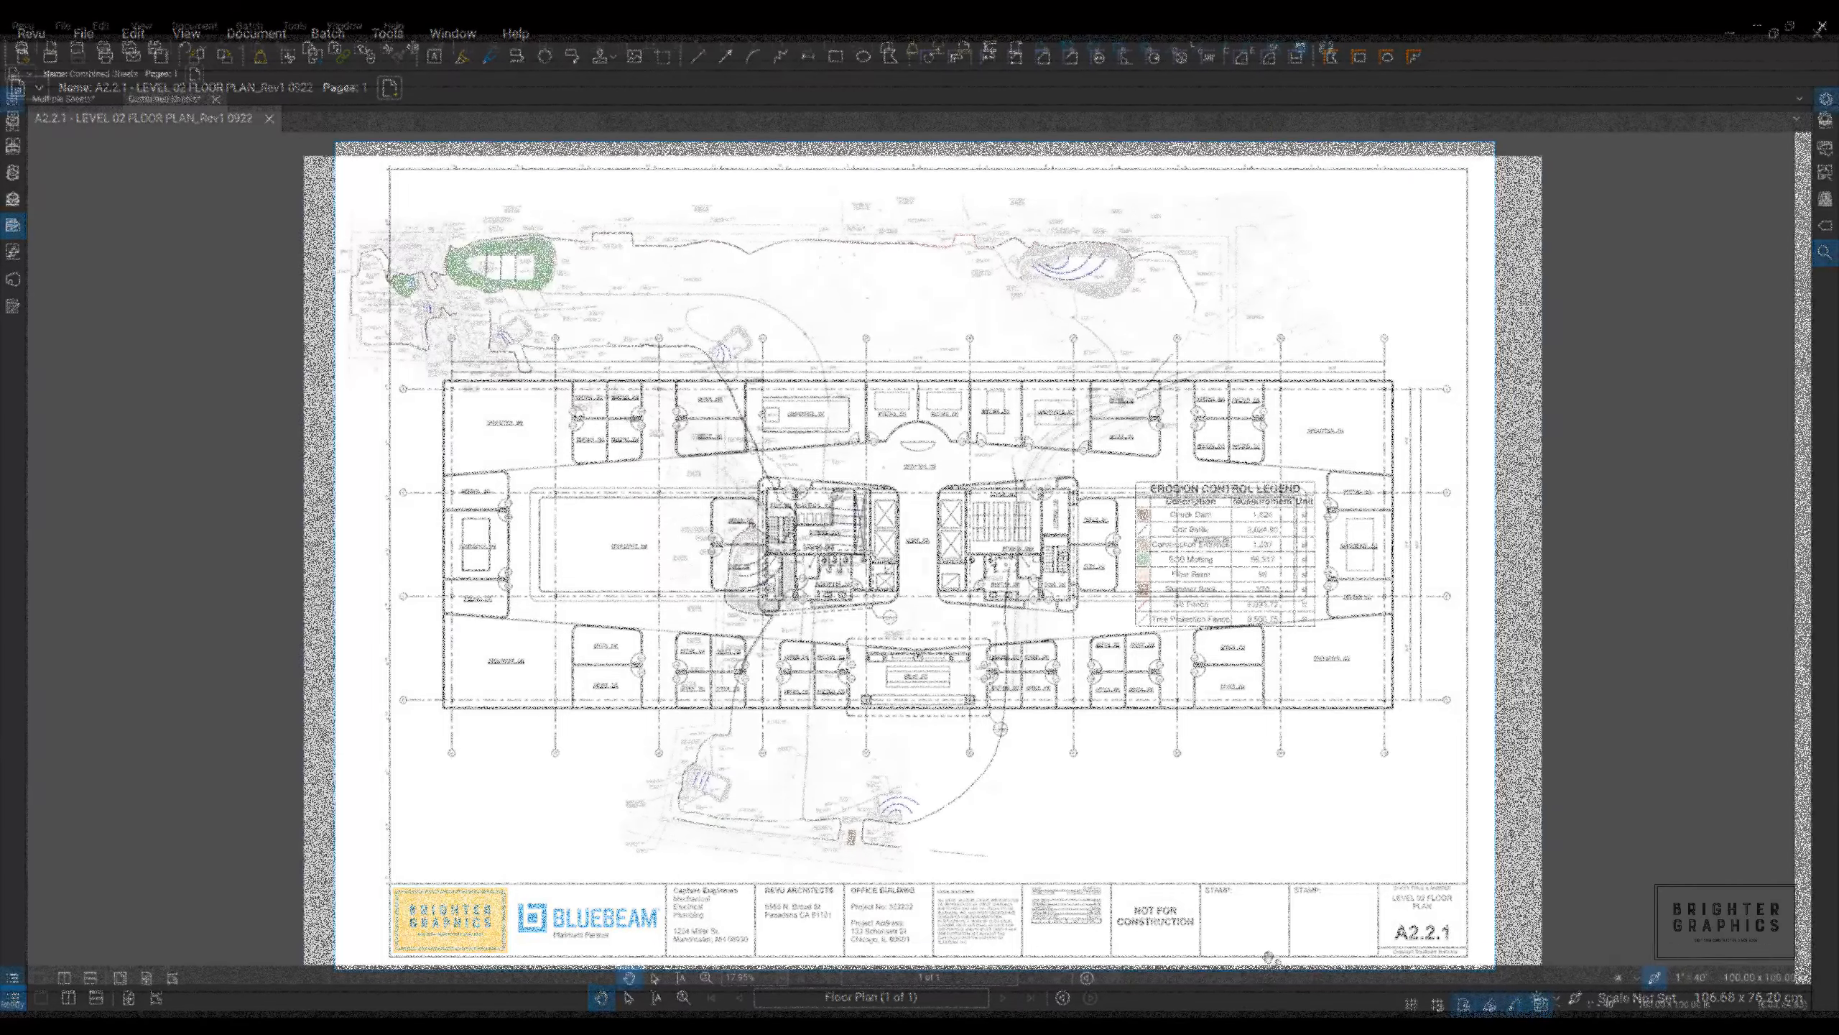
# Switch to the Multiple Sheets document and advance from sheet C6.01A to C6.03A.
pyautogui.click(164, 99)
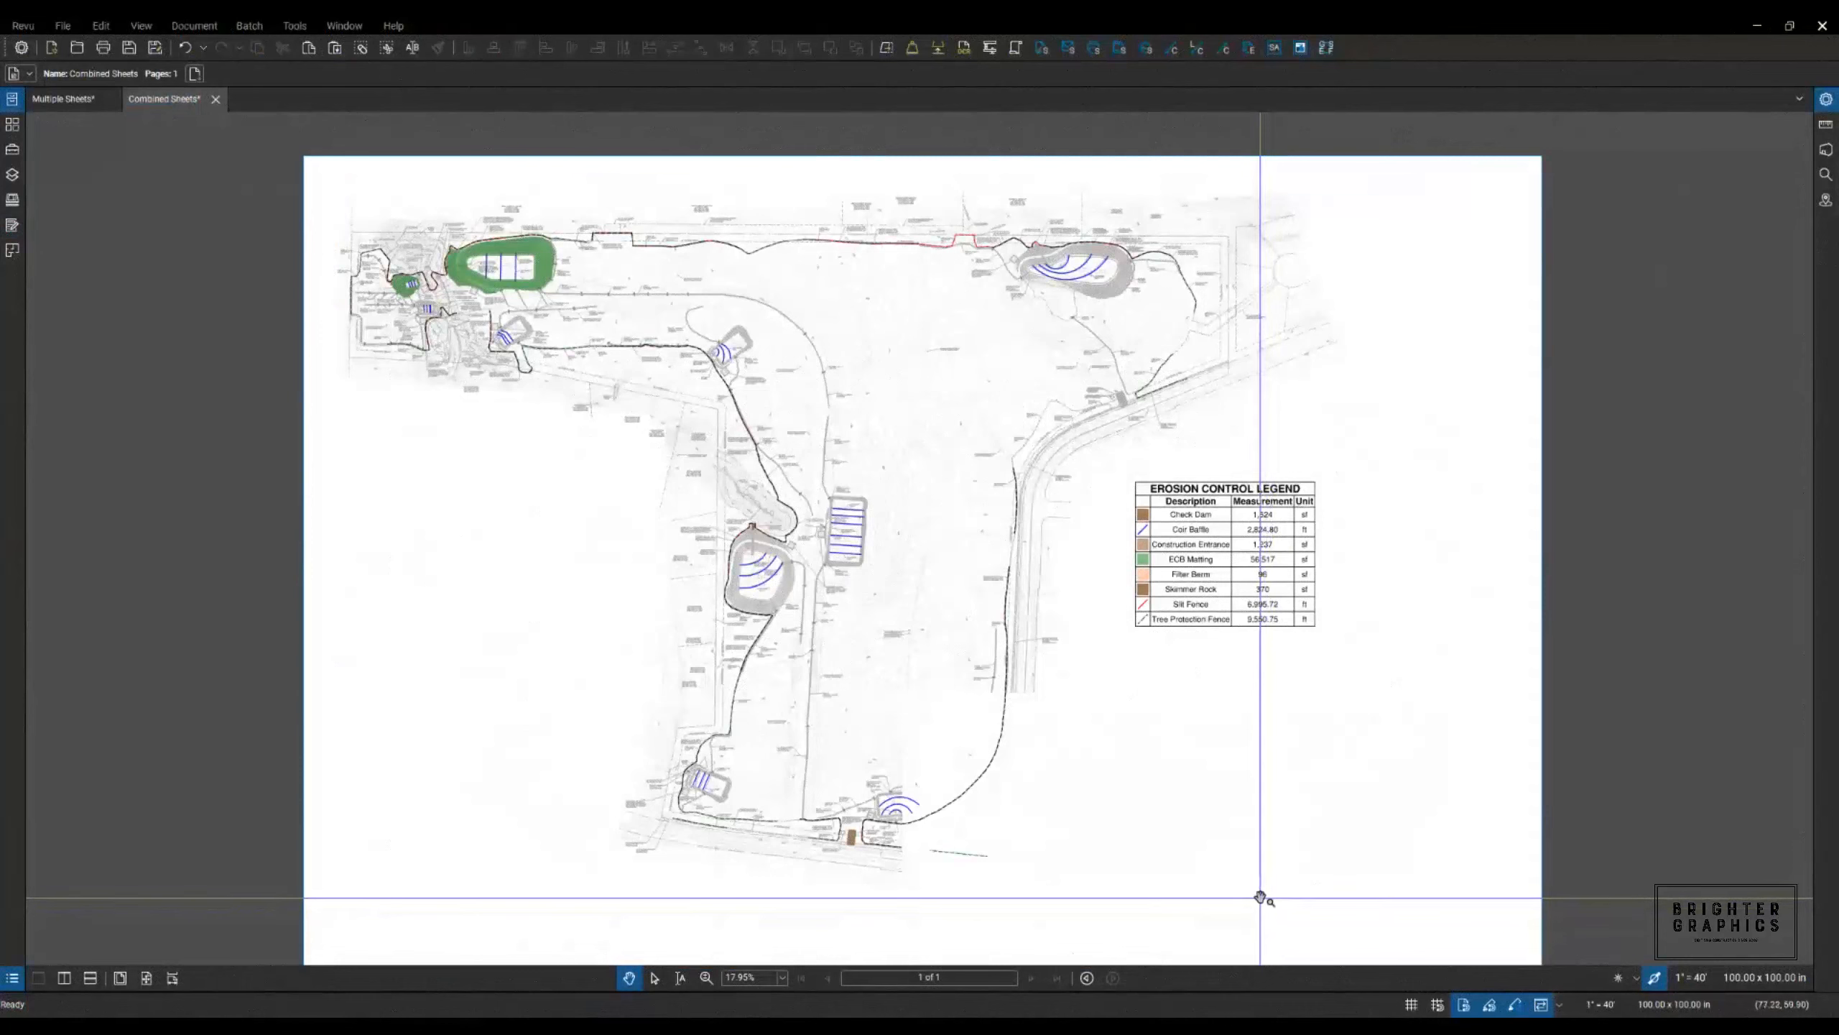
pyautogui.moveTo(1027, 784)
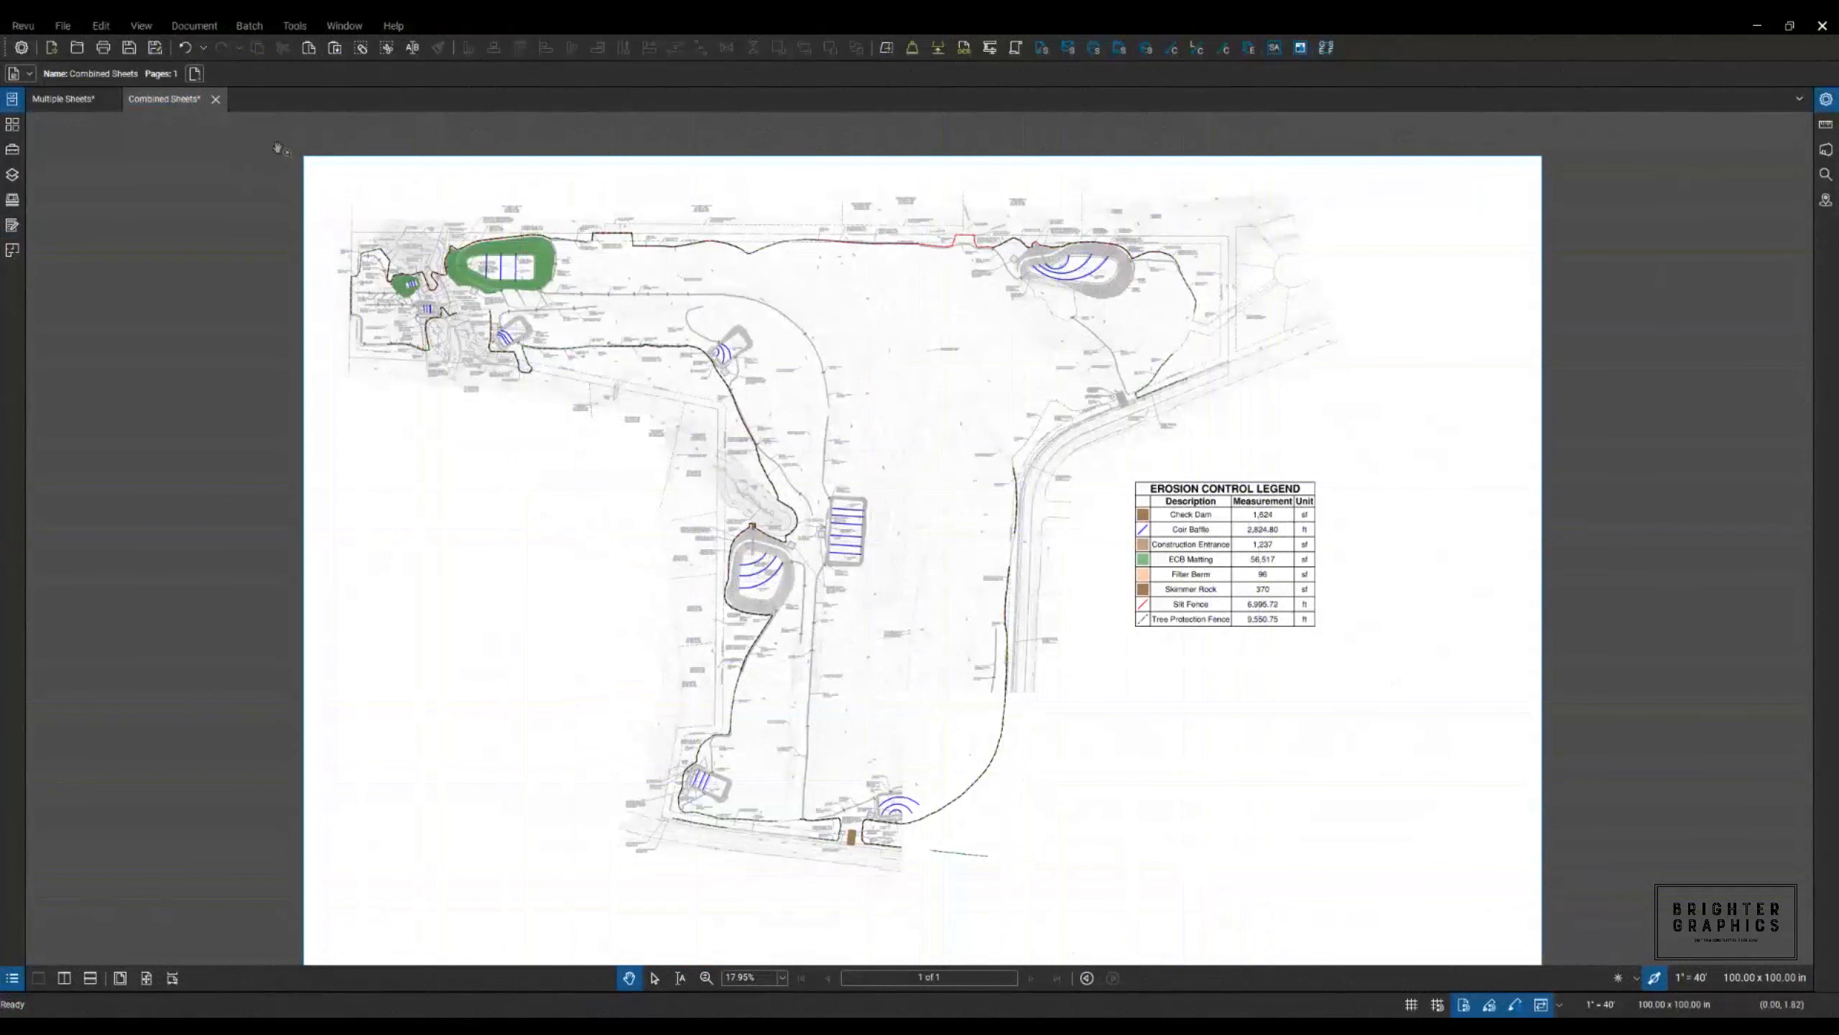
pyautogui.click(63, 99)
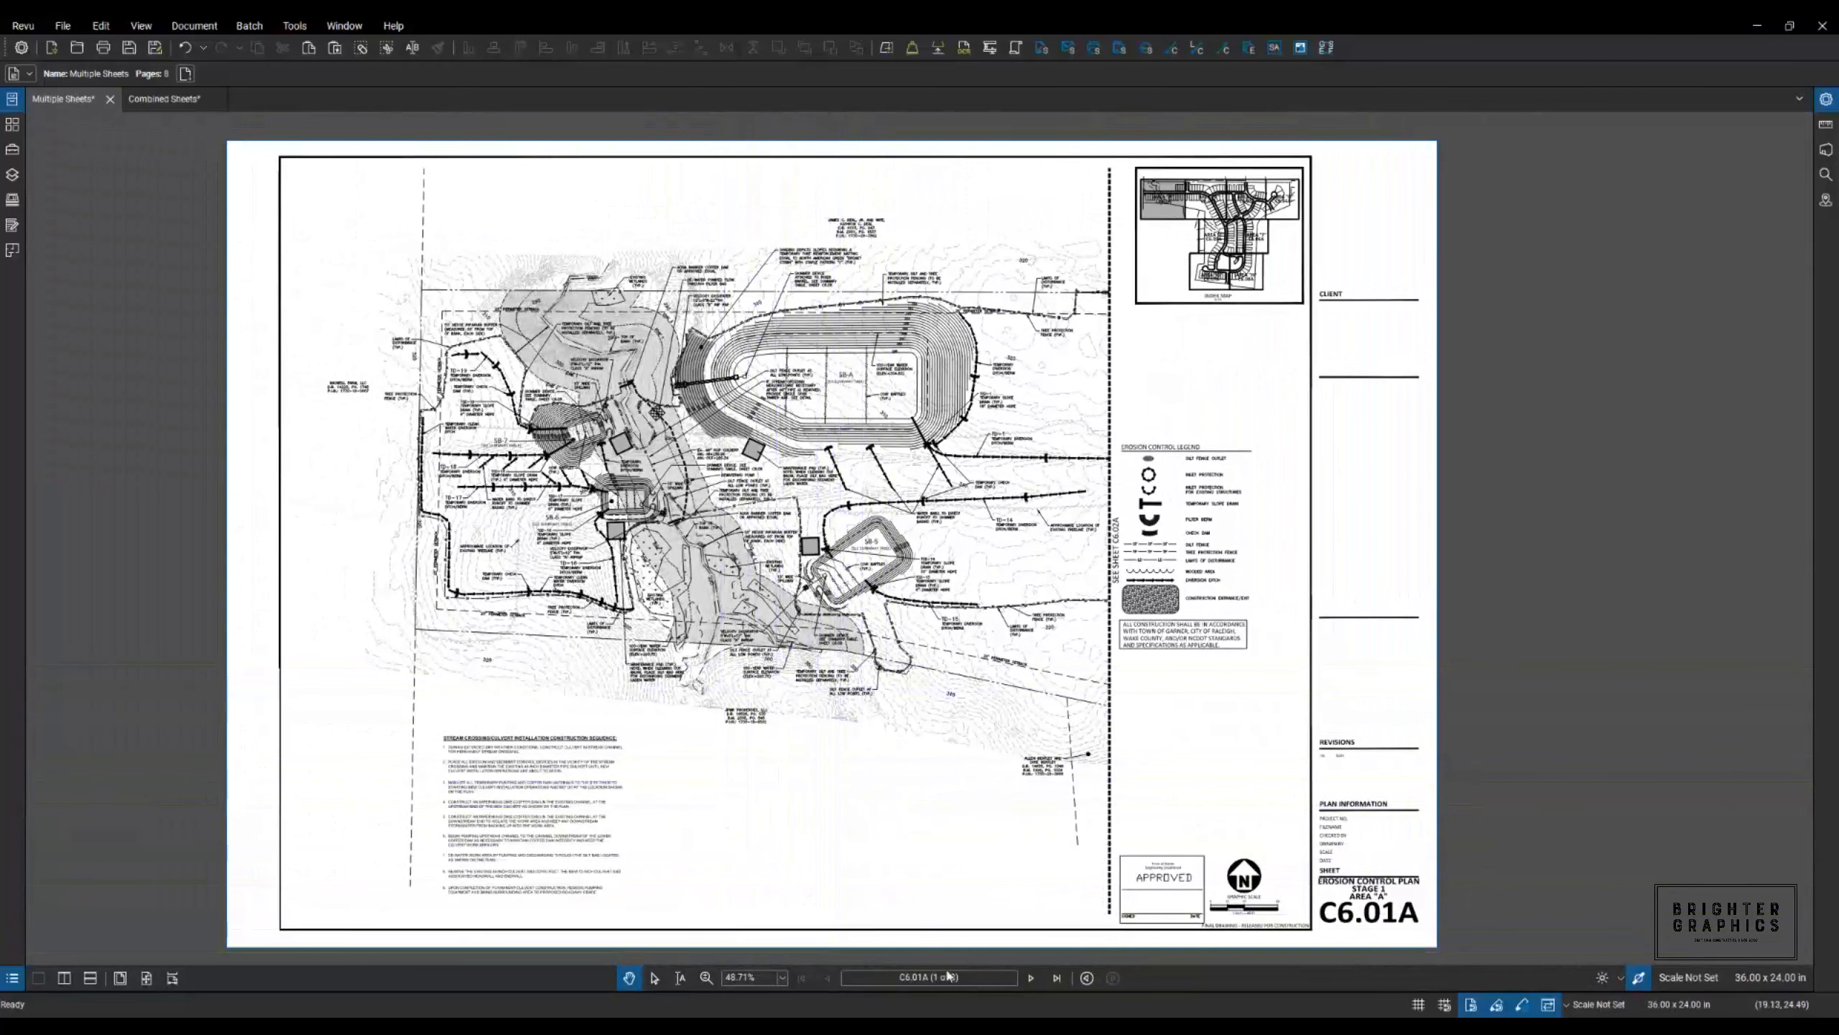
pyautogui.moveTo(725, 458)
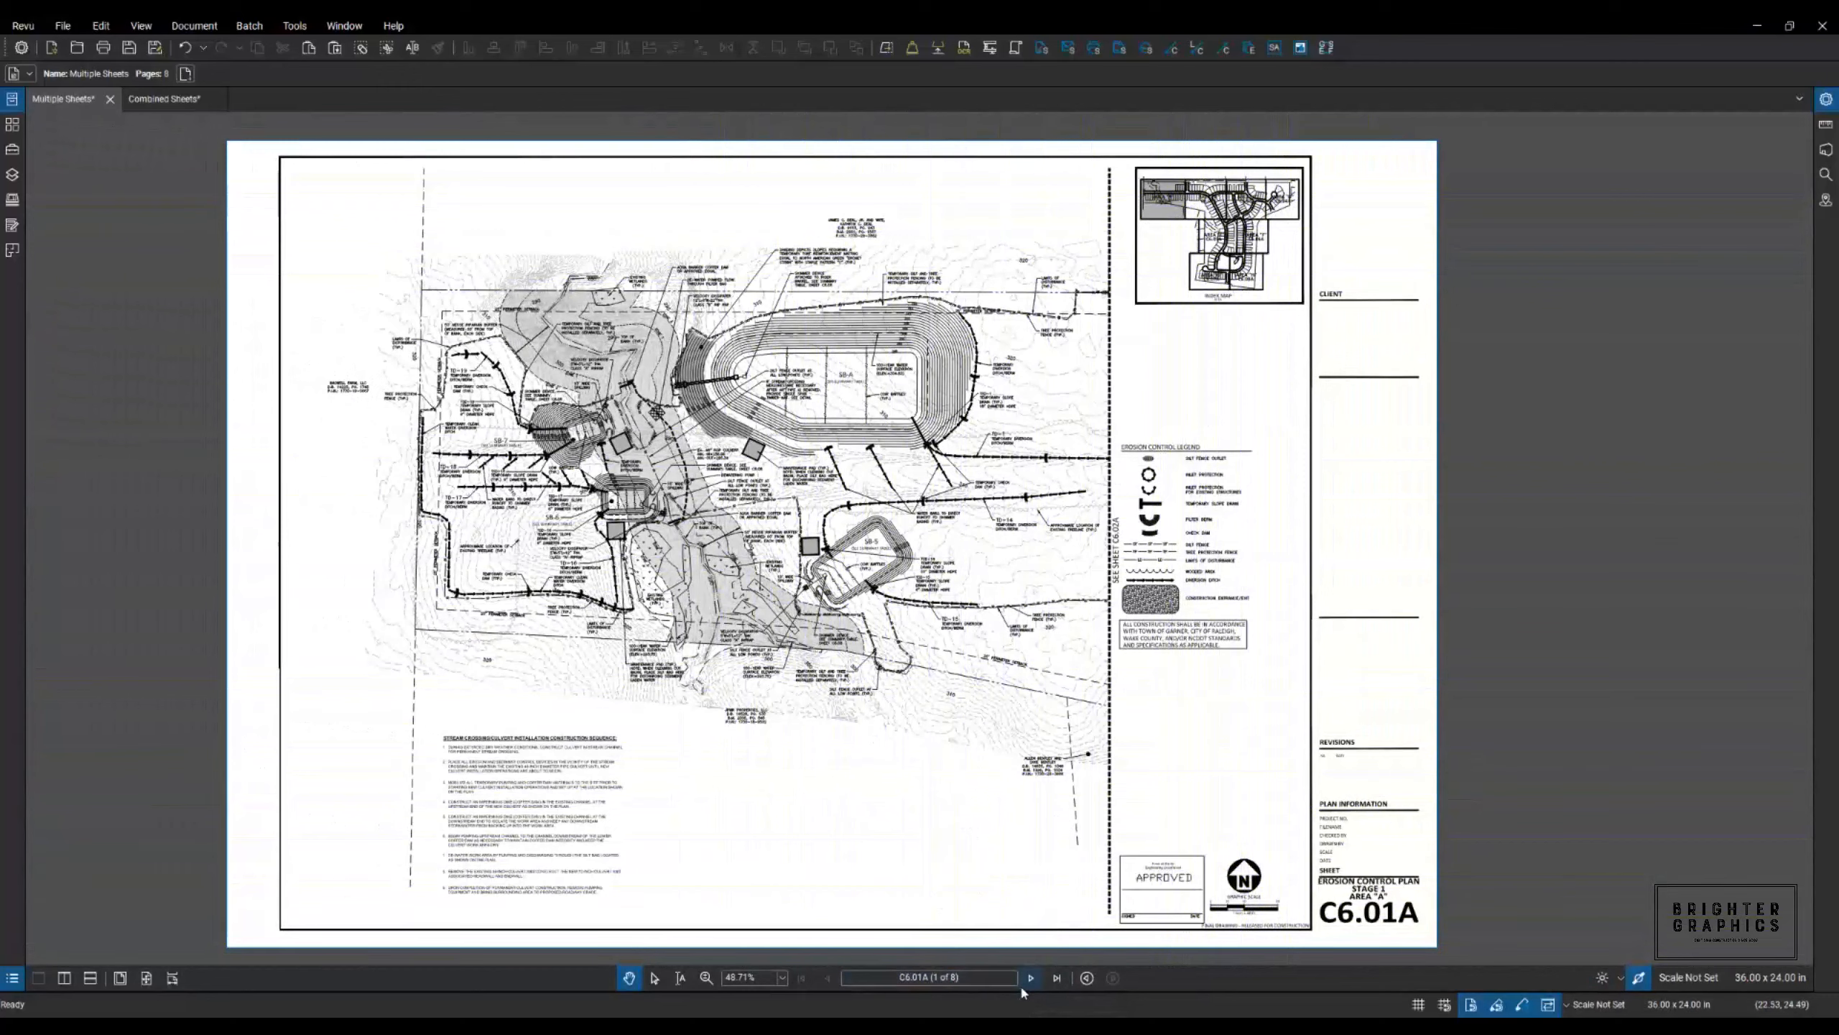
pyautogui.click(1030, 977)
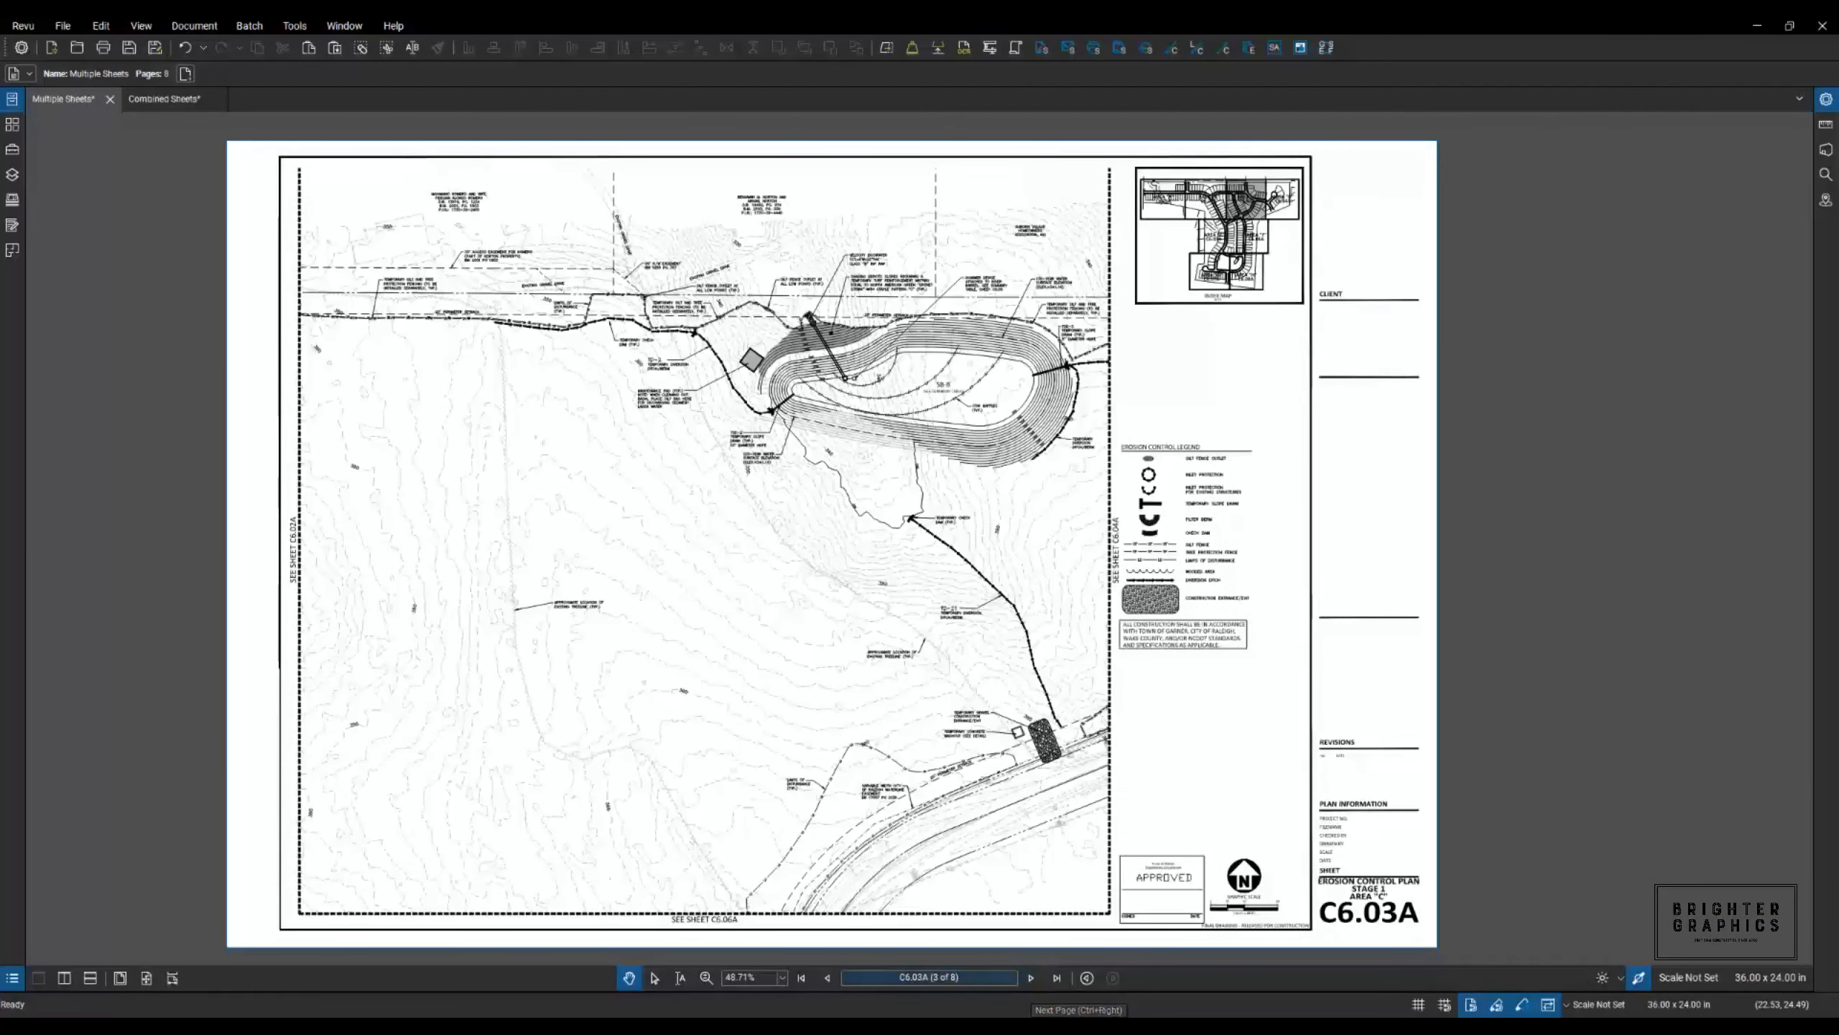
pyautogui.moveTo(828, 977)
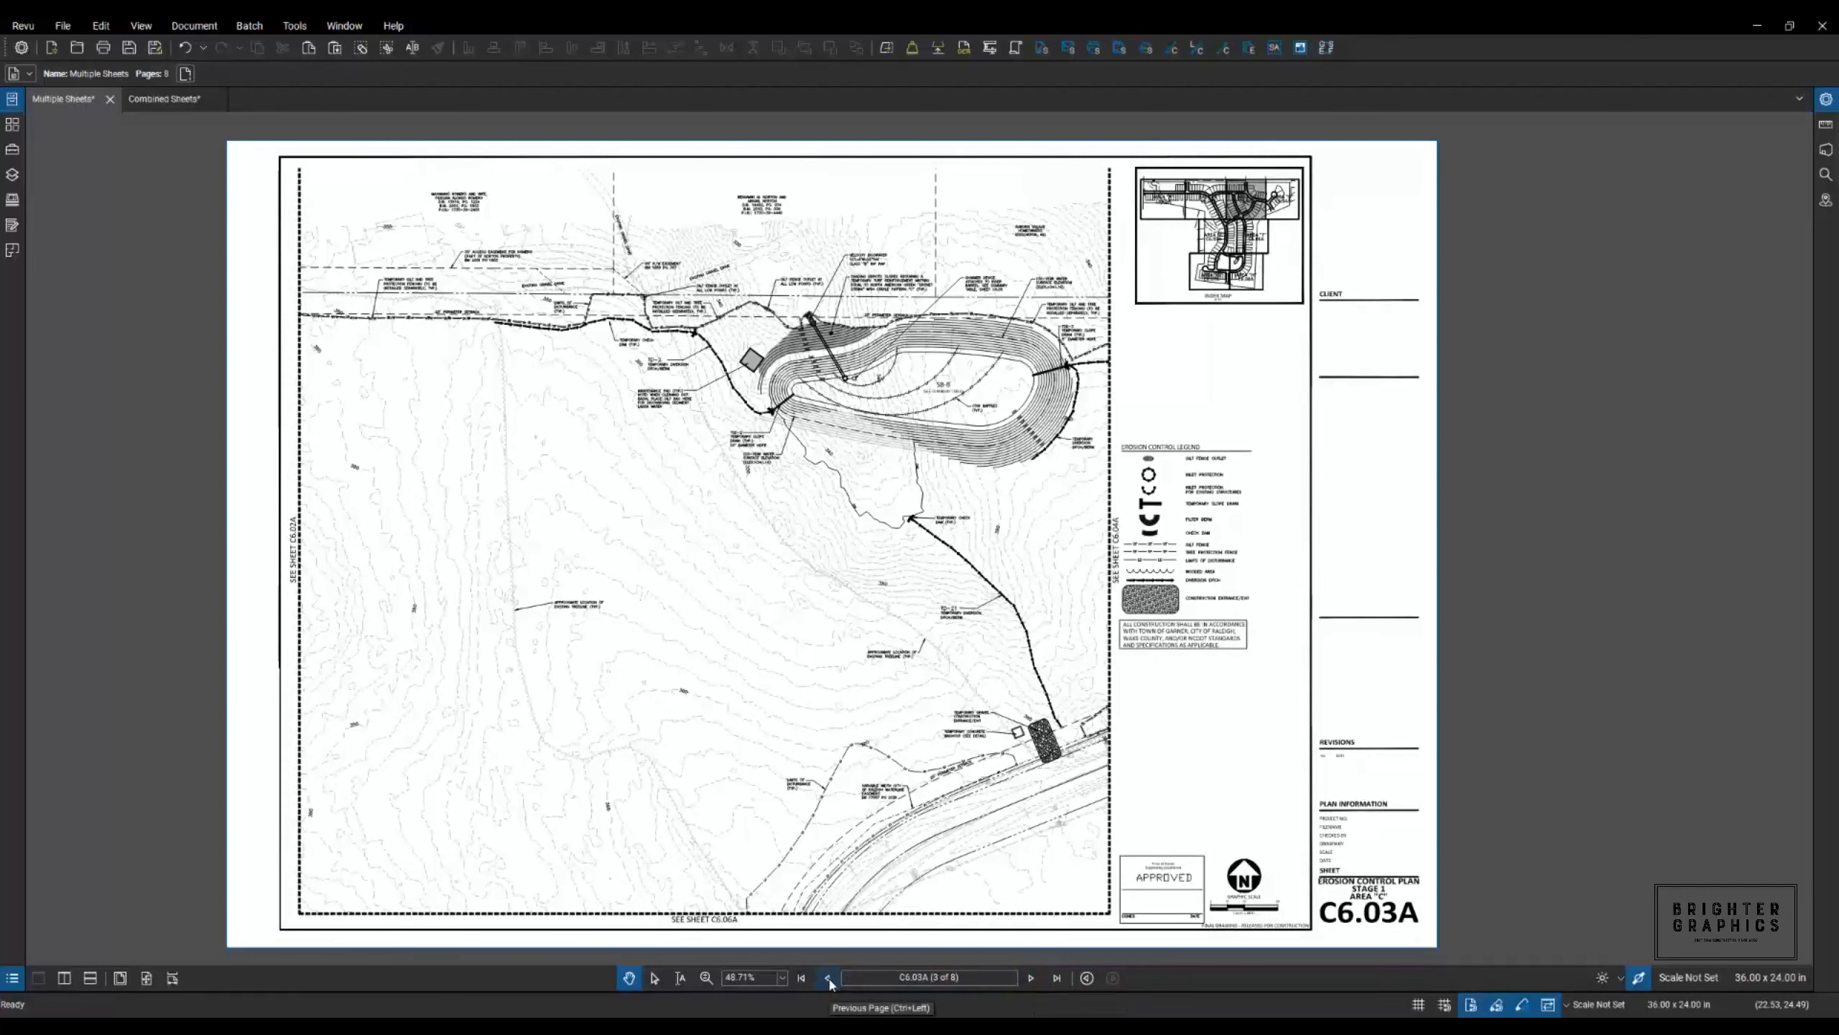
pyautogui.click(164, 99)
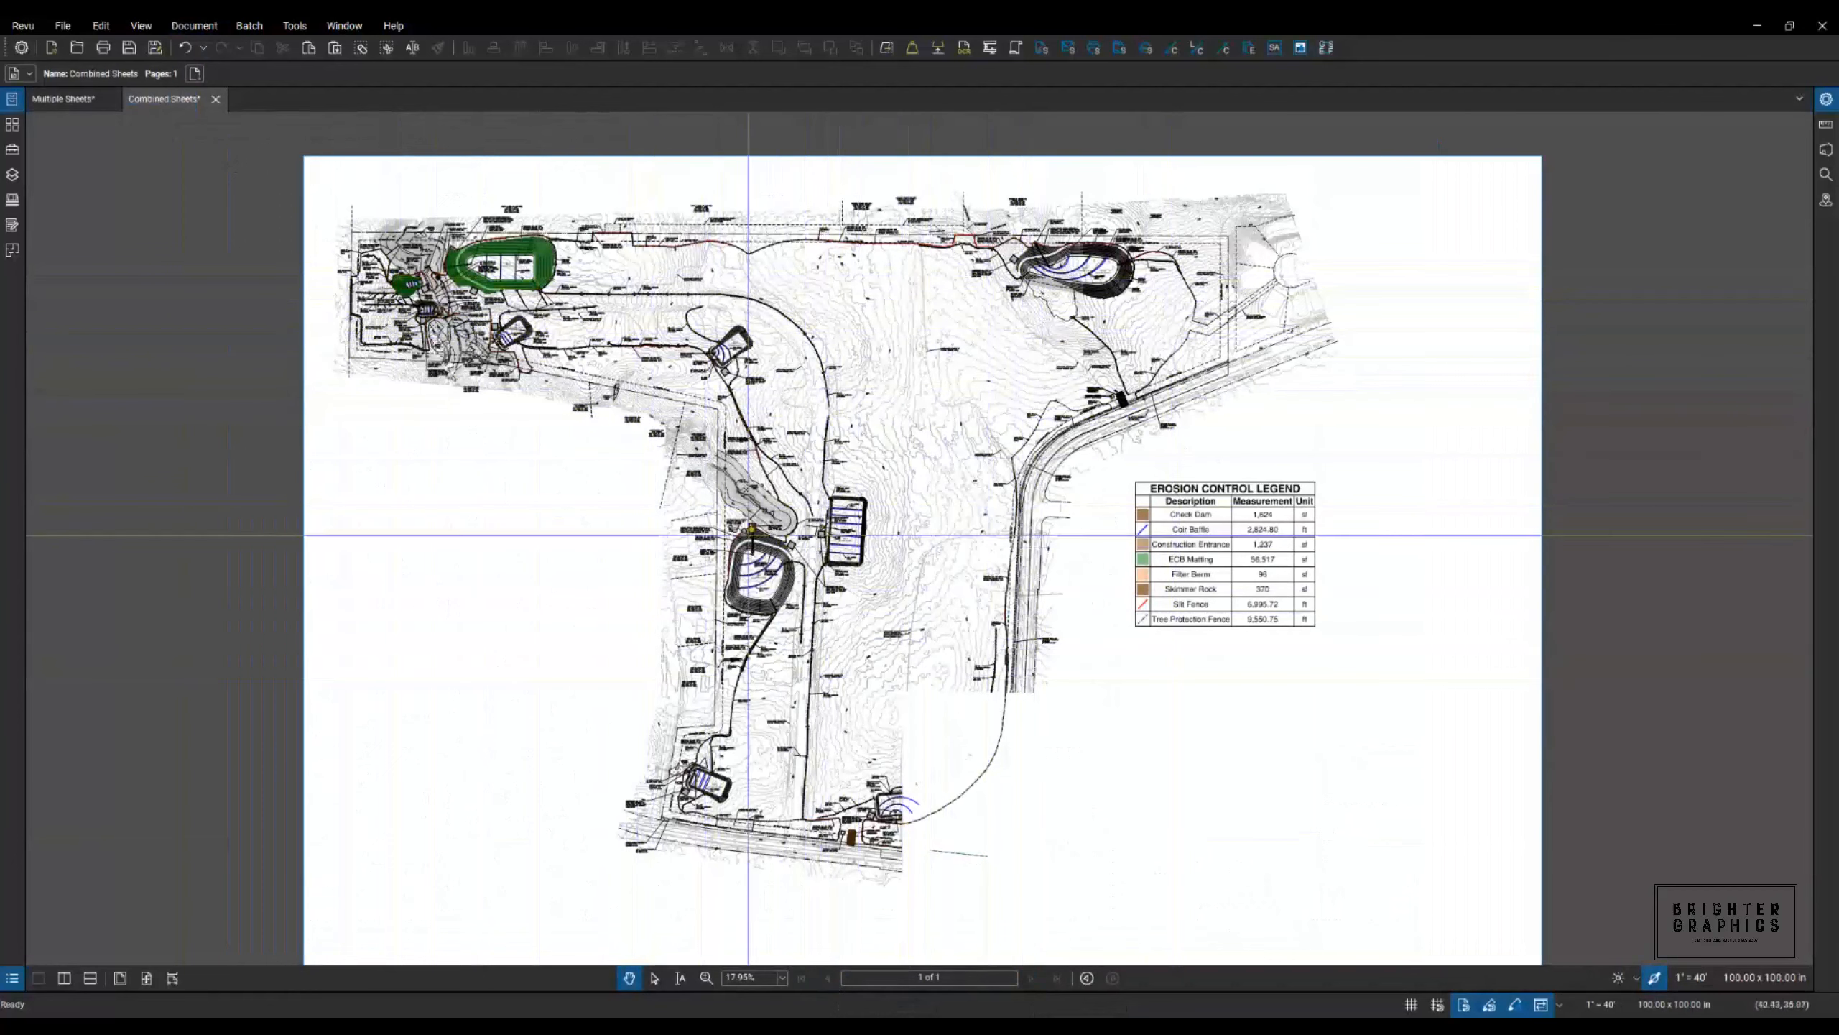
pyautogui.moveTo(677, 493)
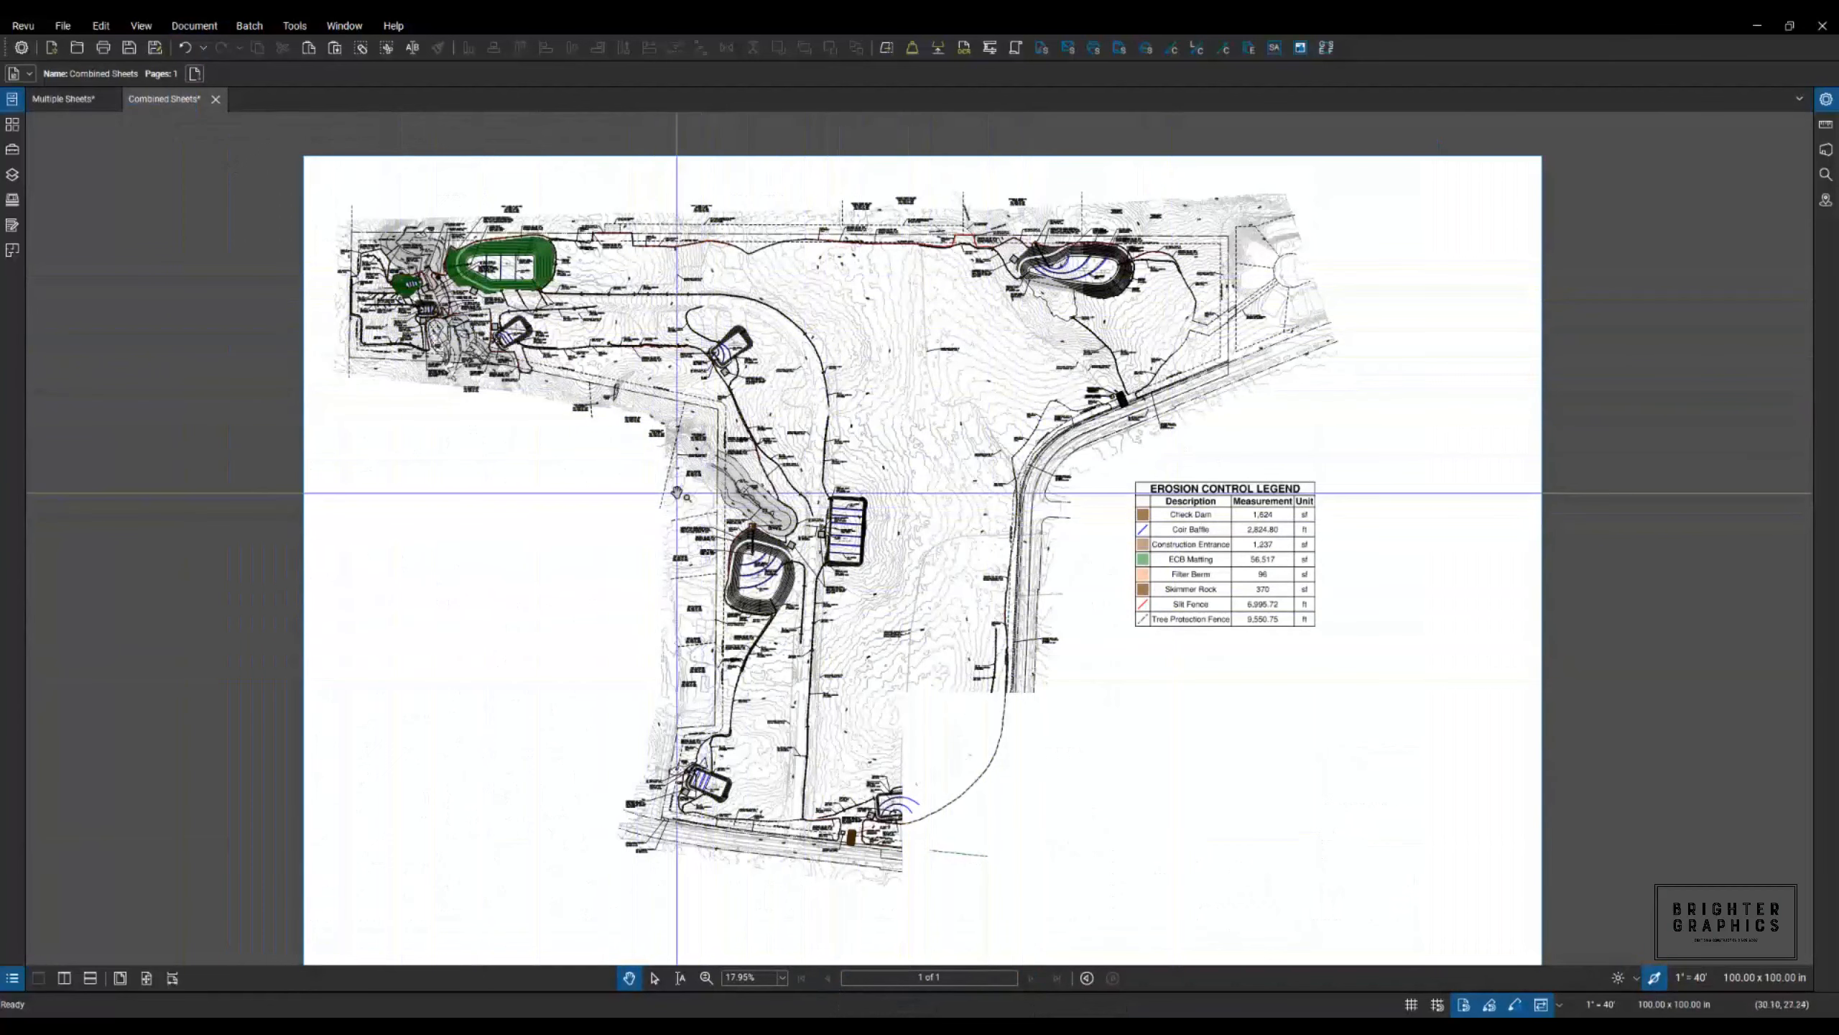
pyautogui.moveTo(941, 244)
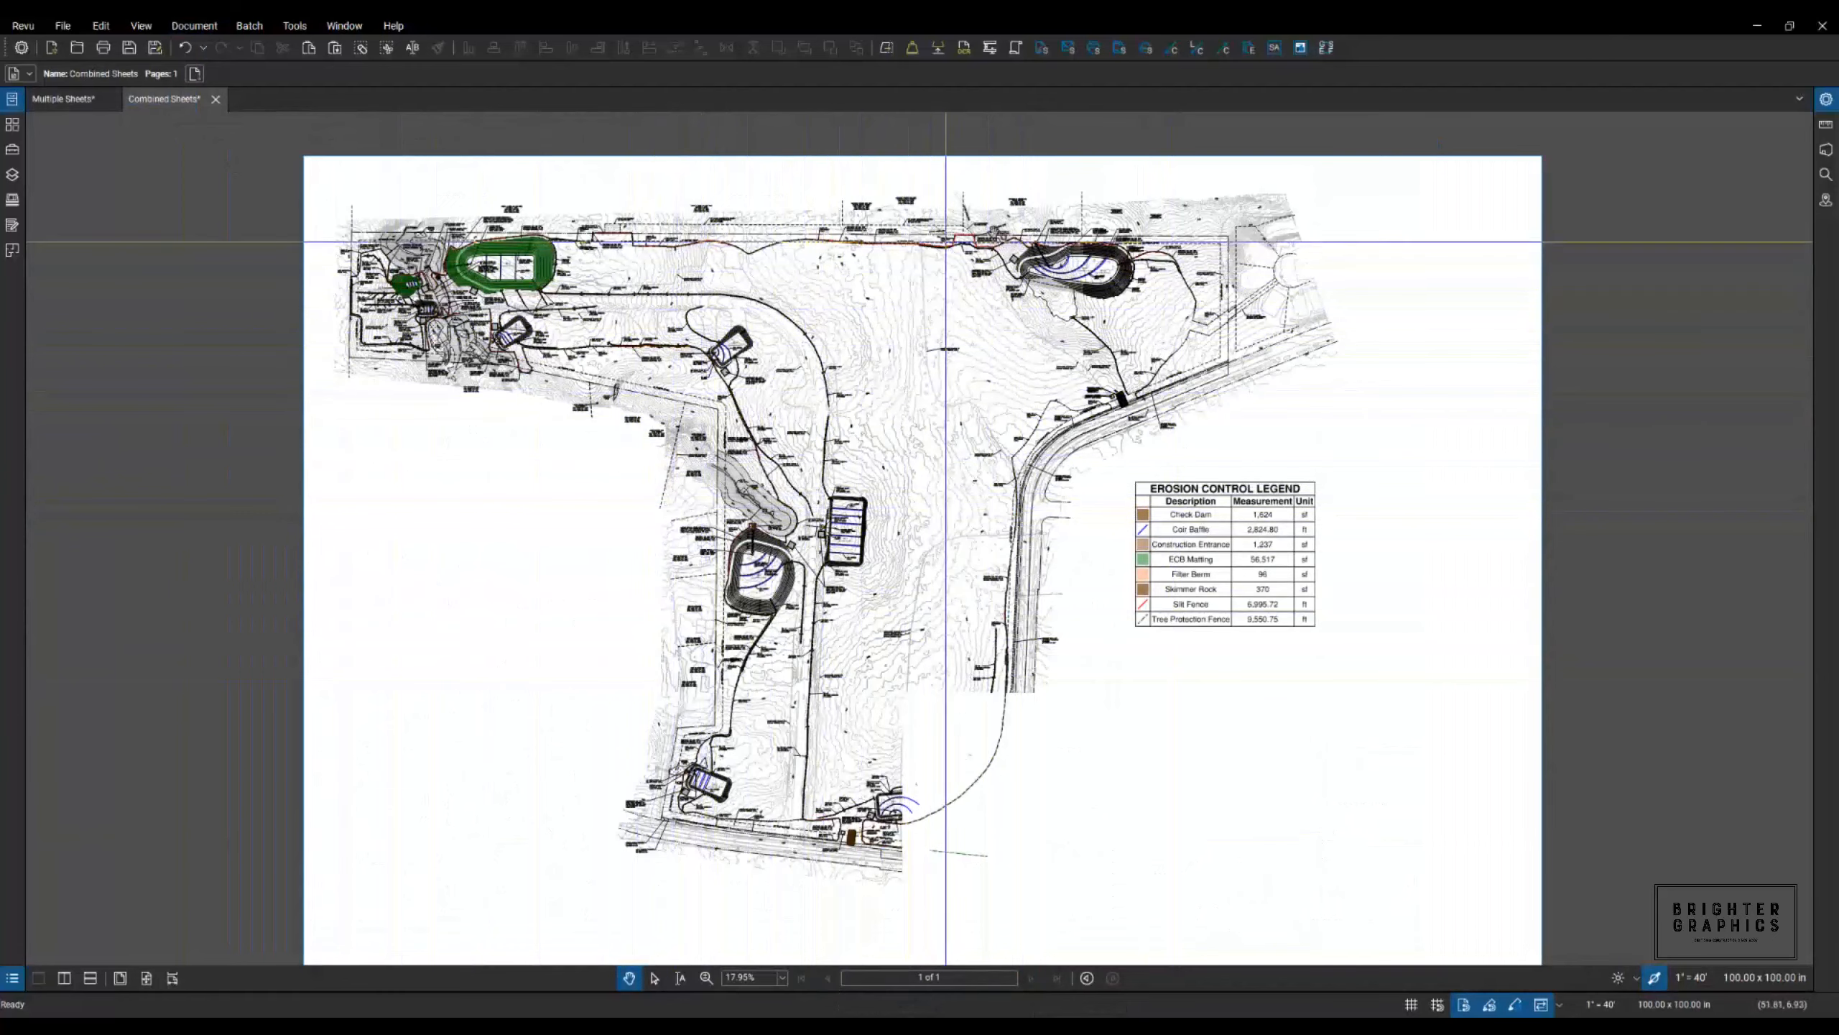
pyautogui.scroll(3)
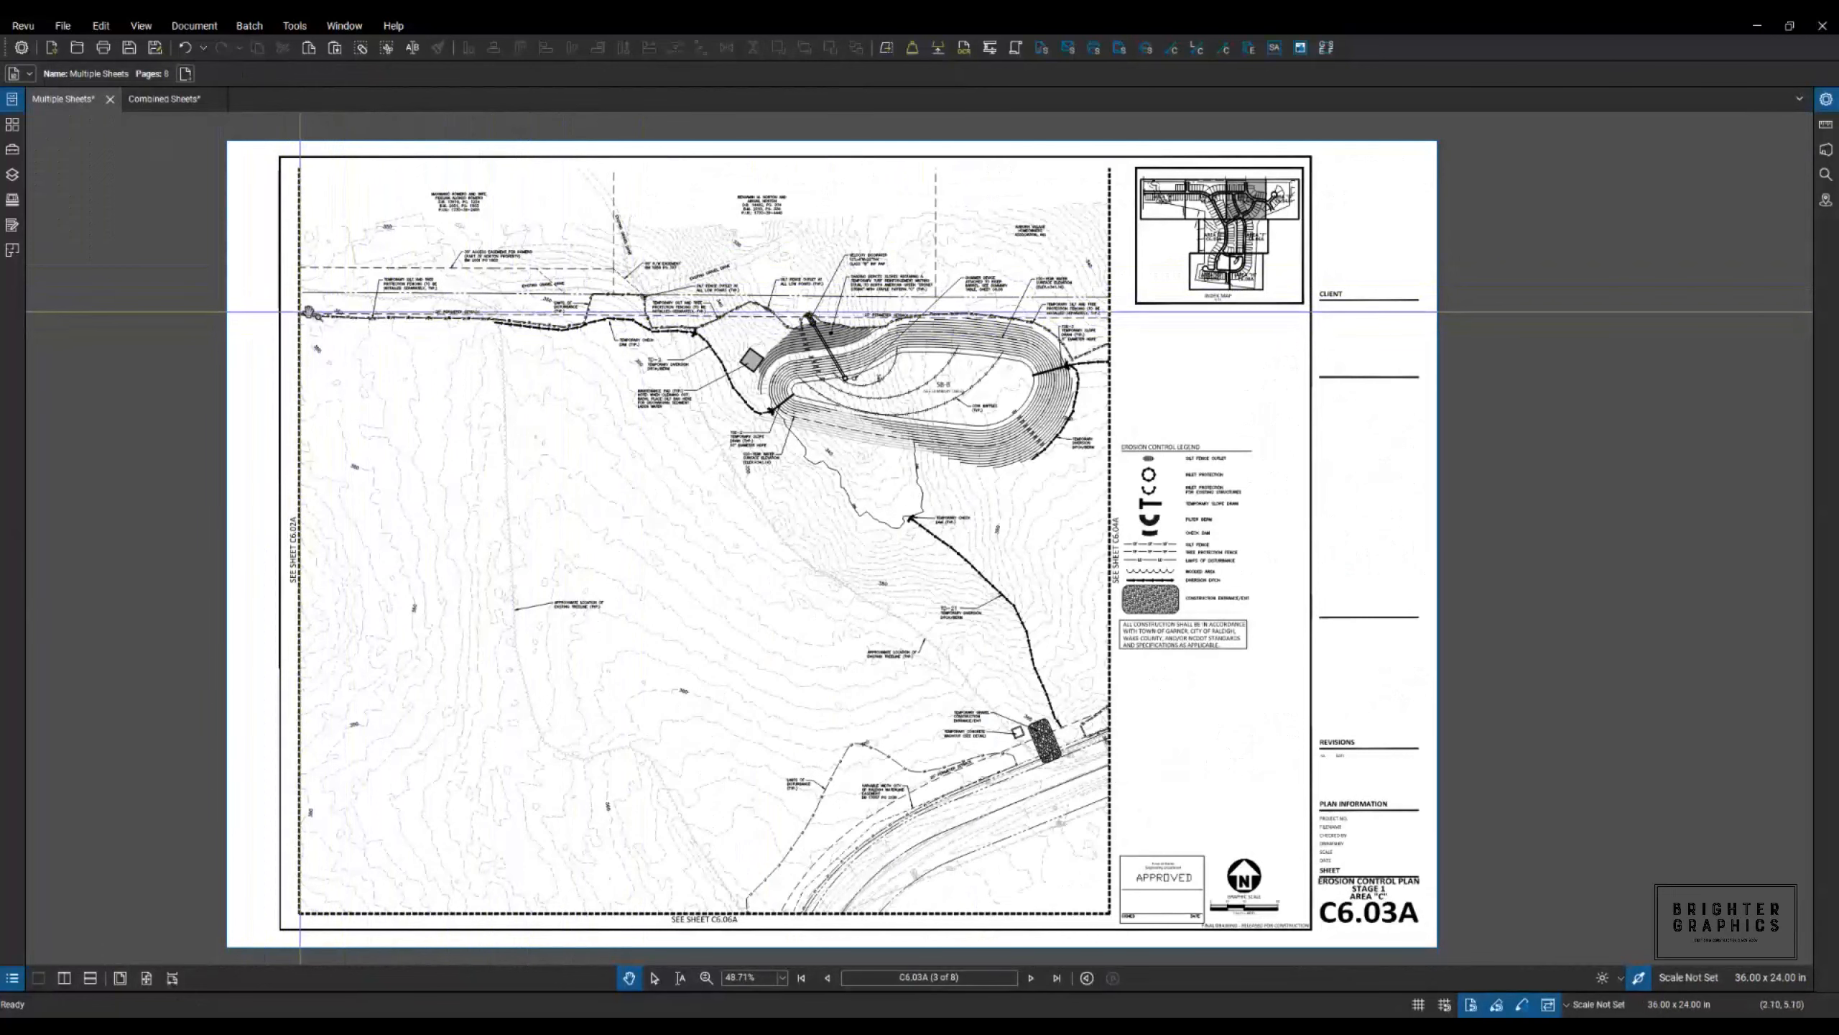
pyautogui.moveTo(413, 666)
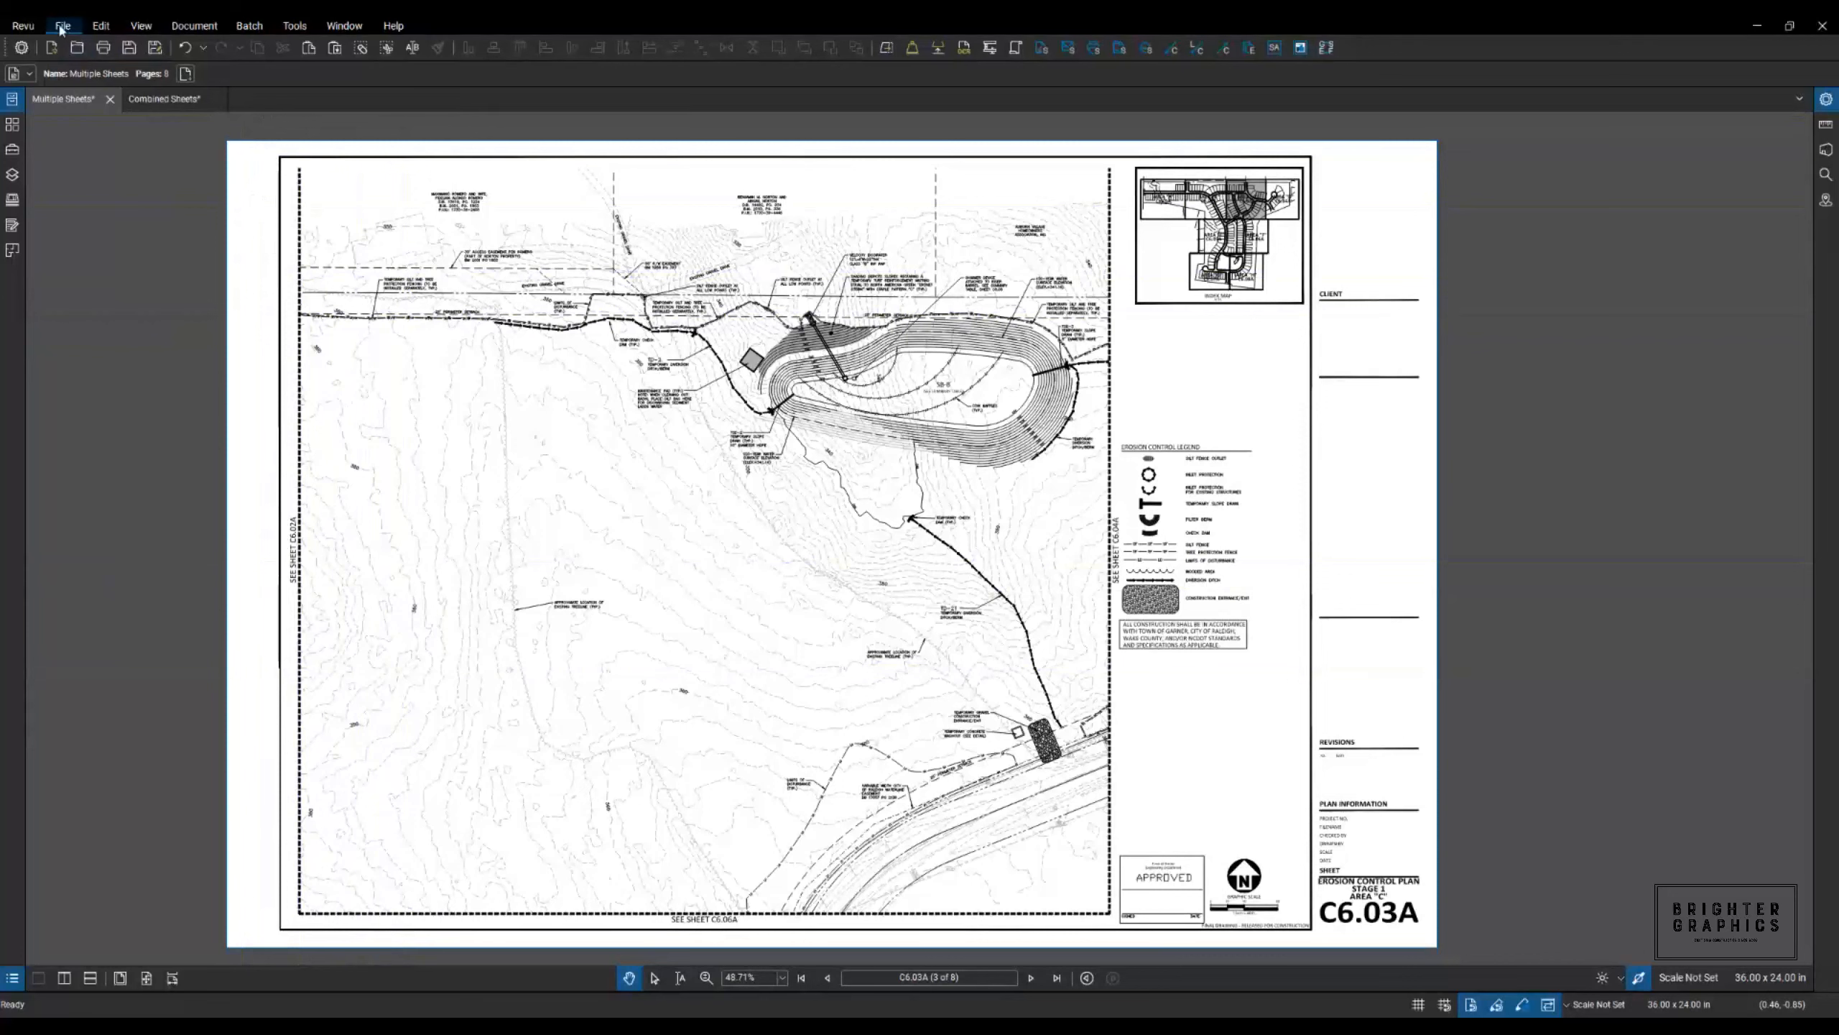
# Create a new one-page, 100 x 100 inch portrait PDF using the Blank style.
pyautogui.click(62, 25)
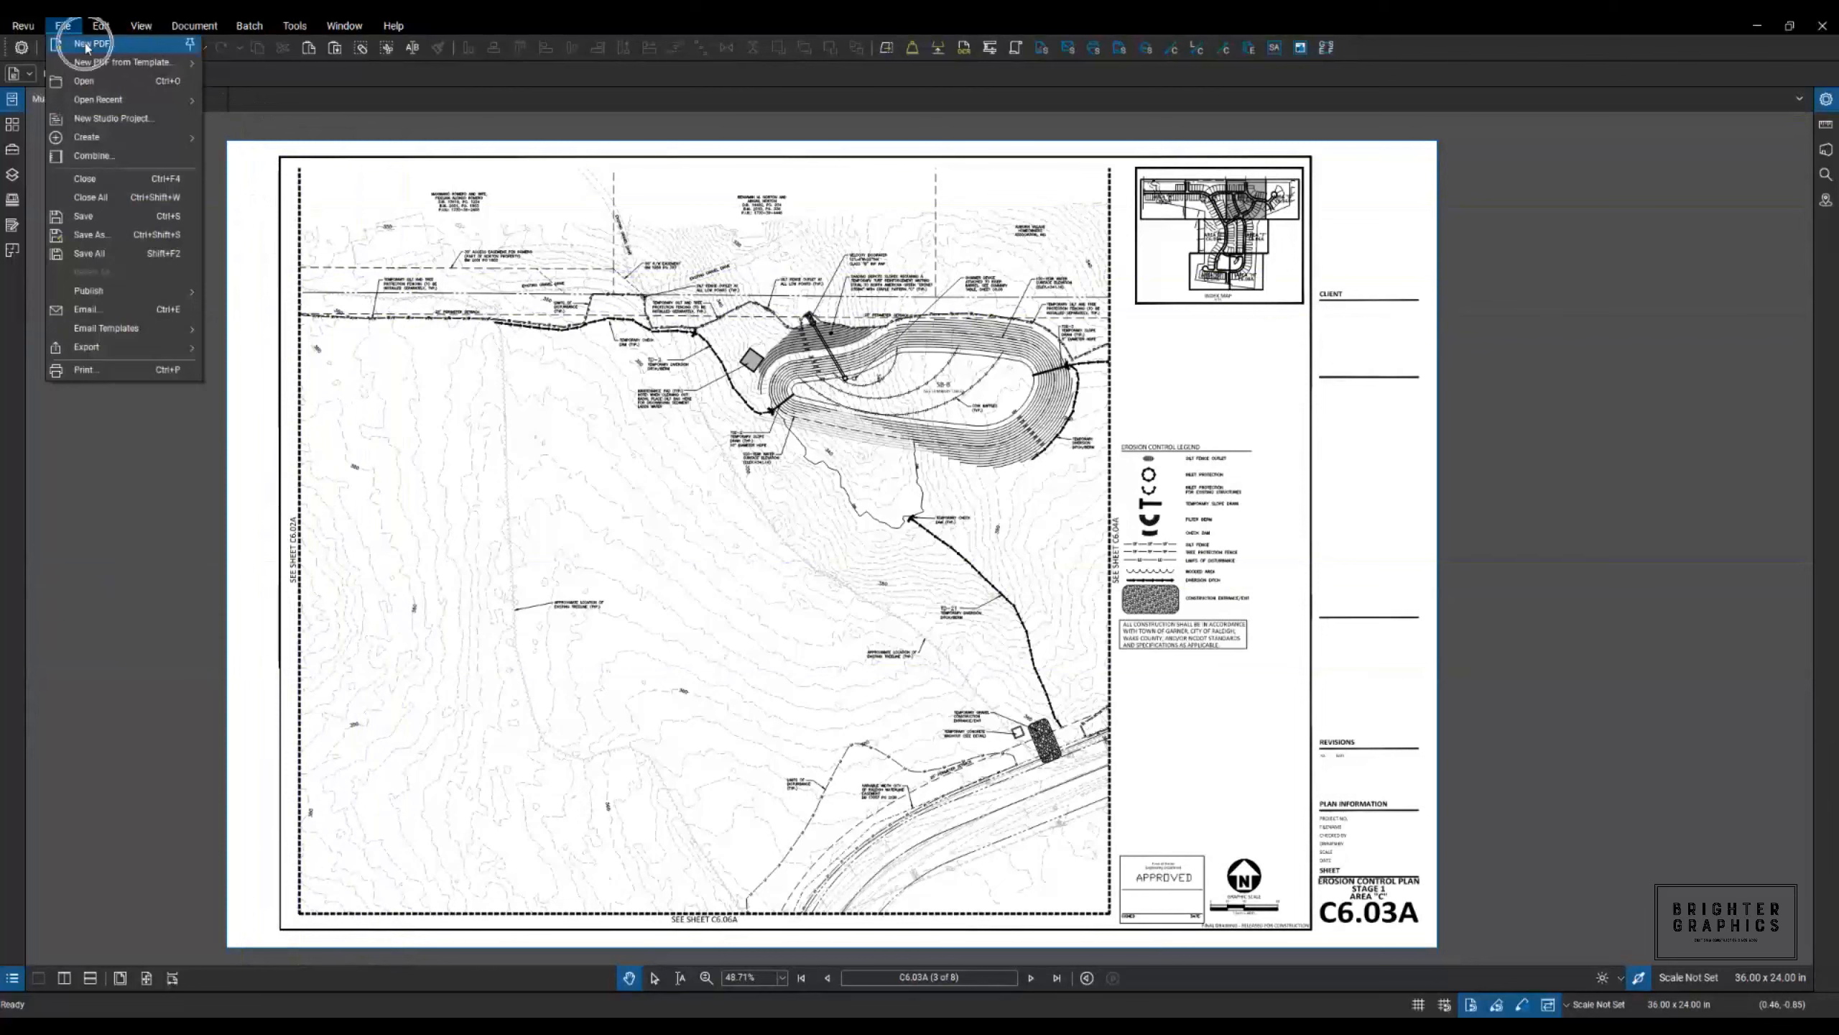
pyautogui.click(91, 43)
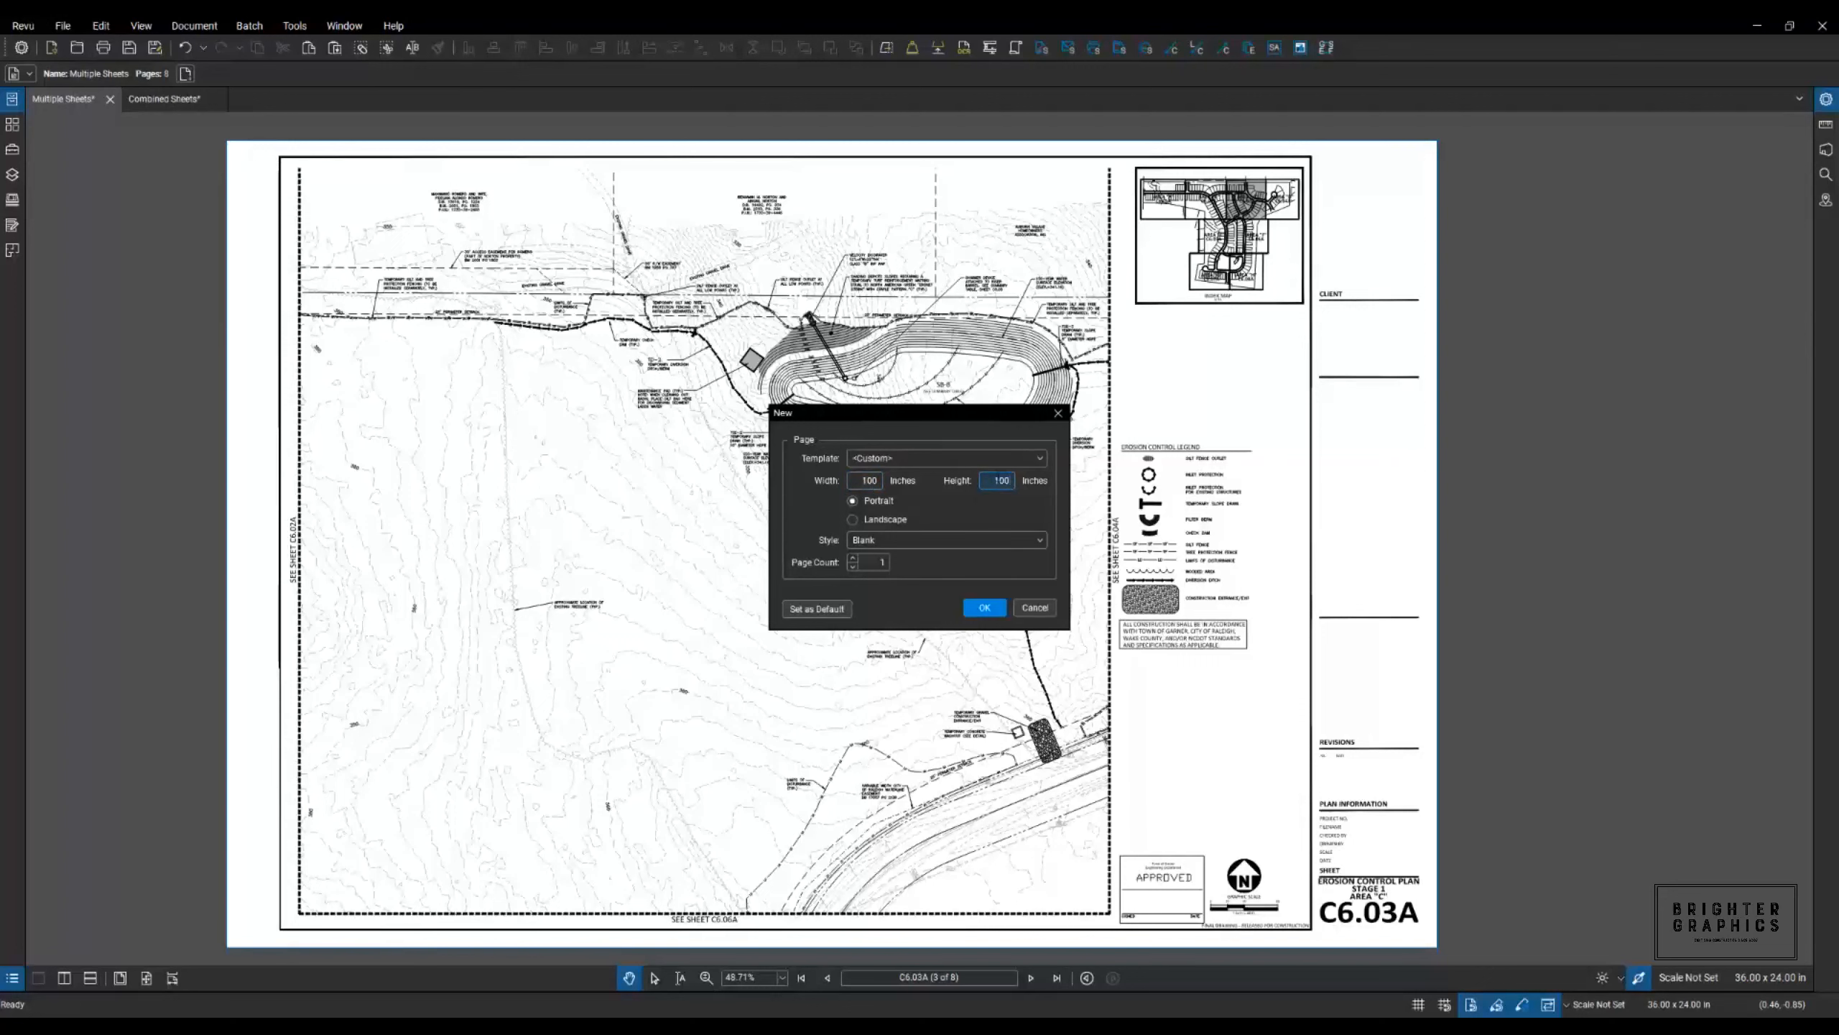
pyautogui.moveTo(925, 552)
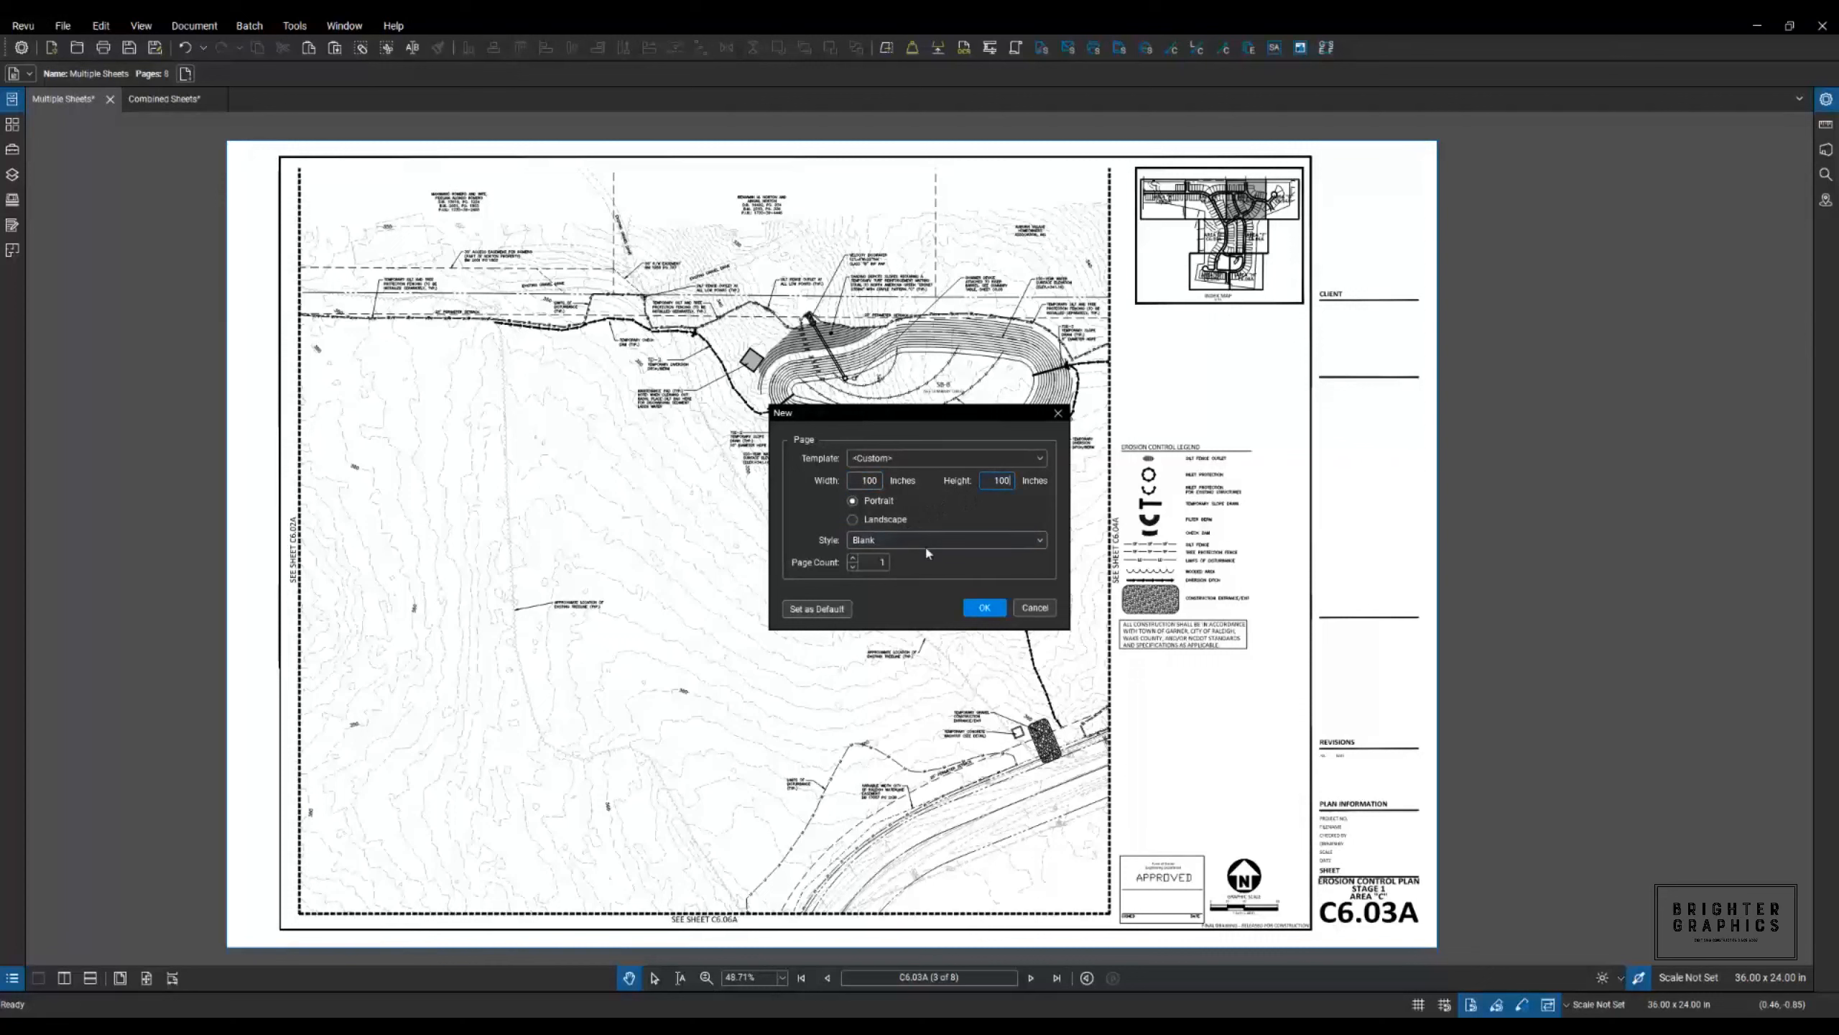
pyautogui.click(1037, 539)
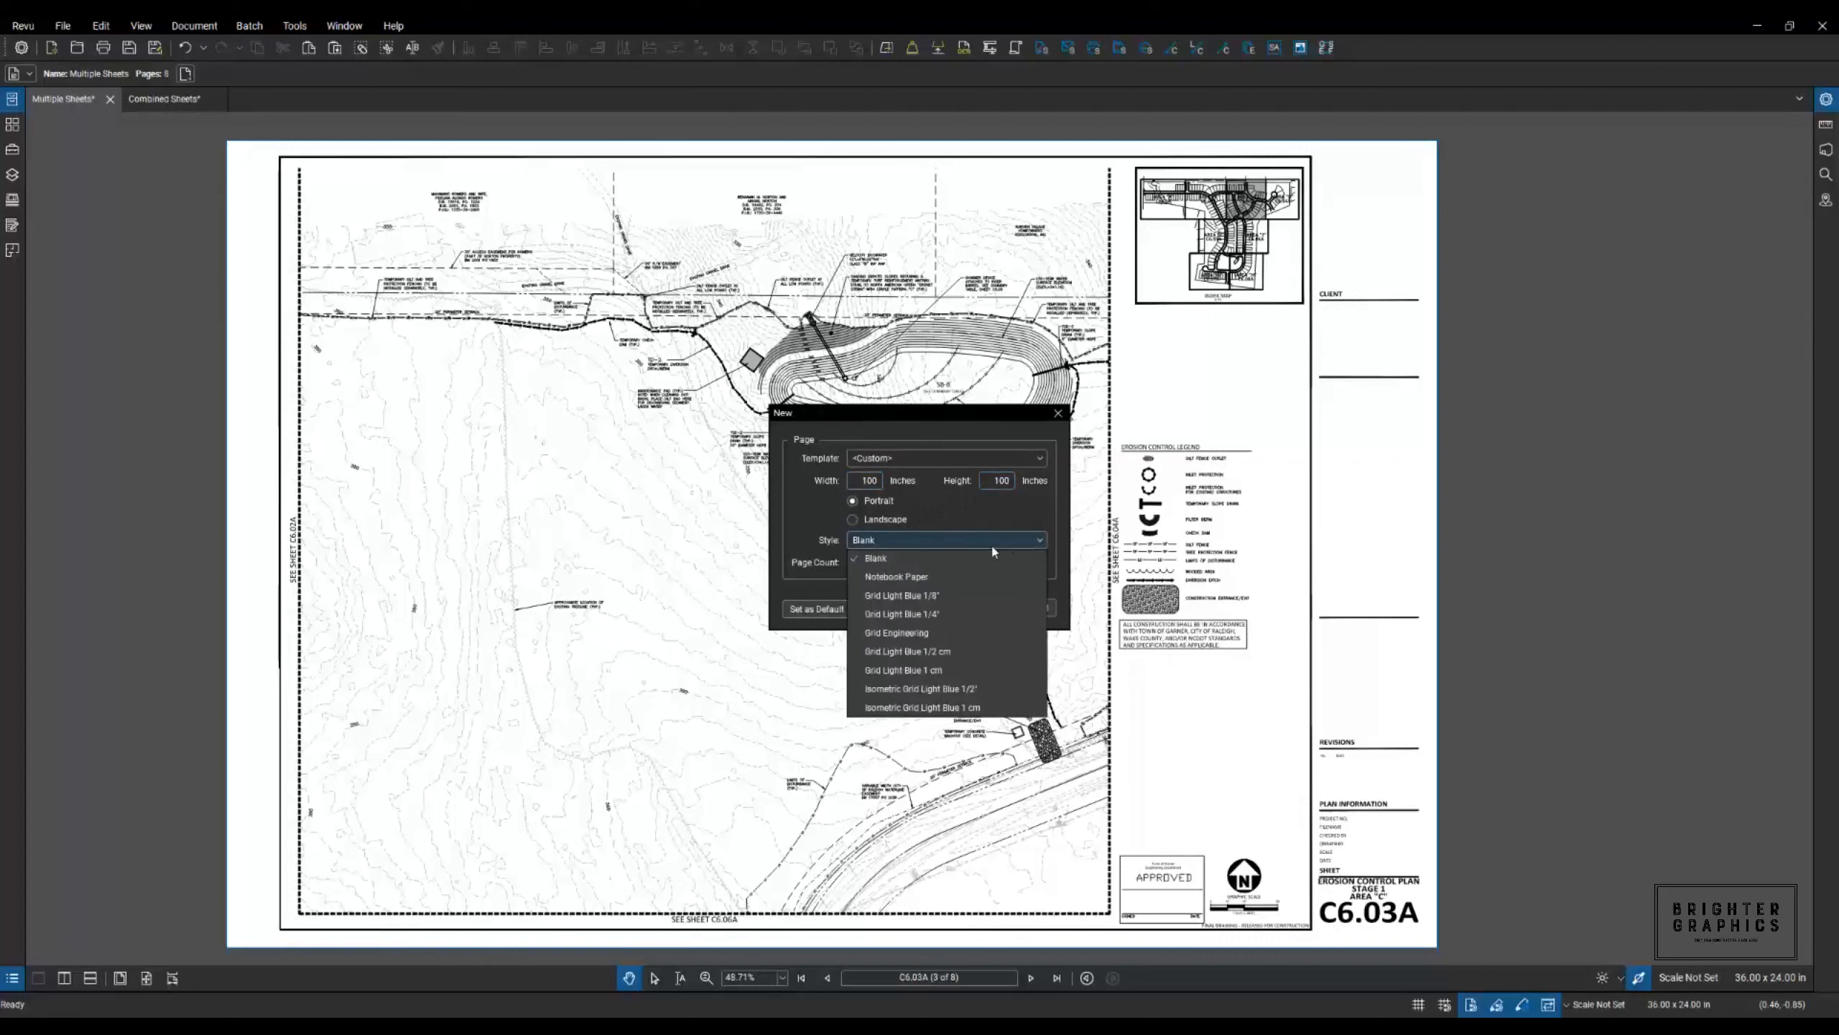
pyautogui.moveTo(895, 632)
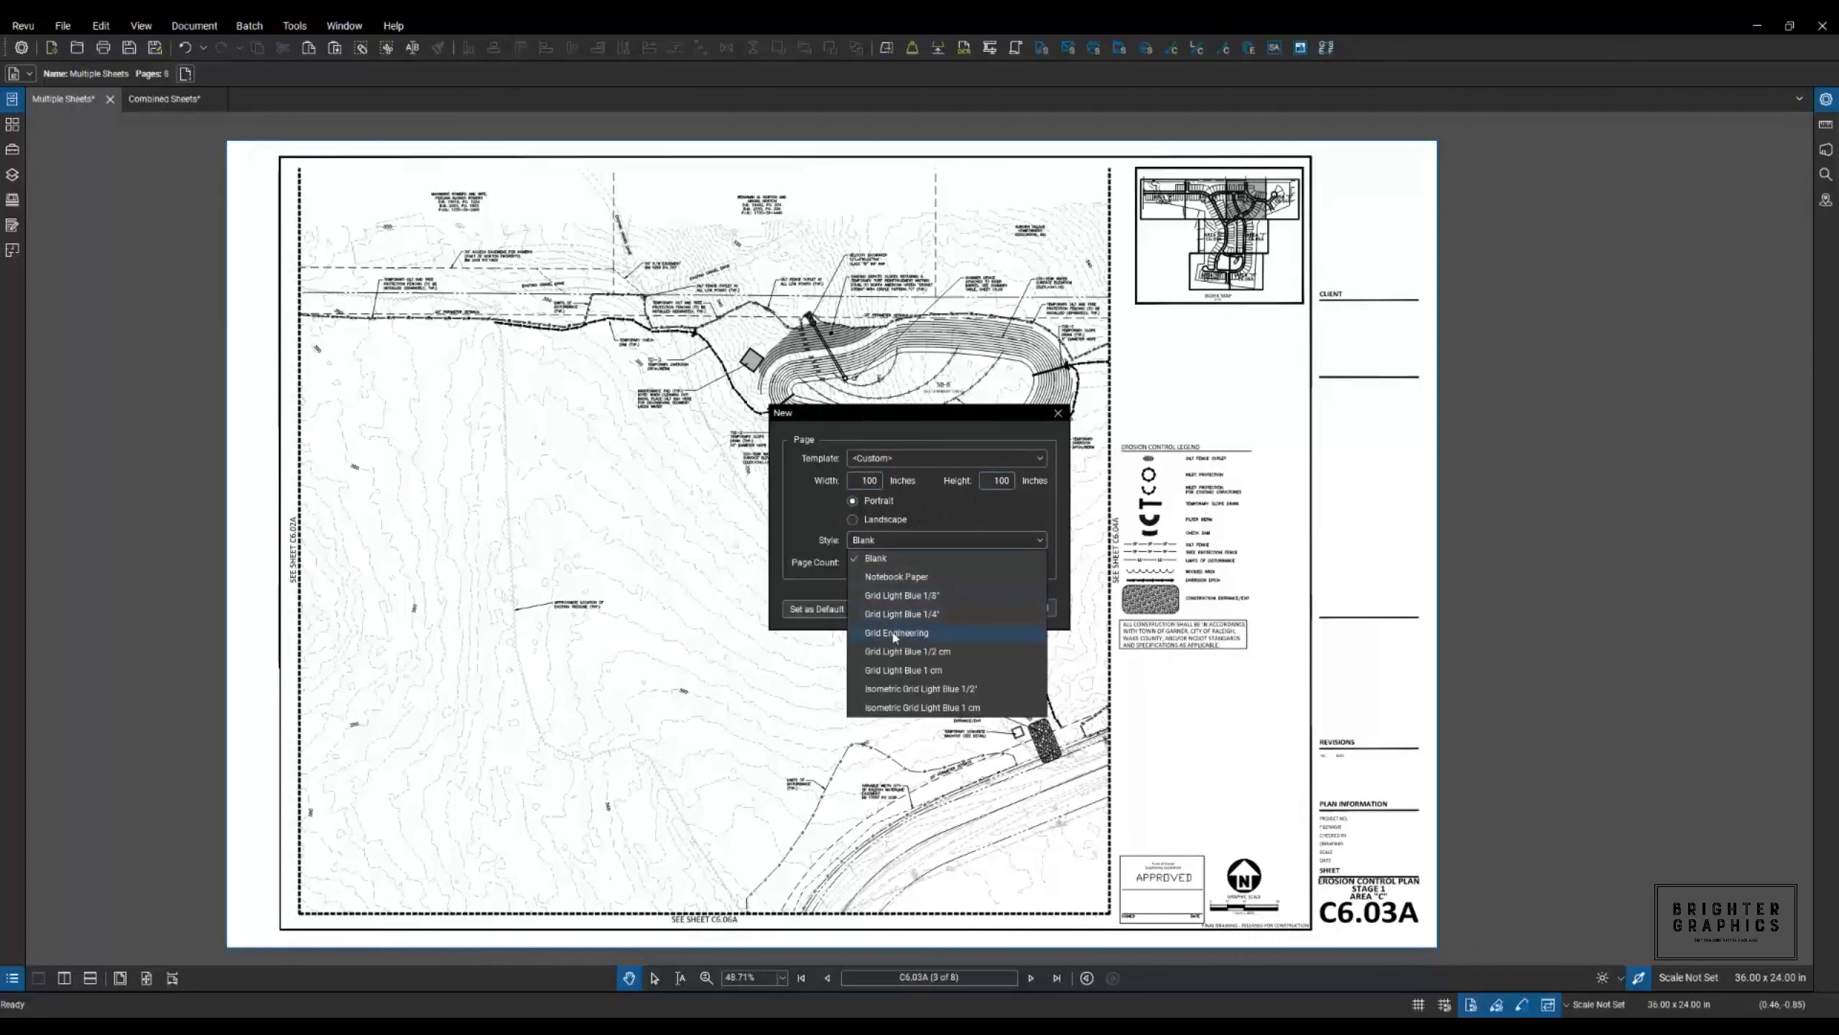
pyautogui.moveTo(804, 541)
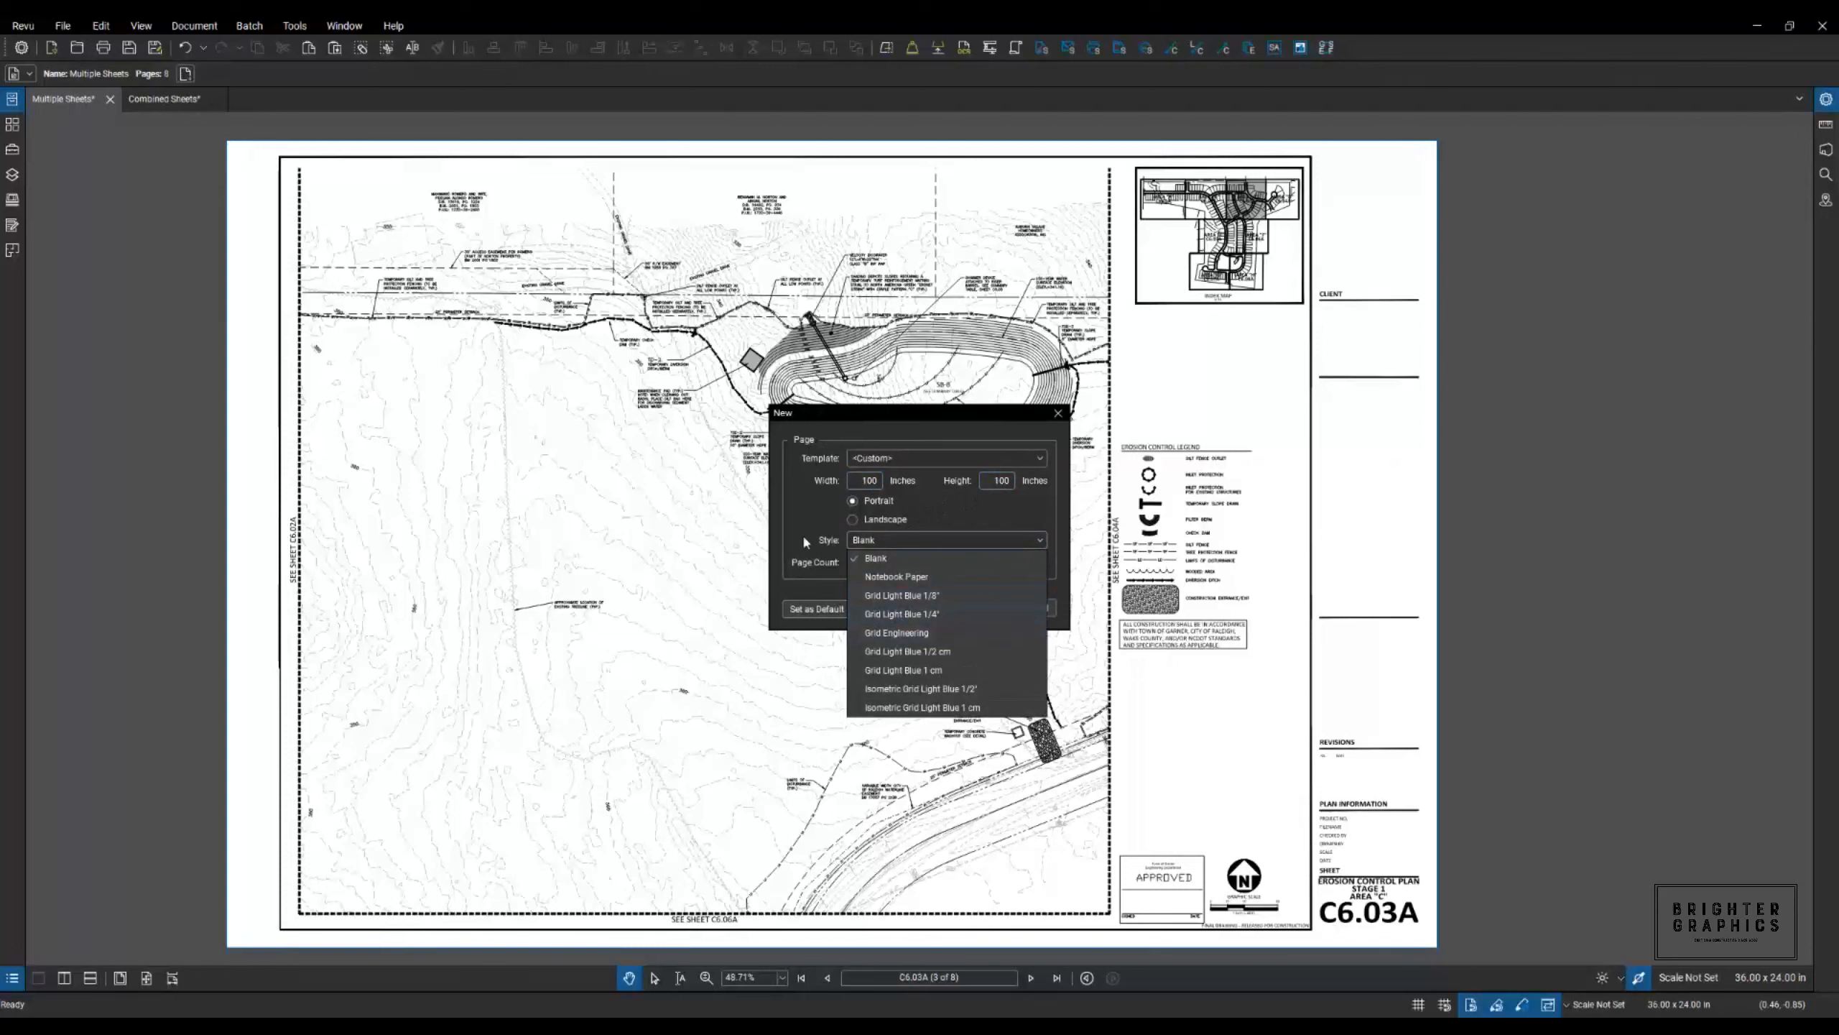
pyautogui.click(875, 558)
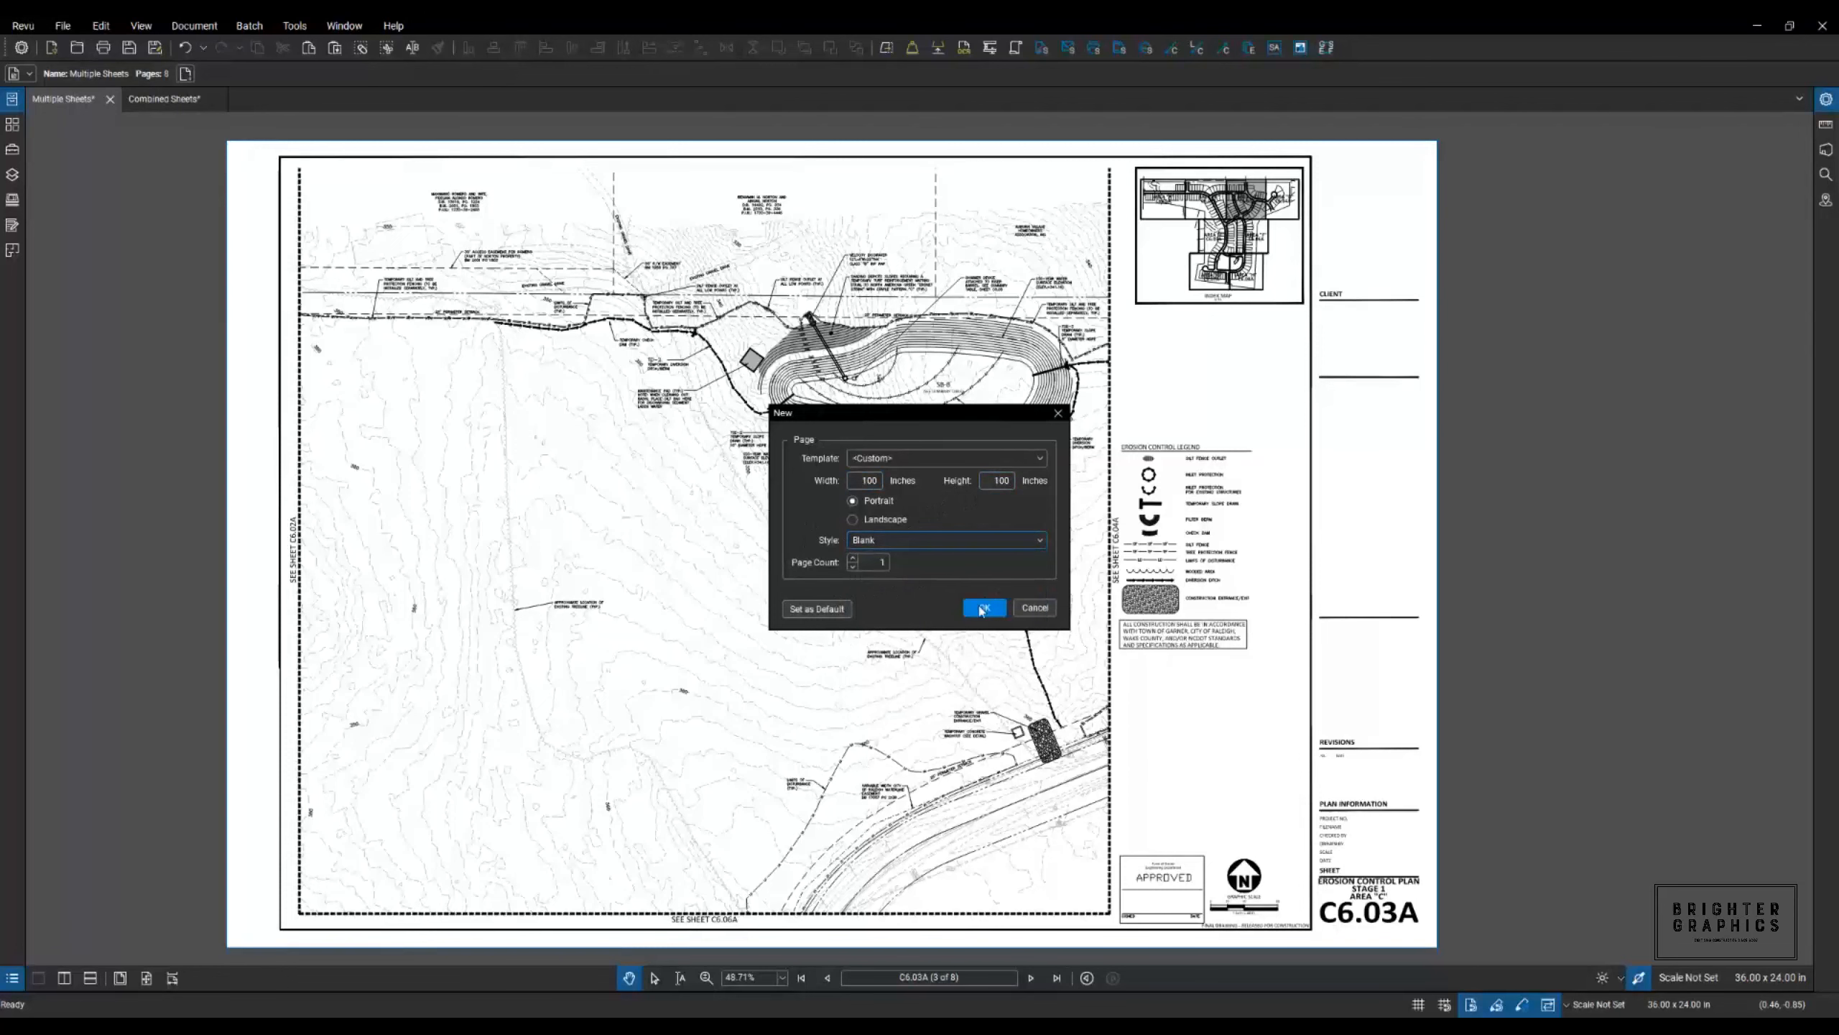
pyautogui.click(982, 607)
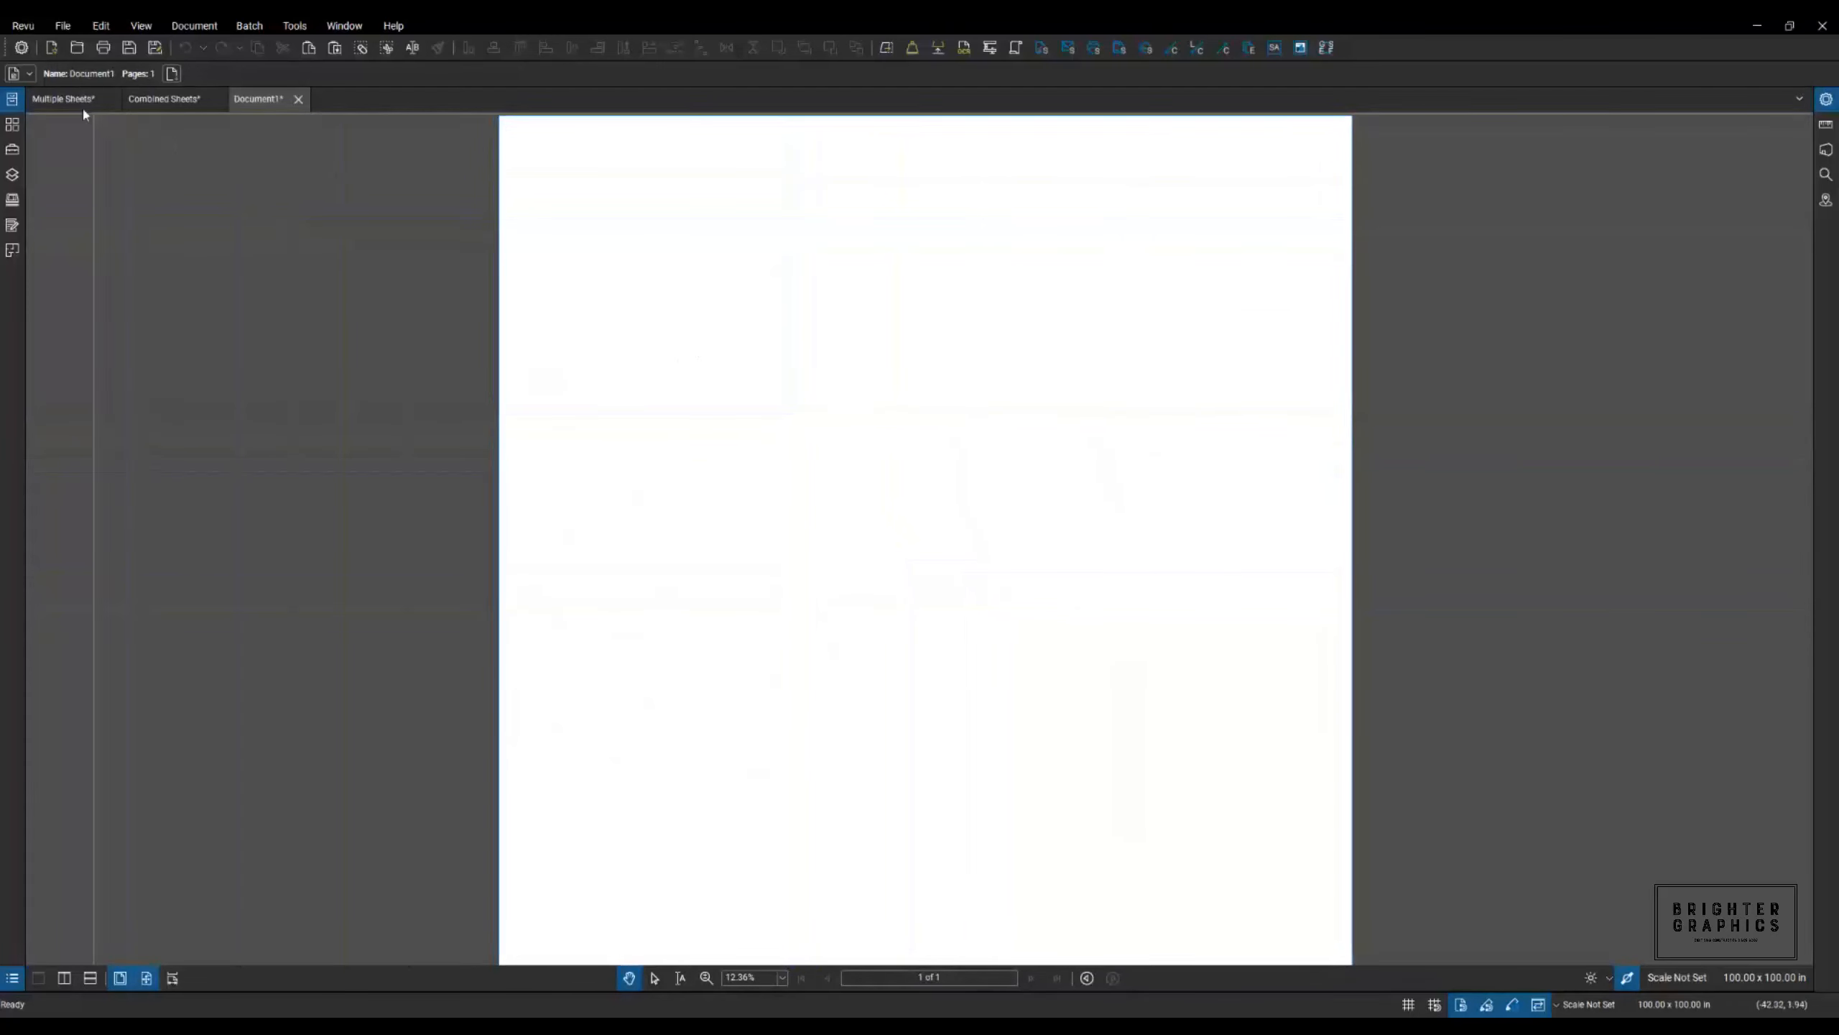
pyautogui.moveTo(64, 99)
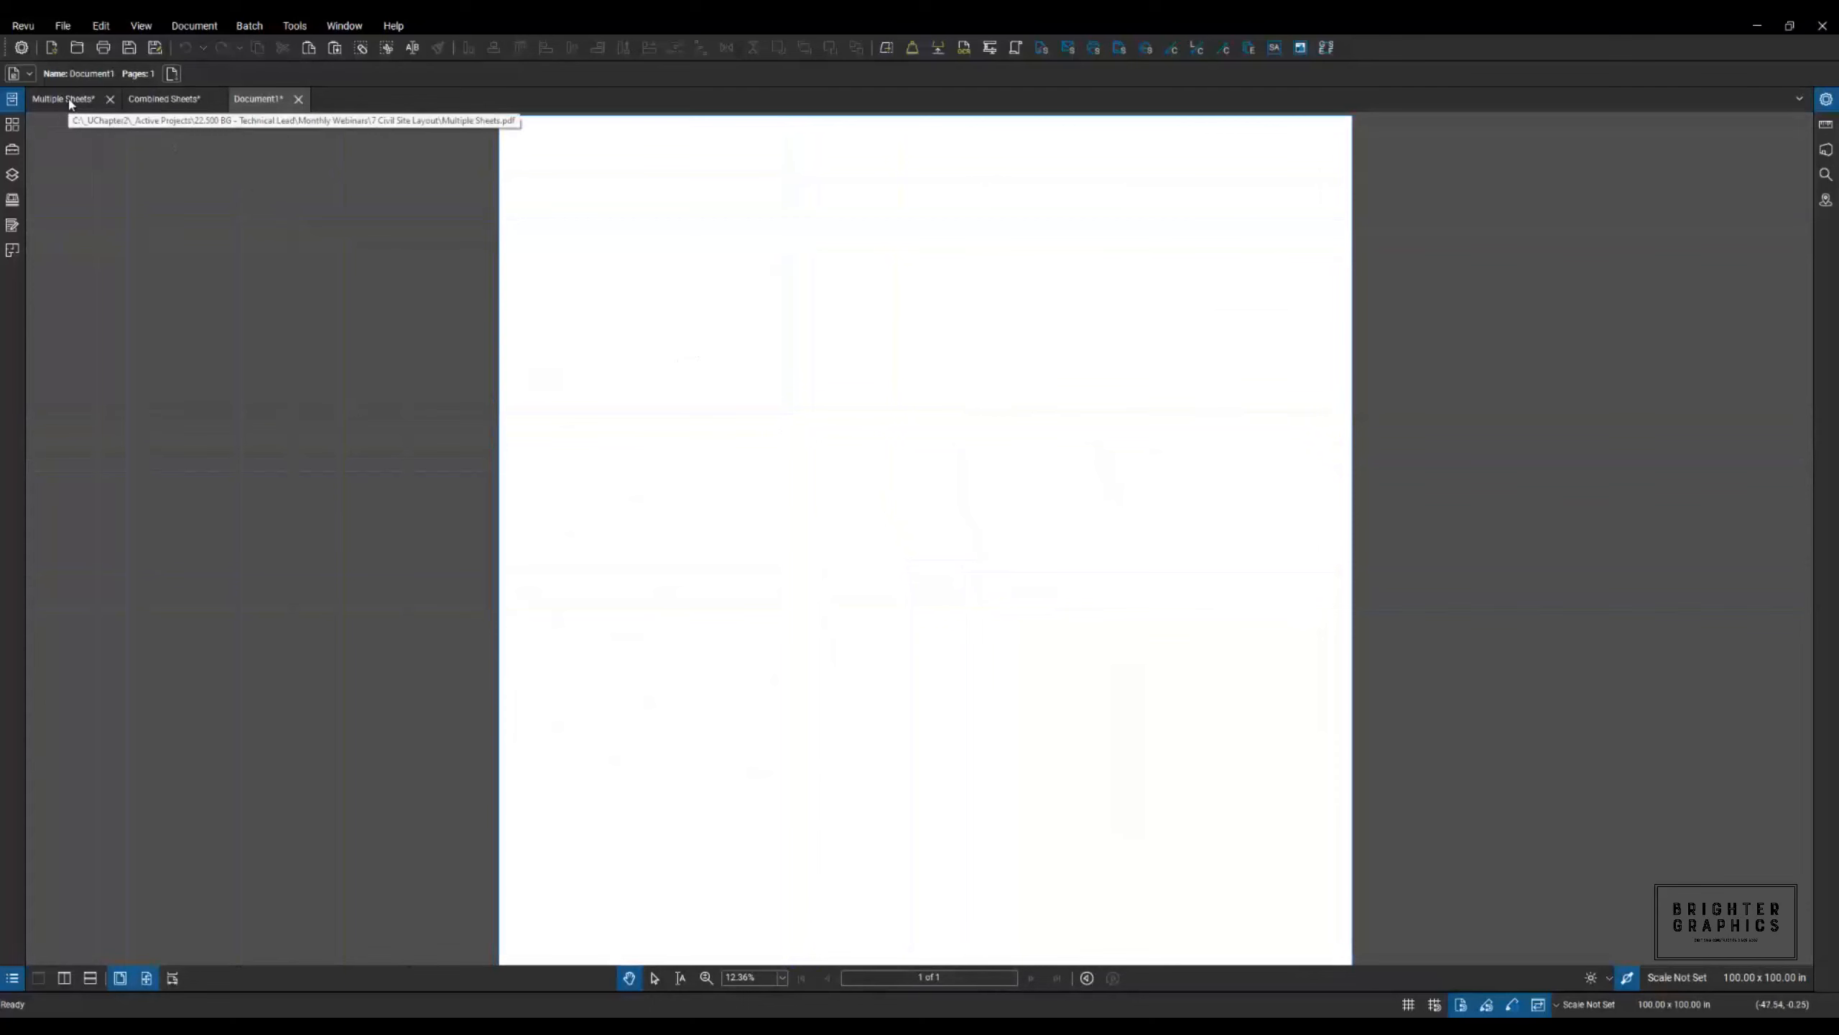
# Return to the Multiple Sheets set and page back from C6.03A to C6.01A.
pyautogui.click(61, 98)
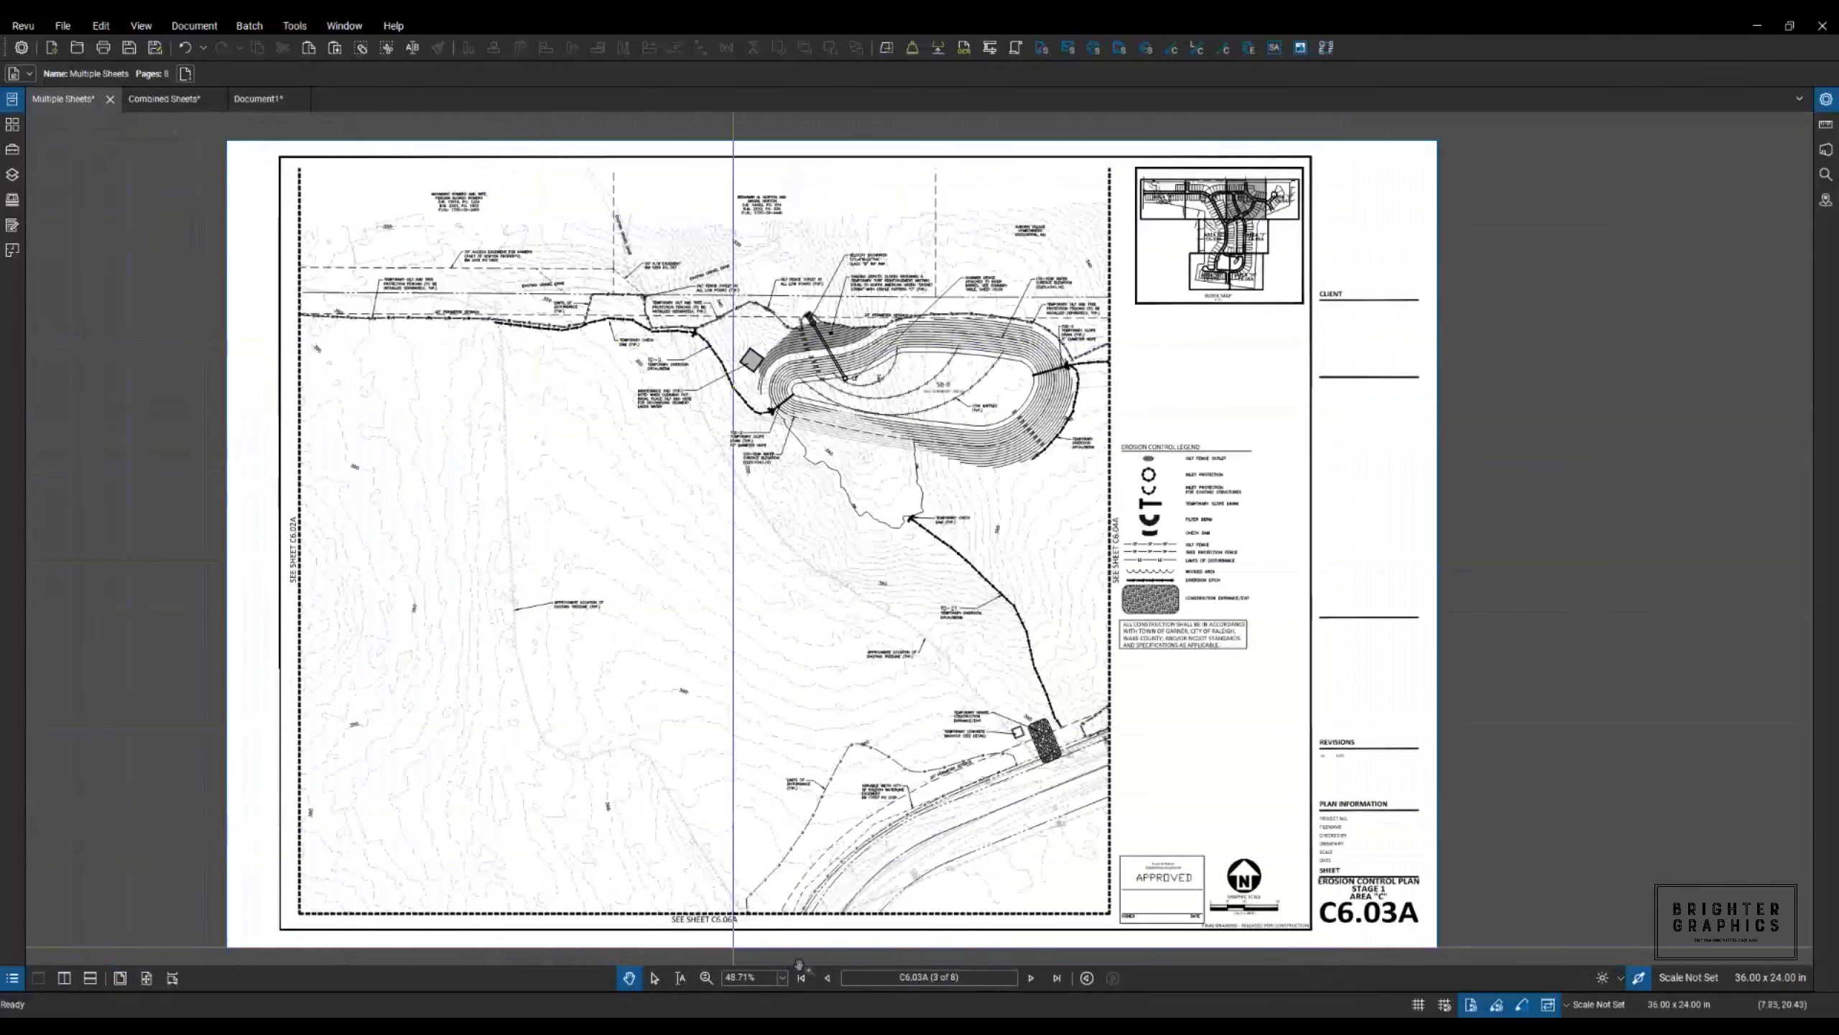
pyautogui.click(827, 977)
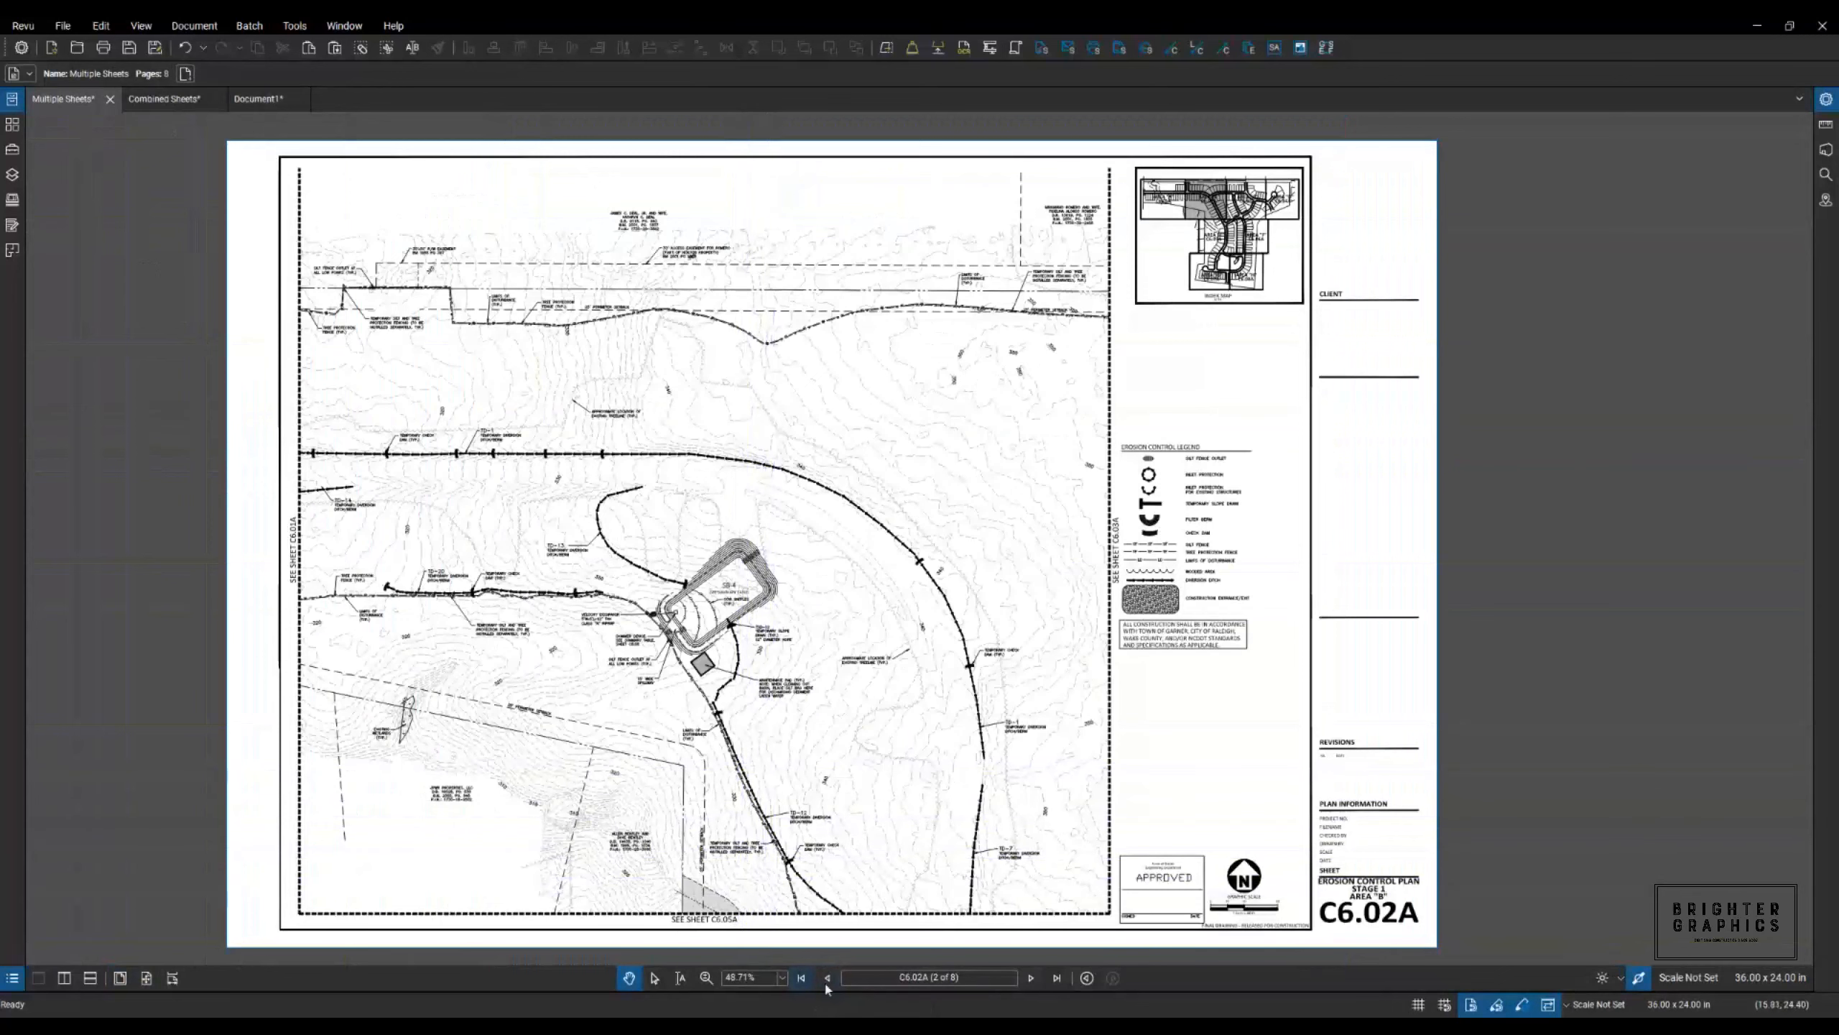
pyautogui.click(827, 977)
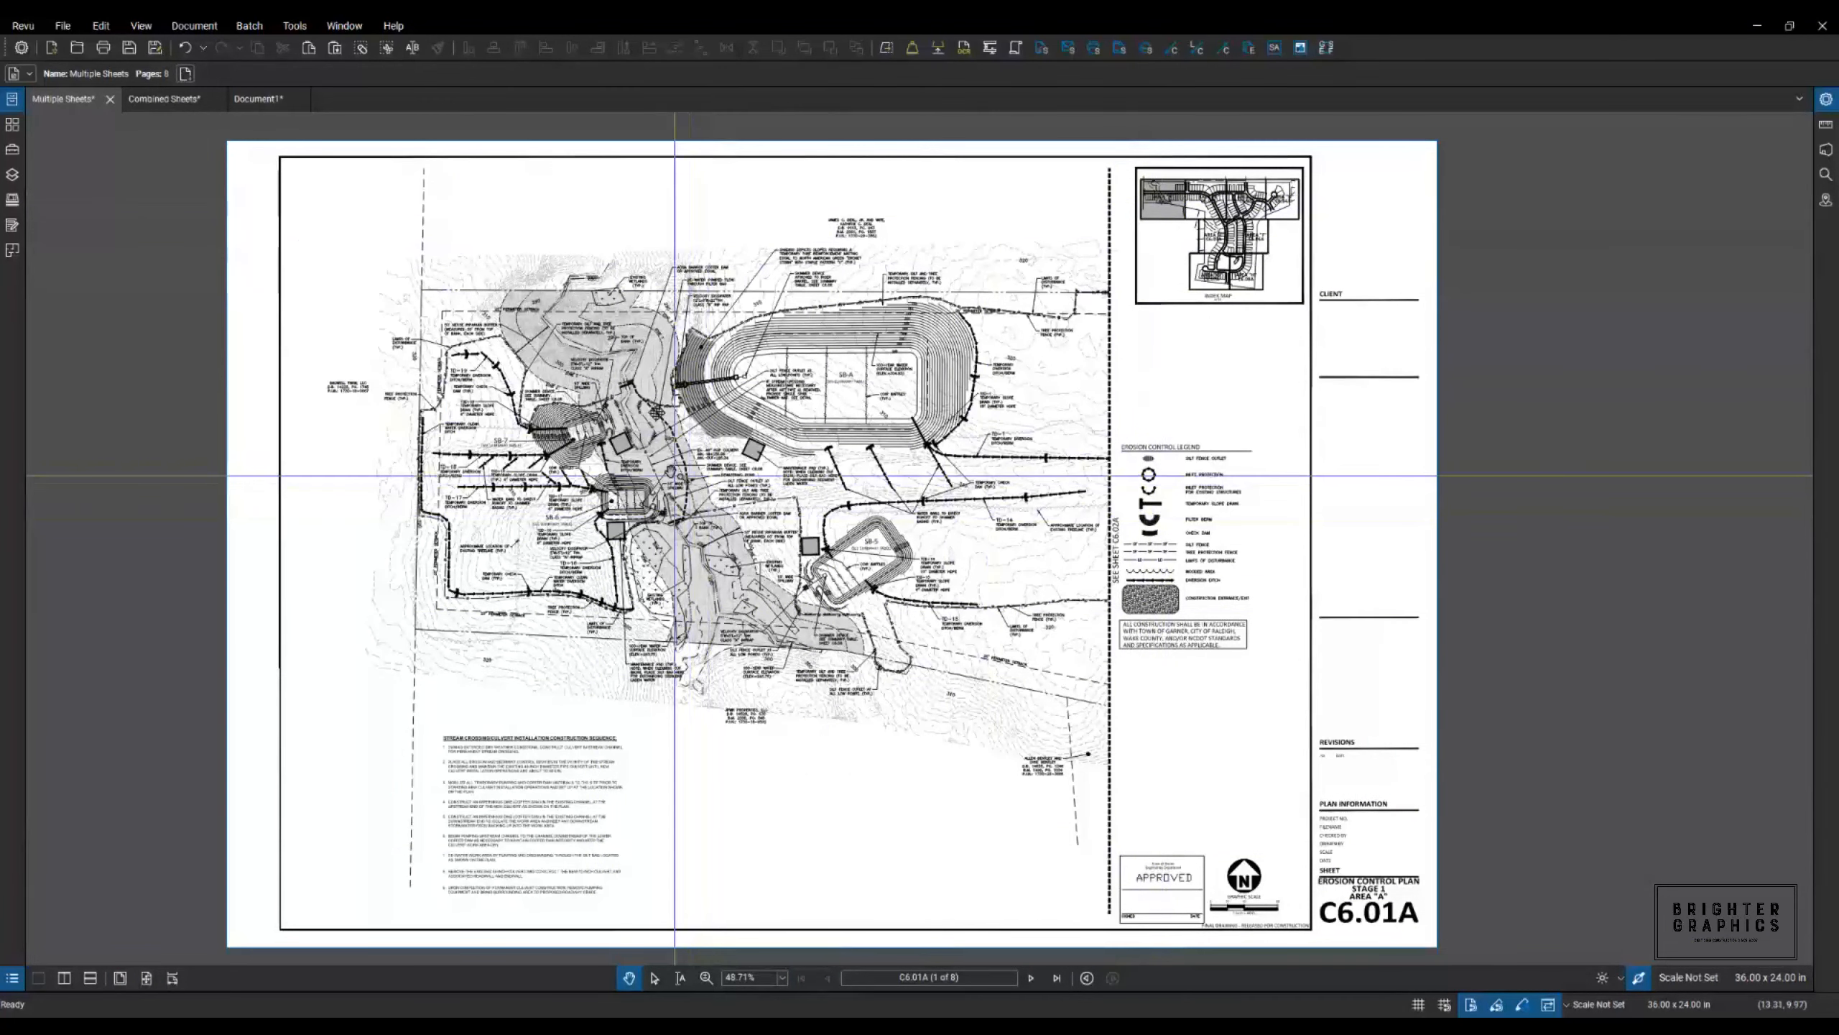
pyautogui.moveTo(666, 480)
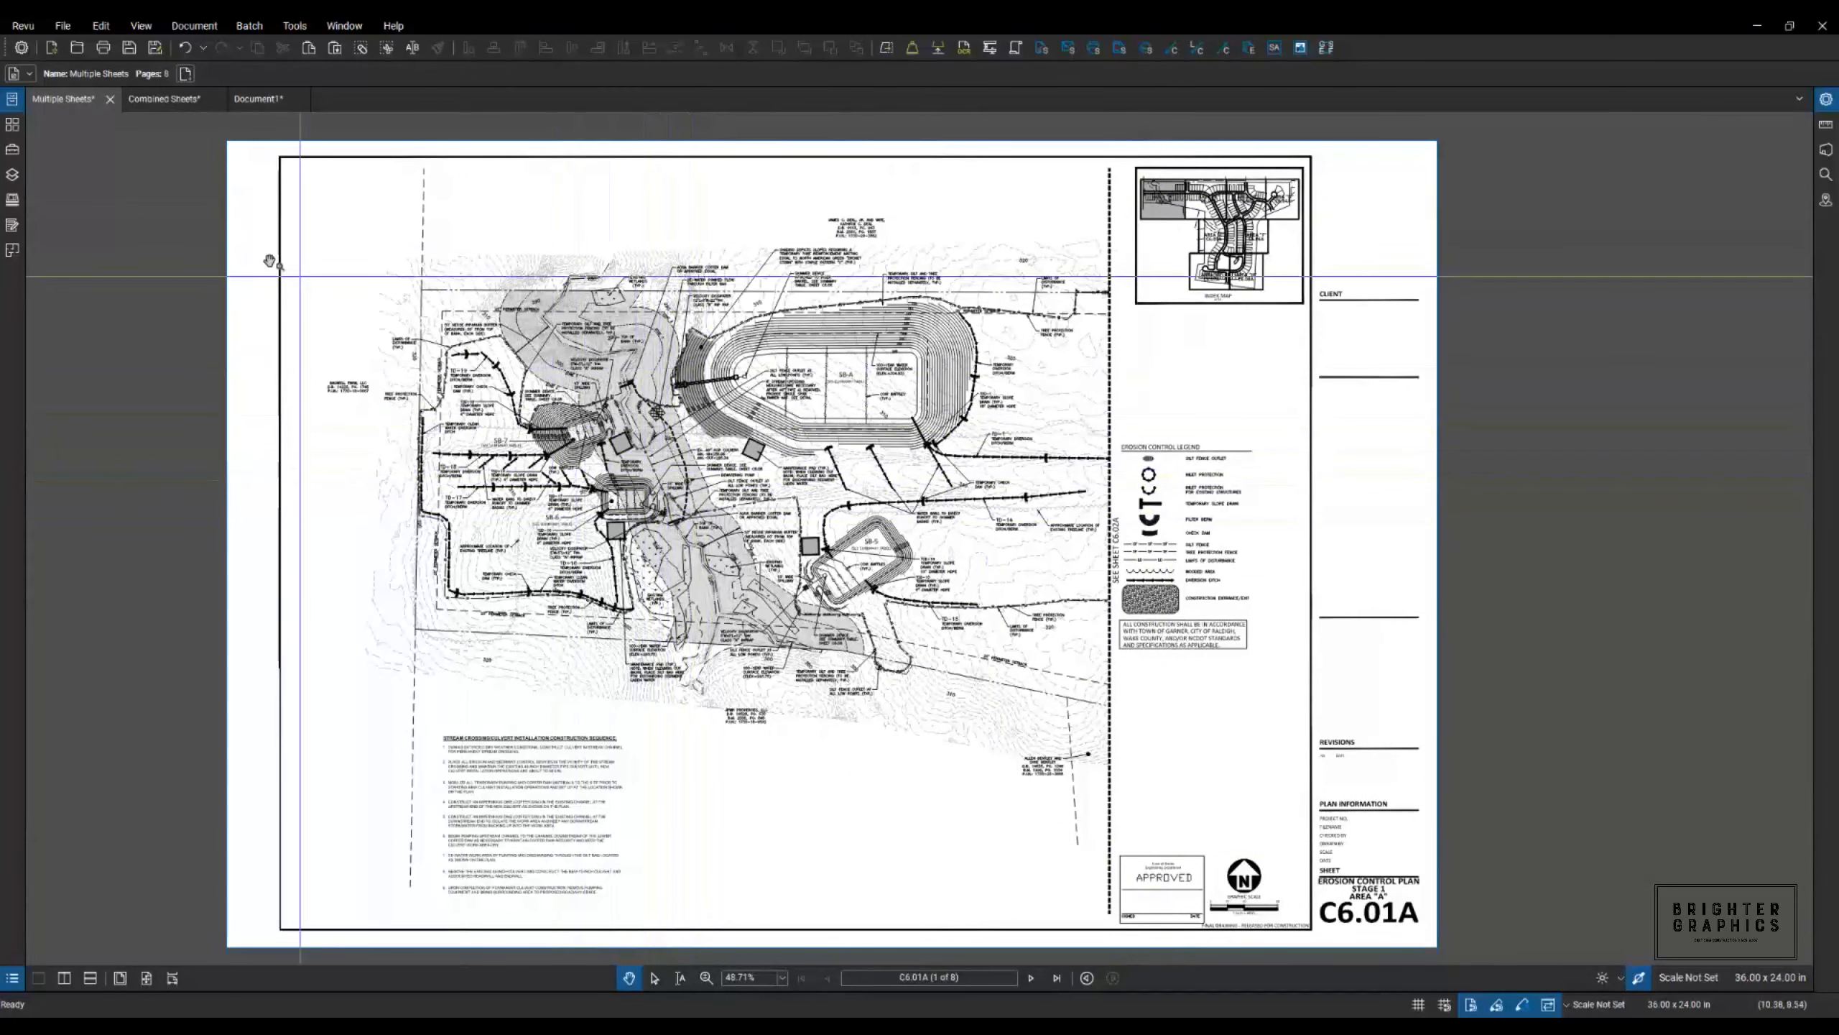
# Start Edit > Snapshot to outline the site plan area on sheet C6.01A.
pyautogui.click(100, 24)
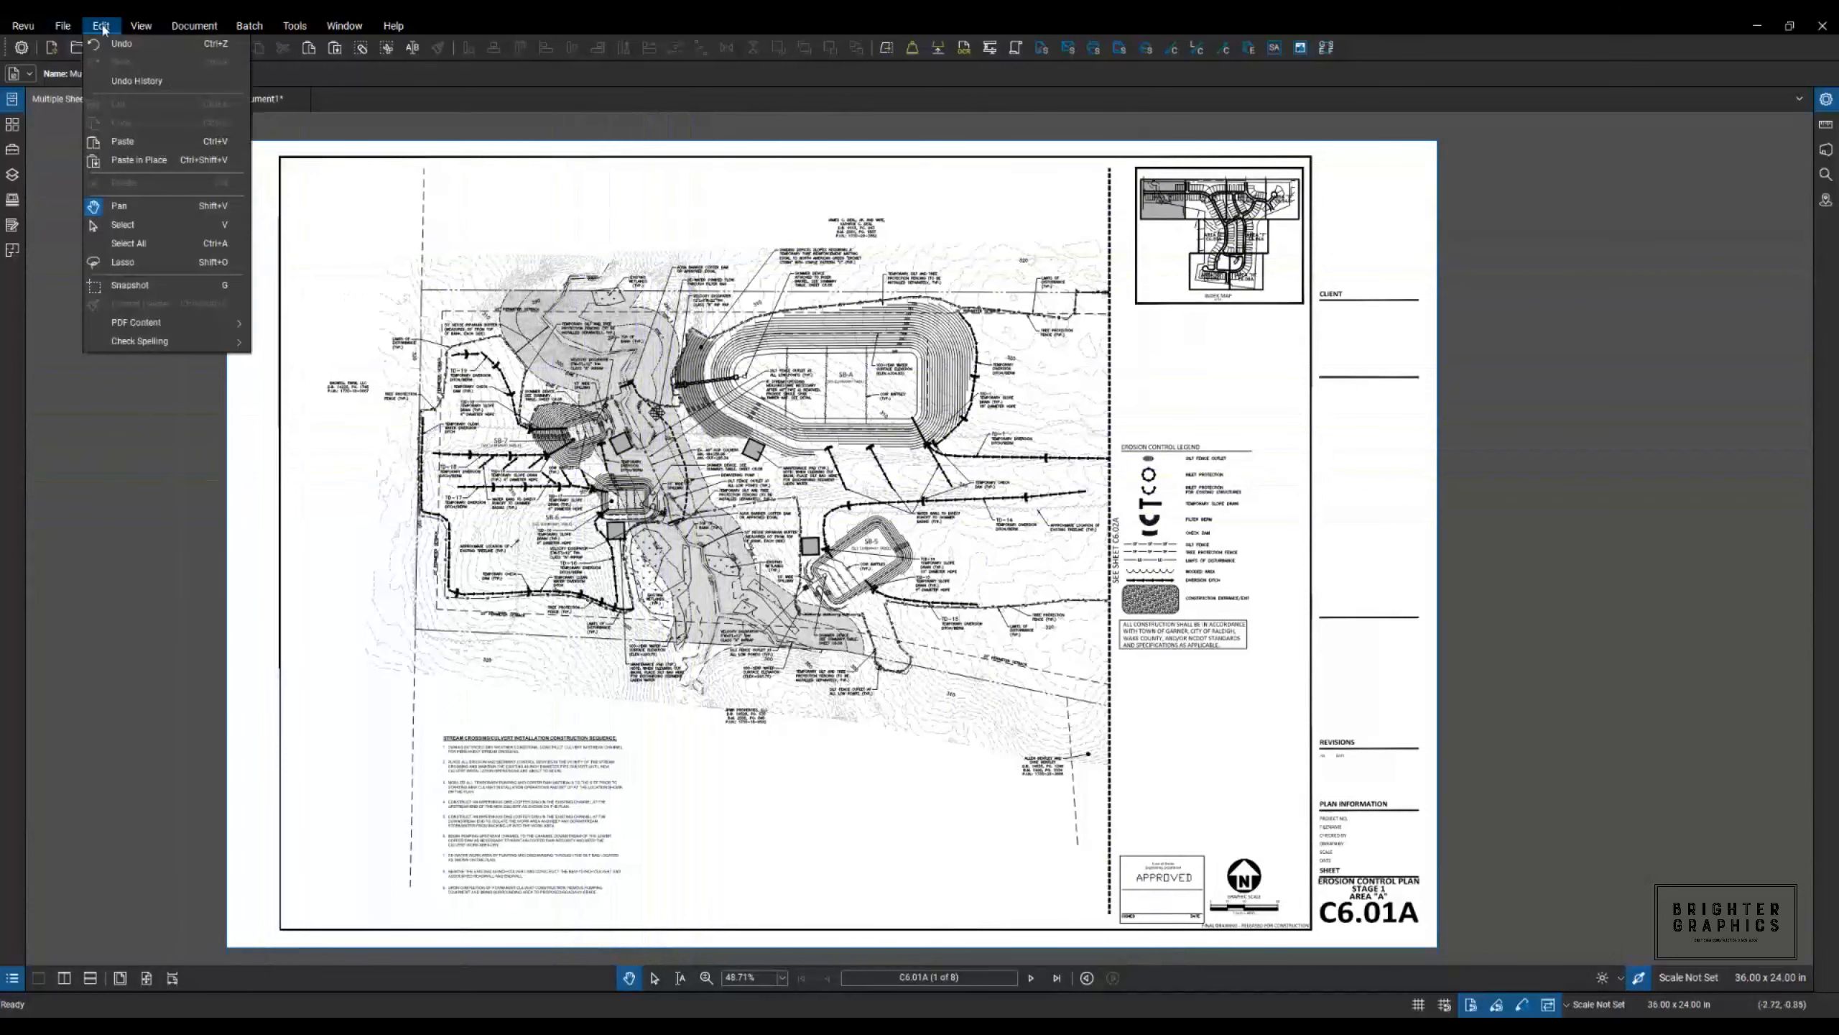
pyautogui.moveTo(130, 285)
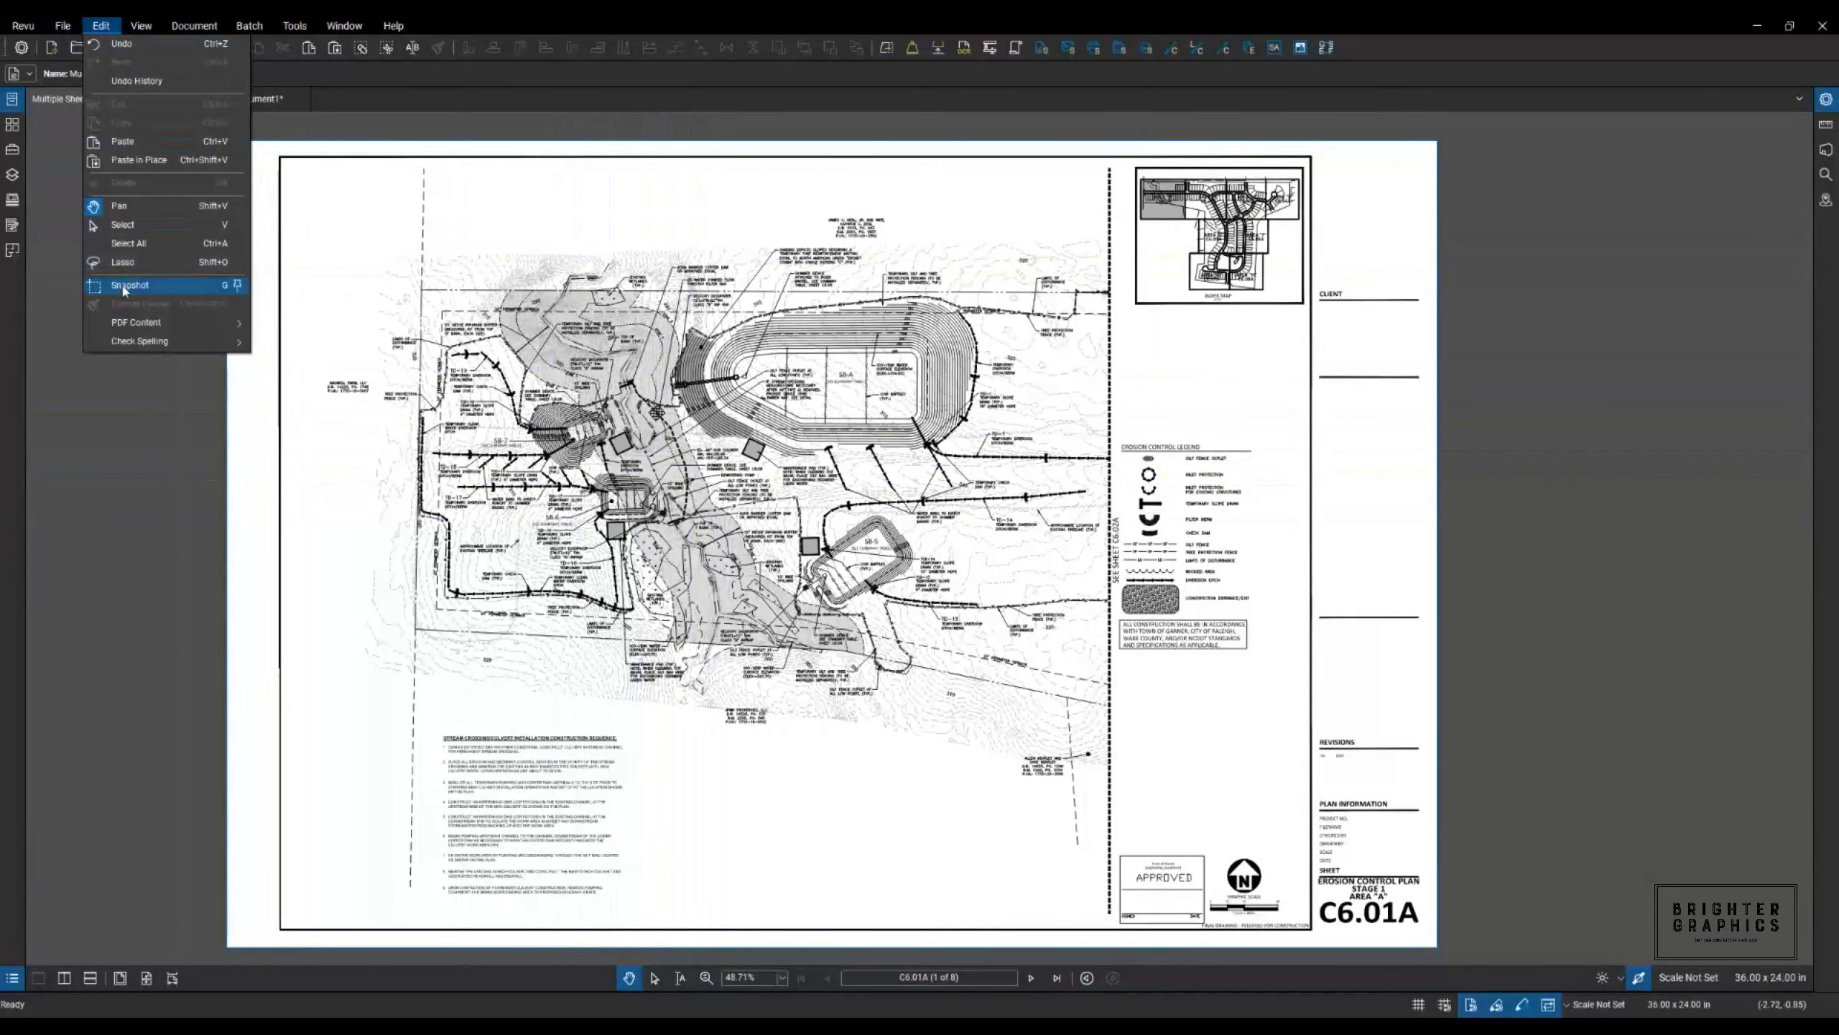
pyautogui.click(130, 285)
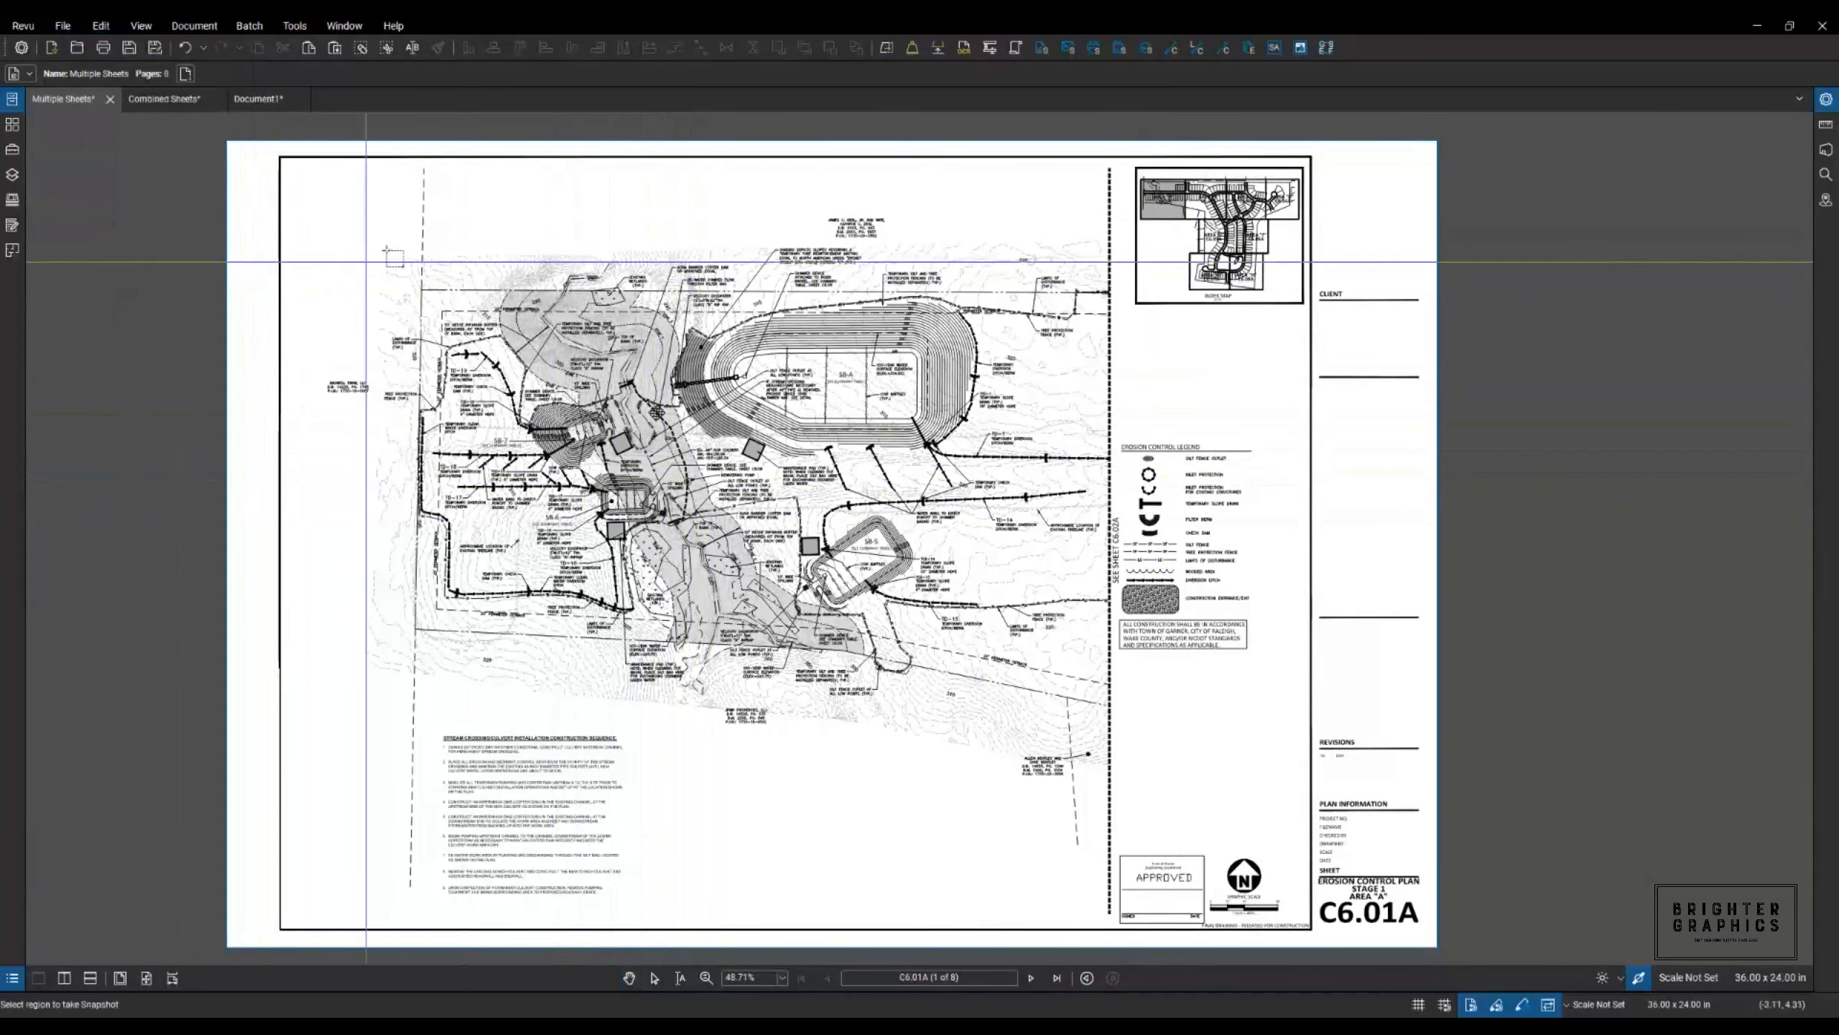
pyautogui.moveTo(375, 253)
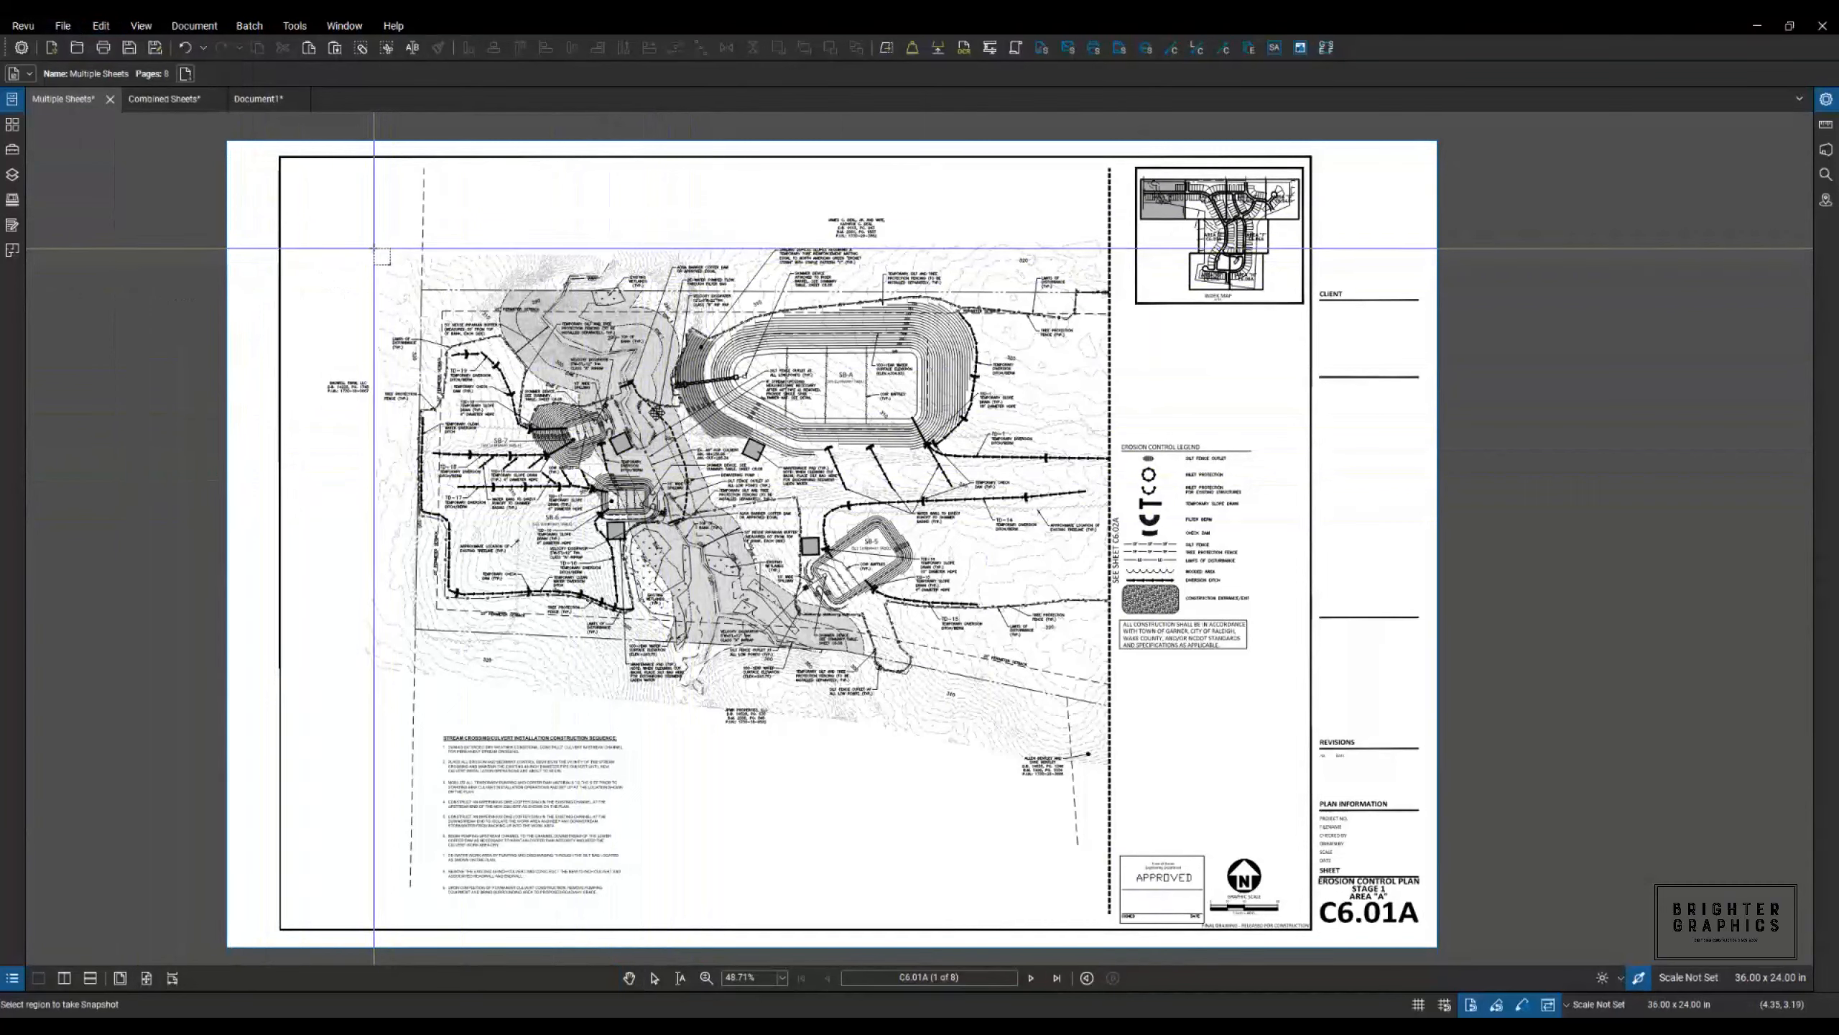
pyautogui.moveTo(375, 252)
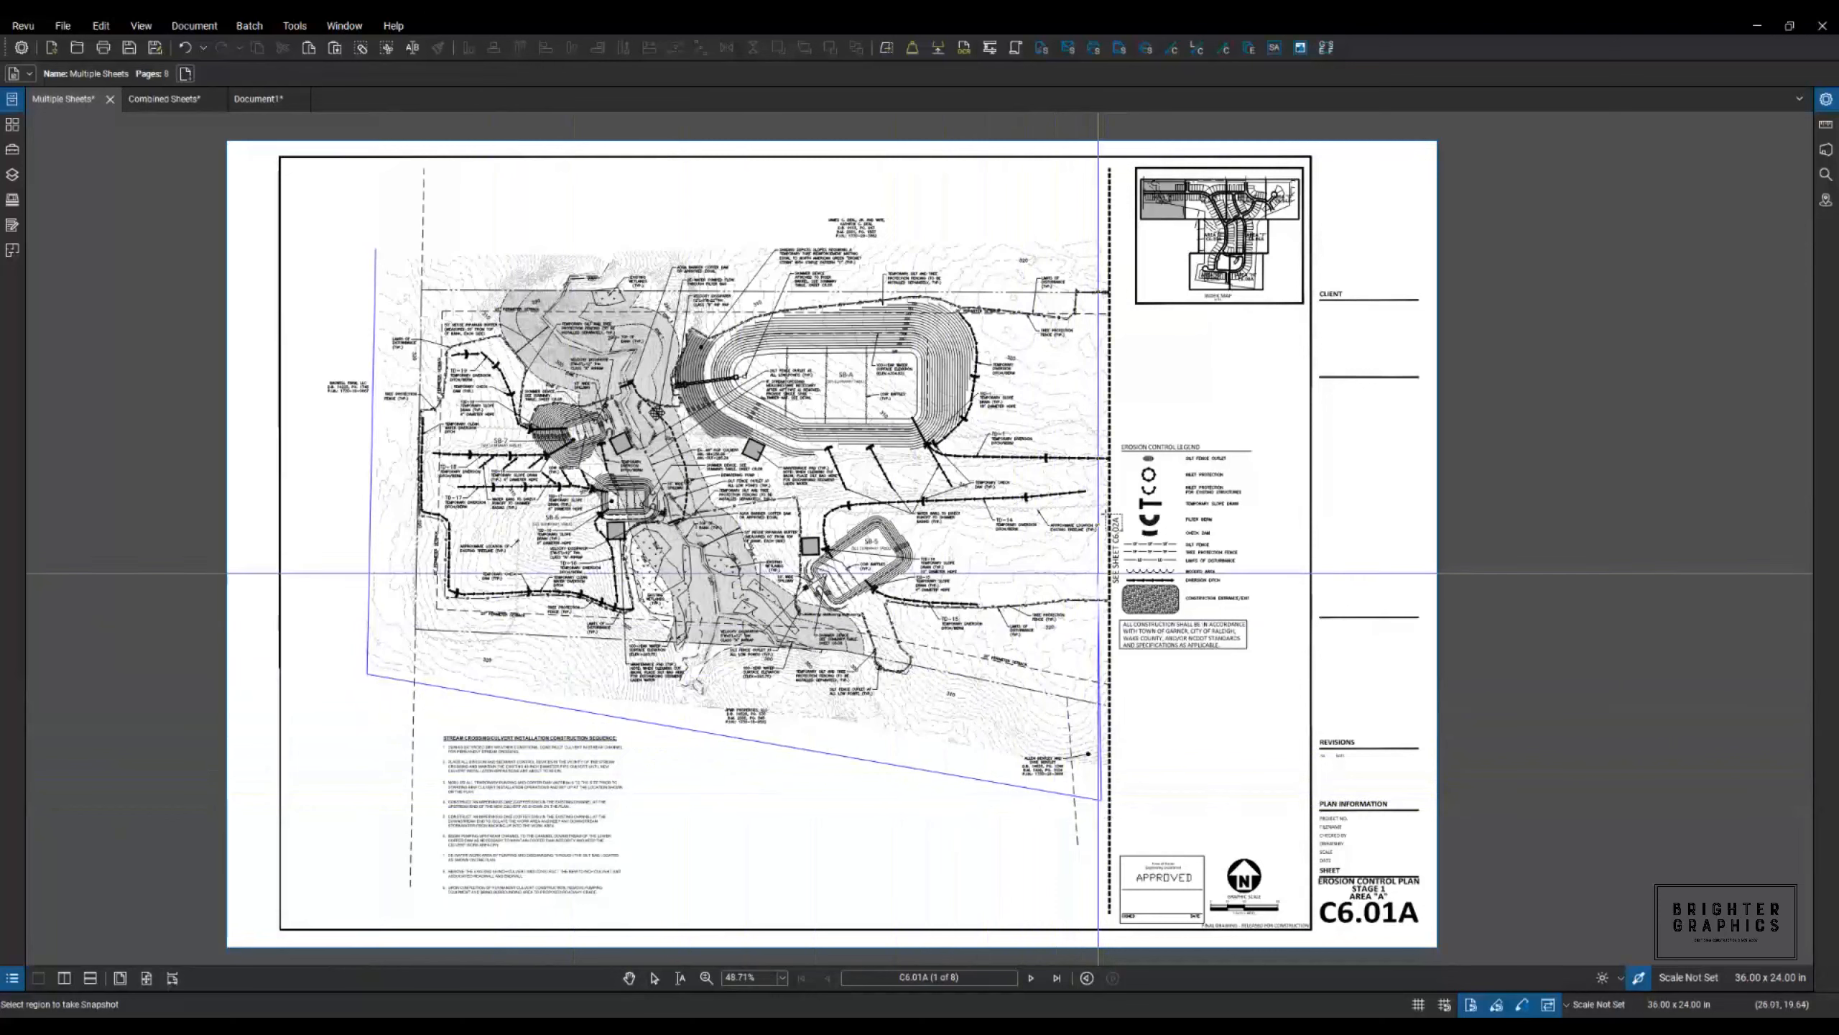
pyautogui.moveTo(1084, 339)
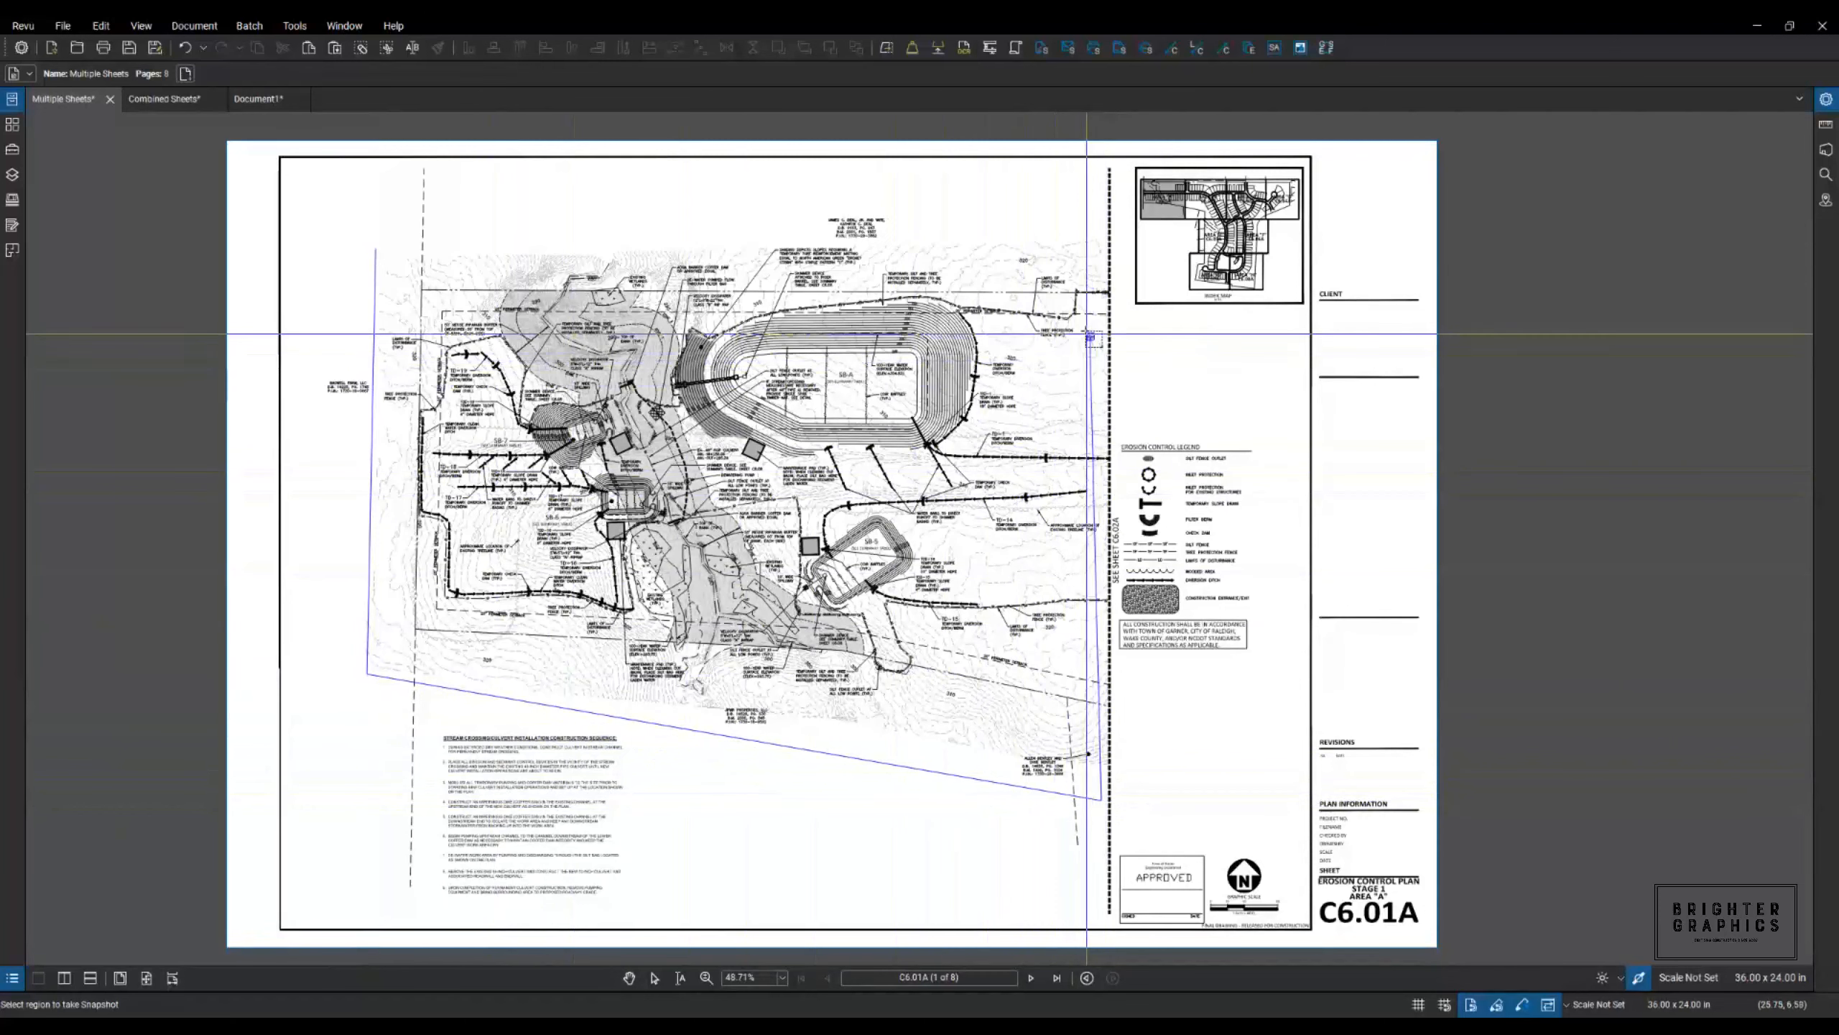
pyautogui.moveTo(1068, 243)
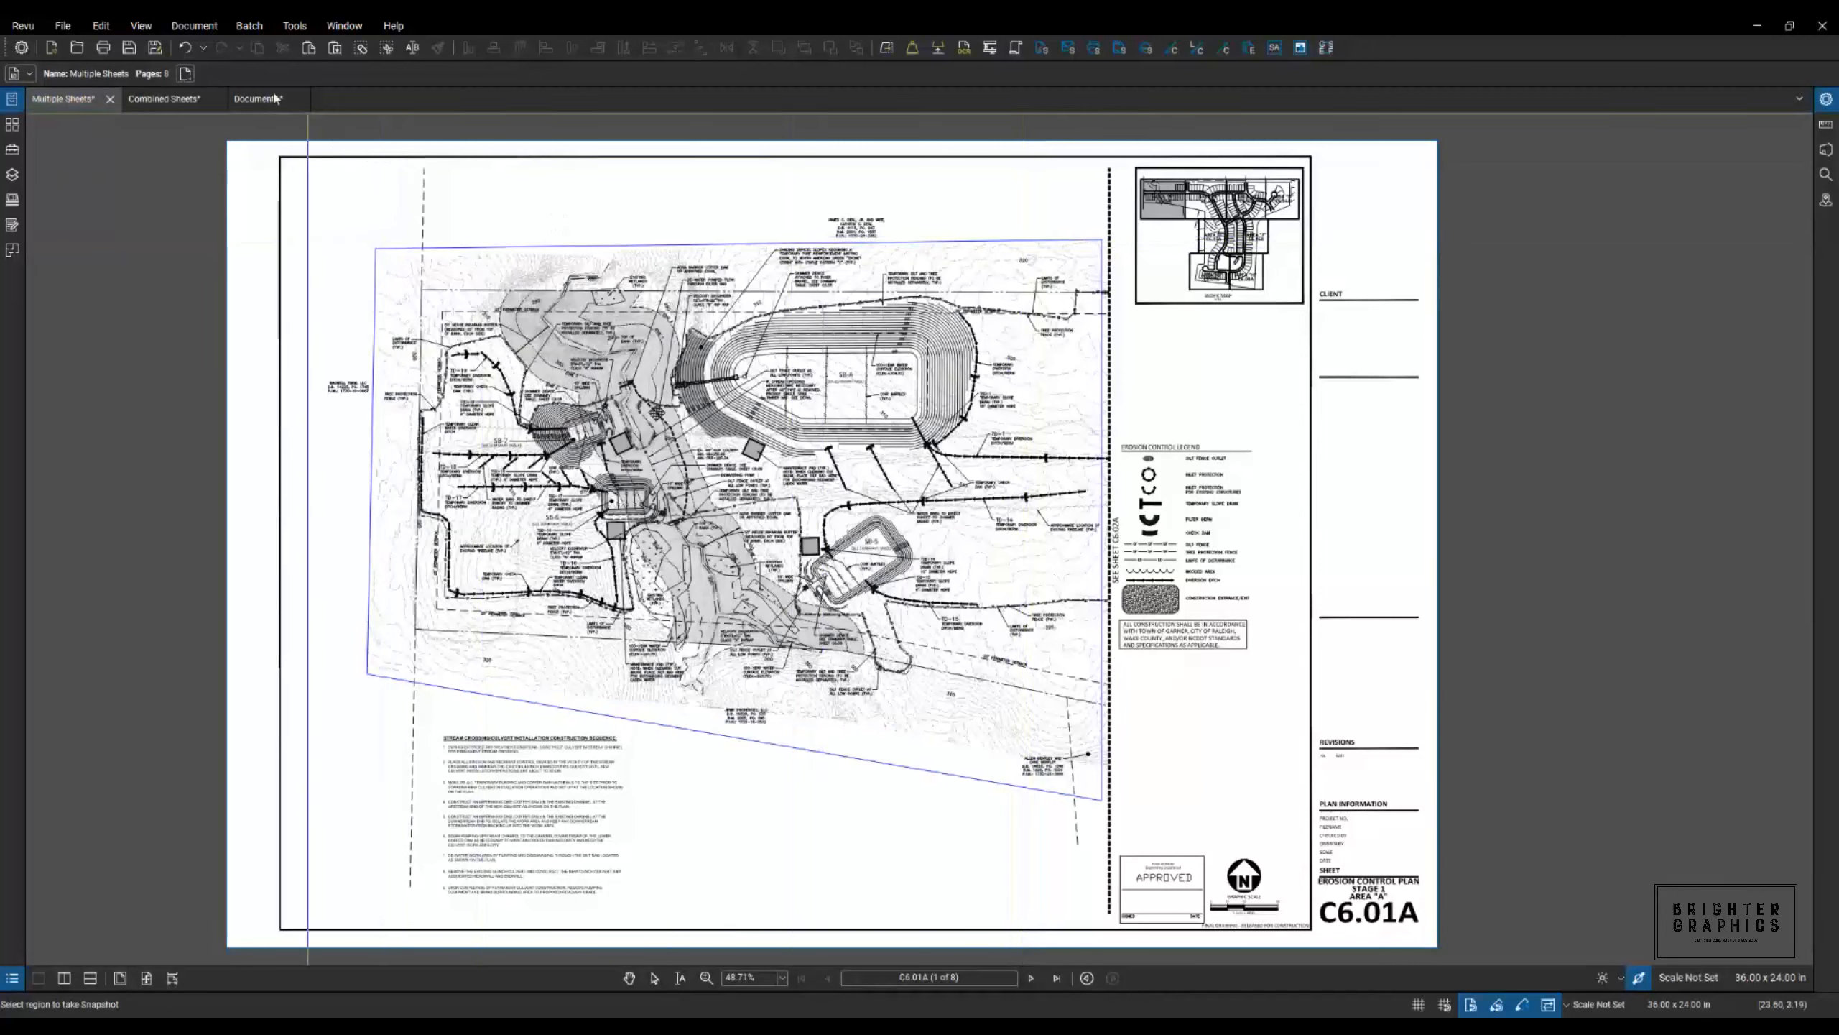
# Paste the C6.01A snapshot into Document1, then move Multiple Sheets to C6.02A.
pyautogui.click(258, 99)
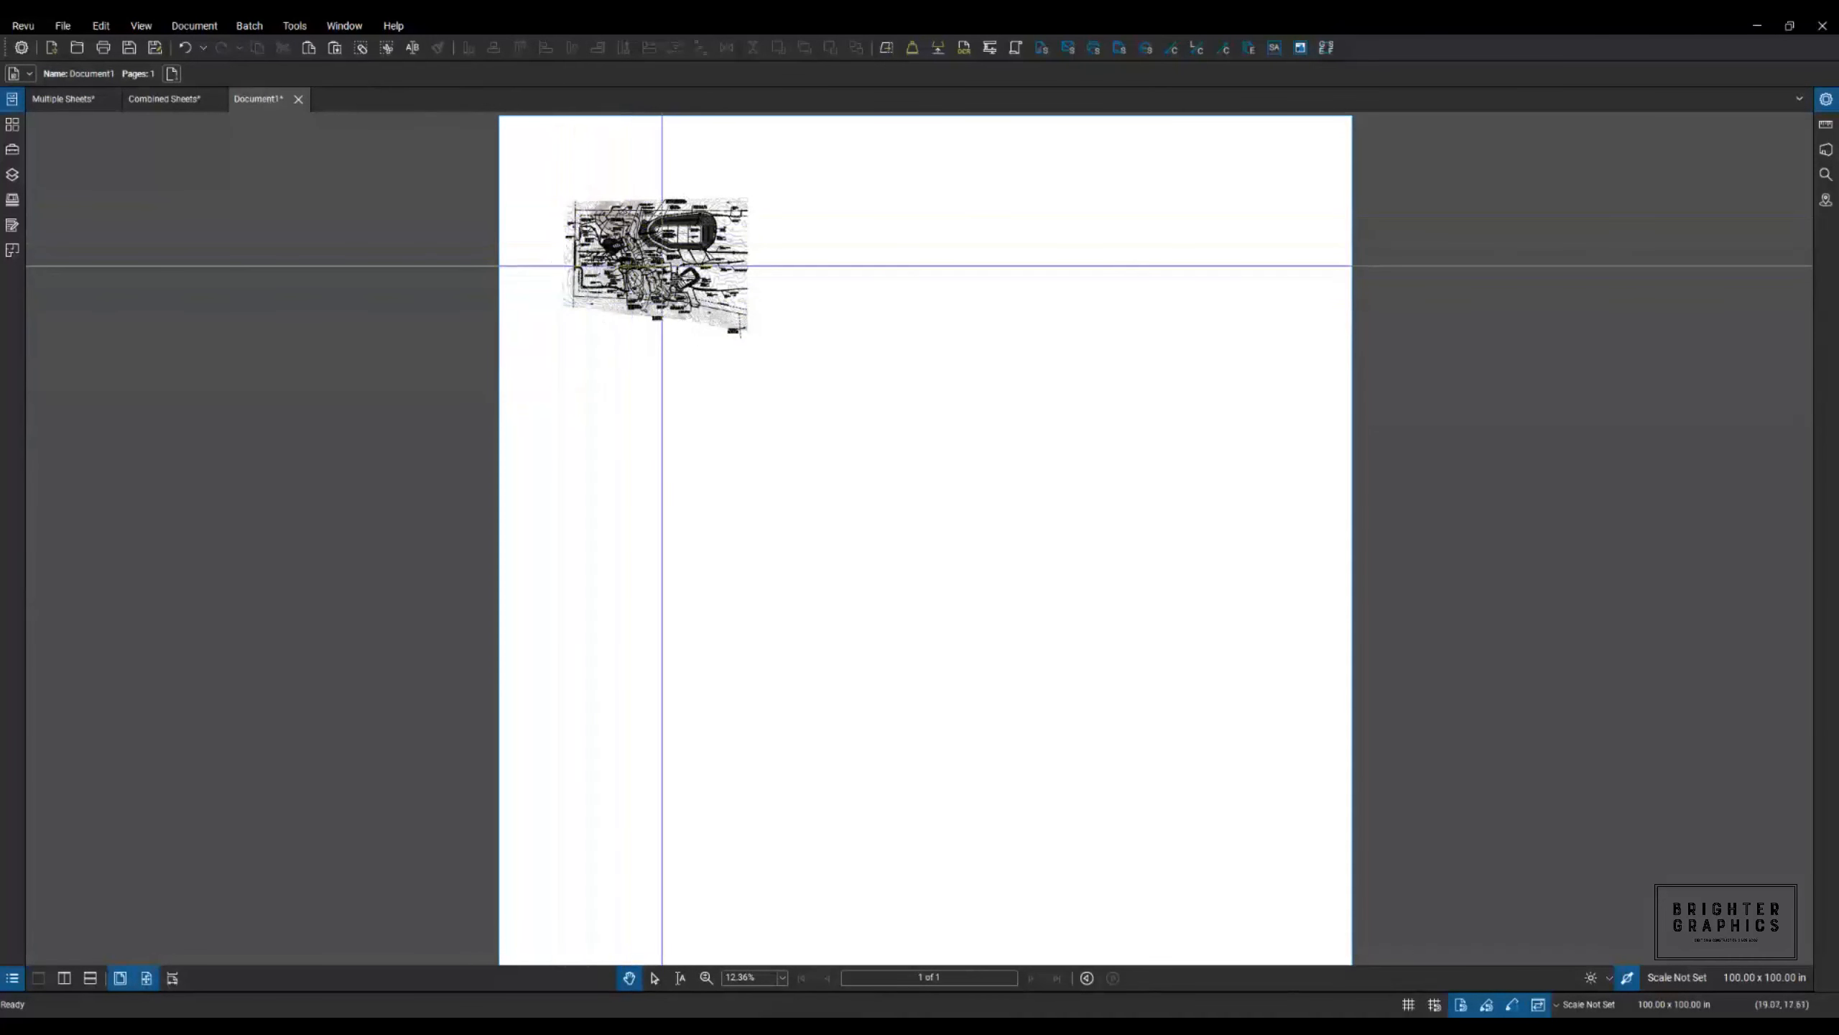
pyautogui.click(63, 99)
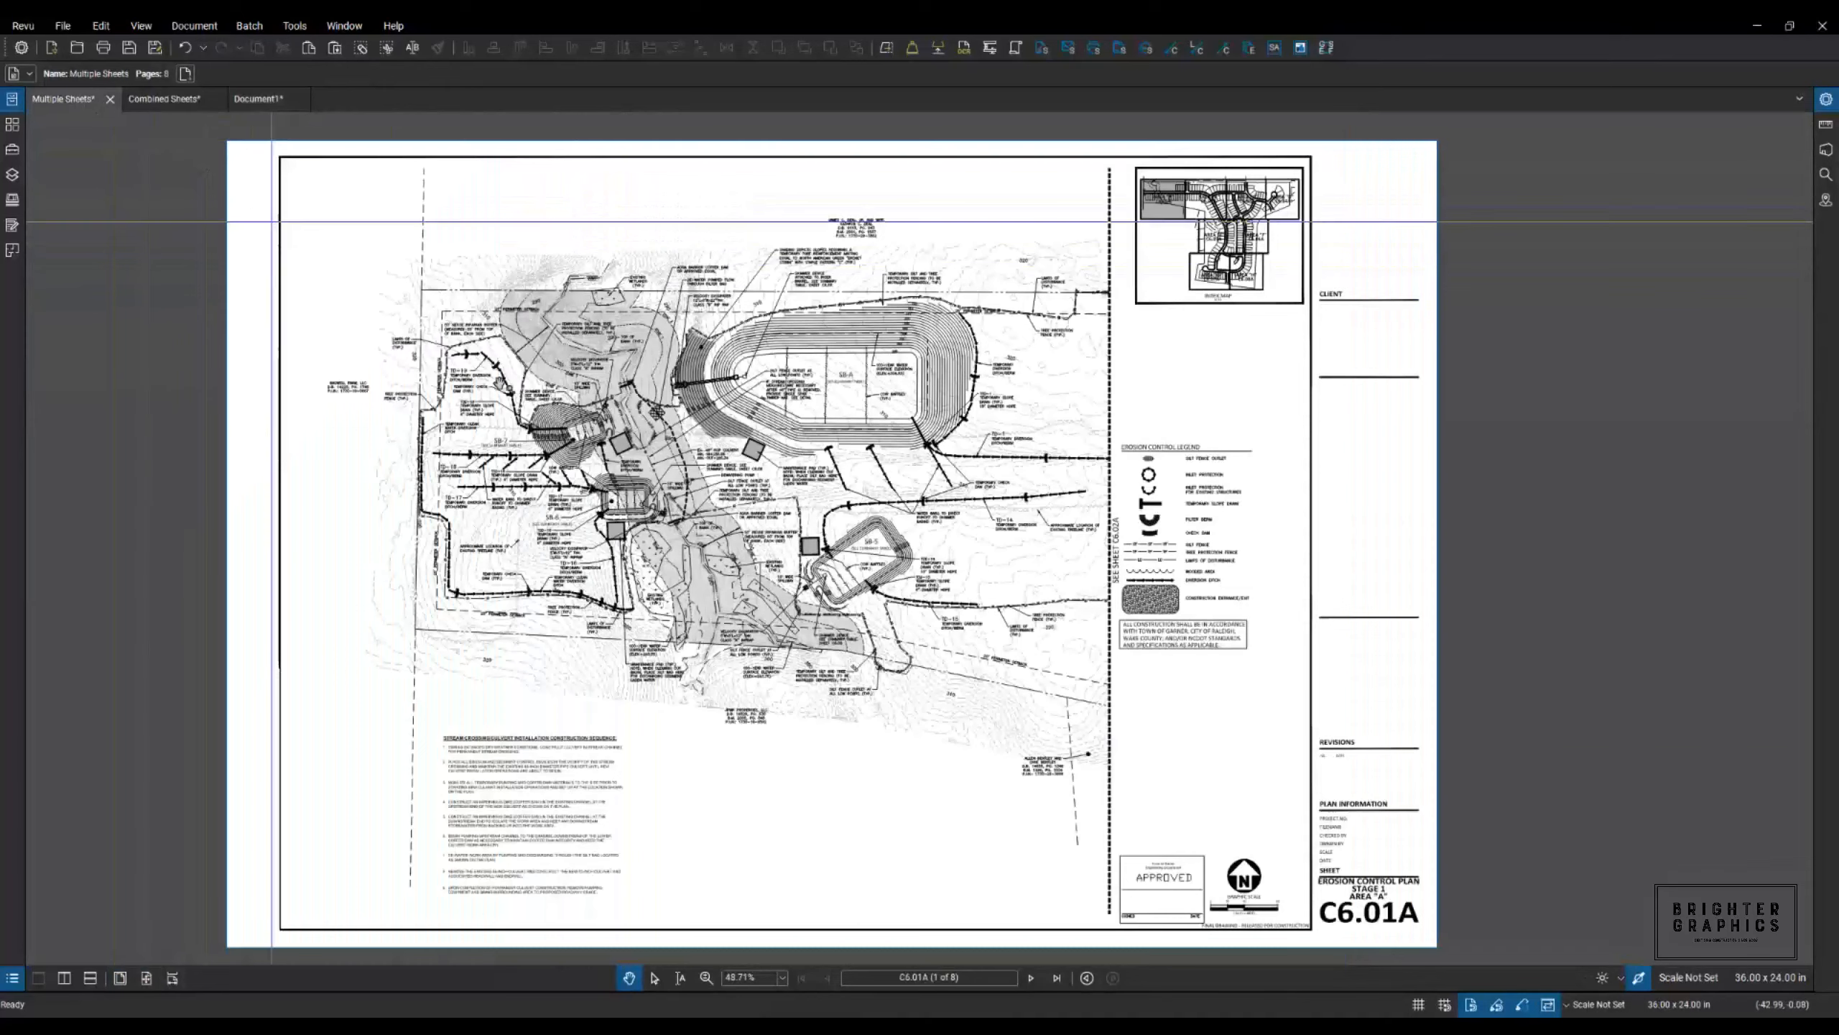
pyautogui.click(1030, 977)
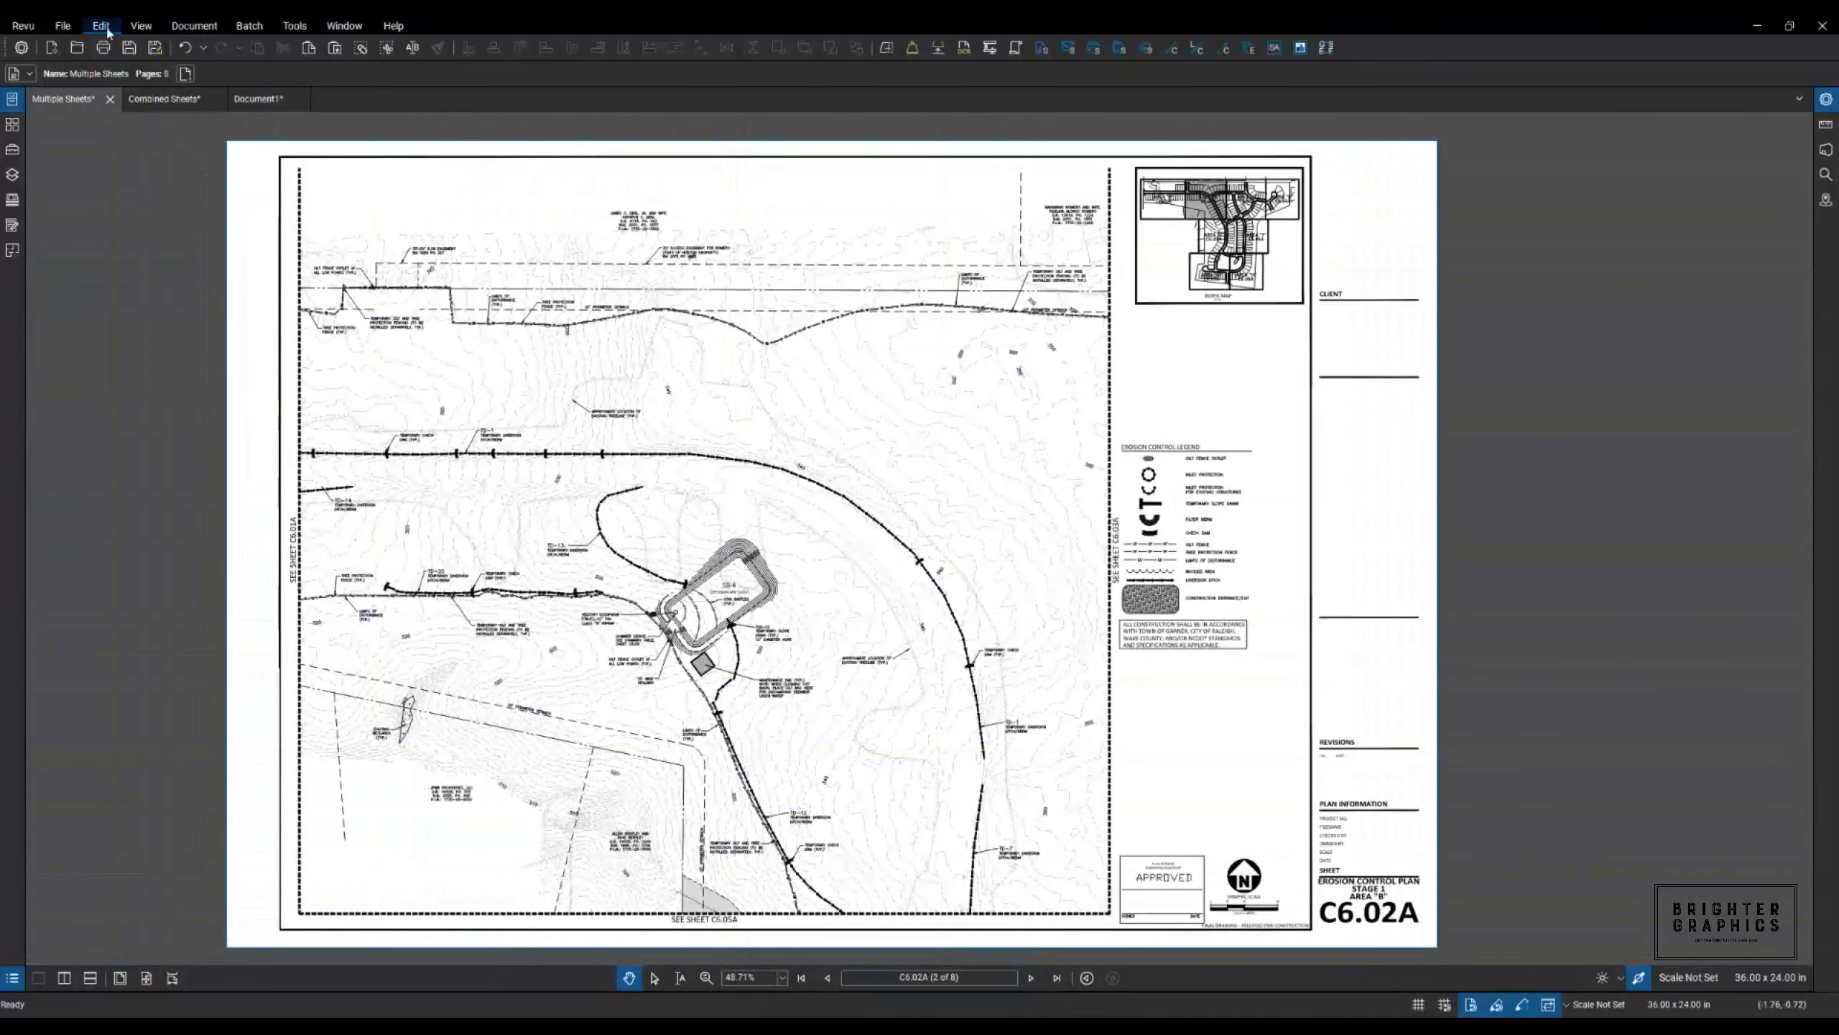
# Start Edit > Snapshot to capture the plan area of sheet C6.02A.
pyautogui.click(100, 25)
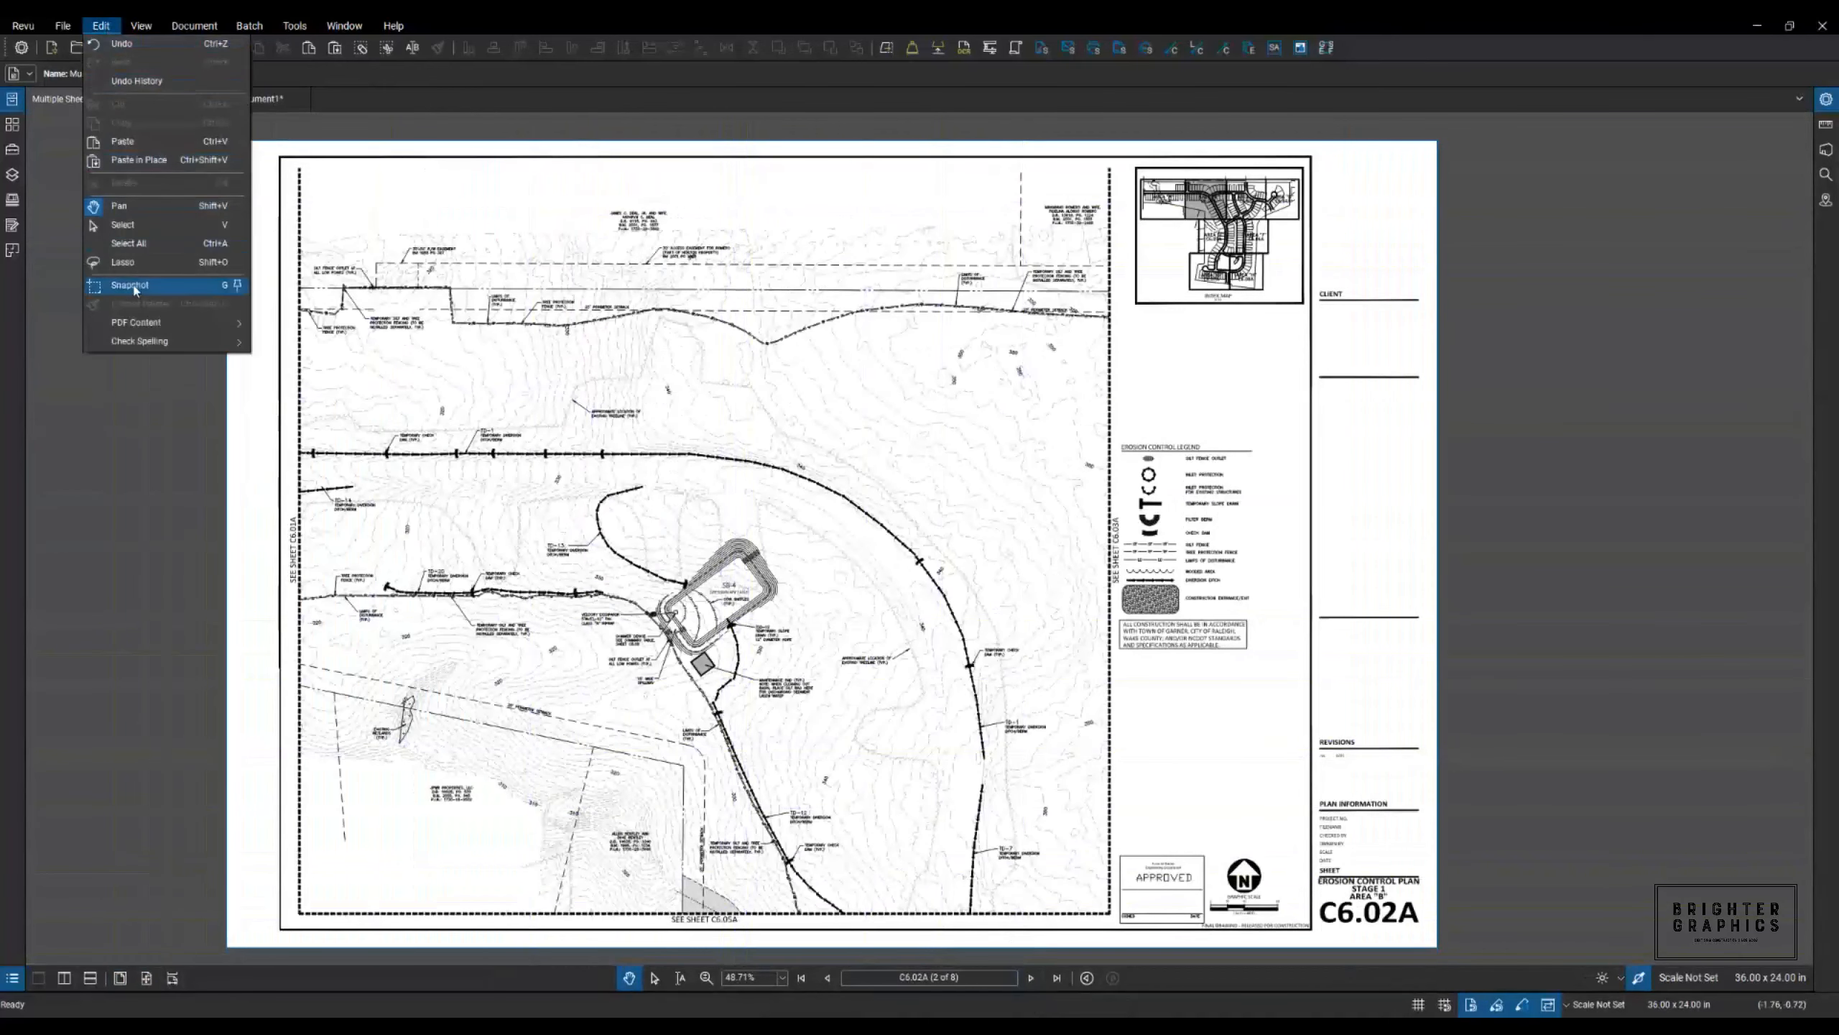
pyautogui.click(129, 283)
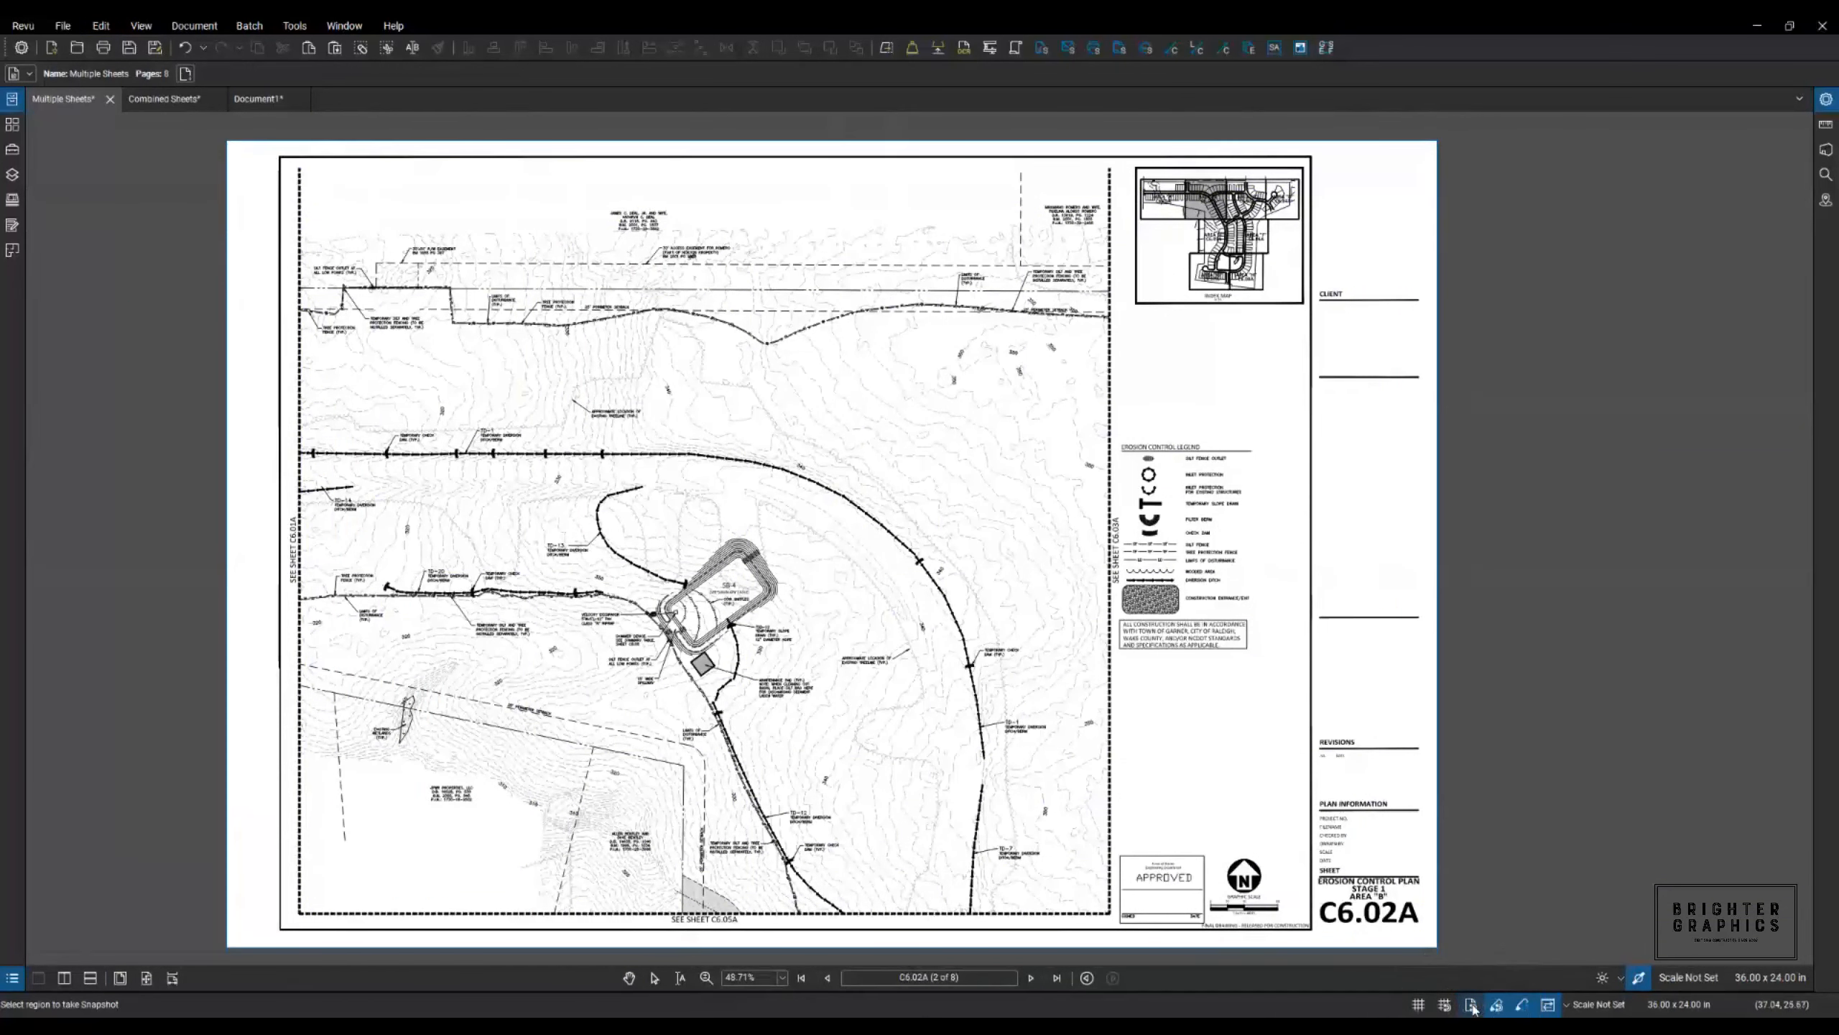
pyautogui.moveTo(306, 205)
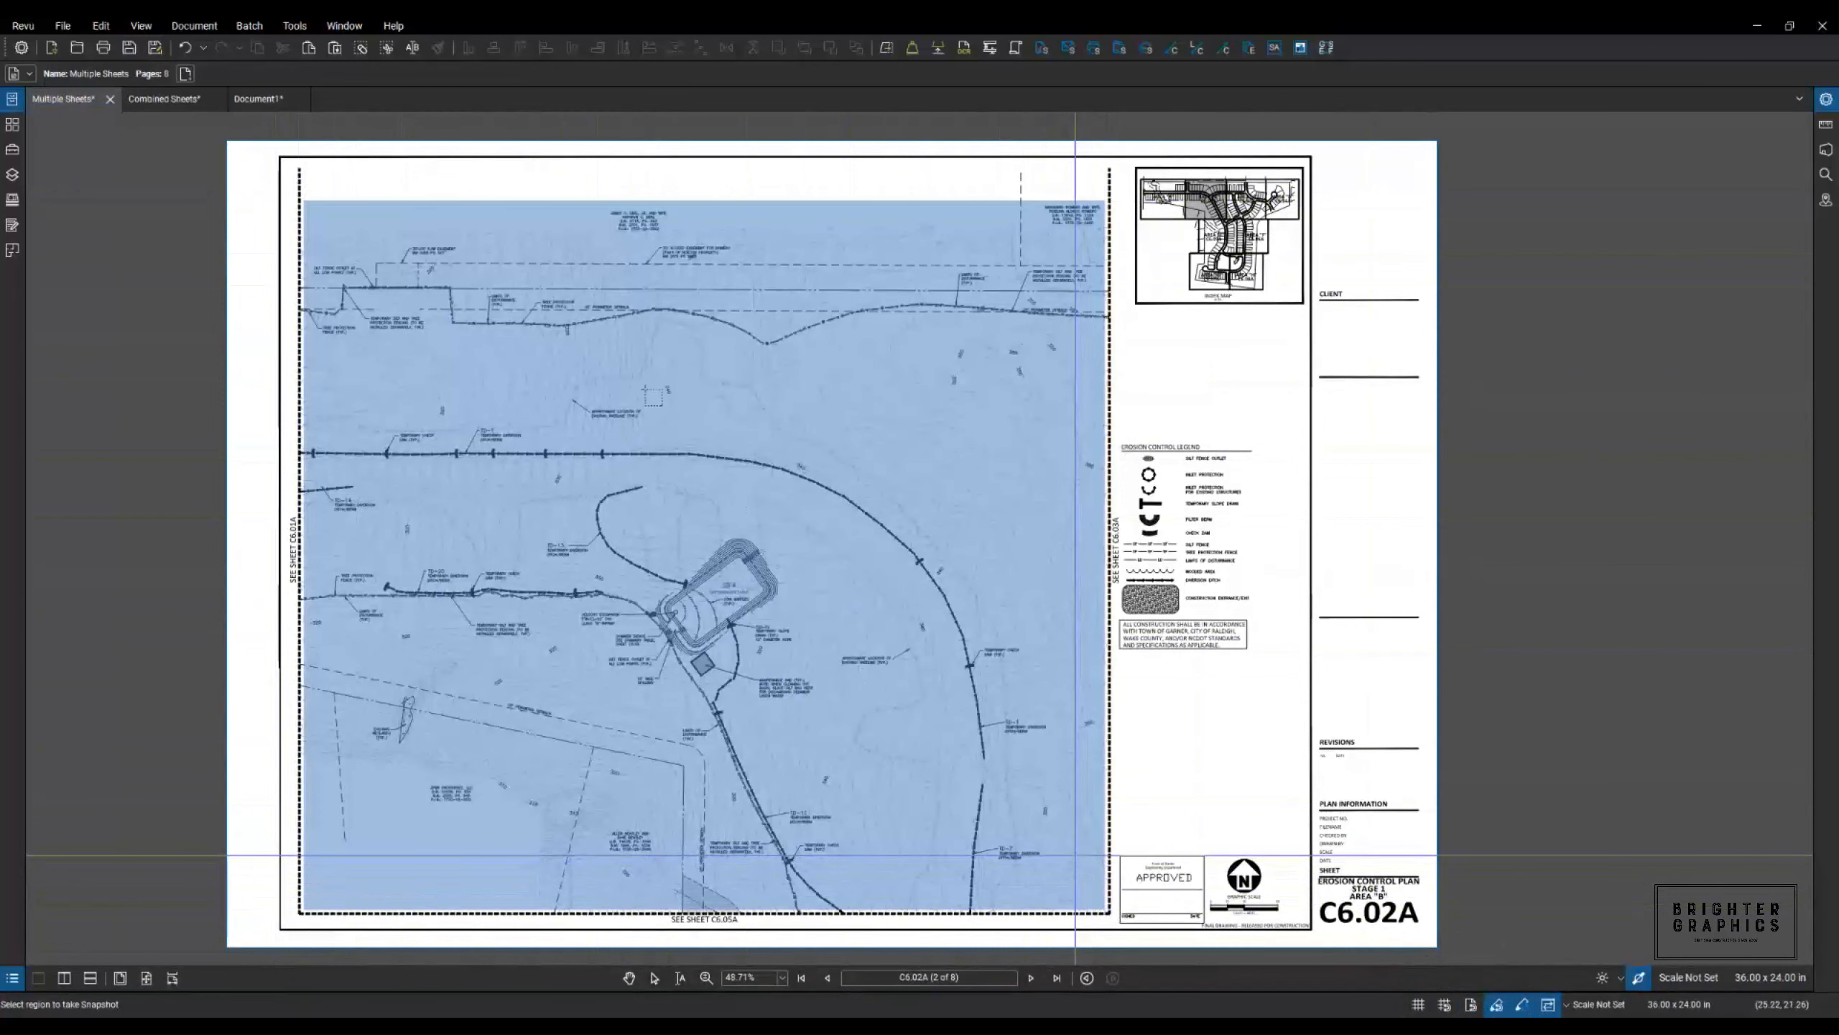
# Go to Document1 to paste and align the C6.02A snapshot with C6.01A.
pyautogui.click(257, 98)
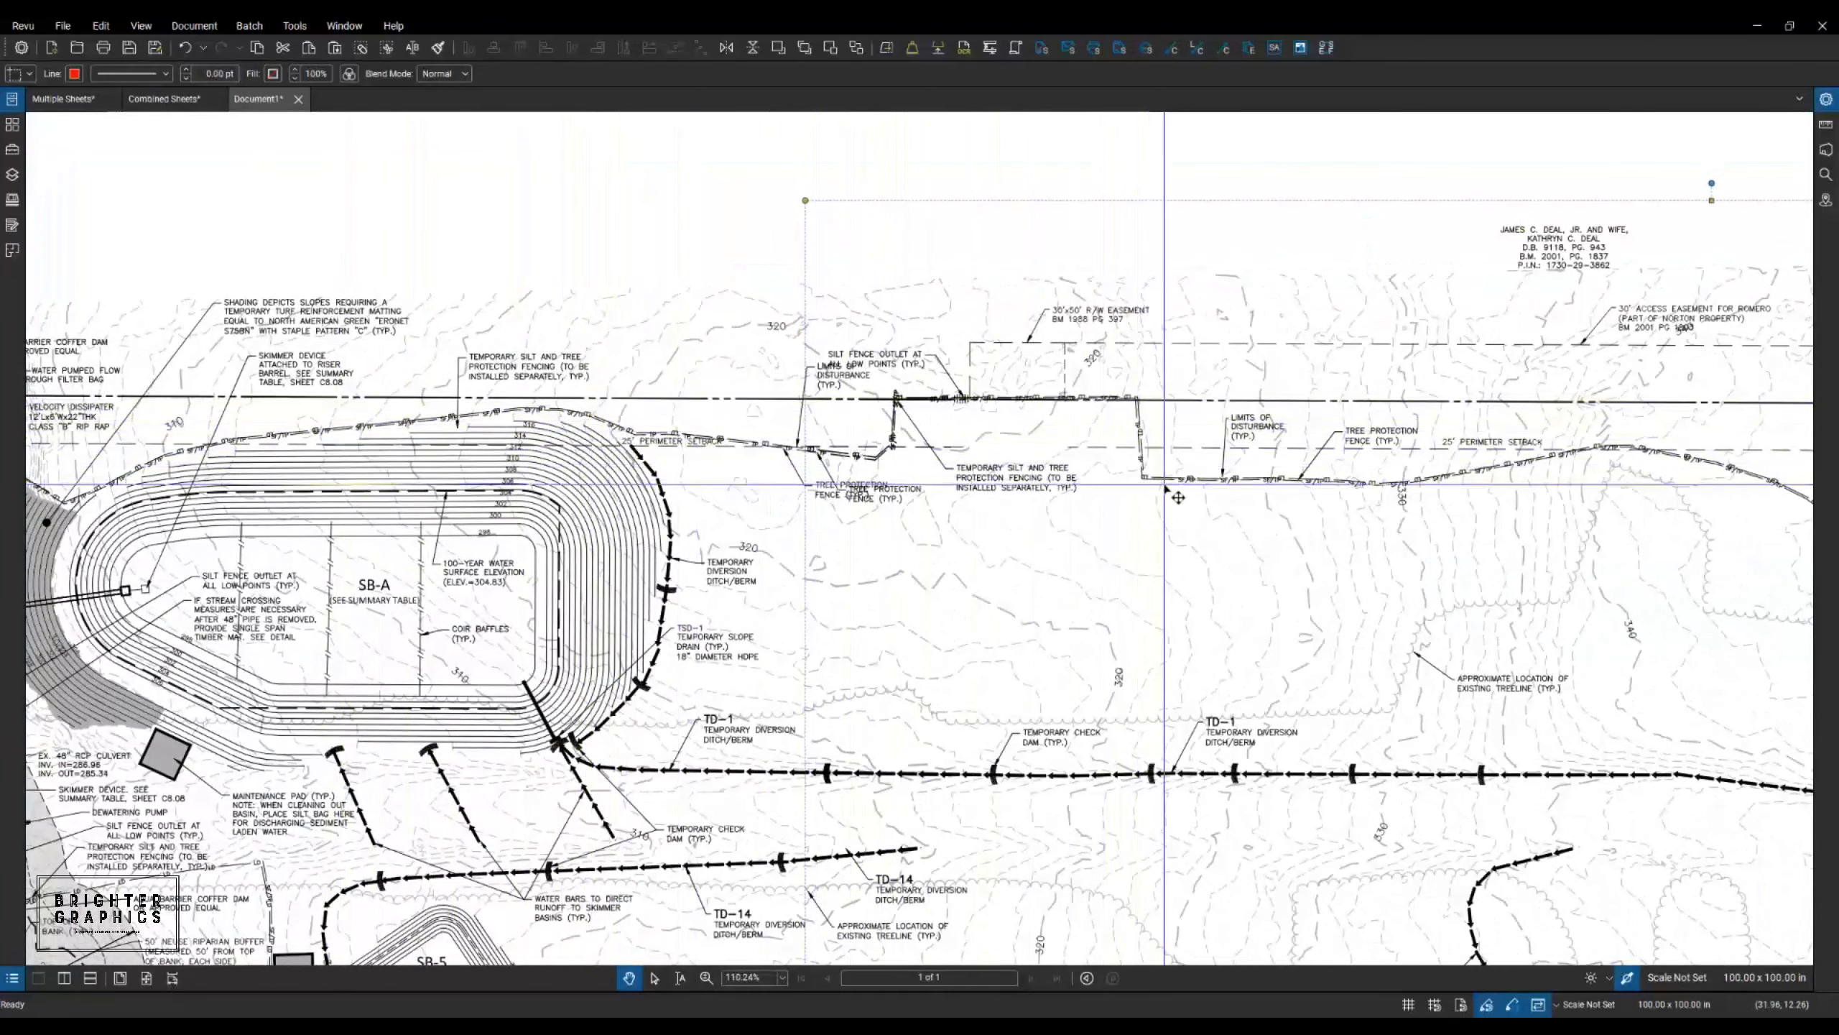
pyautogui.moveTo(1185, 492)
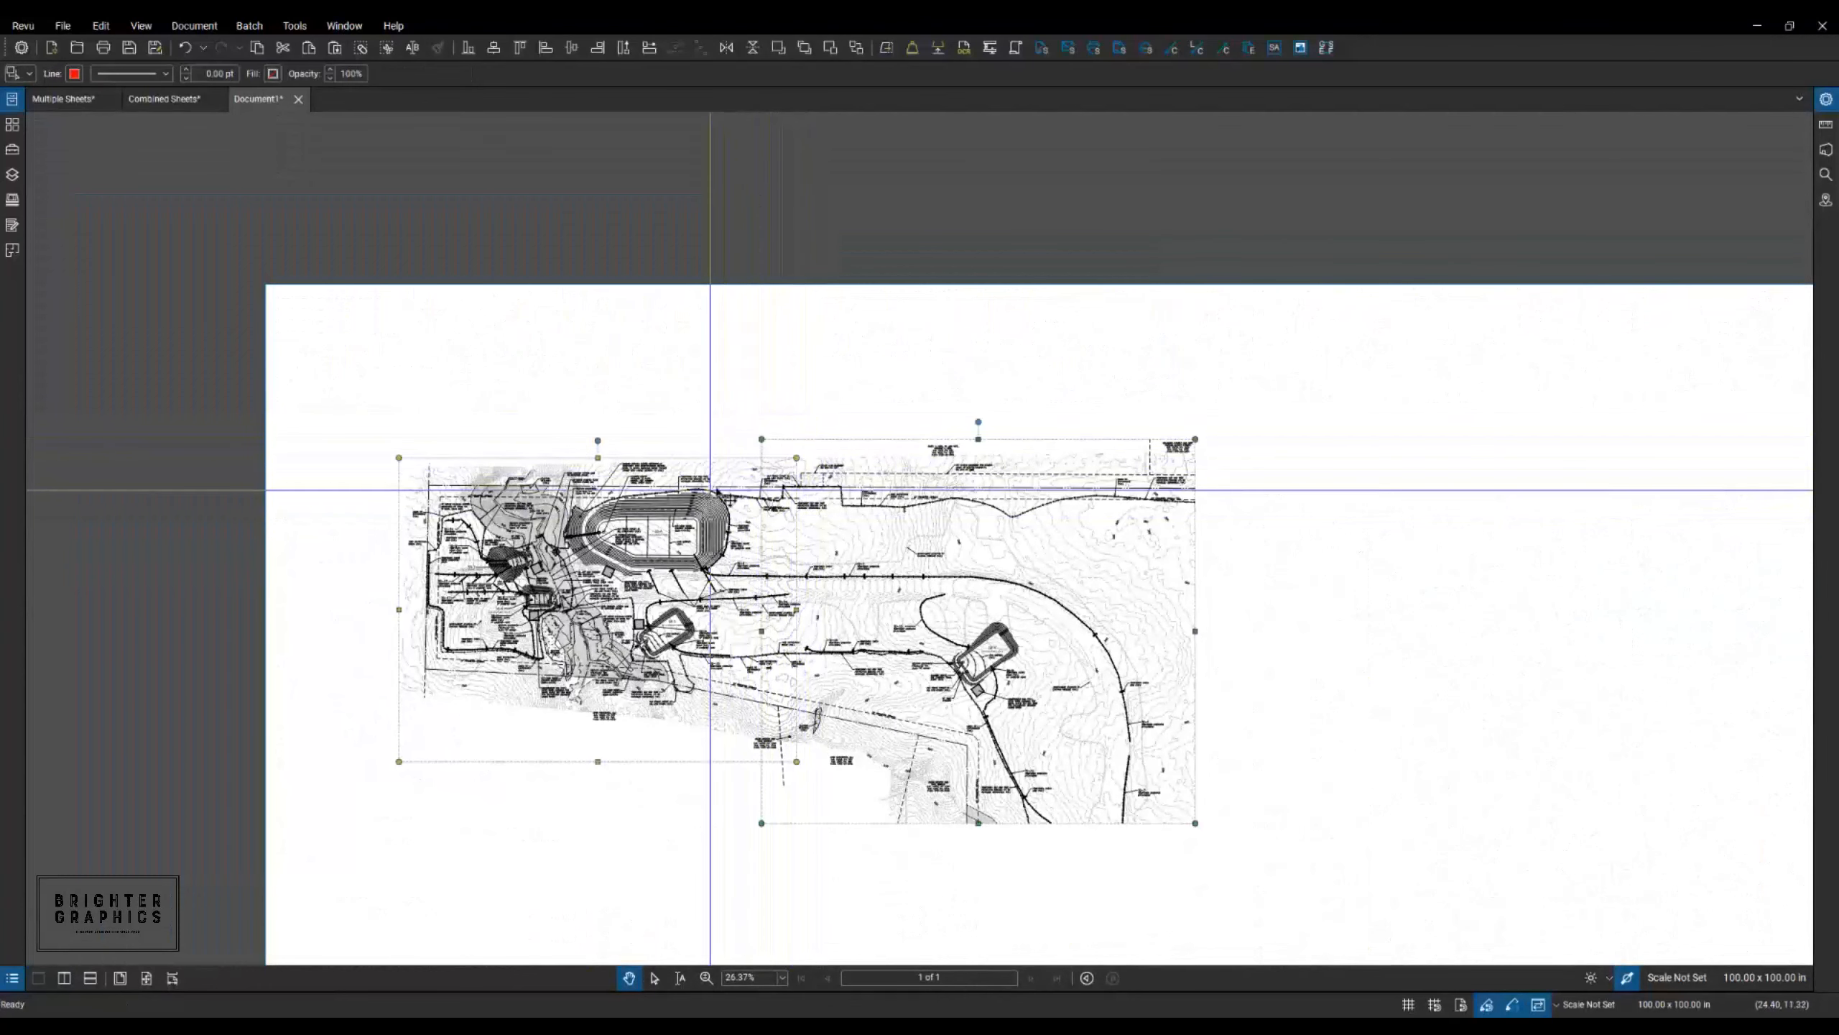
# Tick Lock under General in the Properties panel for both selected snapshots.
pyautogui.click(1825, 100)
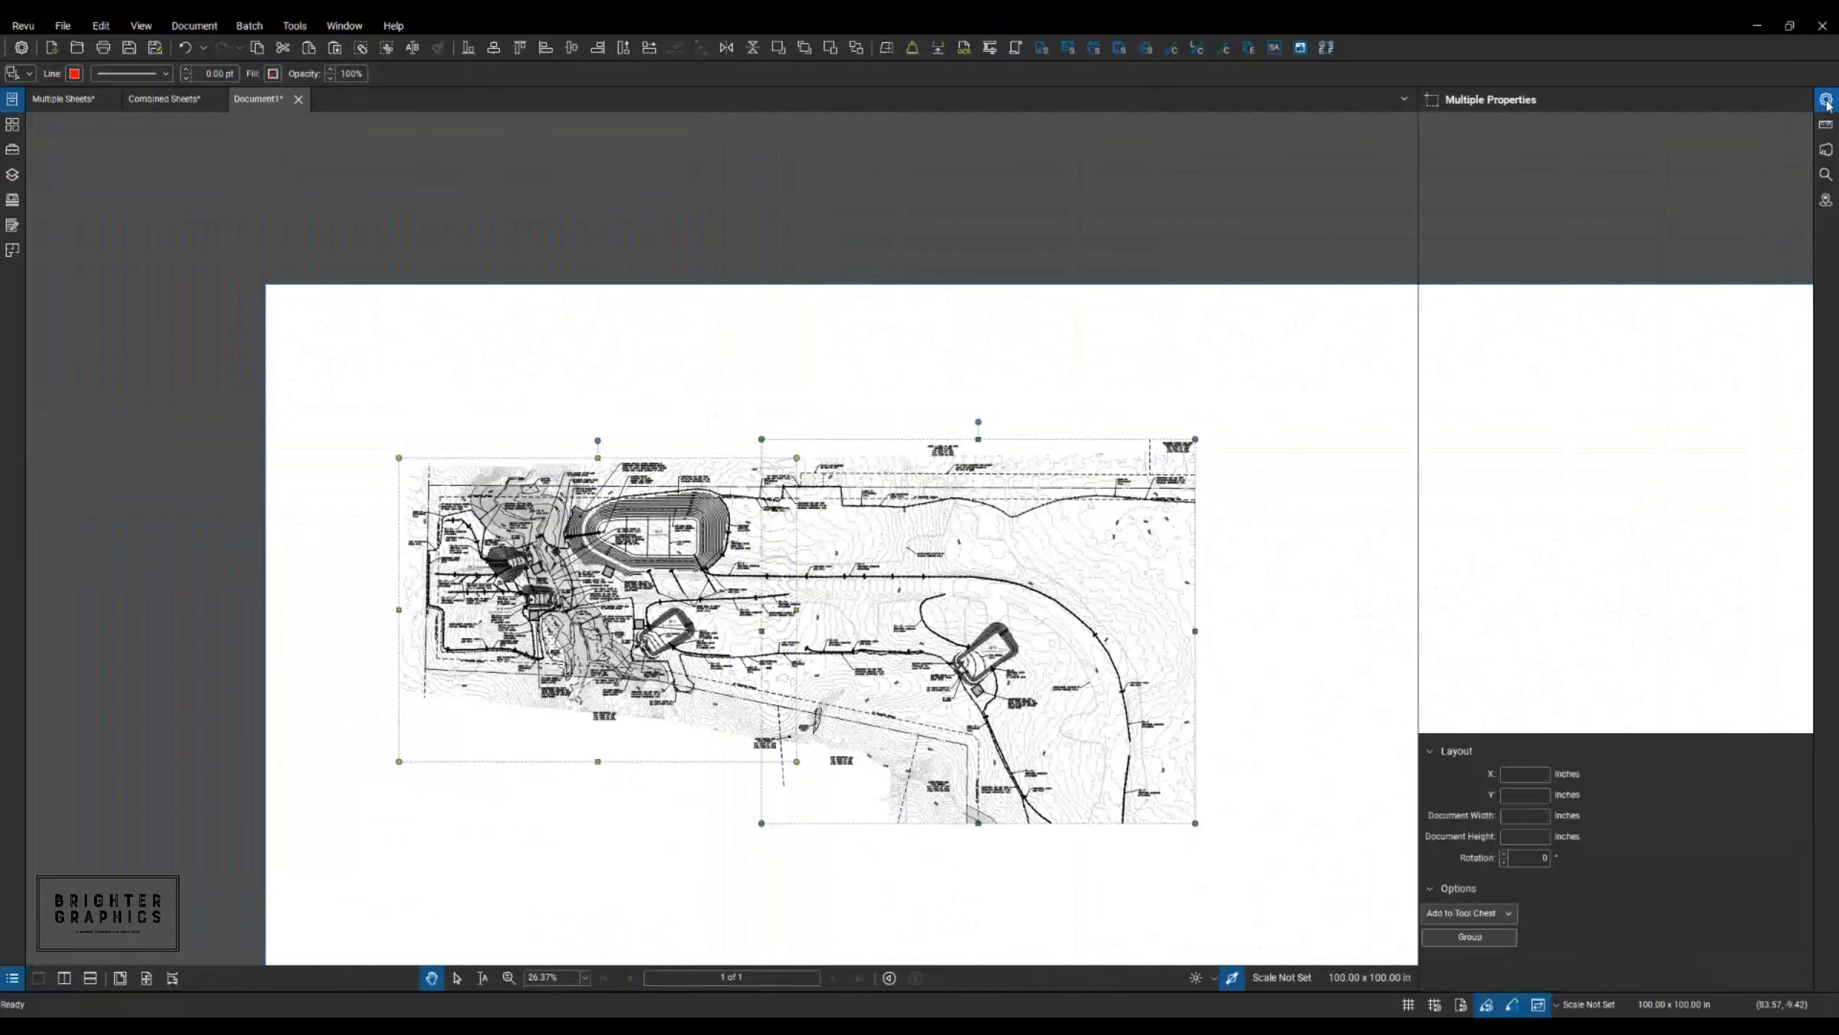
pyautogui.click(1826, 100)
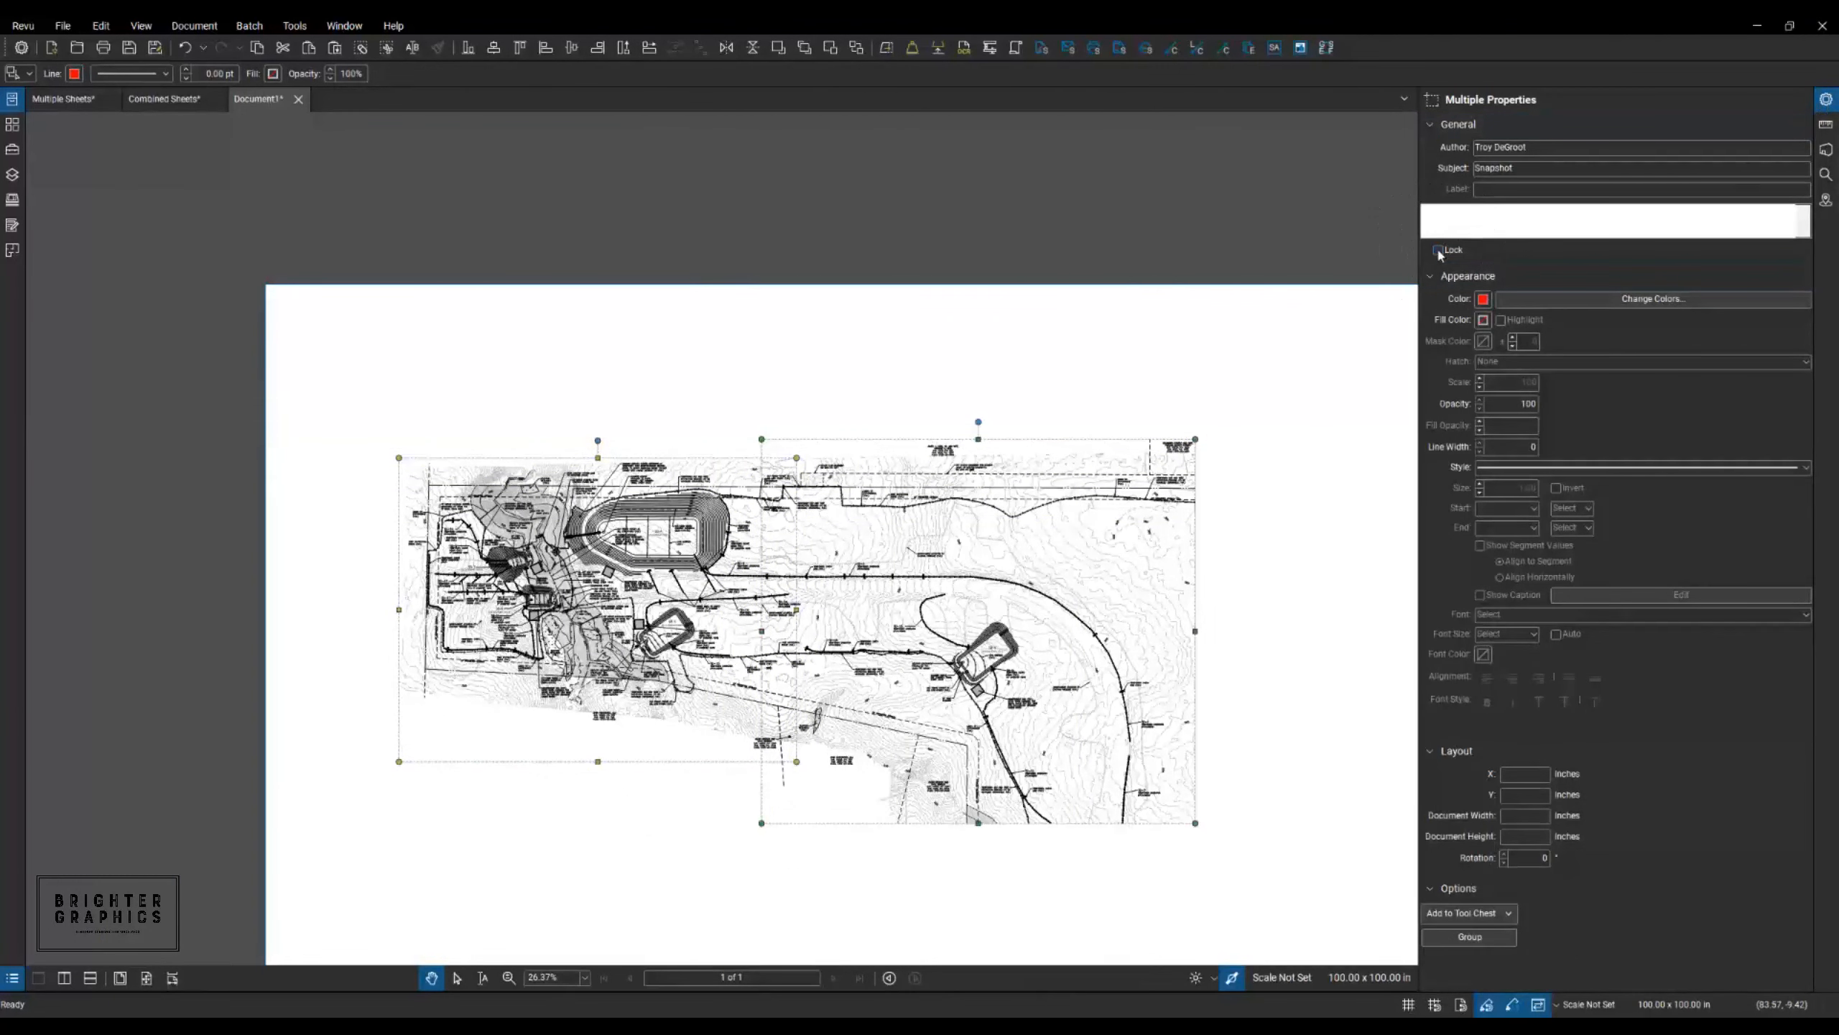
pyautogui.click(1439, 250)
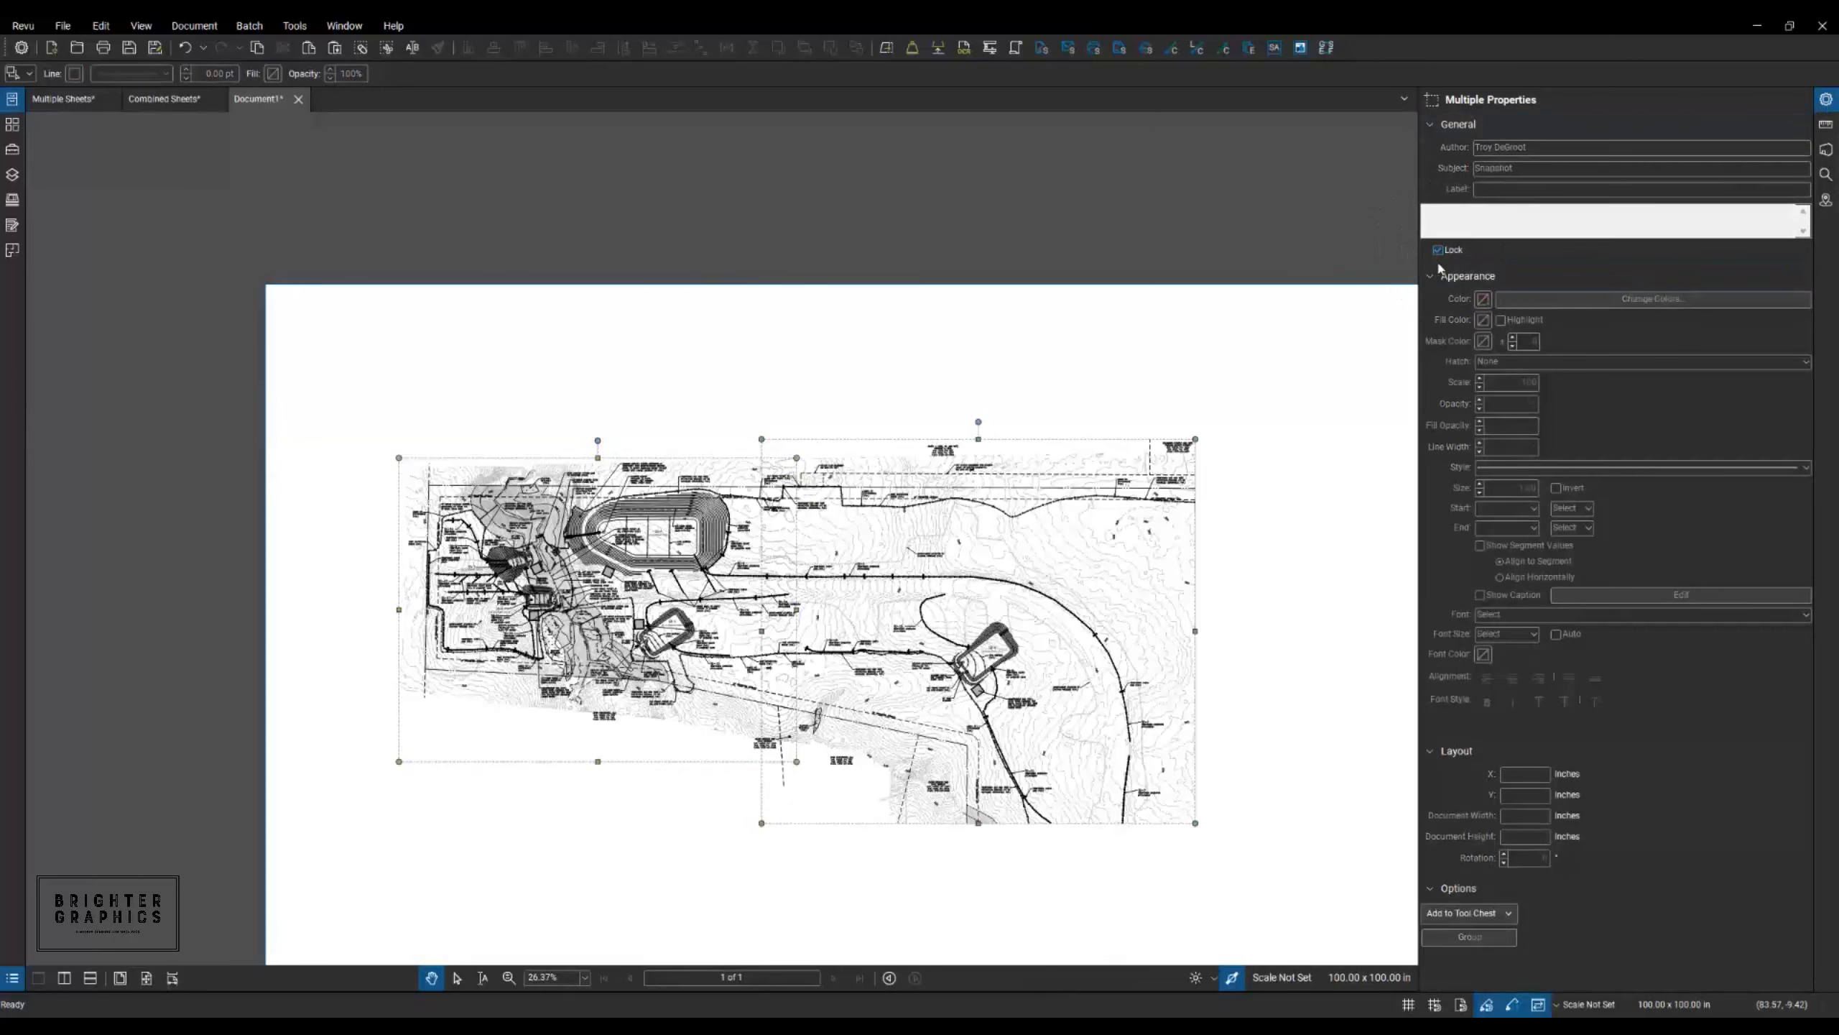
pyautogui.moveTo(883, 512)
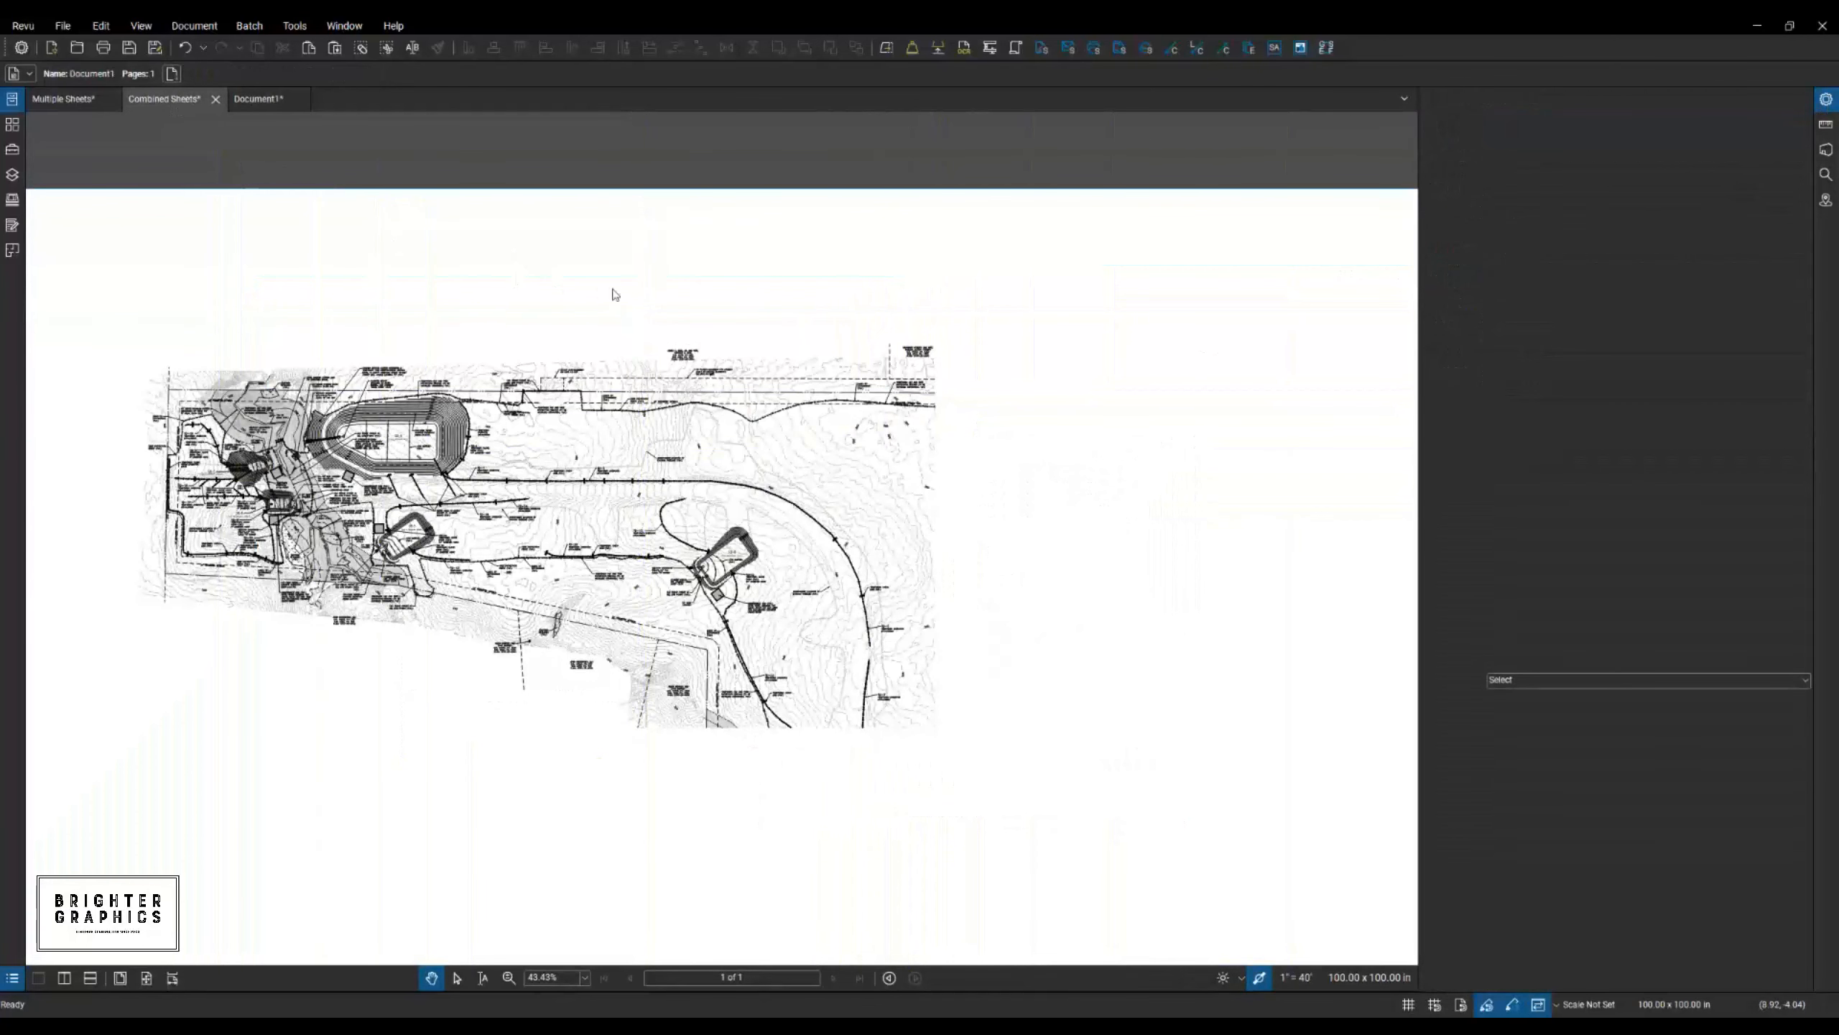
pyautogui.moveTo(533, 285)
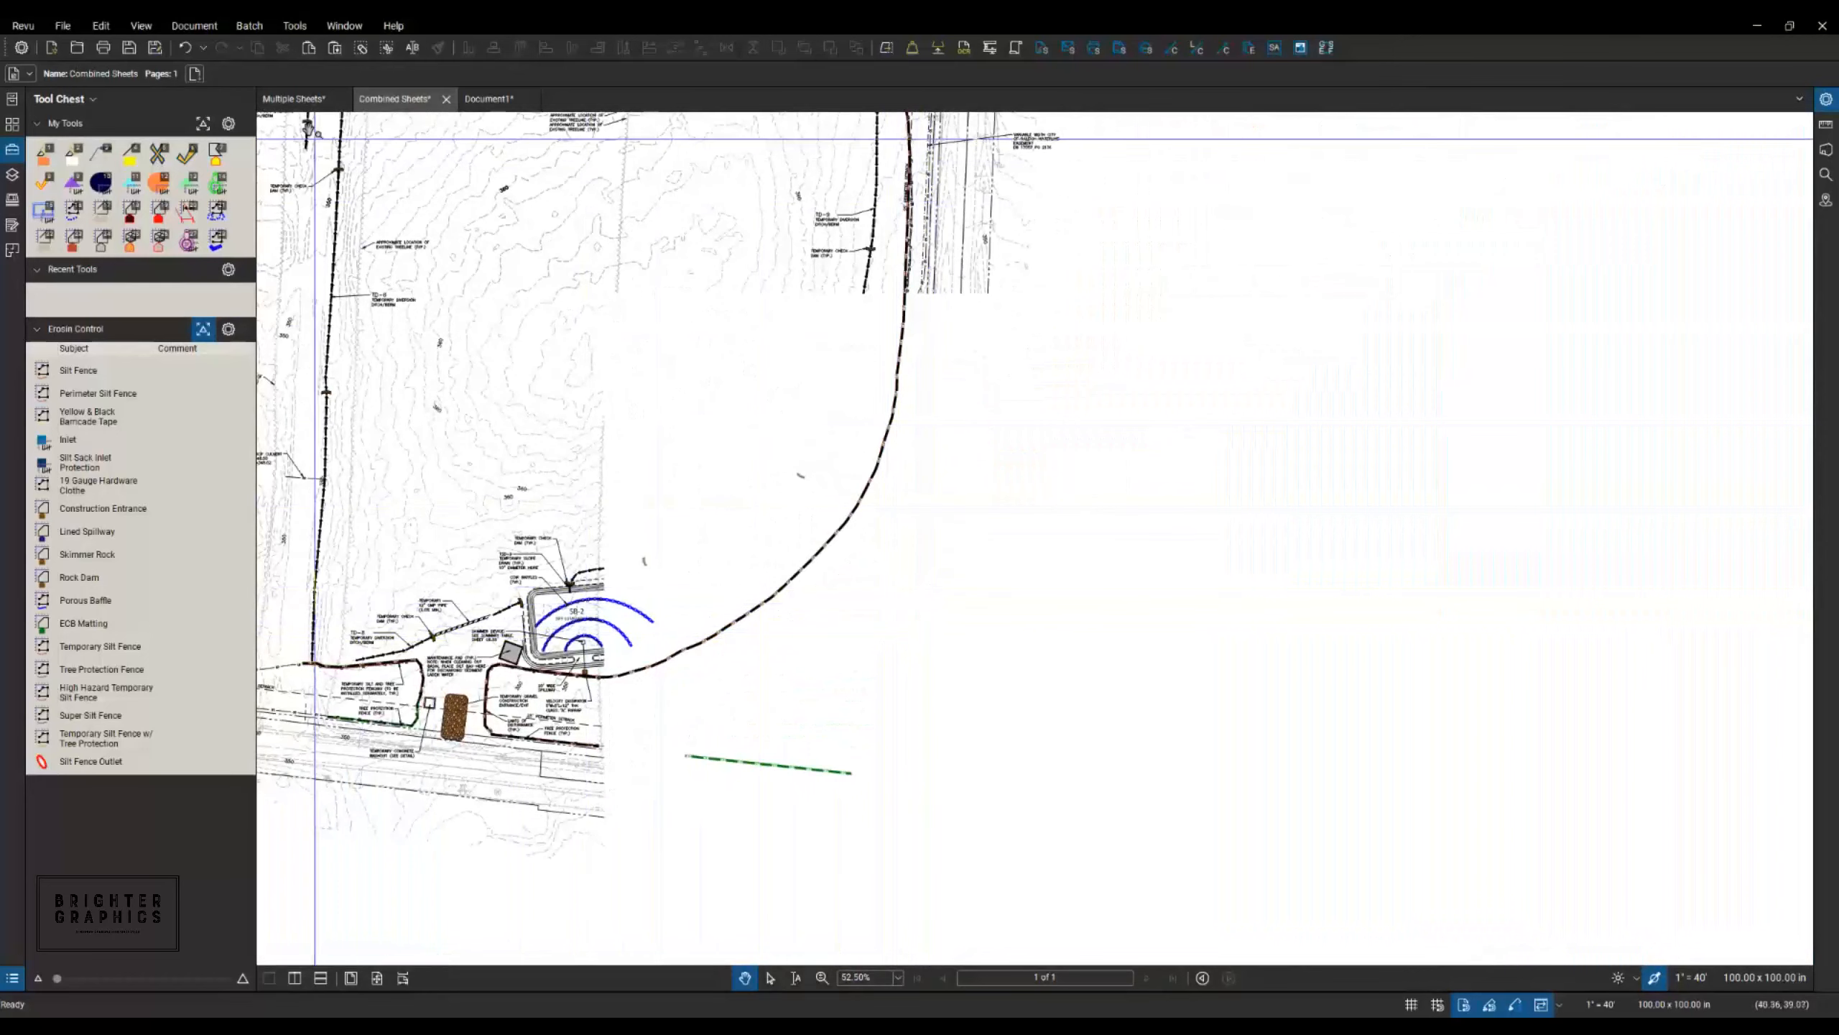
# Switch from the combined sheets back to the Multiple Sheets tab.
pyautogui.click(293, 98)
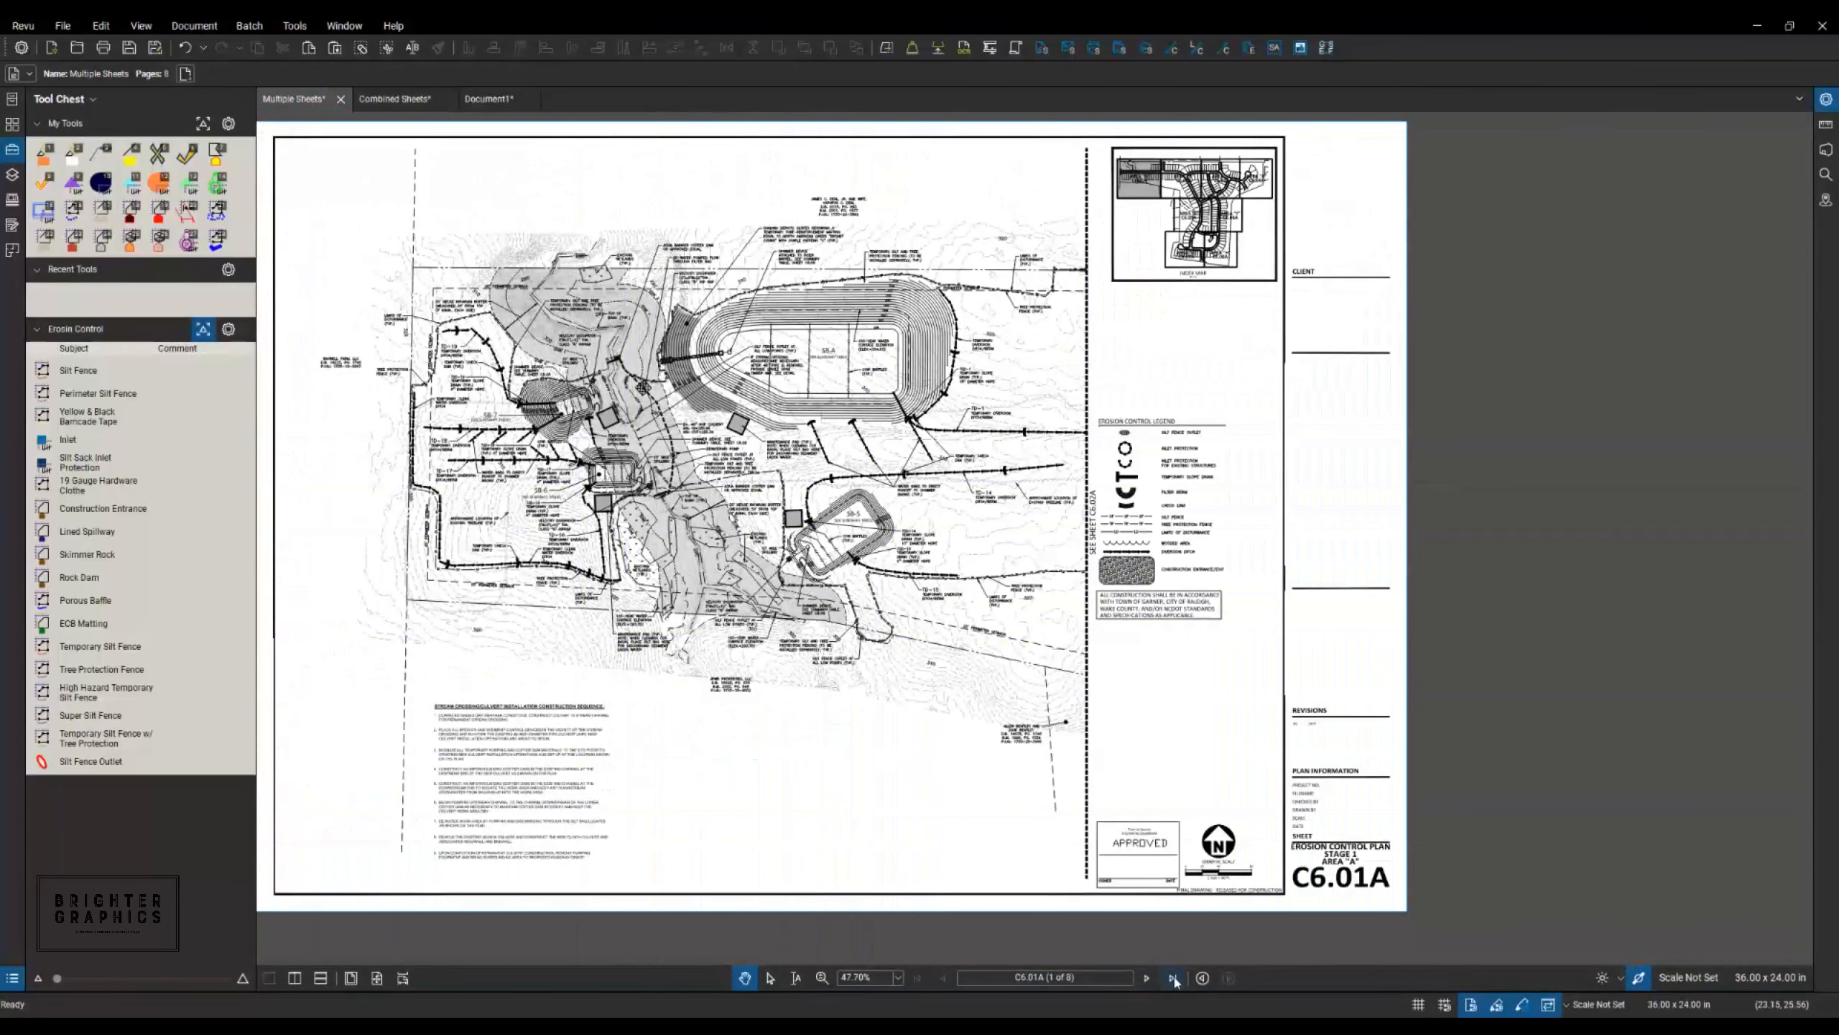
# Jump to the last sheet, C6.08A, and reopen the Edit menu's Snapshot command.
pyautogui.click(1174, 977)
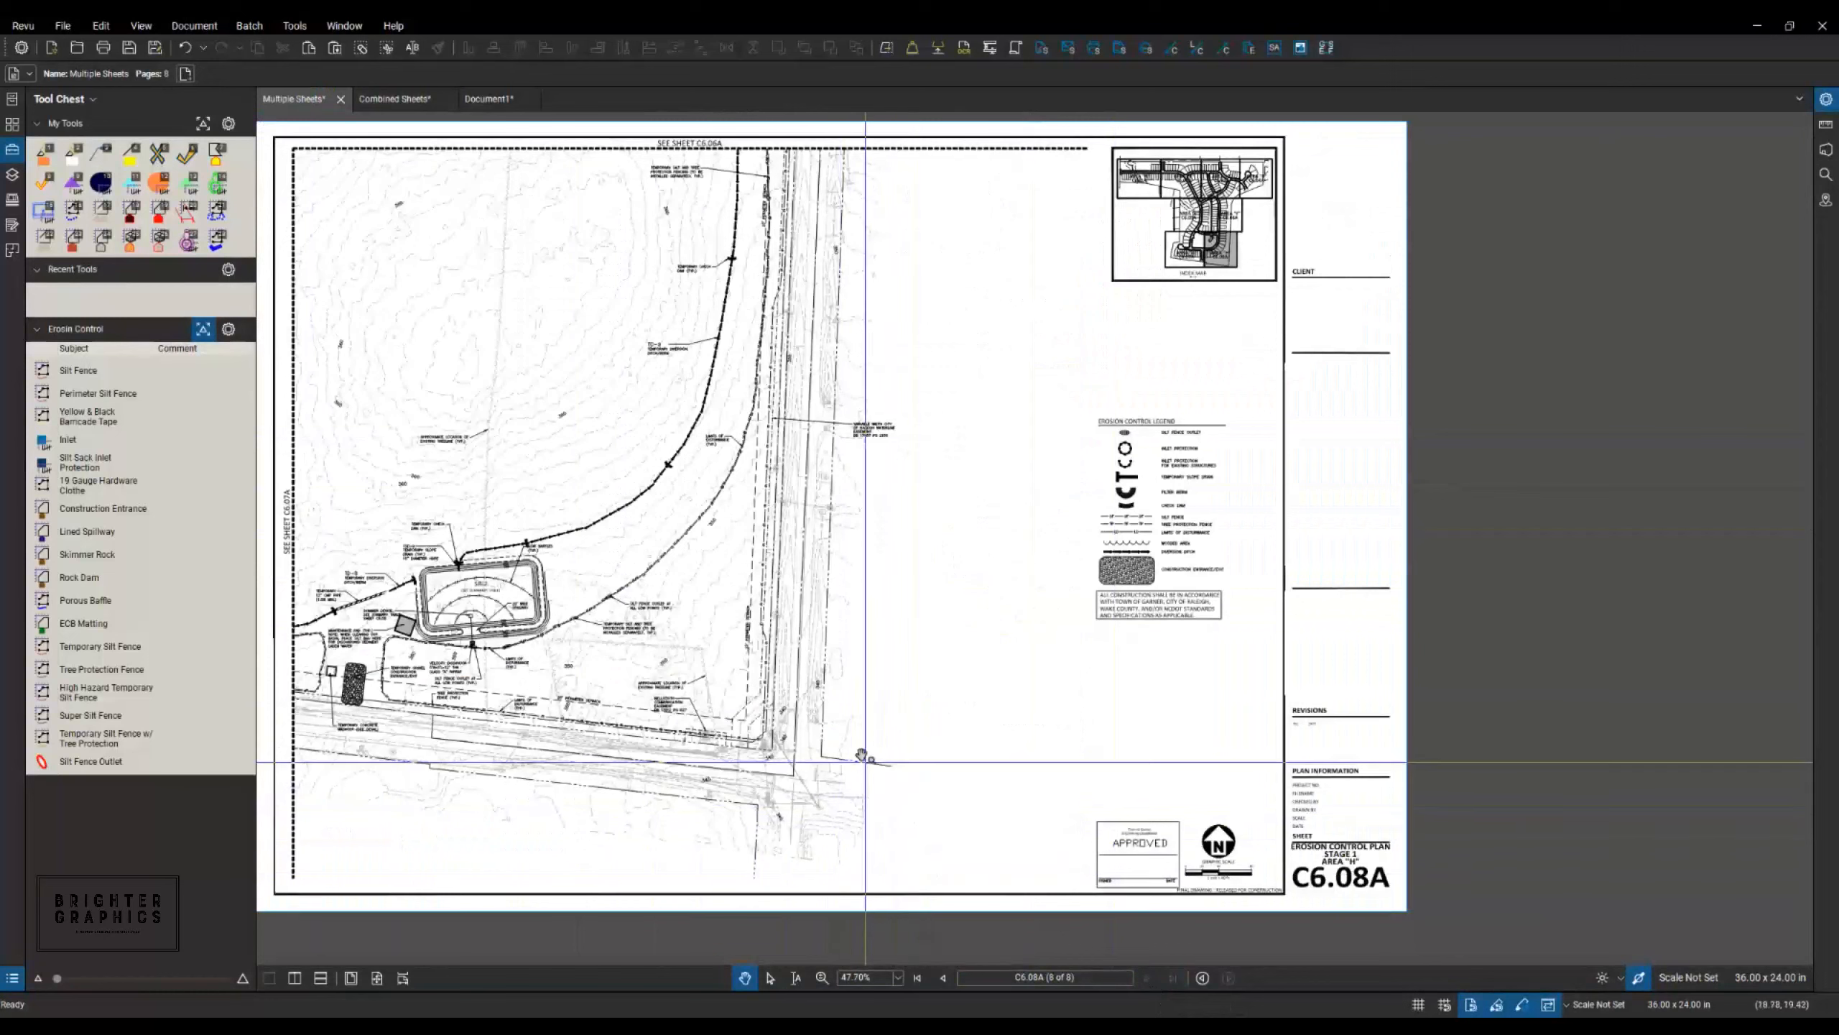
pyautogui.click(100, 25)
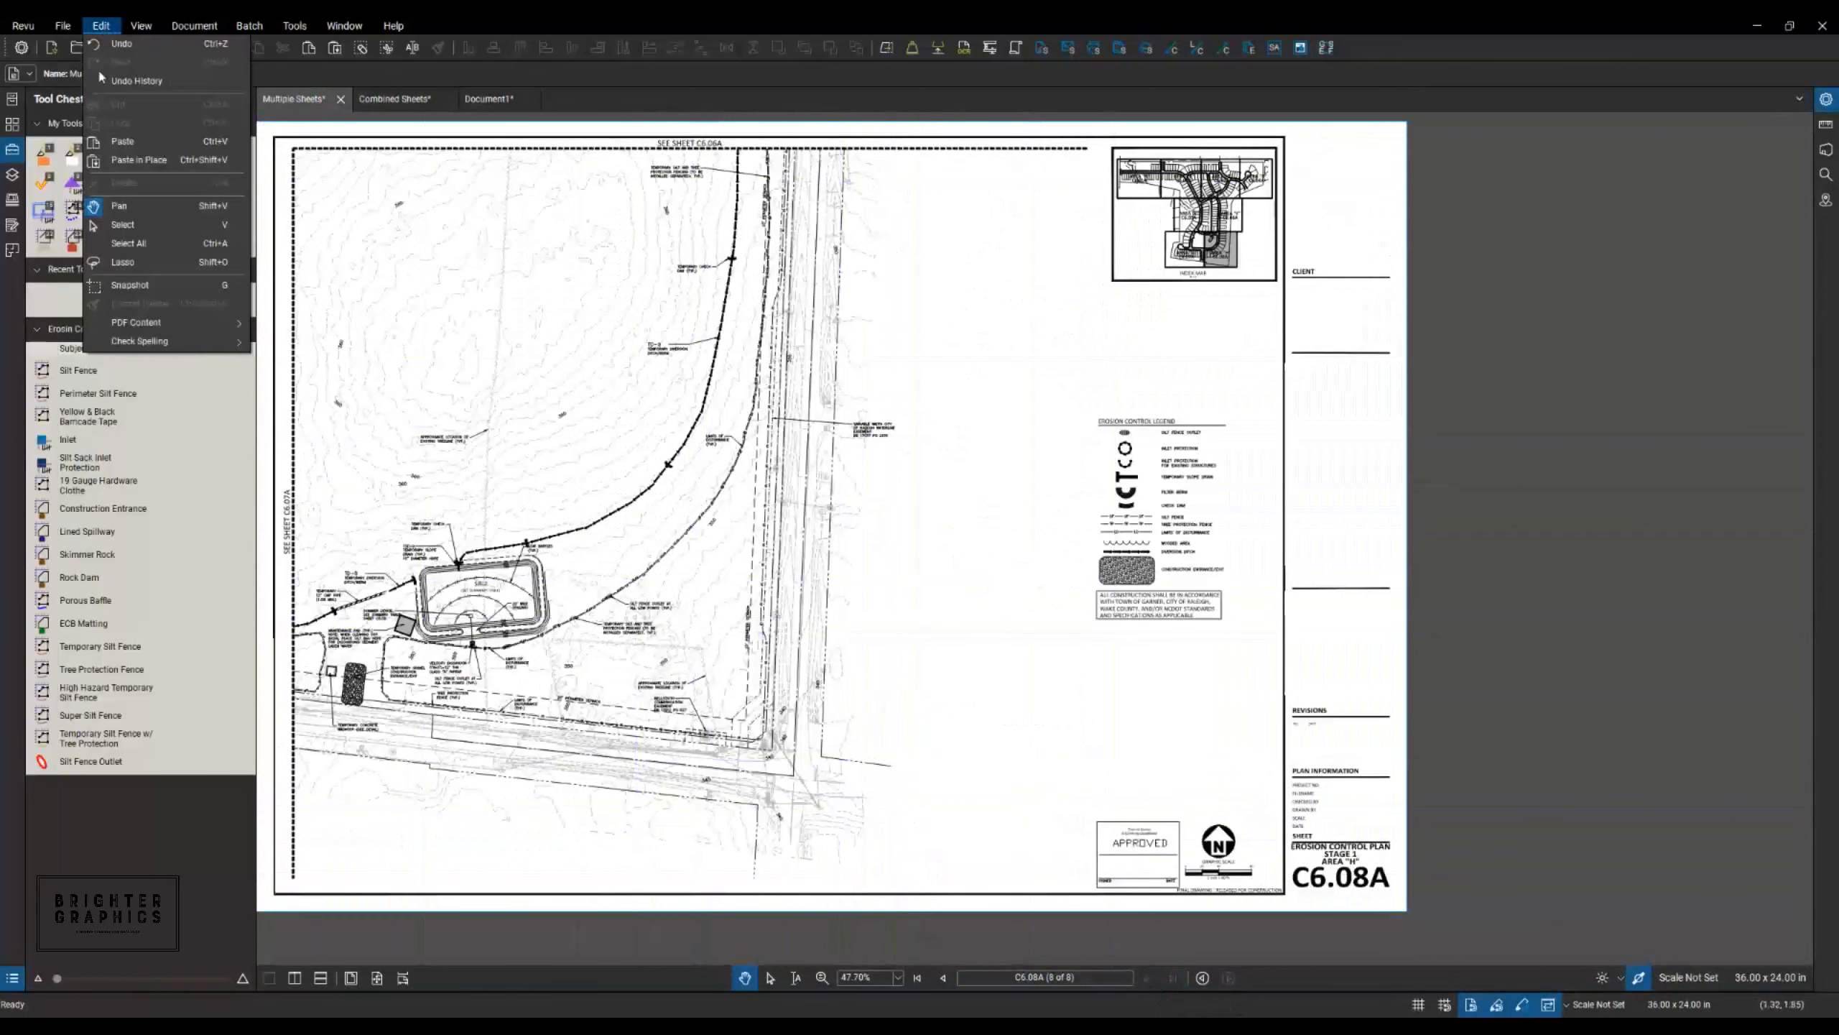
pyautogui.click(130, 284)
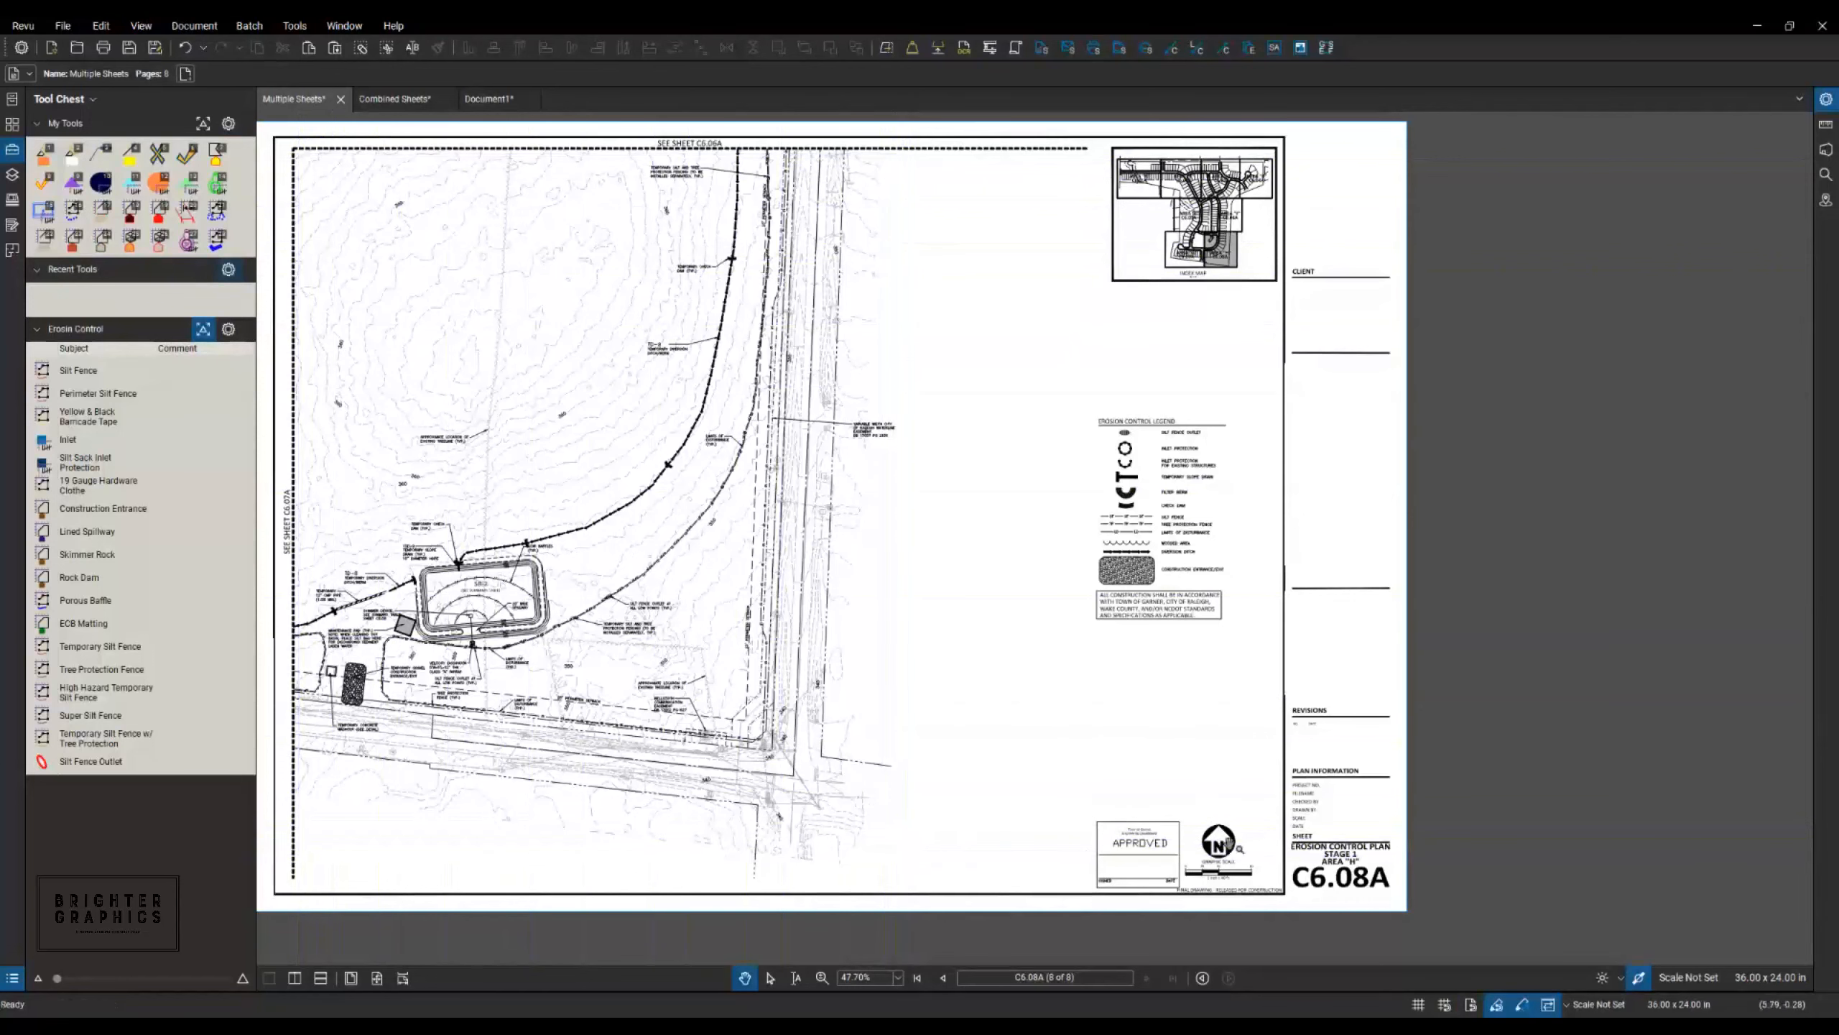
pyautogui.moveTo(857, 672)
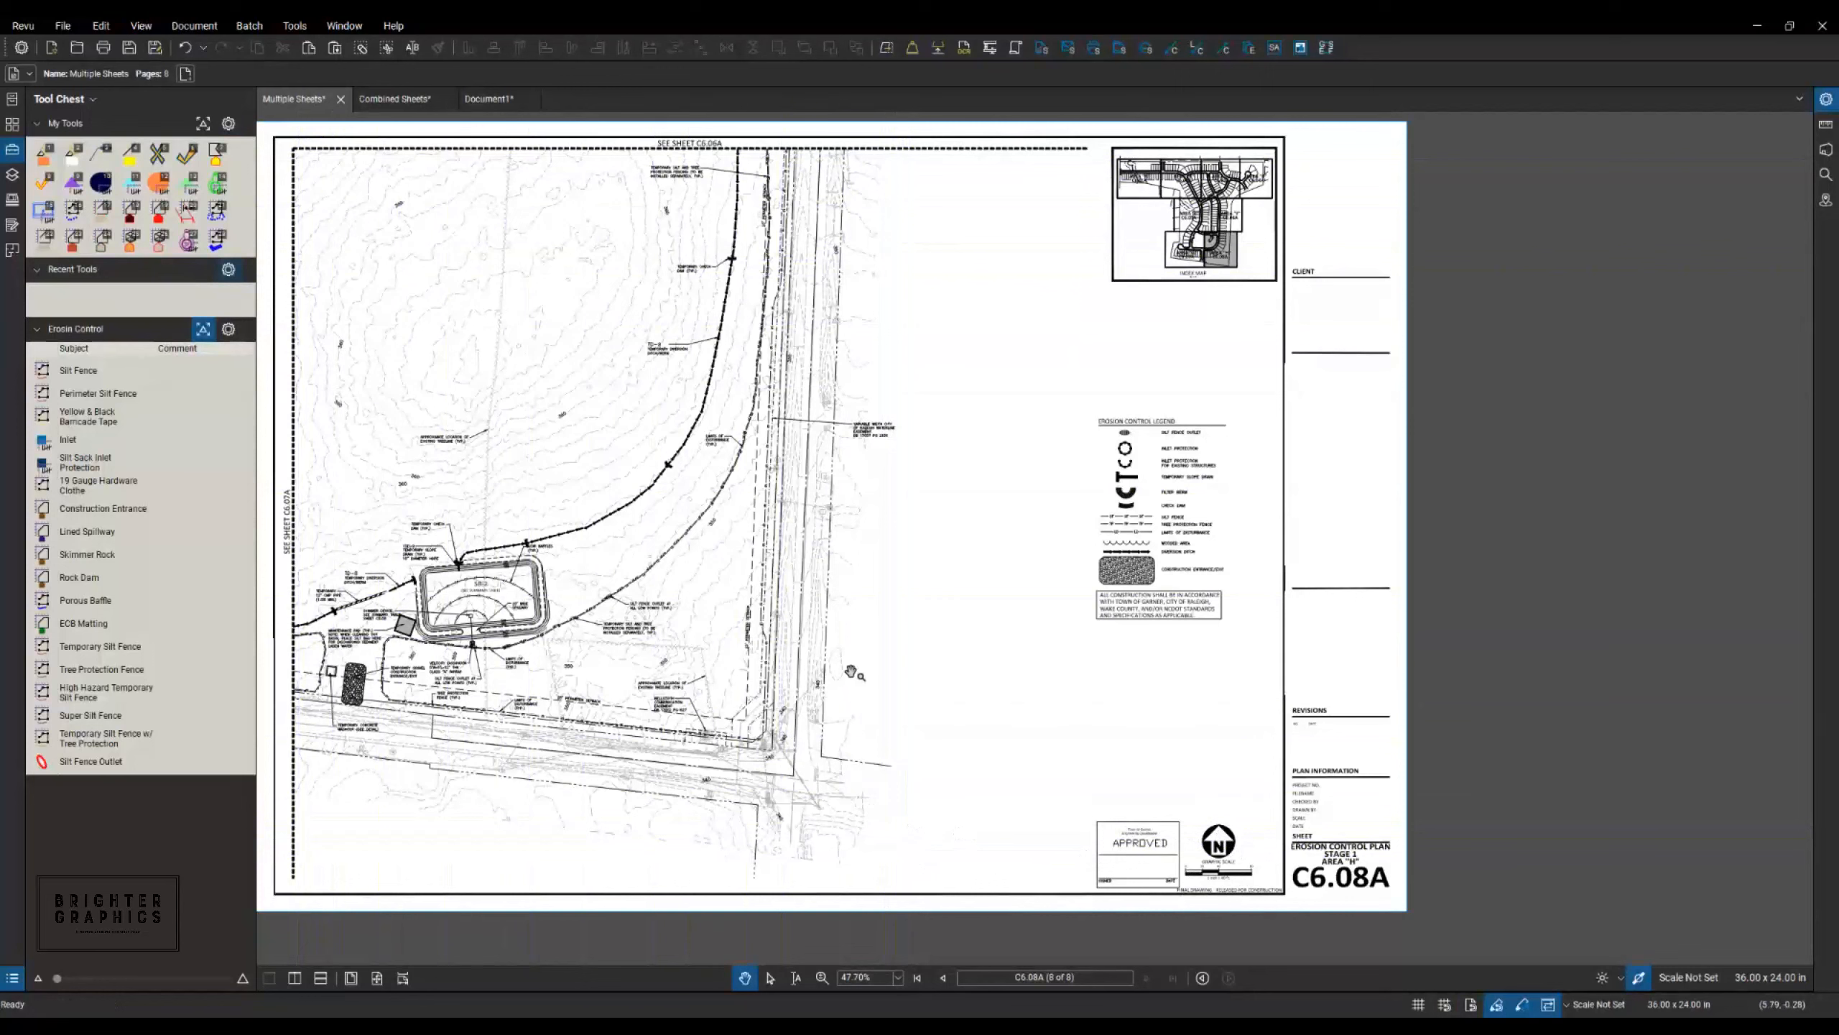
pyautogui.moveTo(604, 404)
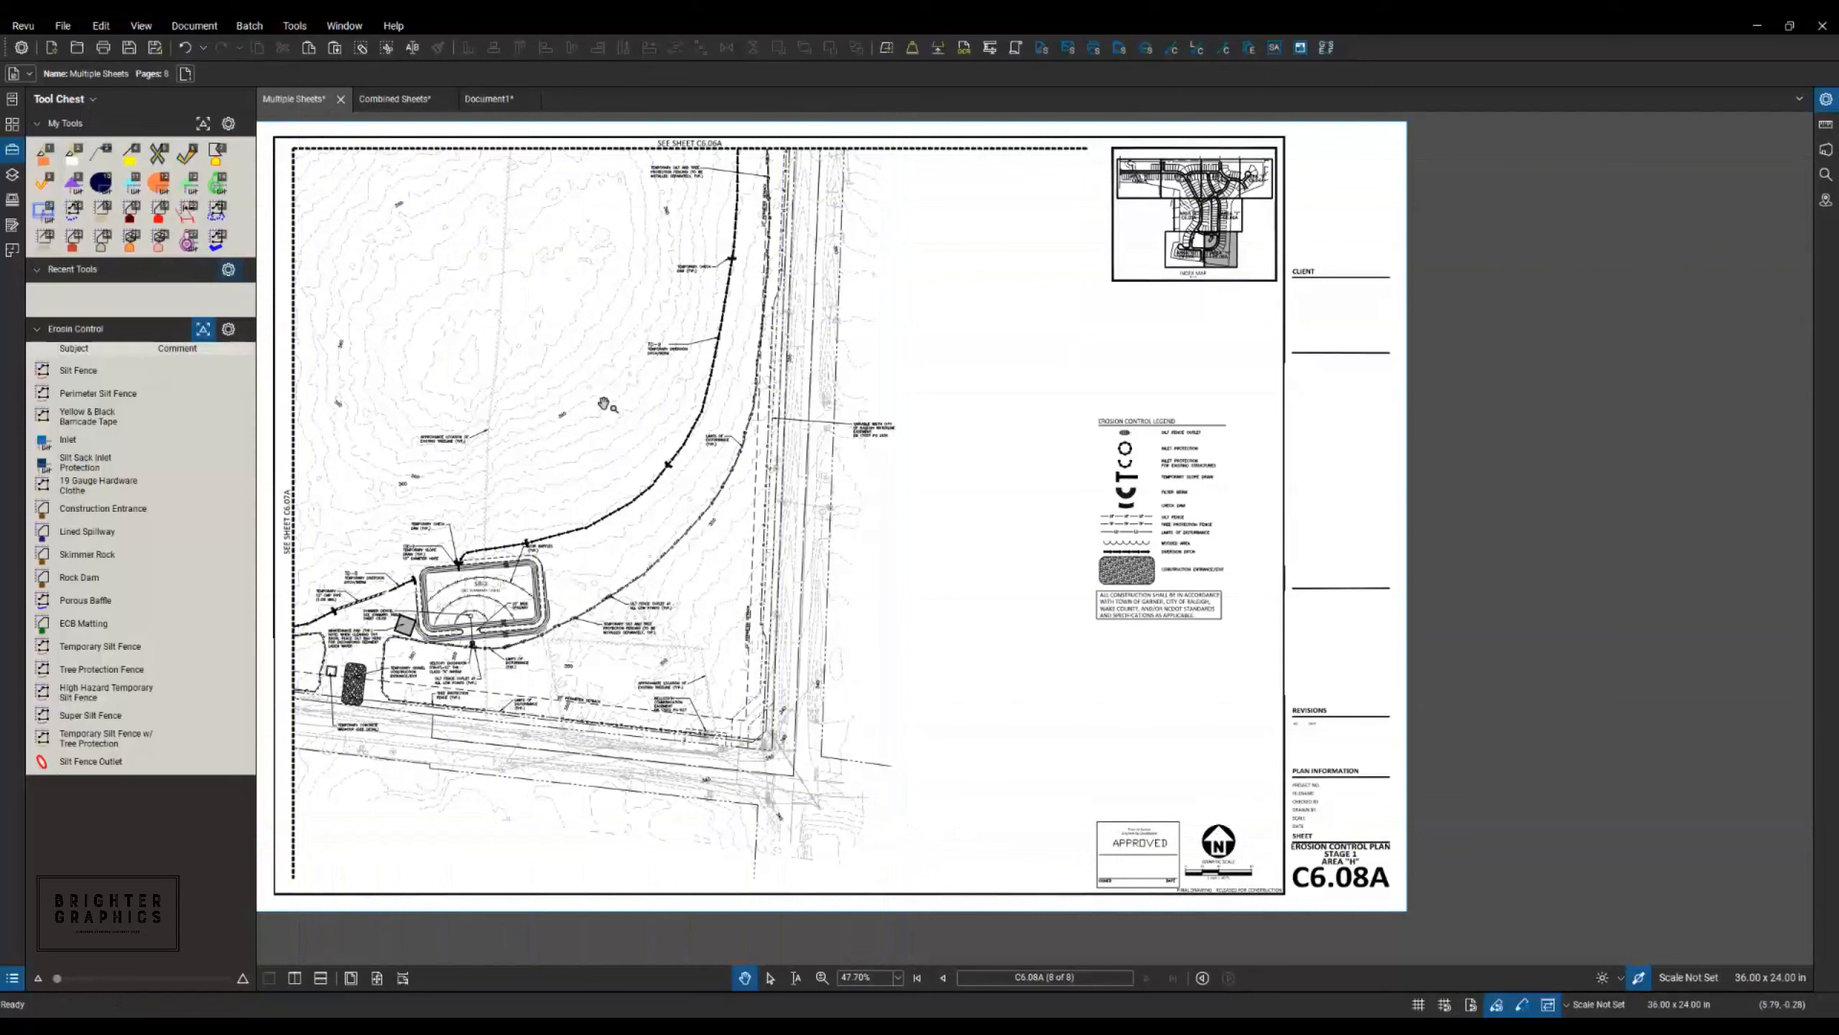
pyautogui.moveTo(363, 241)
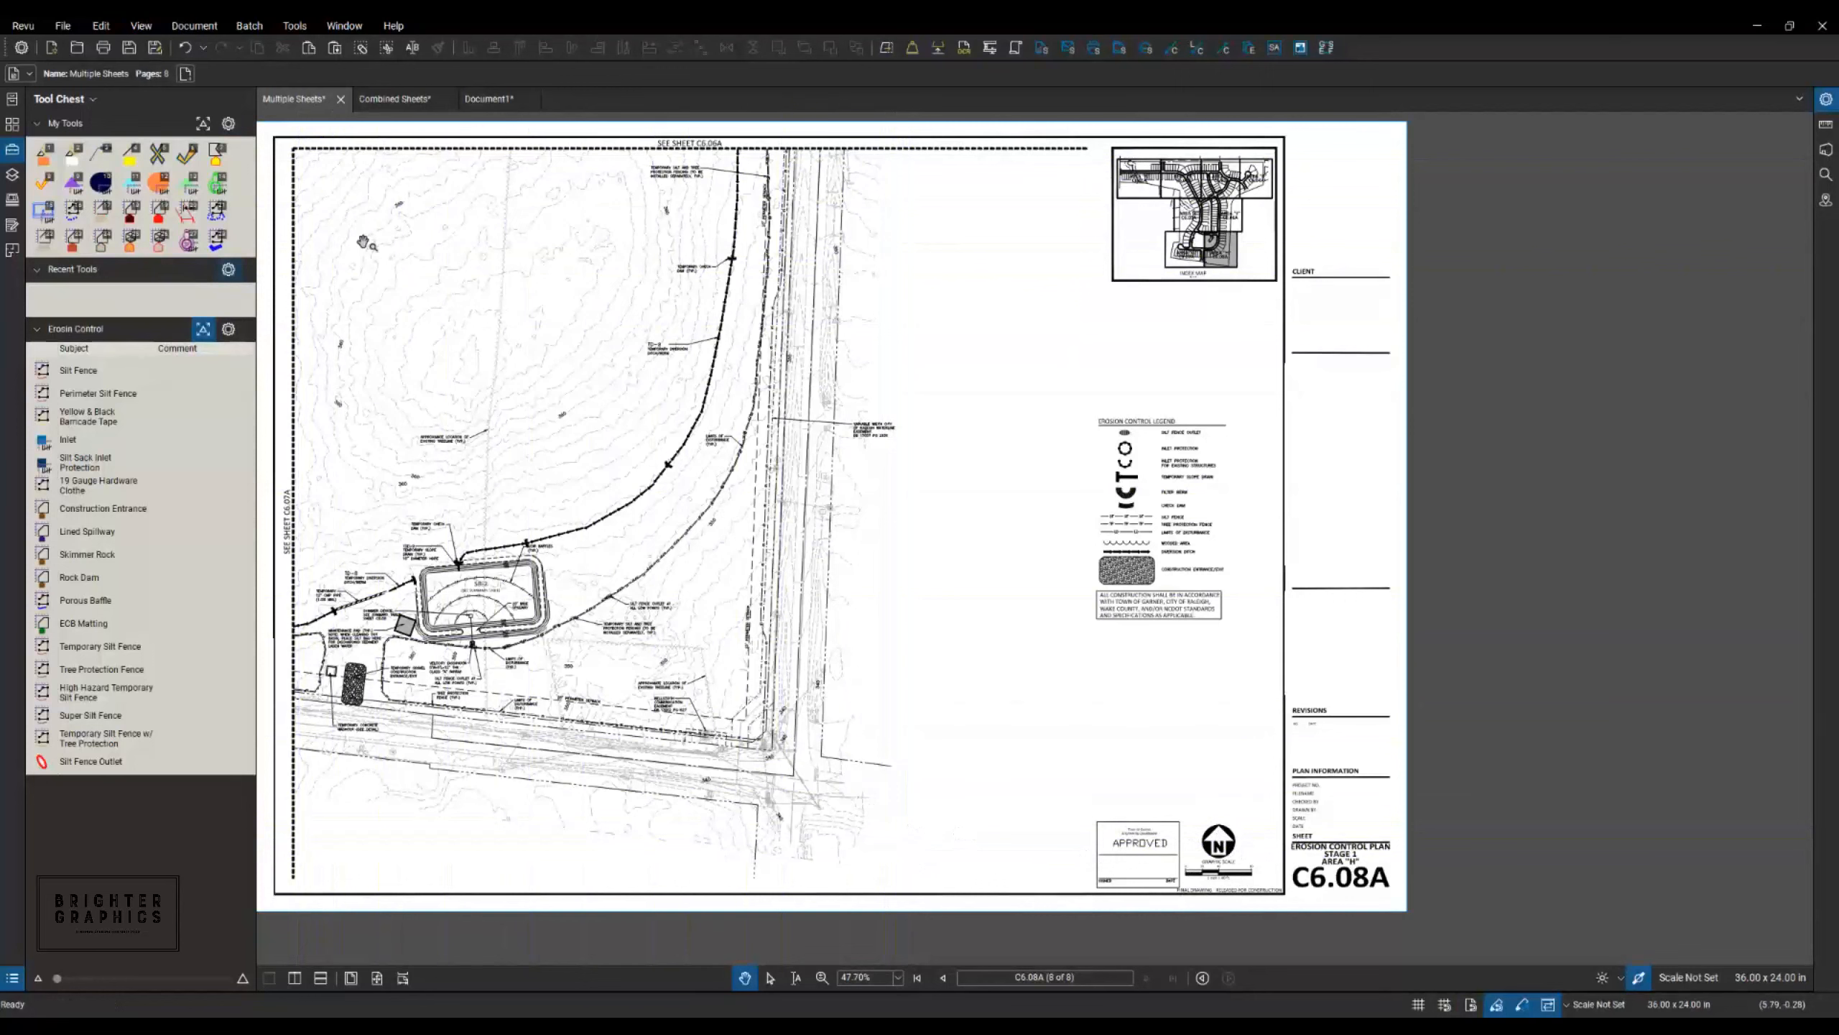
pyautogui.moveTo(100, 25)
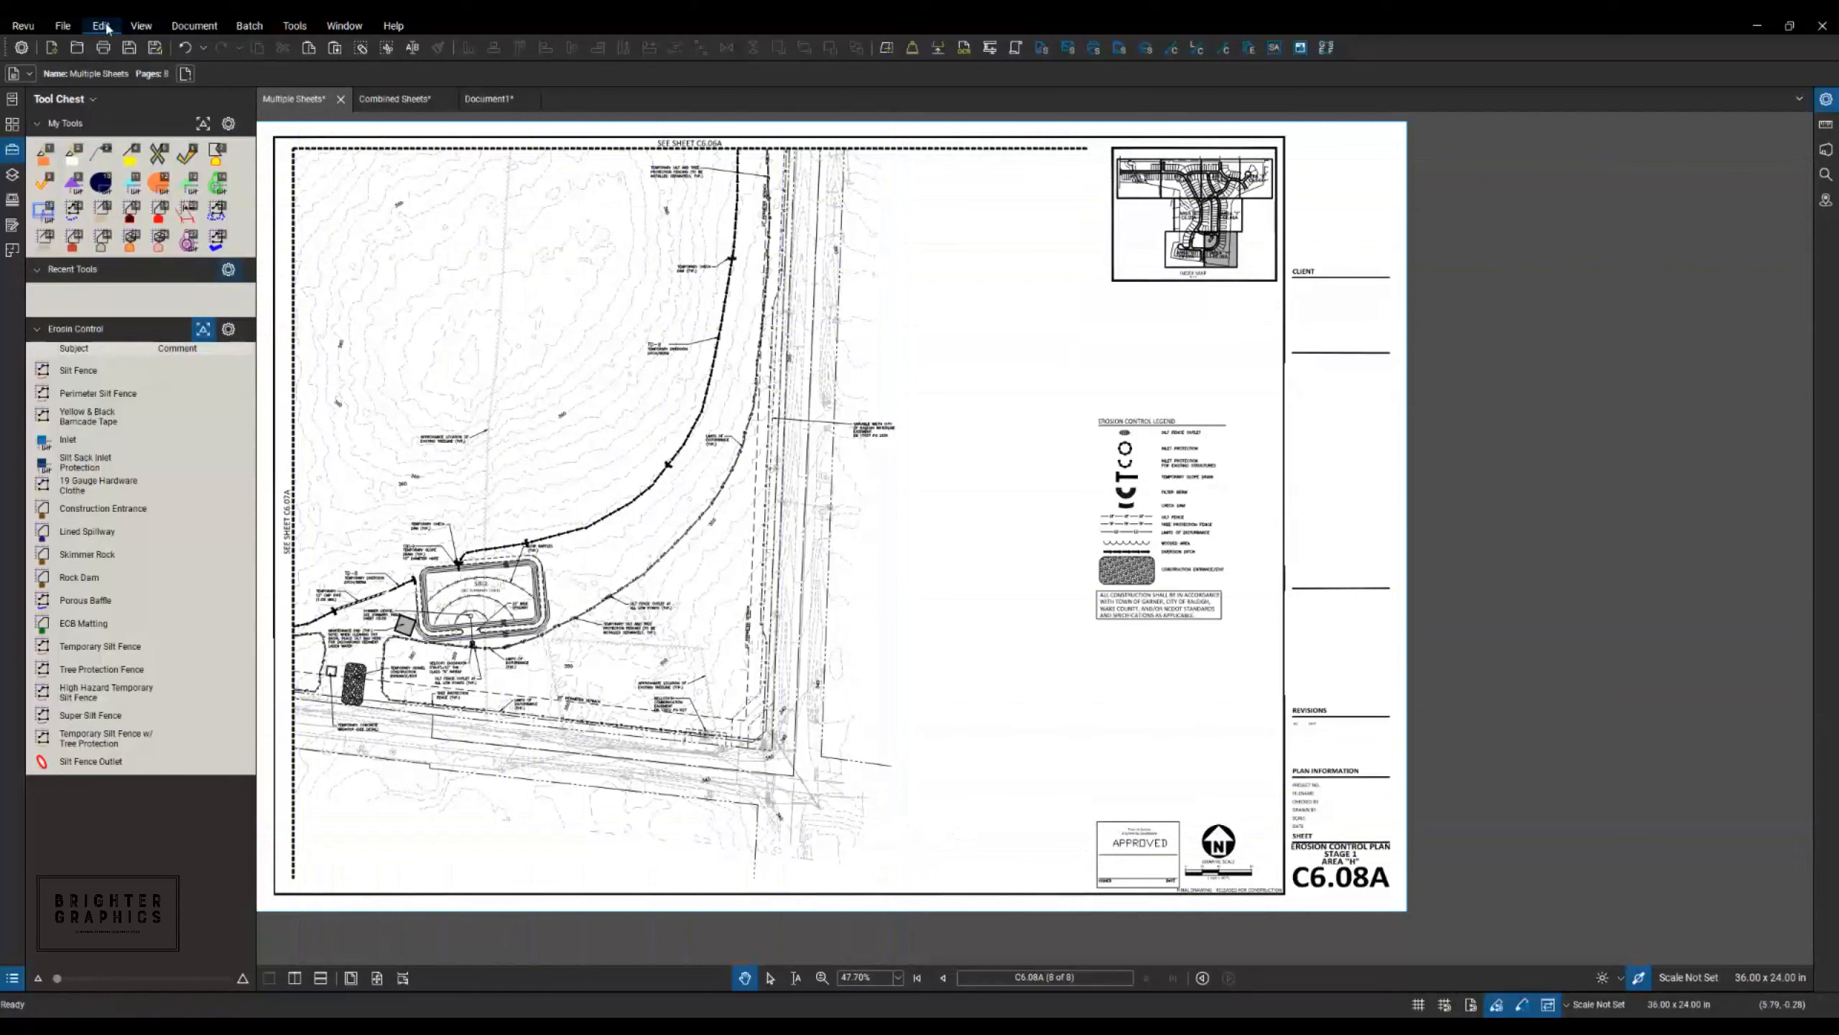
pyautogui.click(101, 25)
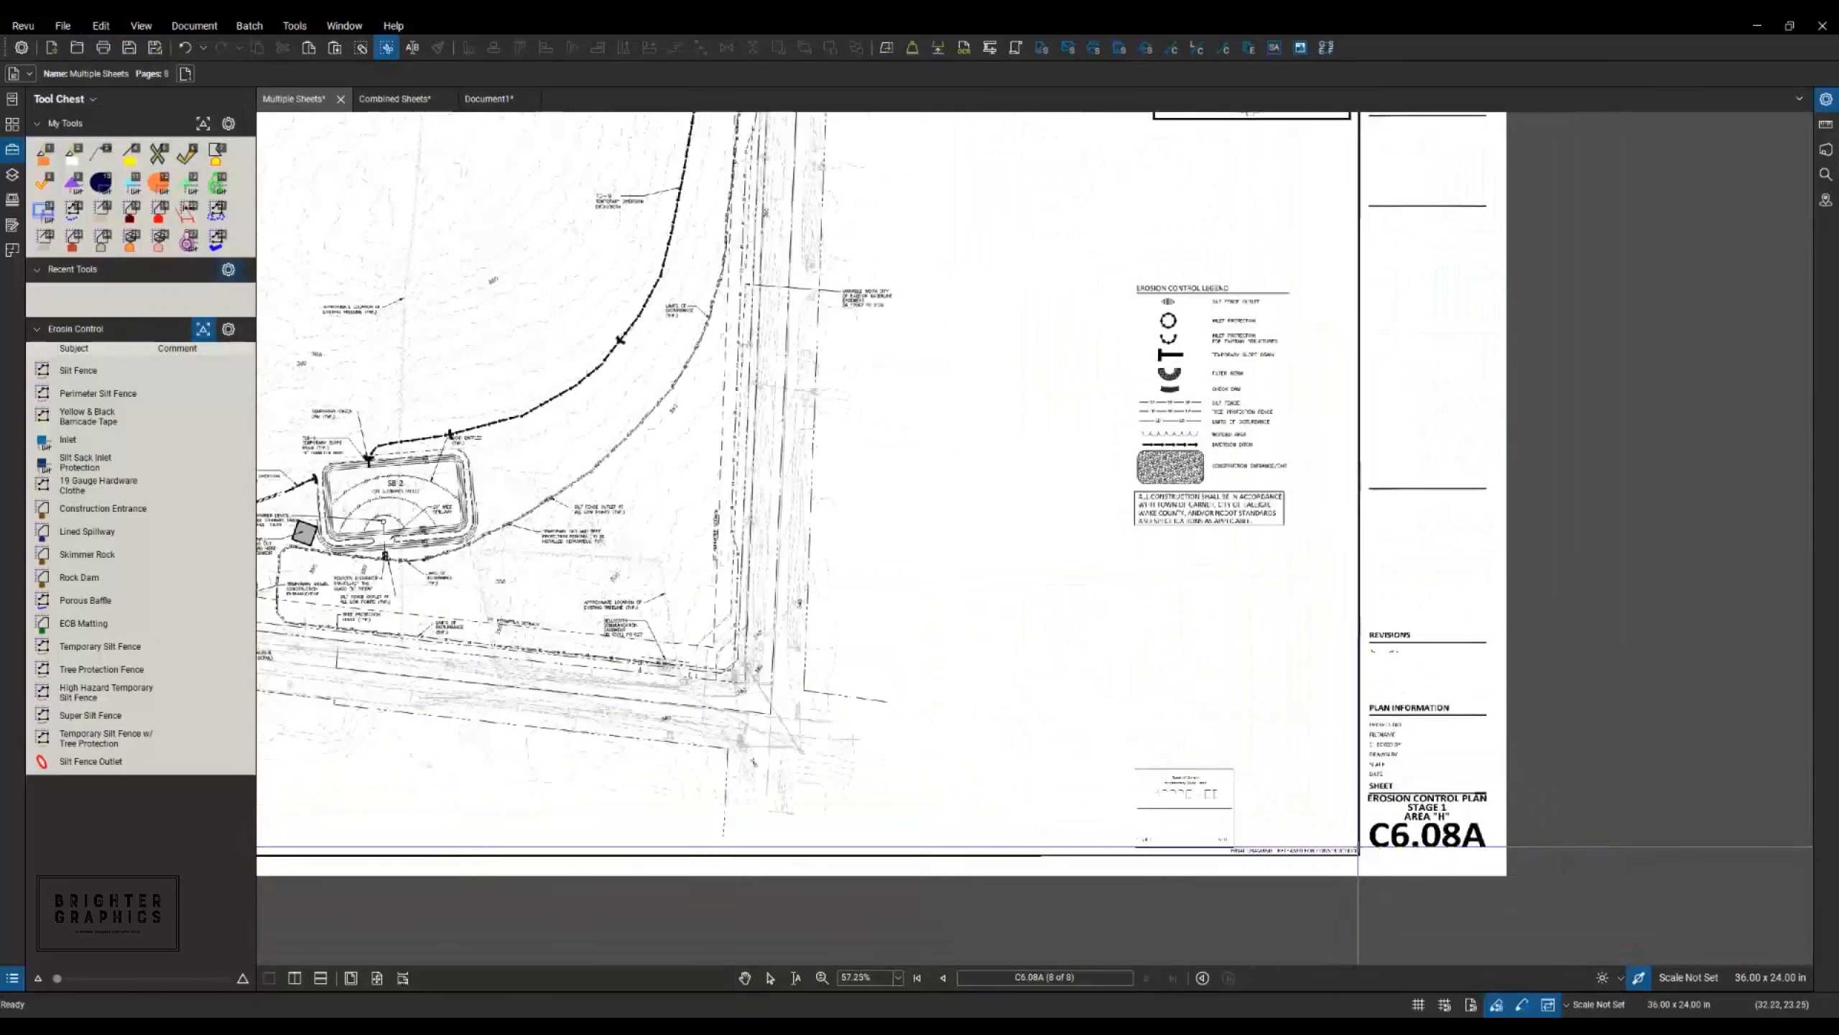
# Pick from the page's right-click menu on C6.08A to start outlining the plan-area snapshot.
pyautogui.rightClick(856, 606)
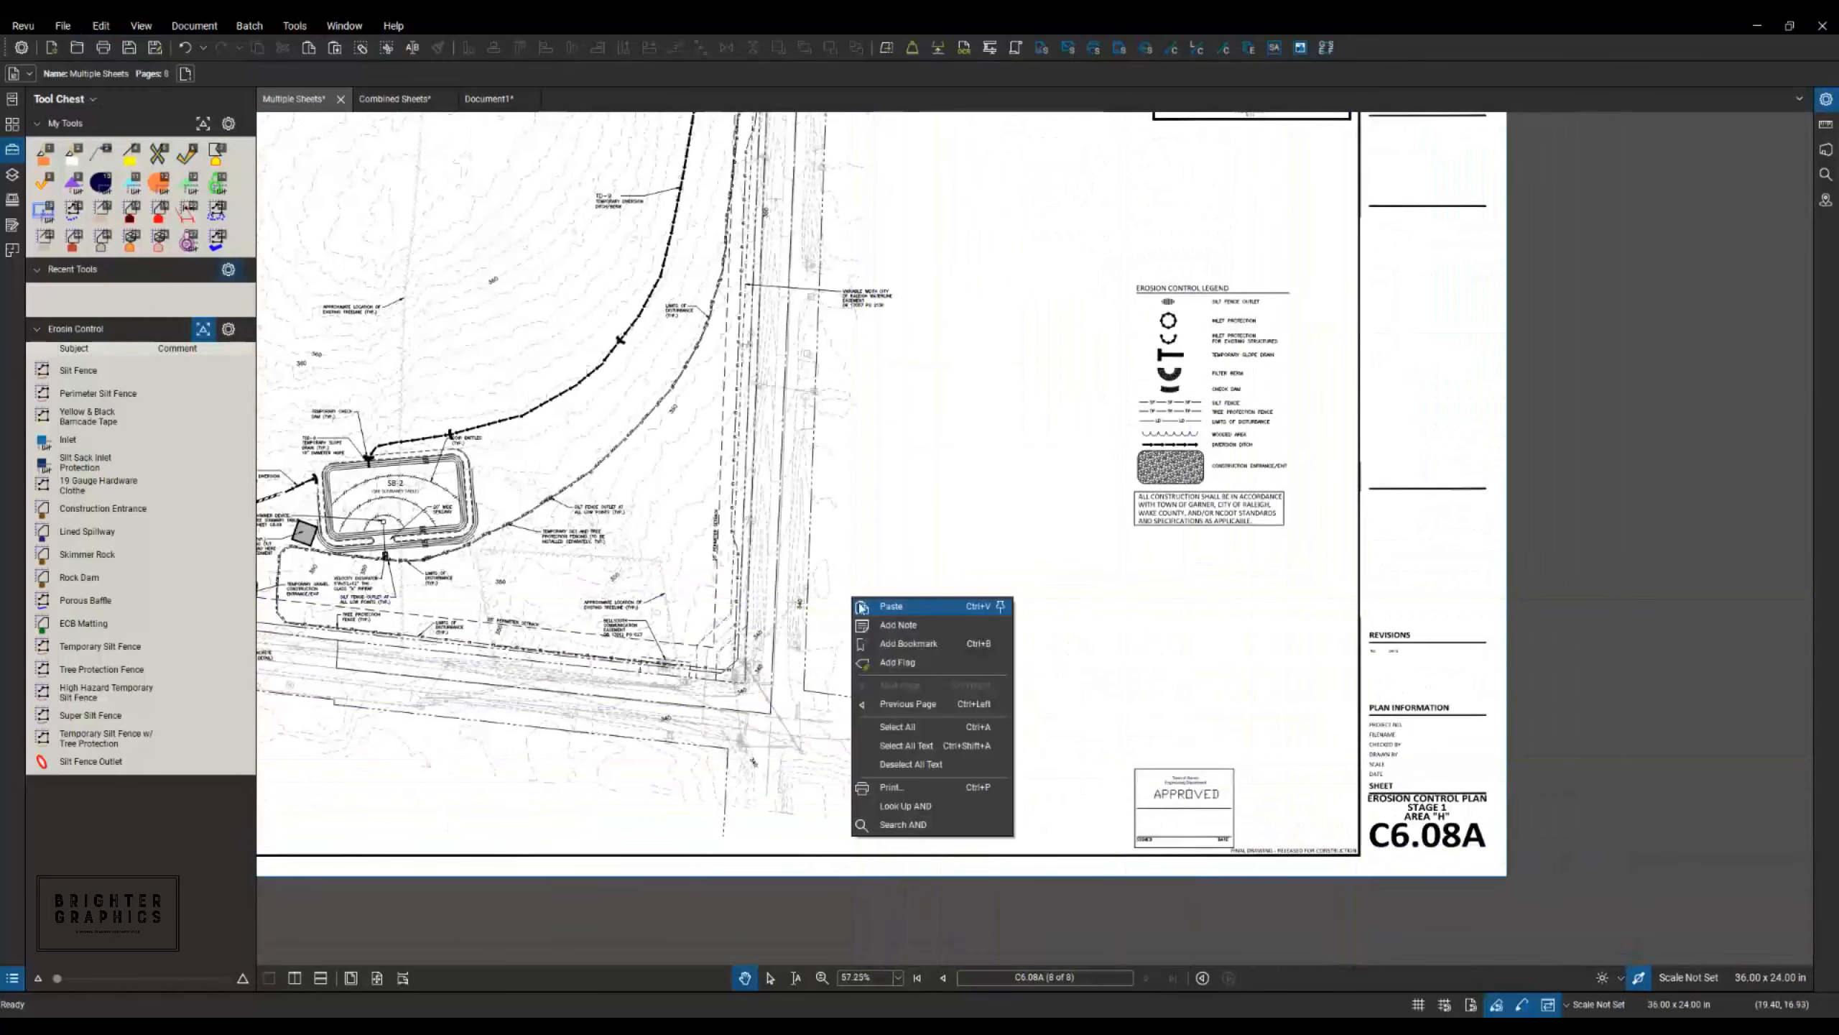
pyautogui.click(889, 605)
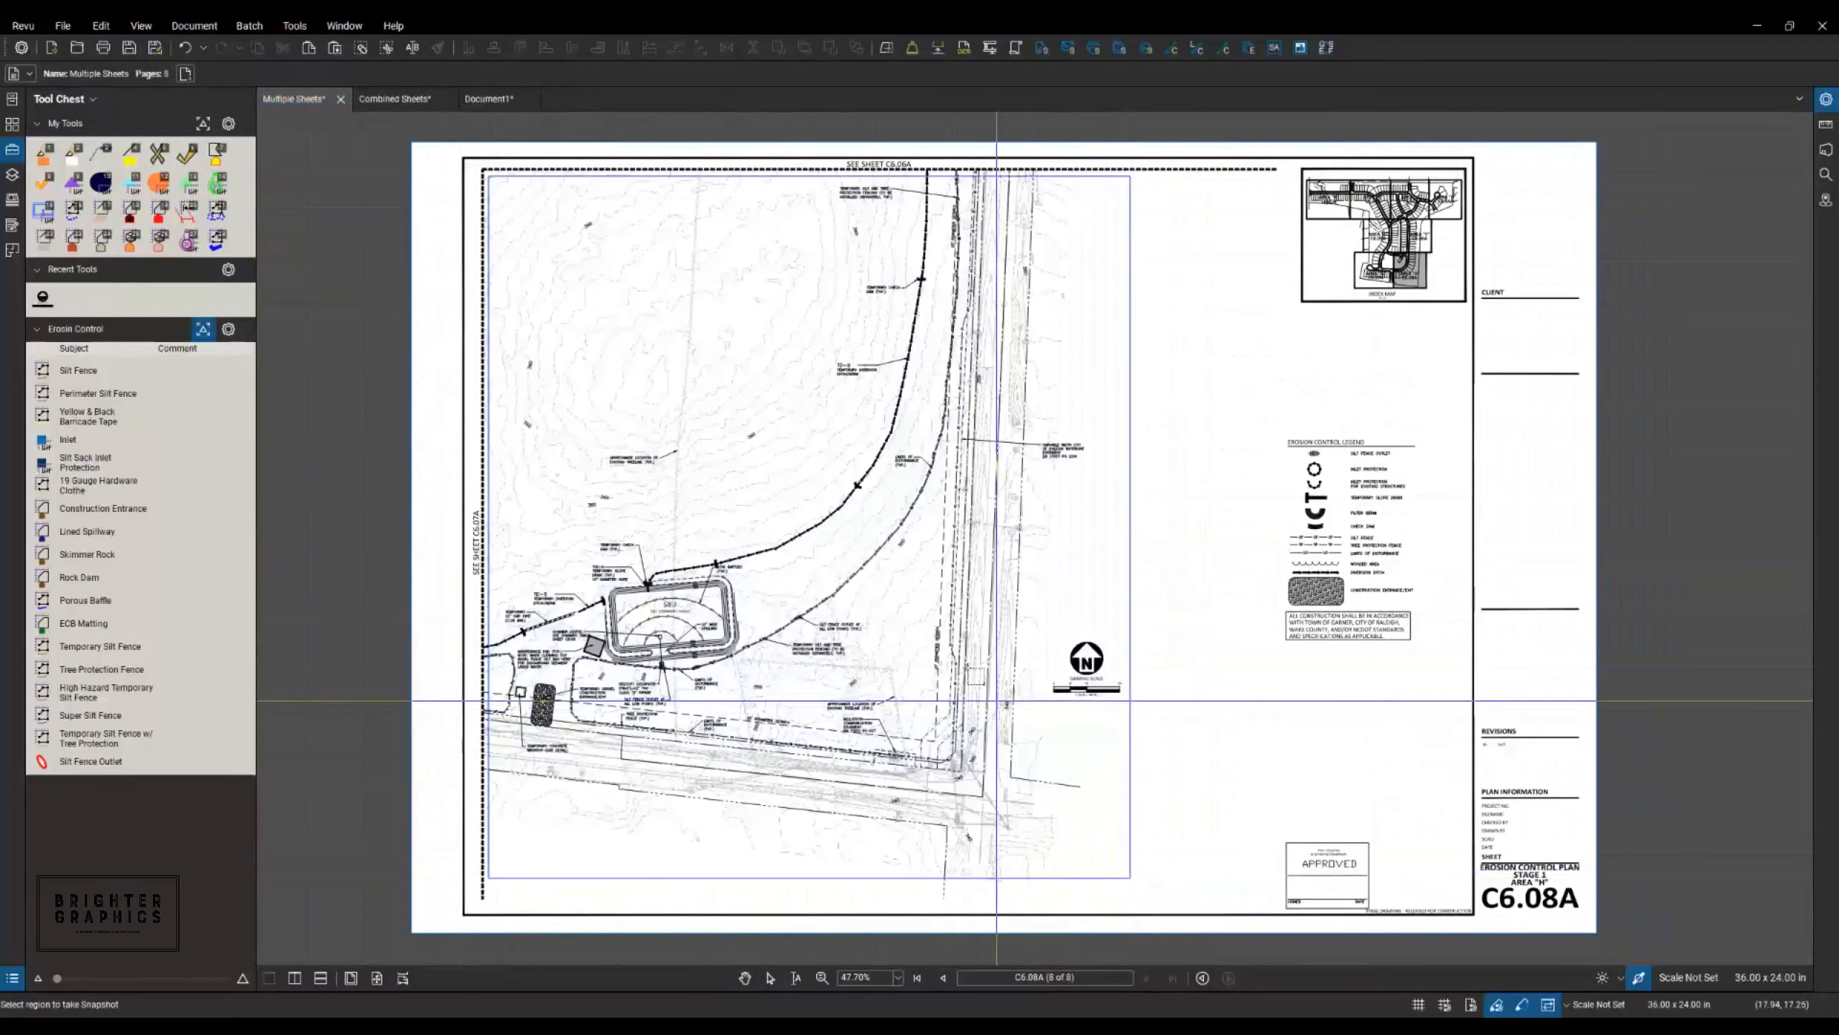
# Paste the C6.08A snapshot onto the Combined Sheets 100x100 page near basin SB-2.
pyautogui.click(396, 99)
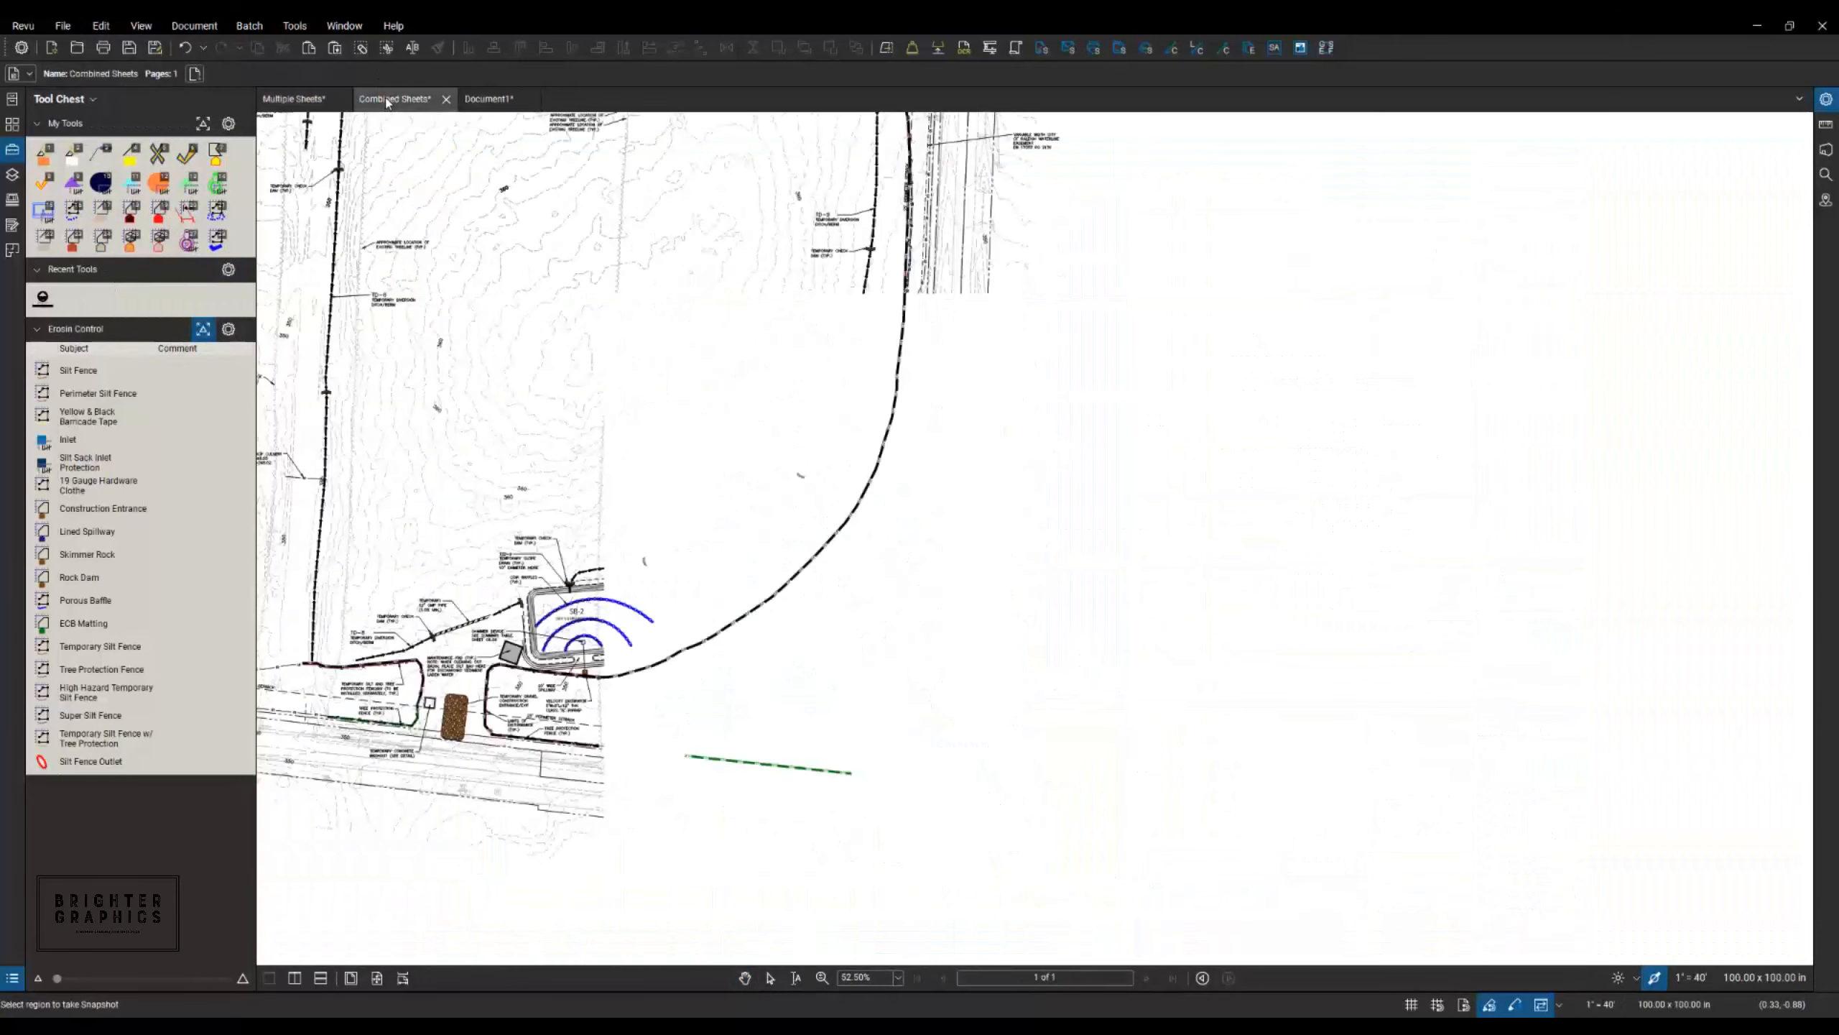
pyautogui.rightClick(1118, 727)
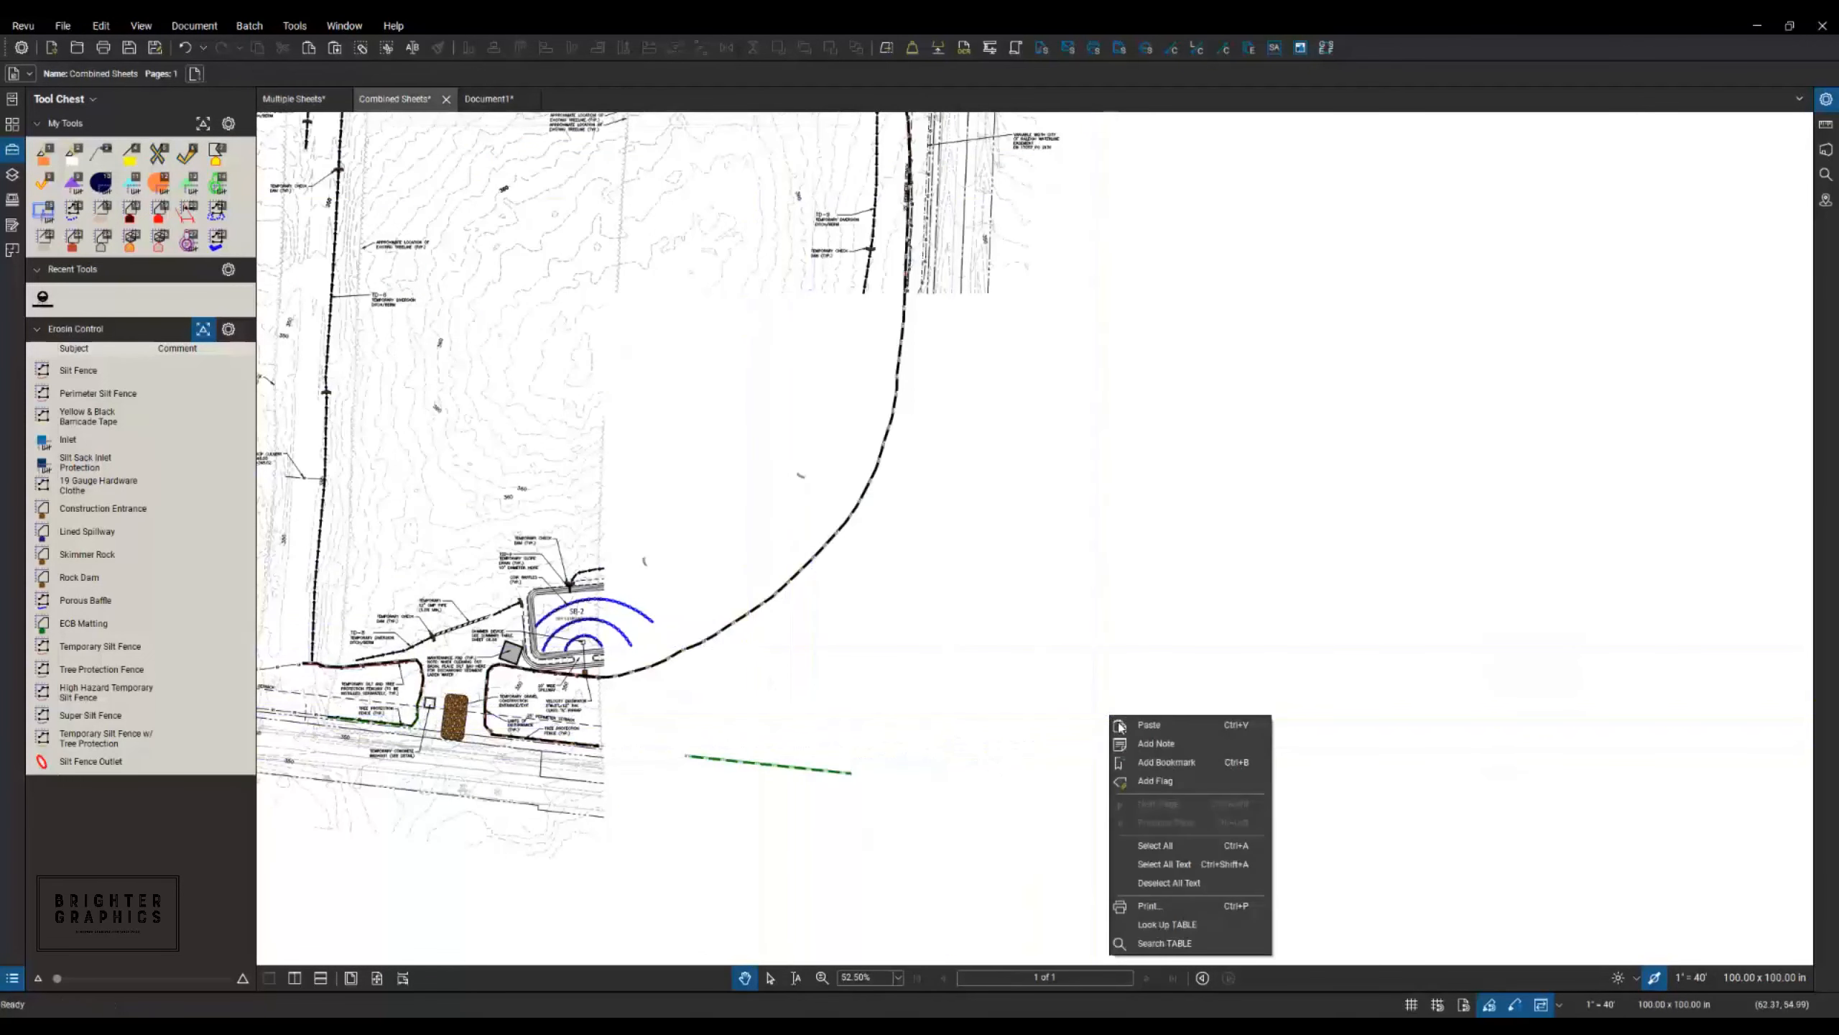
pyautogui.click(1148, 724)
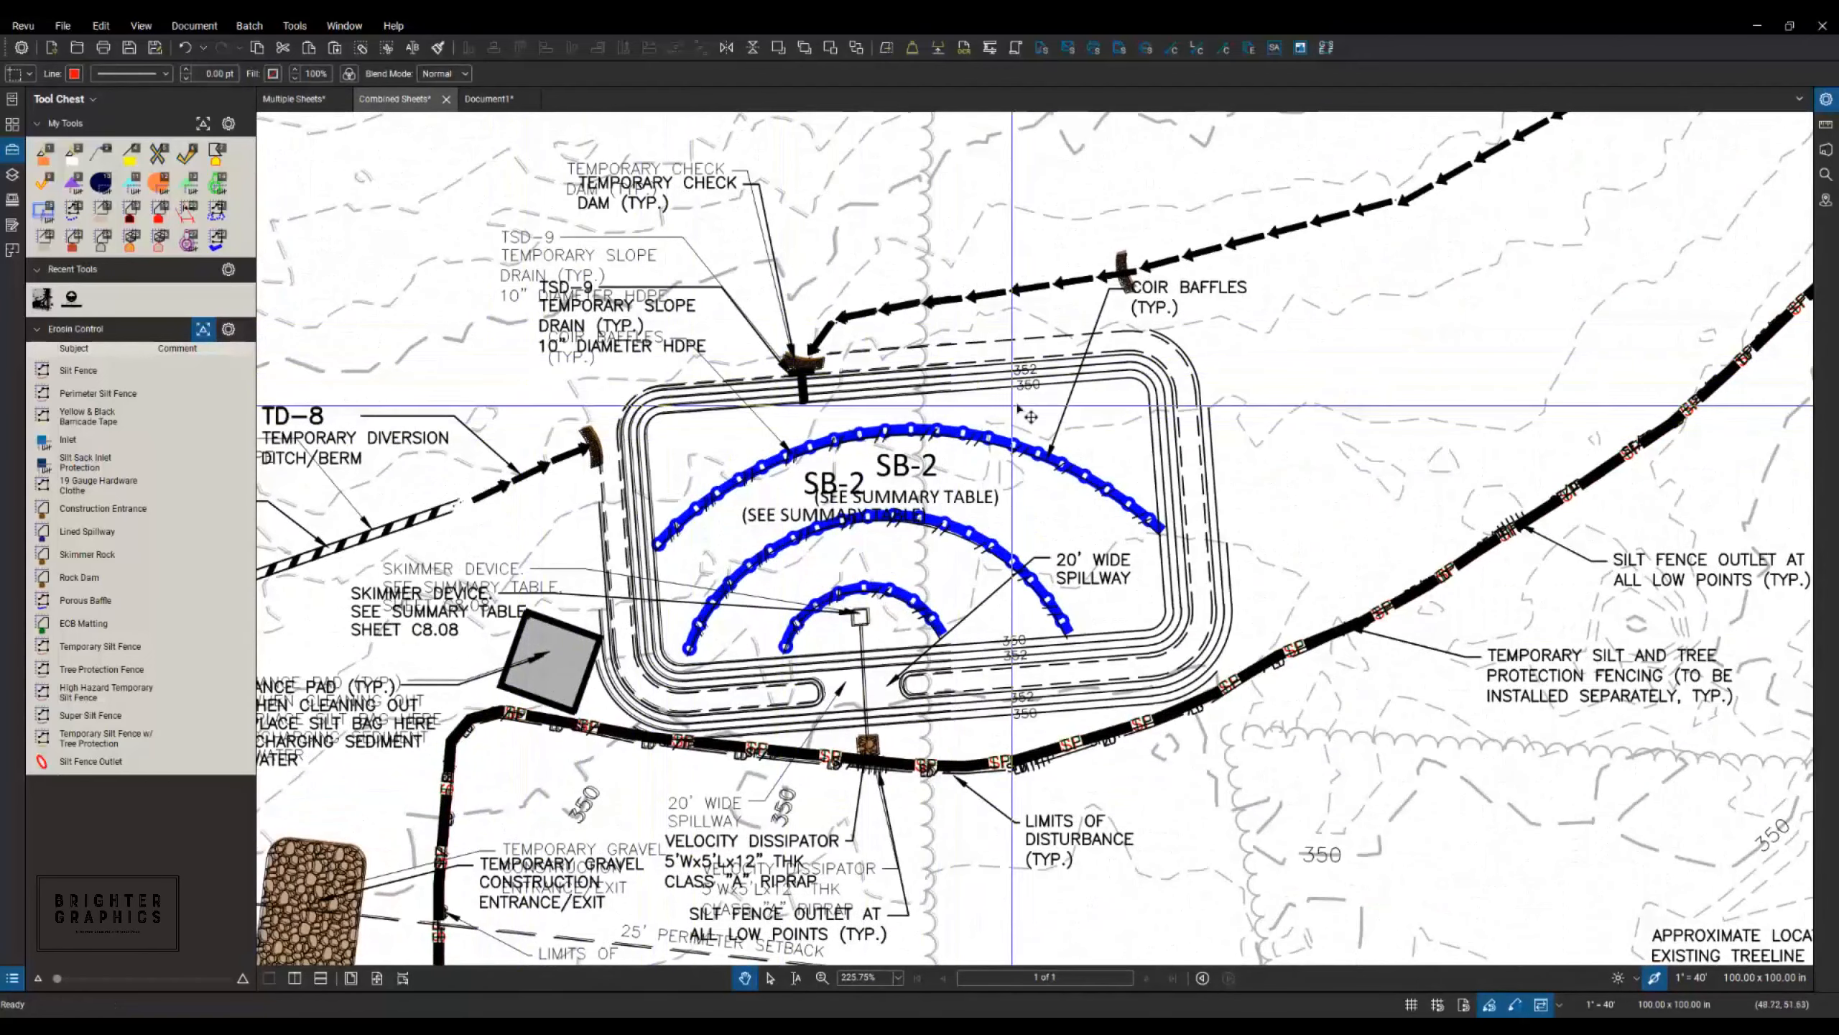
pyautogui.moveTo(1100, 392)
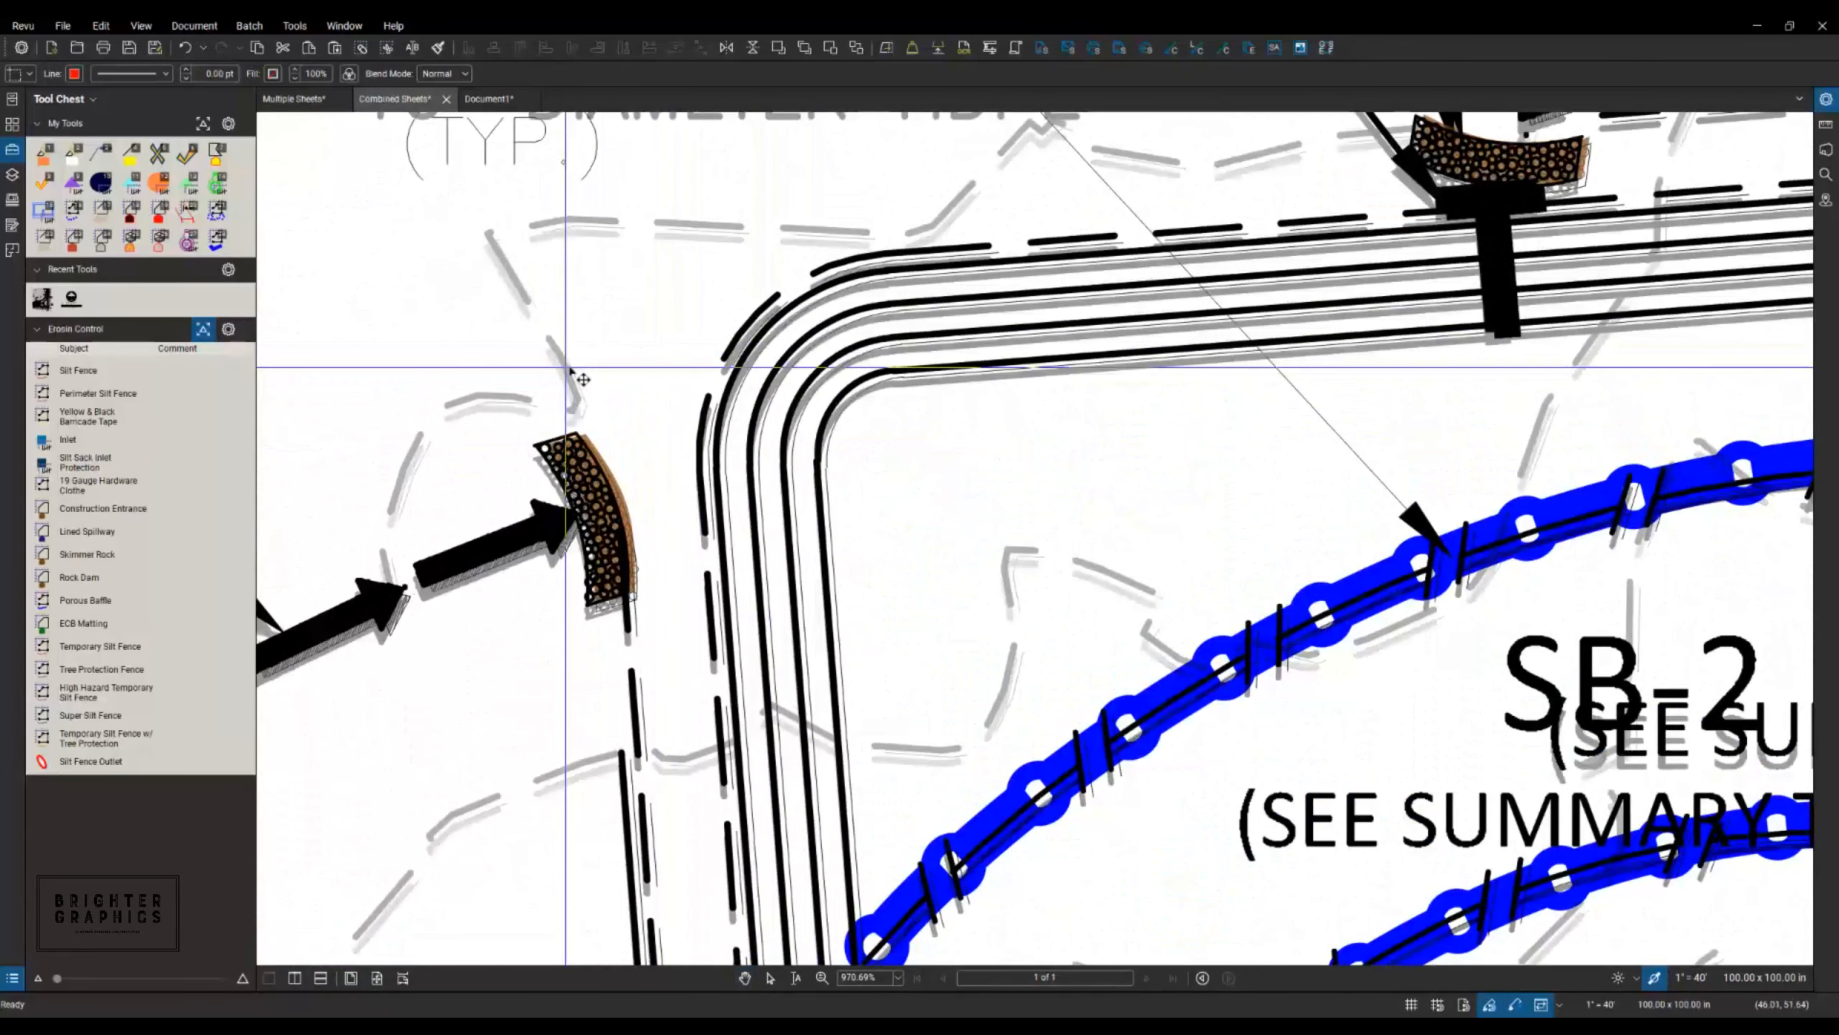
# Zoom around basin SB-2 to check the pasted linework overlays the existing plan.
pyautogui.scroll(-3)
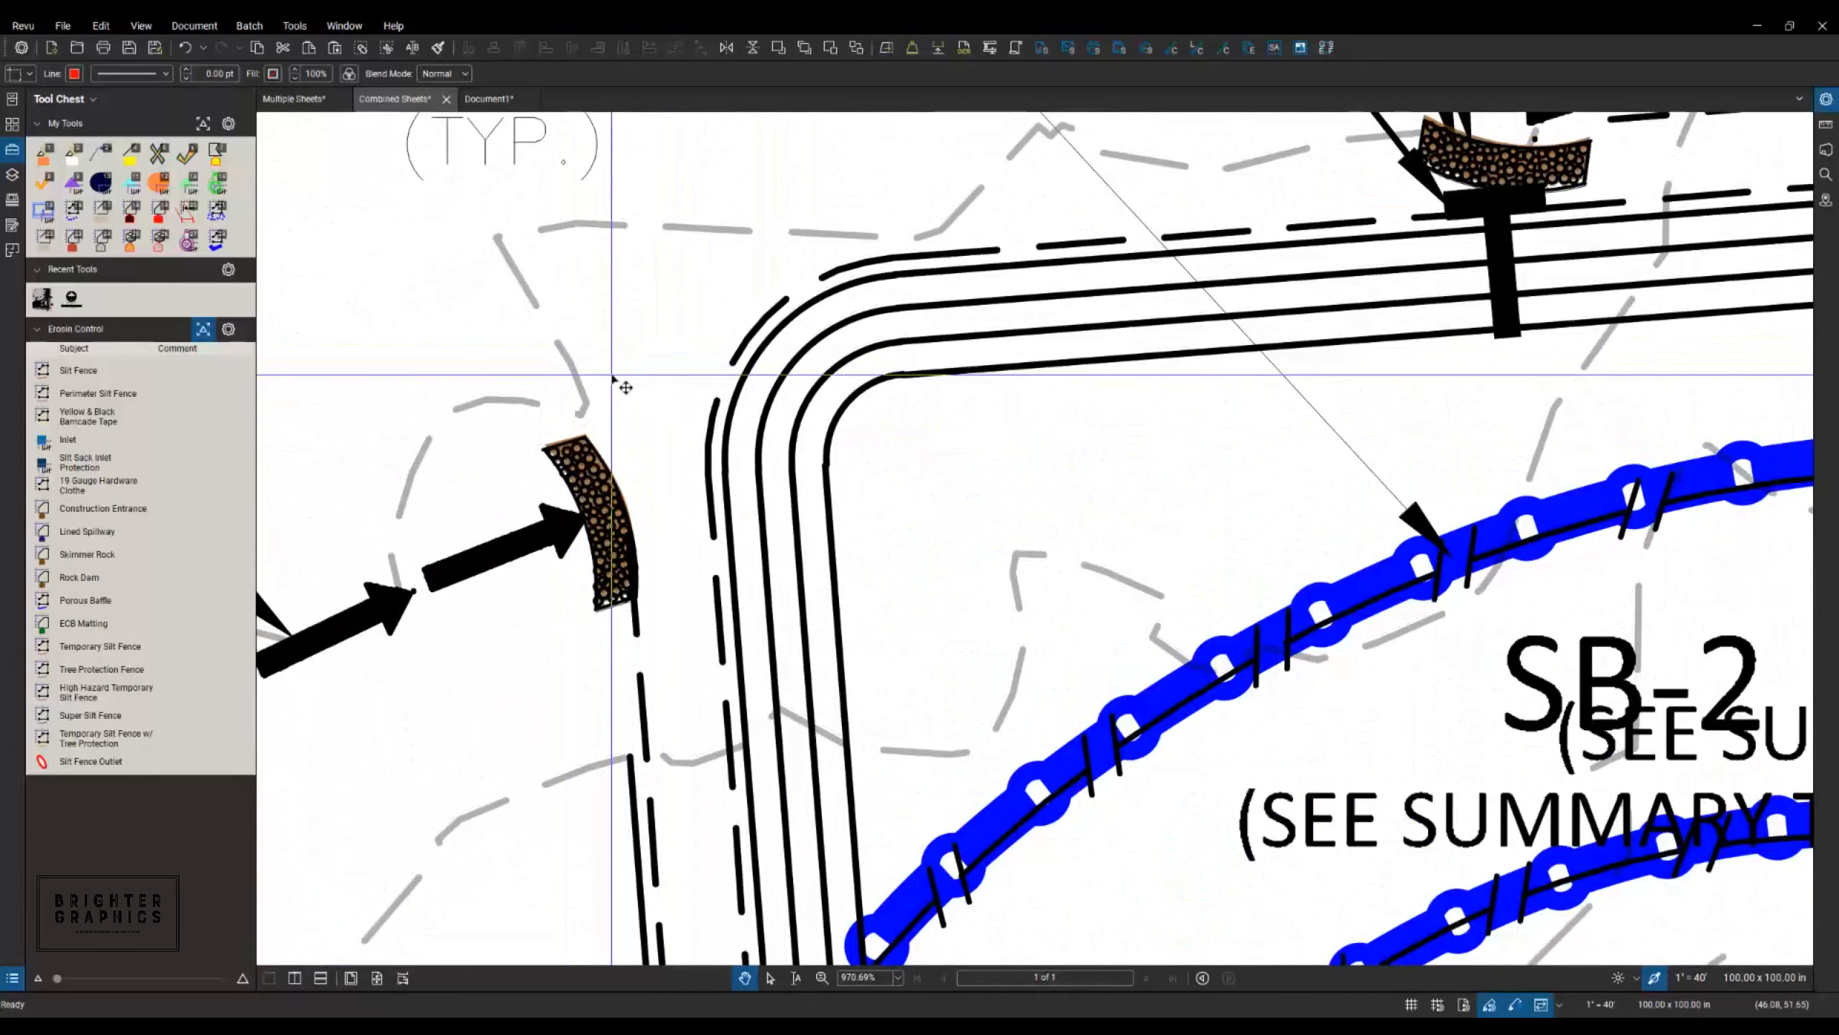
pyautogui.scroll(-3)
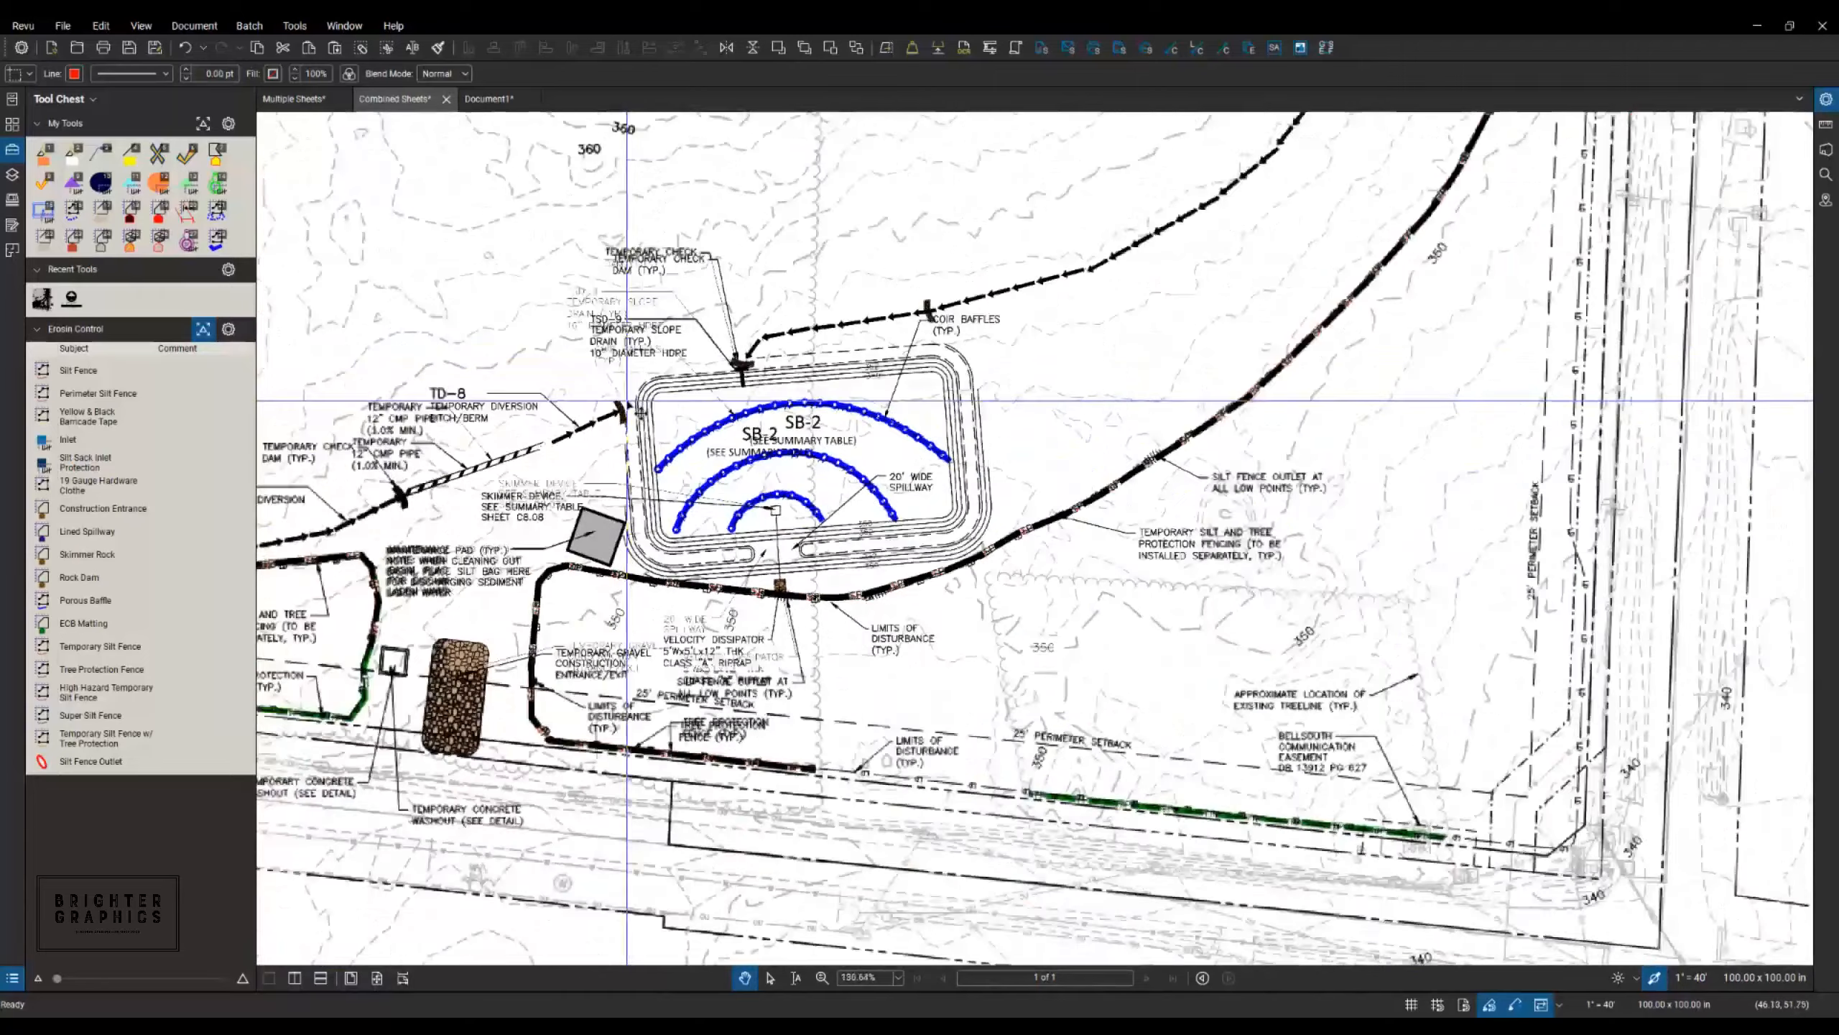
pyautogui.scroll(-3)
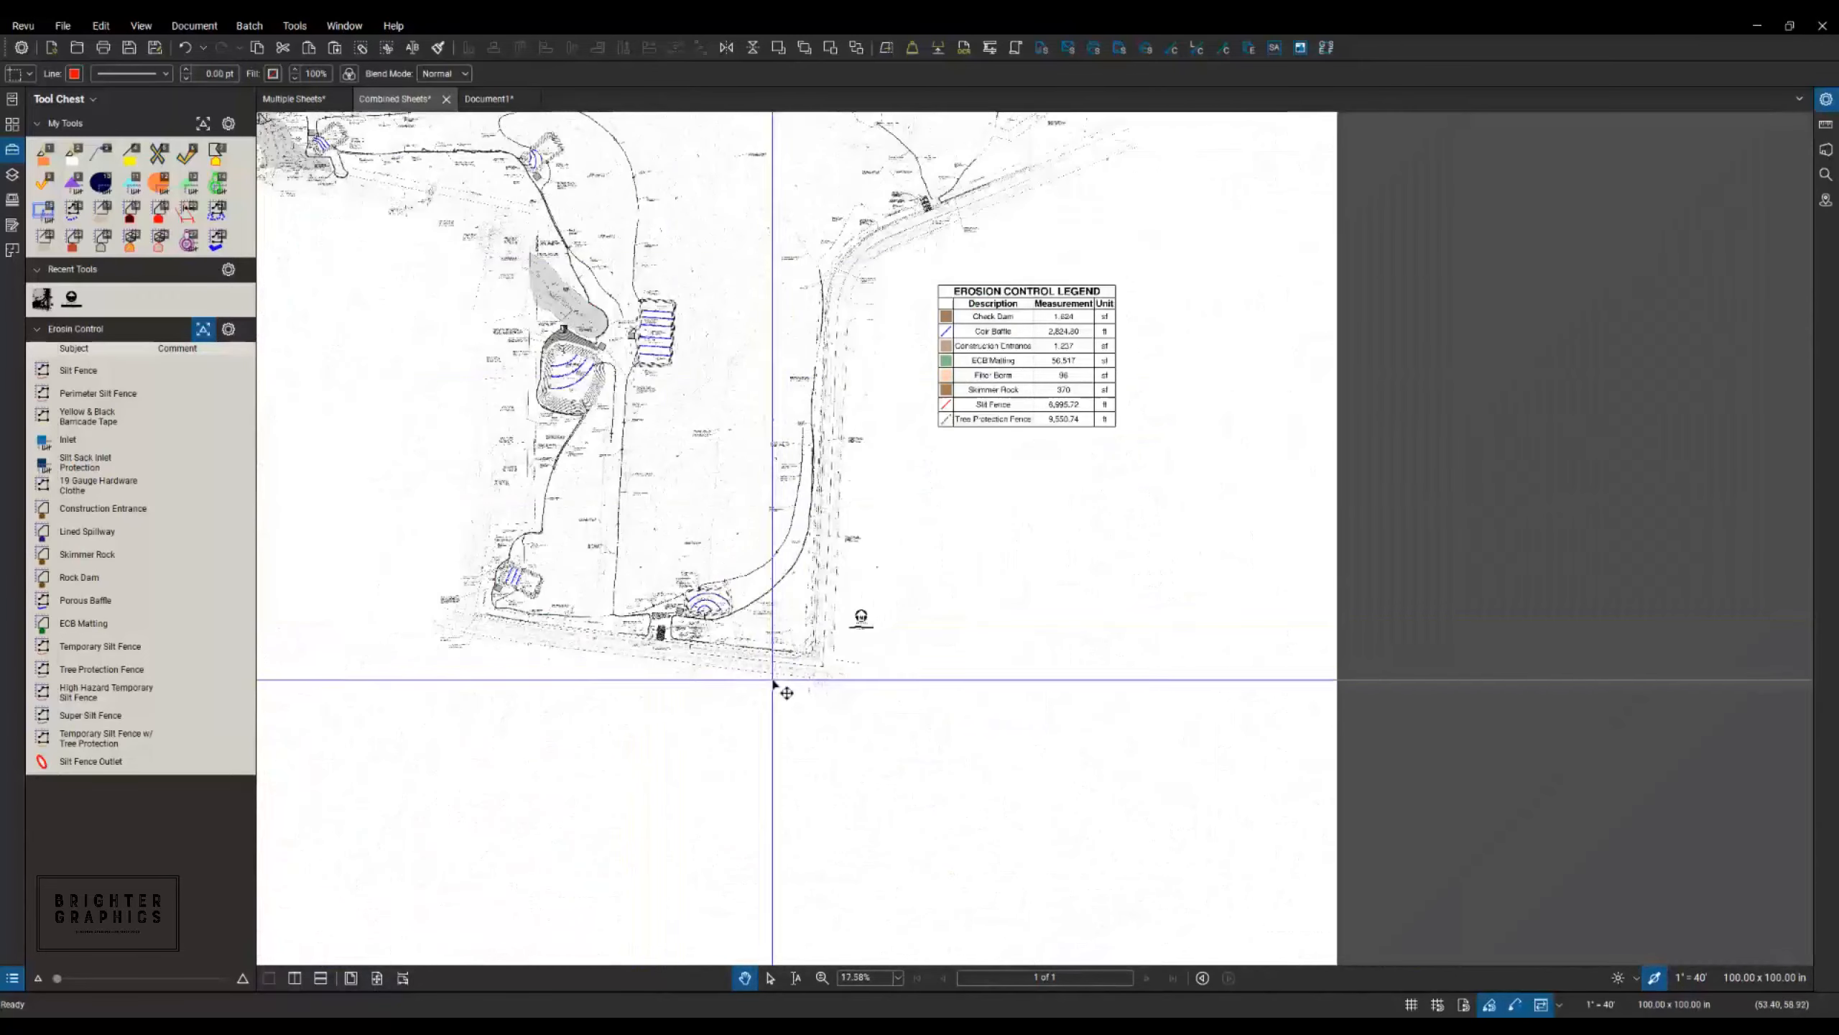
pyautogui.scroll(3)
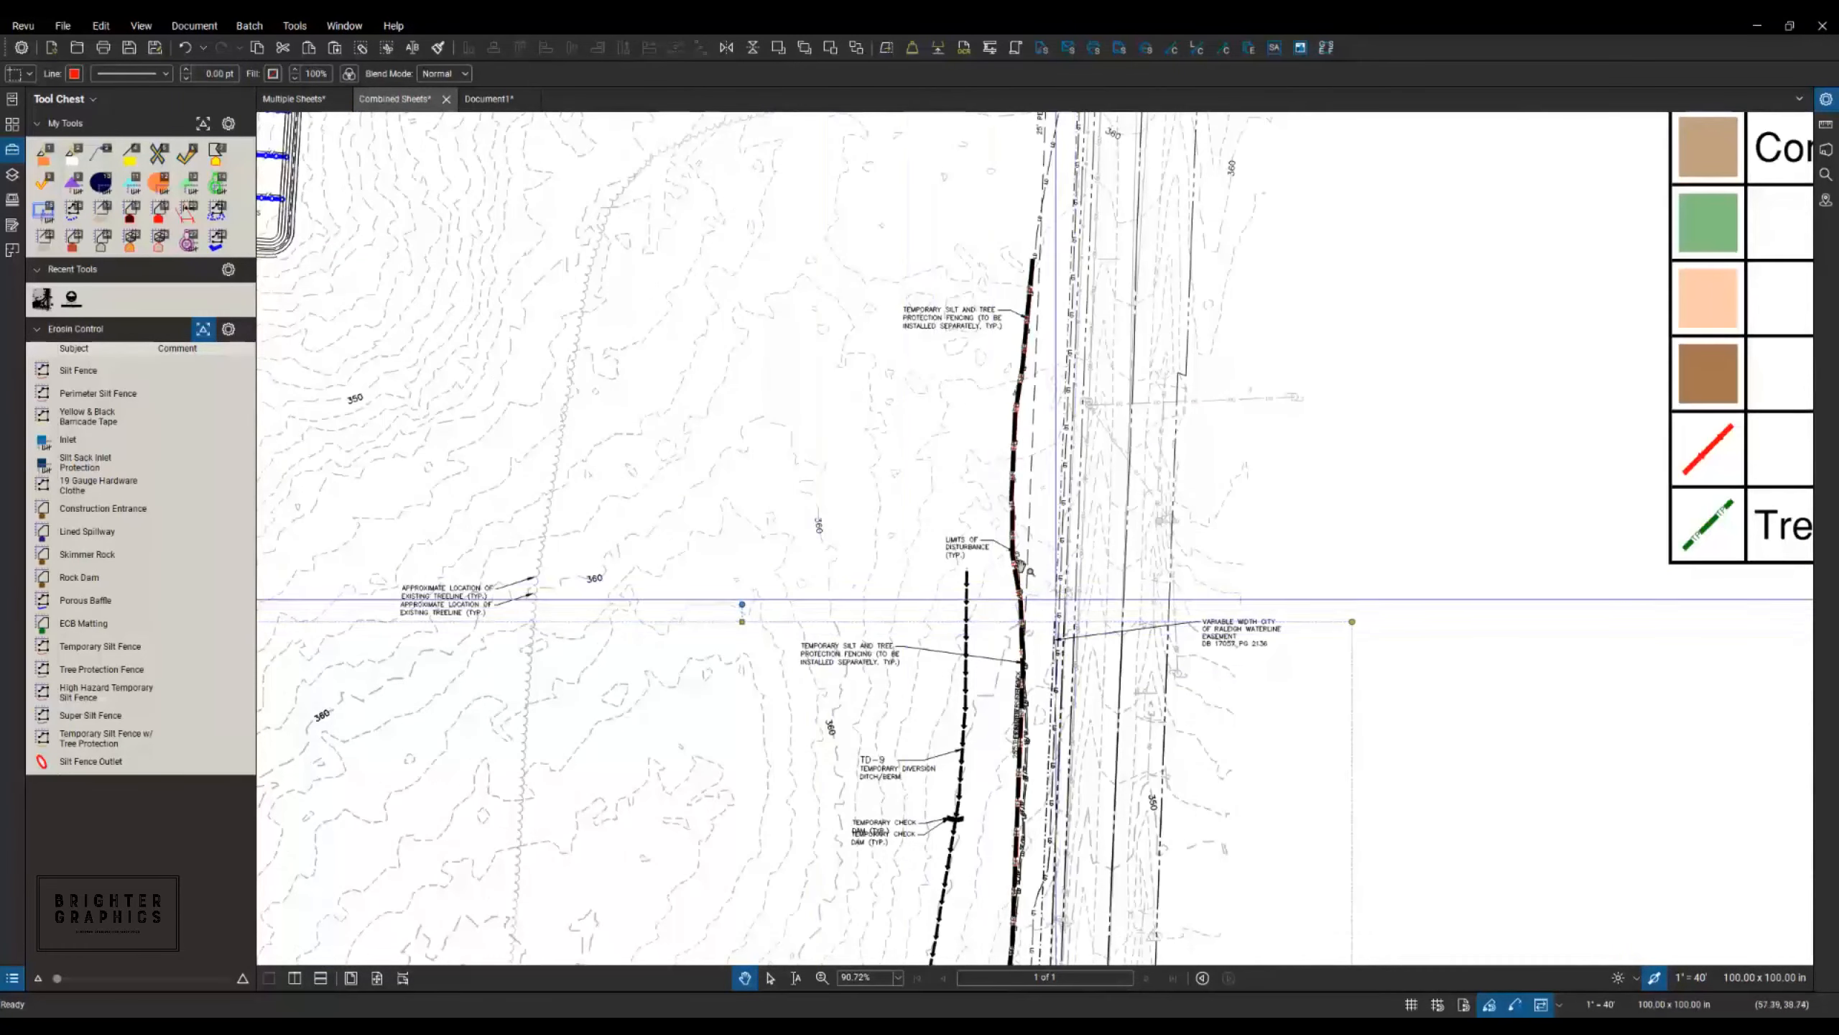
pyautogui.scroll(-3)
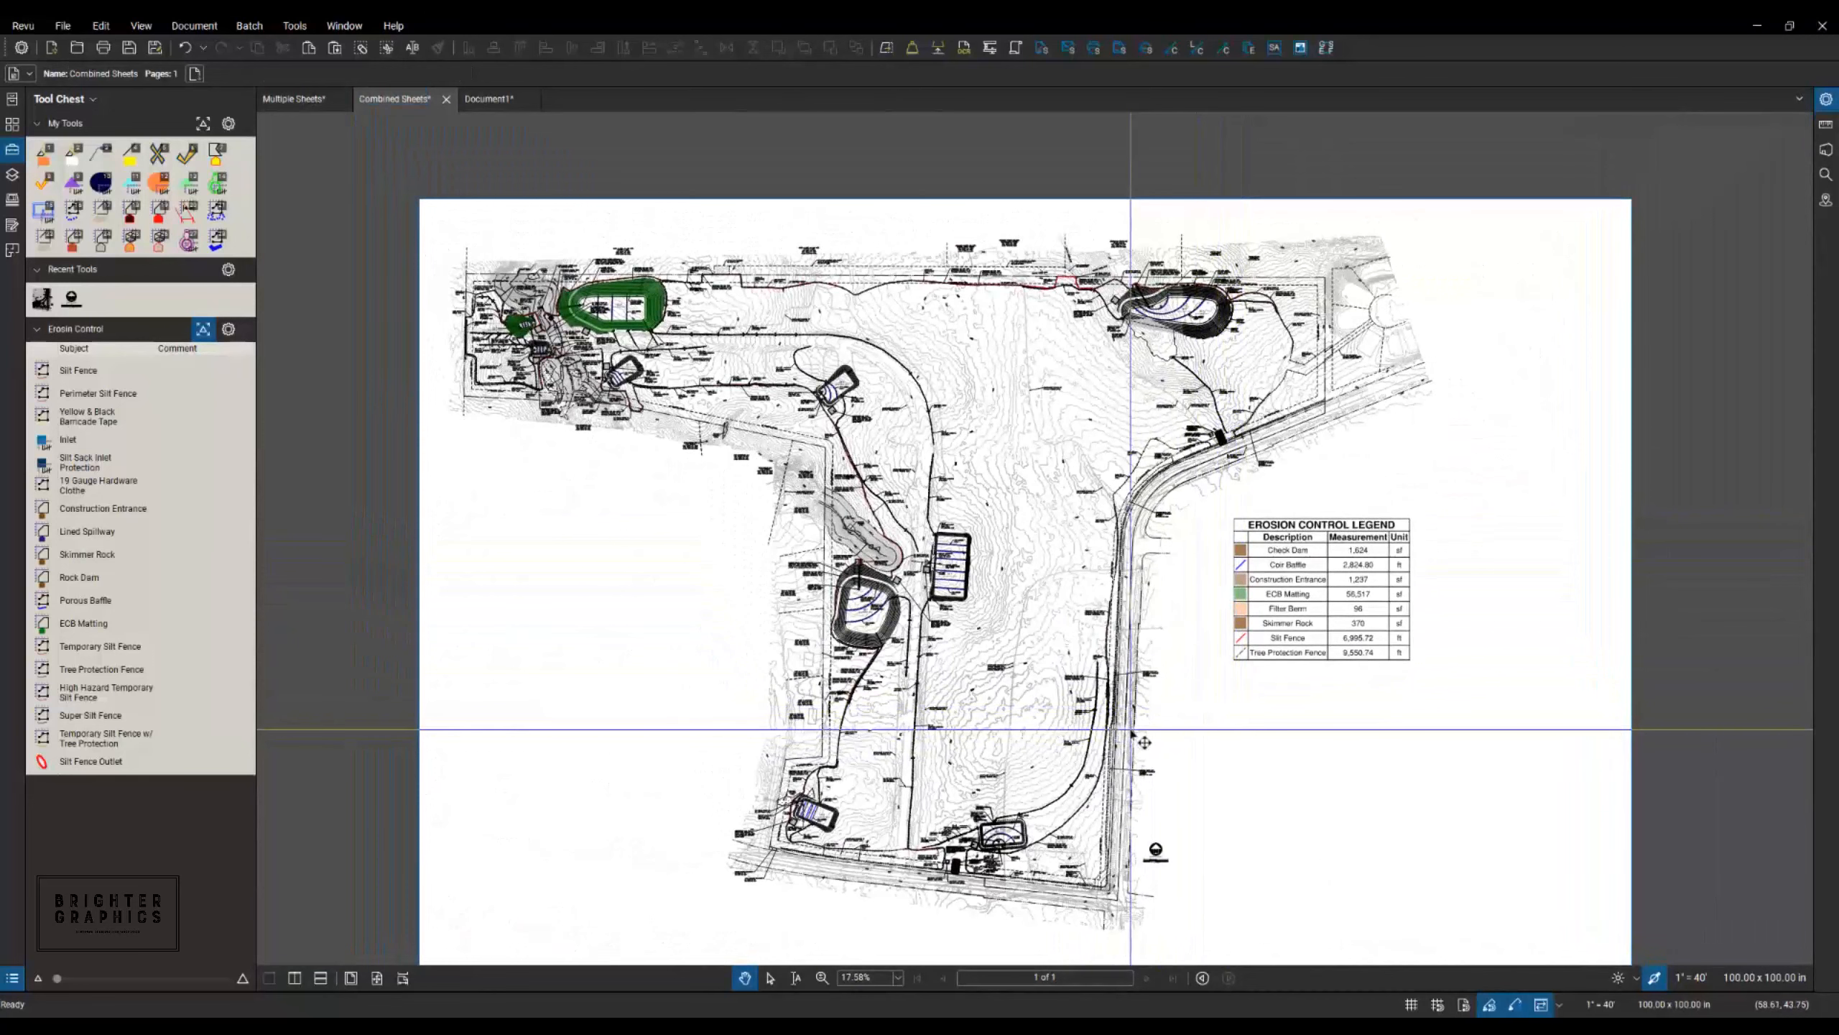
pyautogui.moveTo(796, 338)
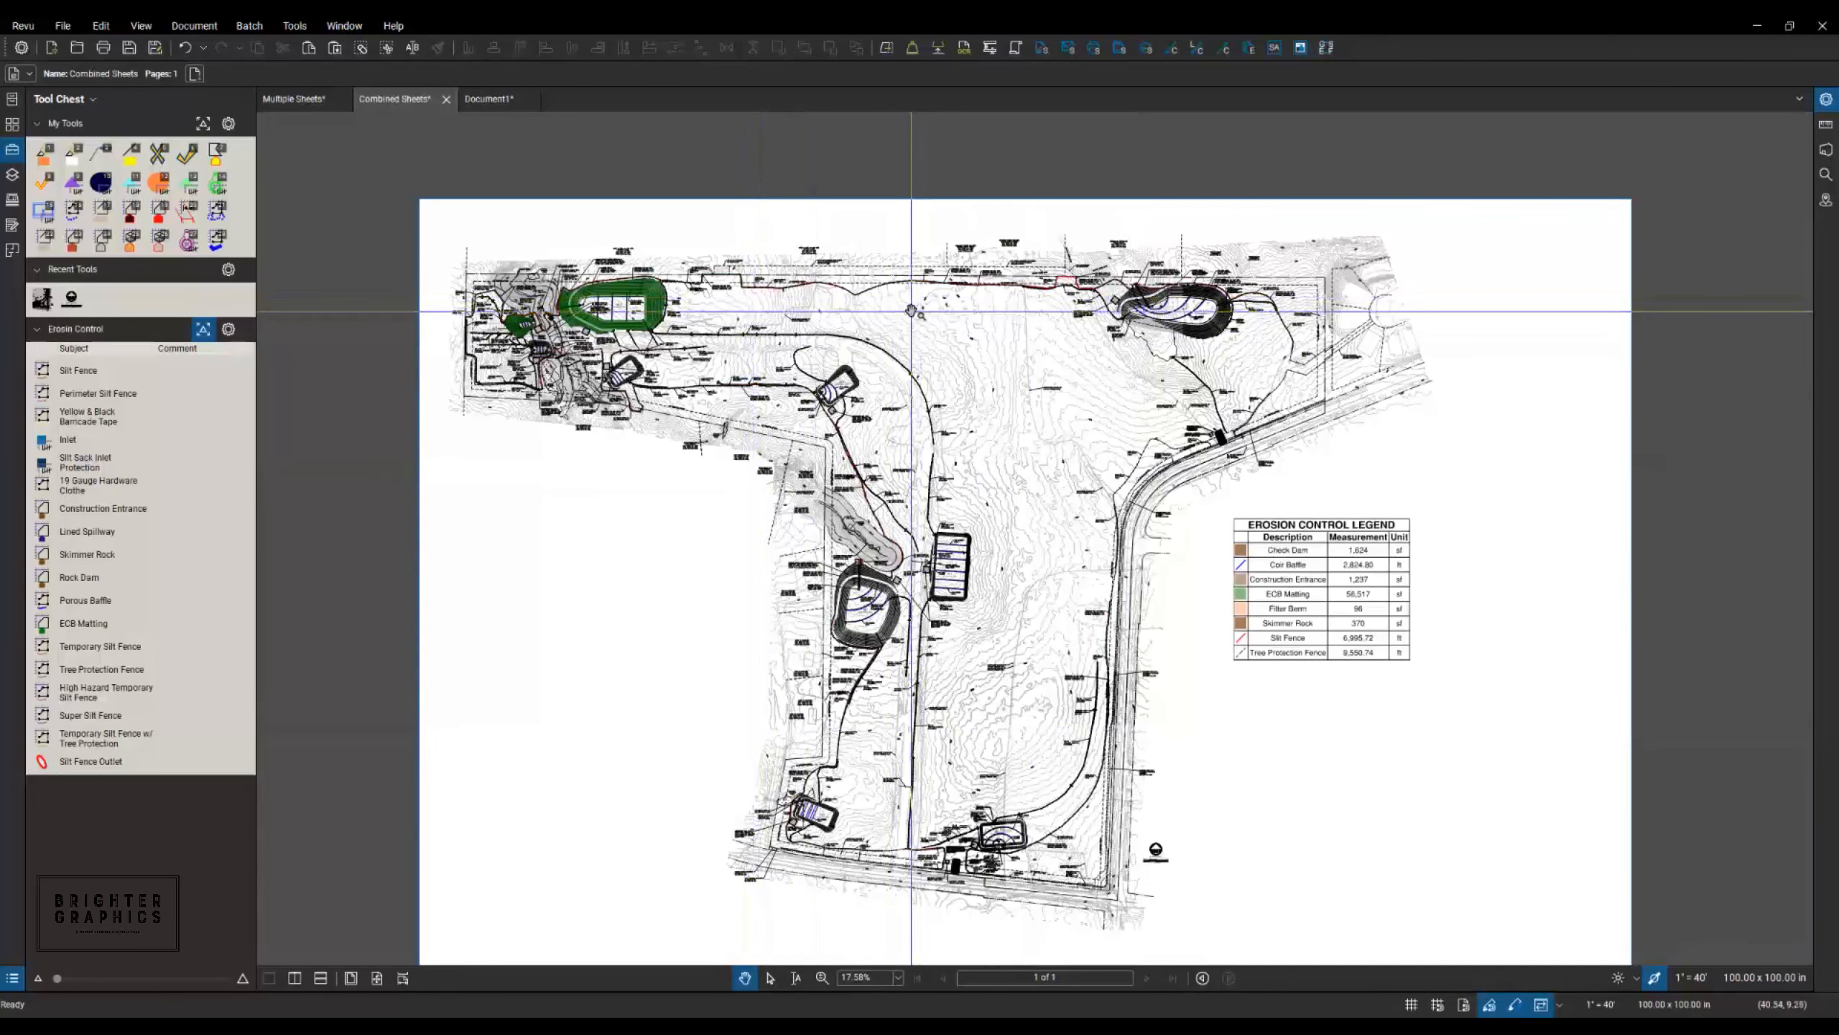
pyautogui.moveTo(489, 98)
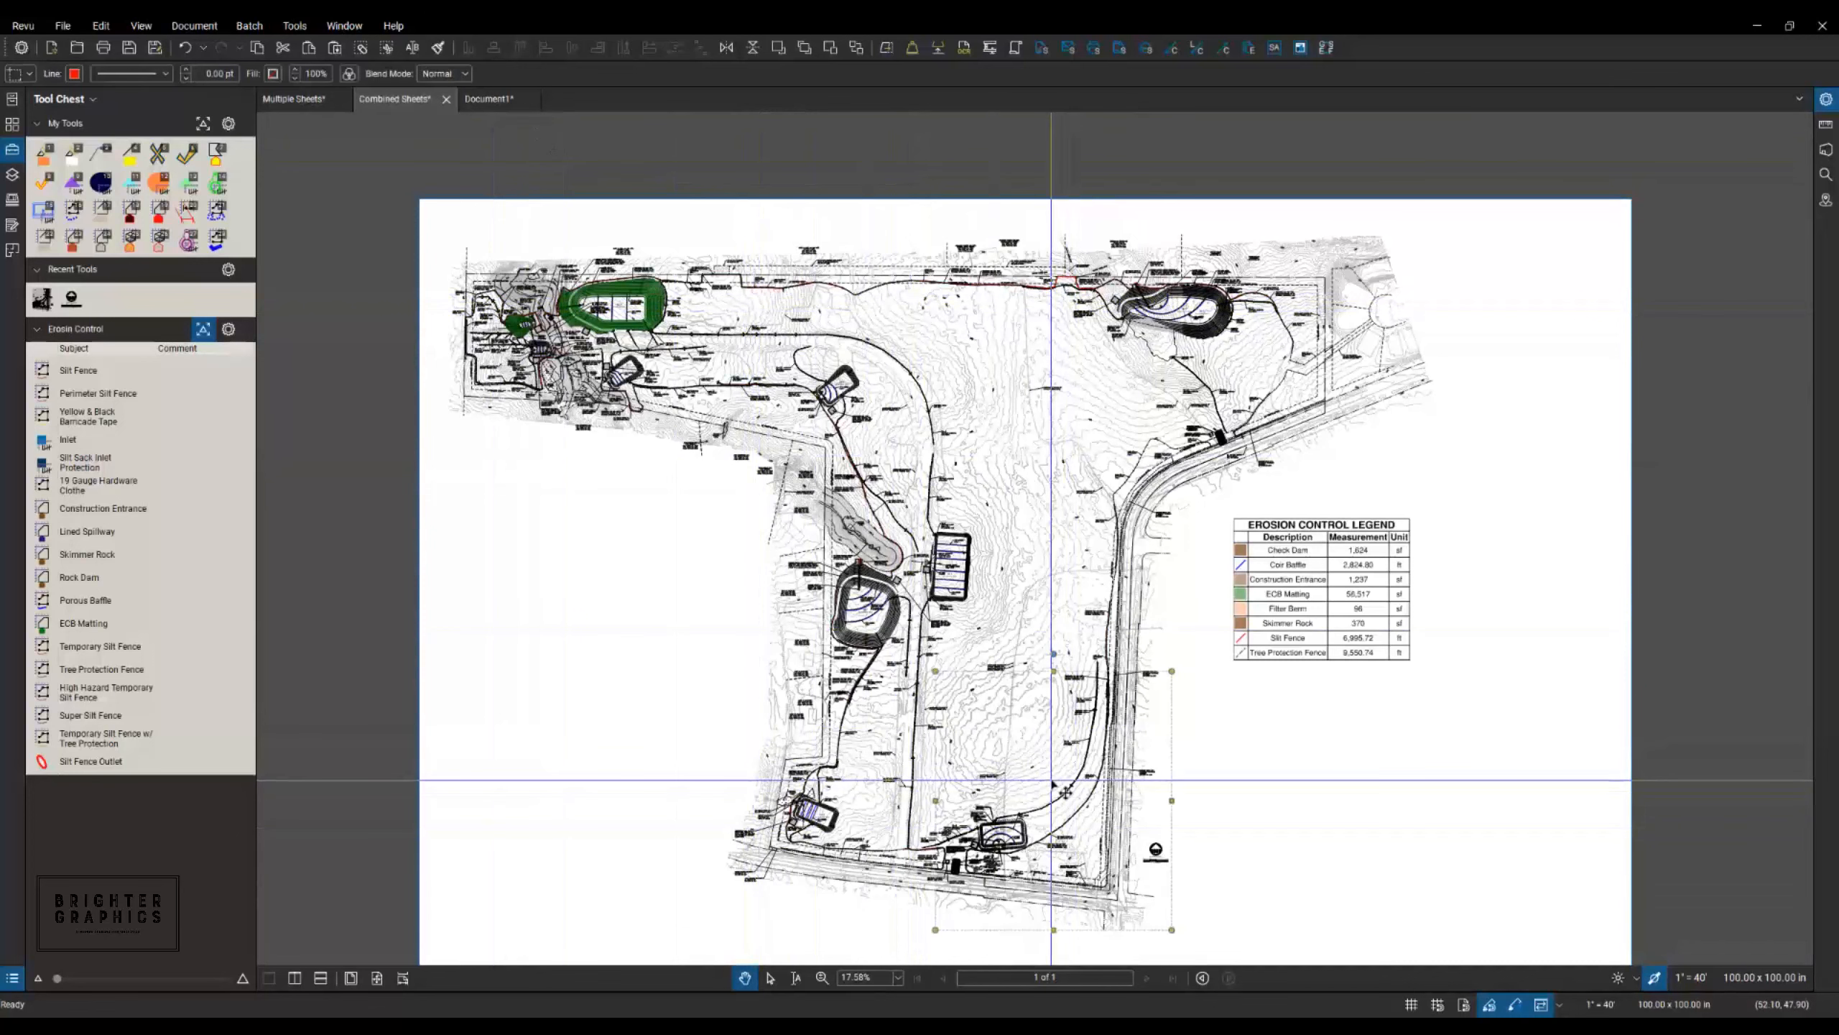
pyautogui.moveTo(1050, 775)
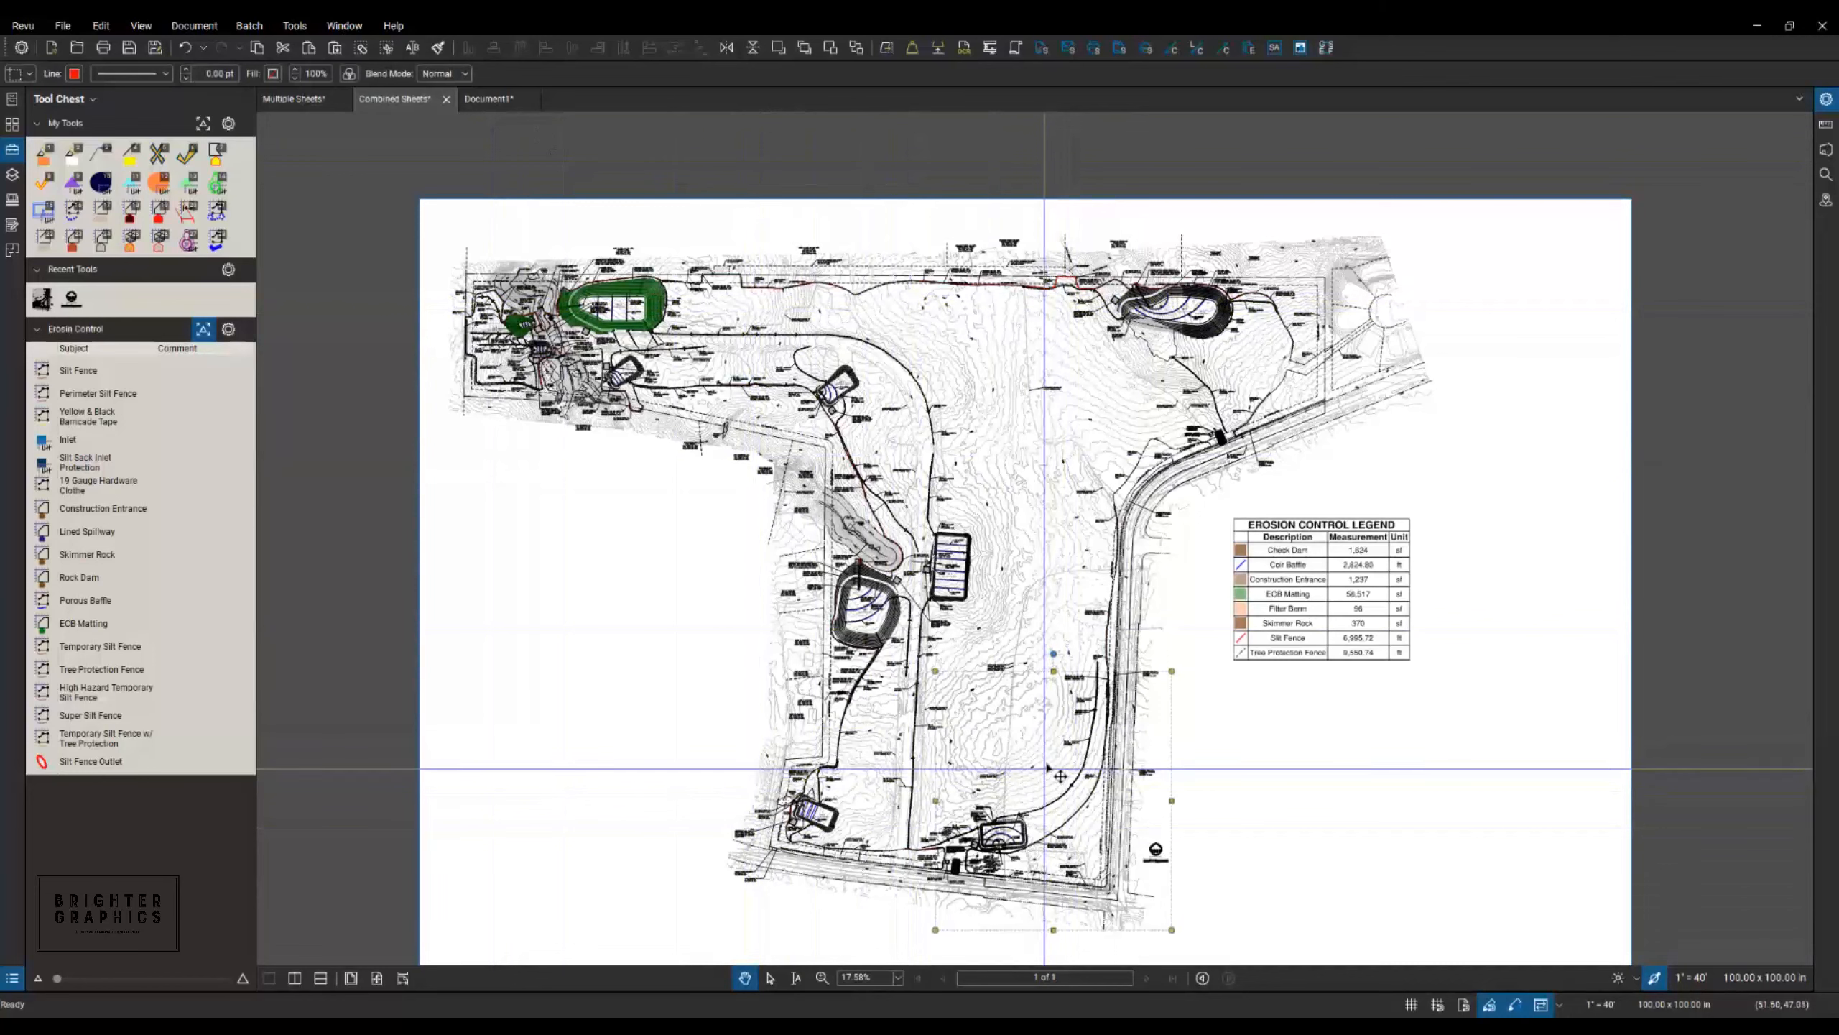
pyautogui.moveTo(985, 739)
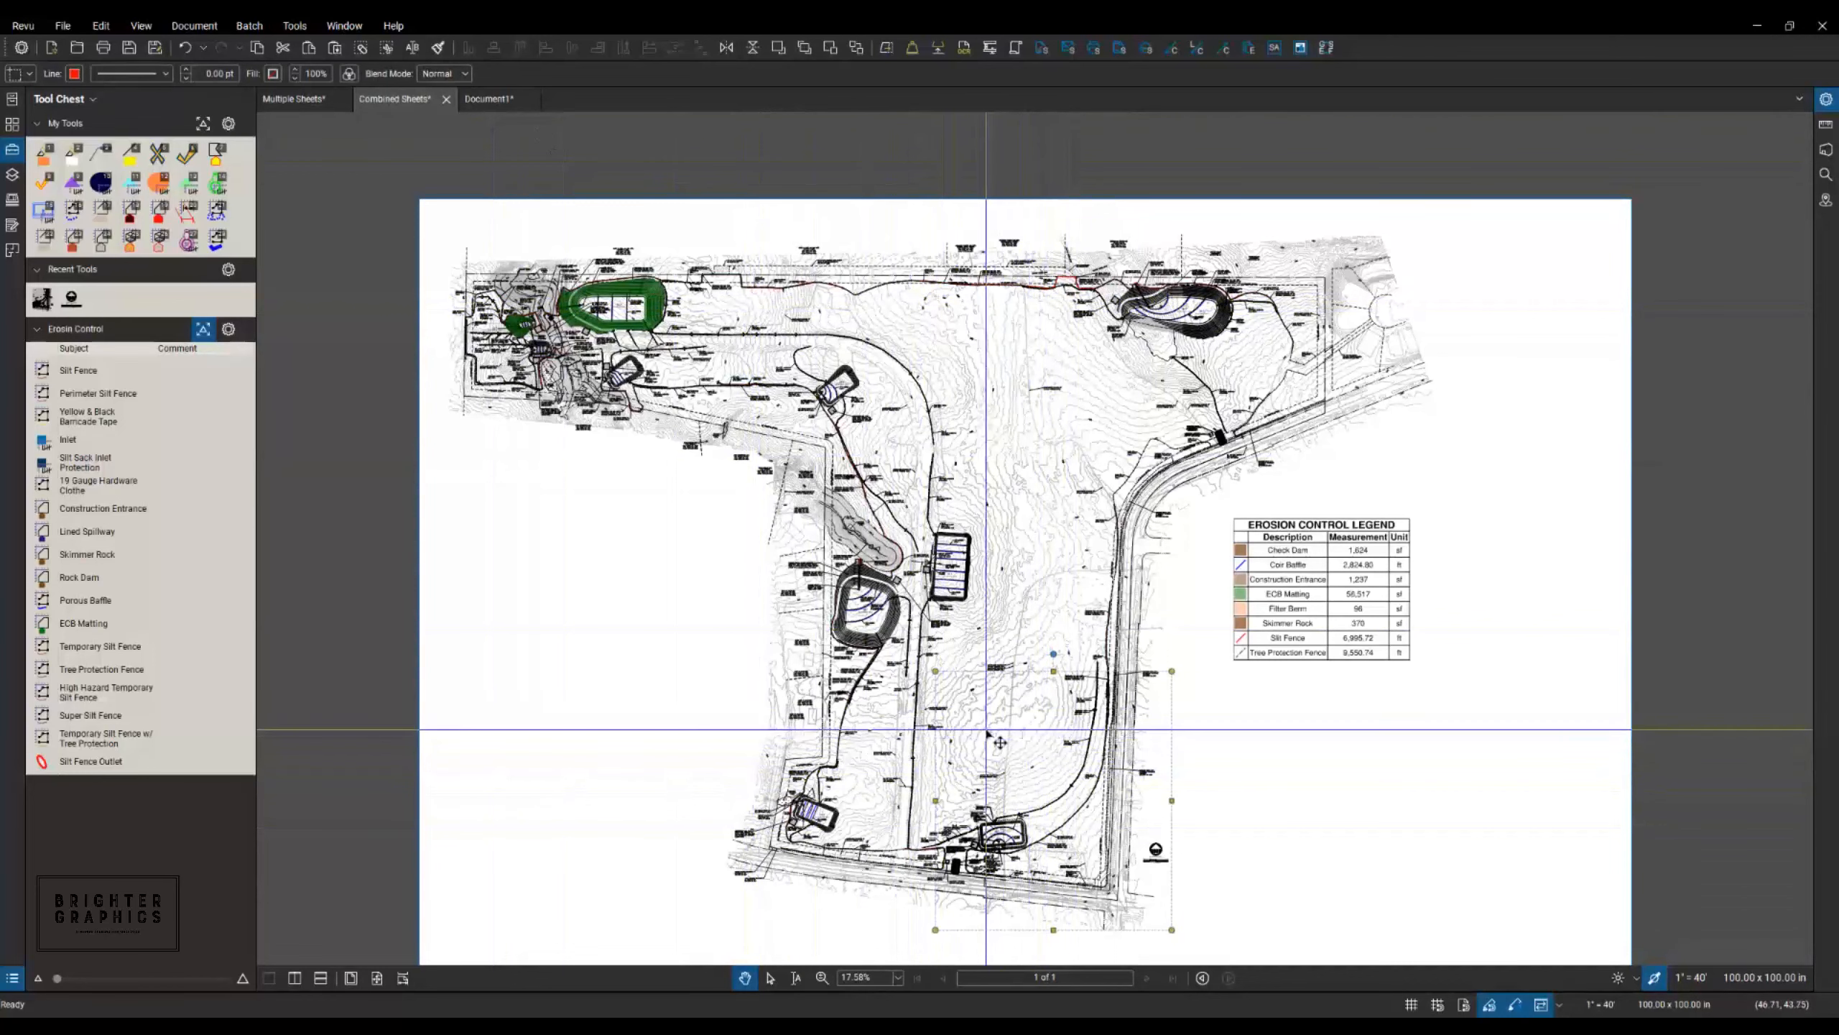
# Flatten the pasted C6.08A piece, glance at Document1, then return to Combined Sheets.
pyautogui.rightClick(998, 739)
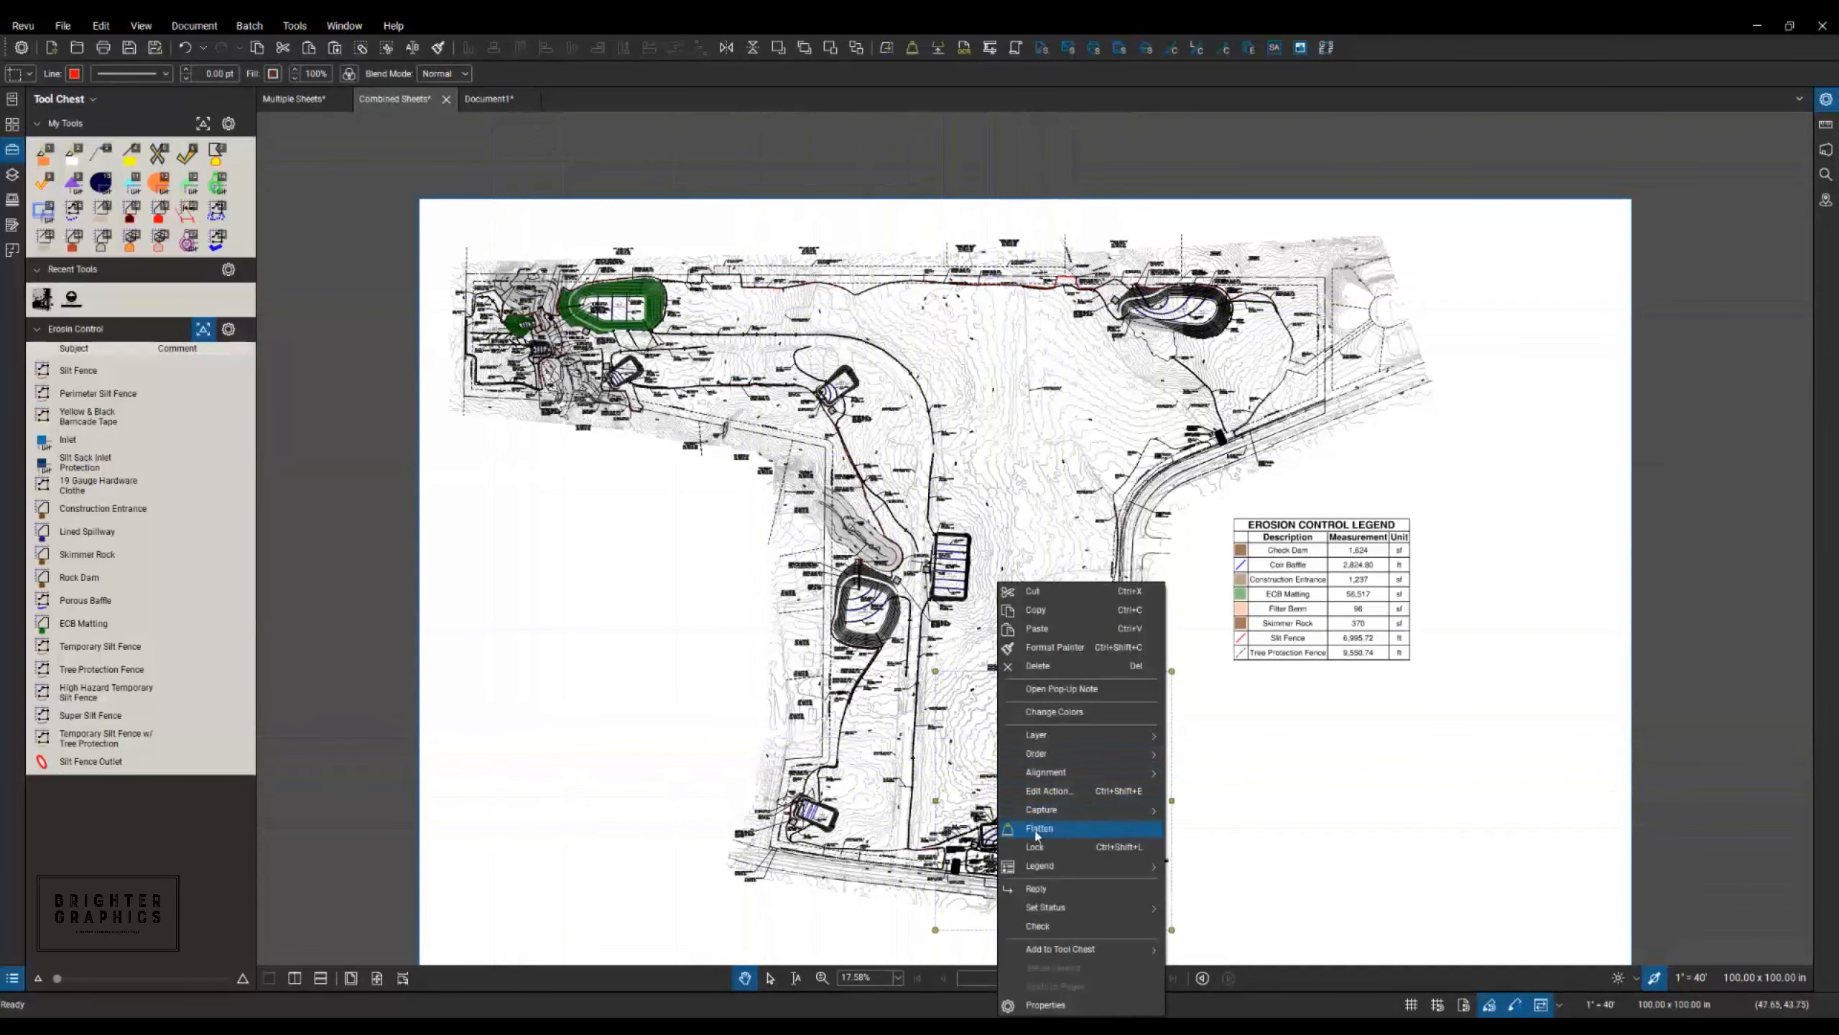
pyautogui.click(1040, 828)
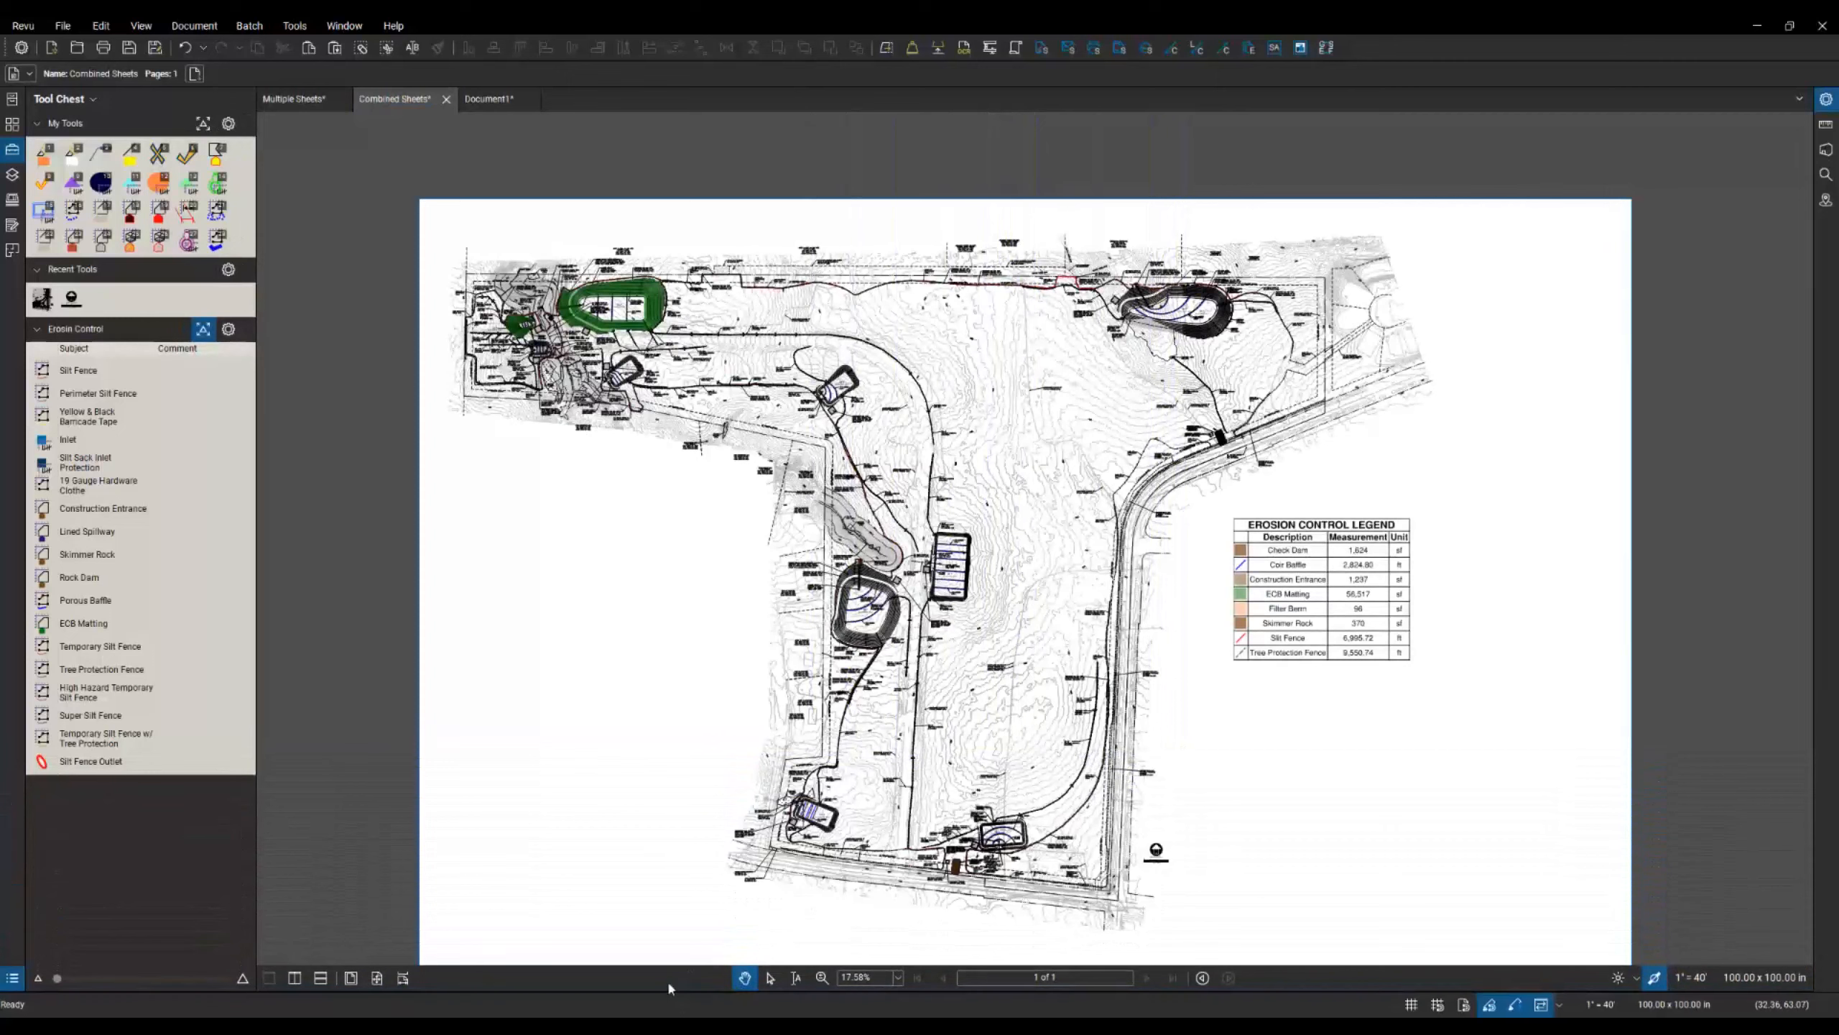
pyautogui.moveTo(686, 830)
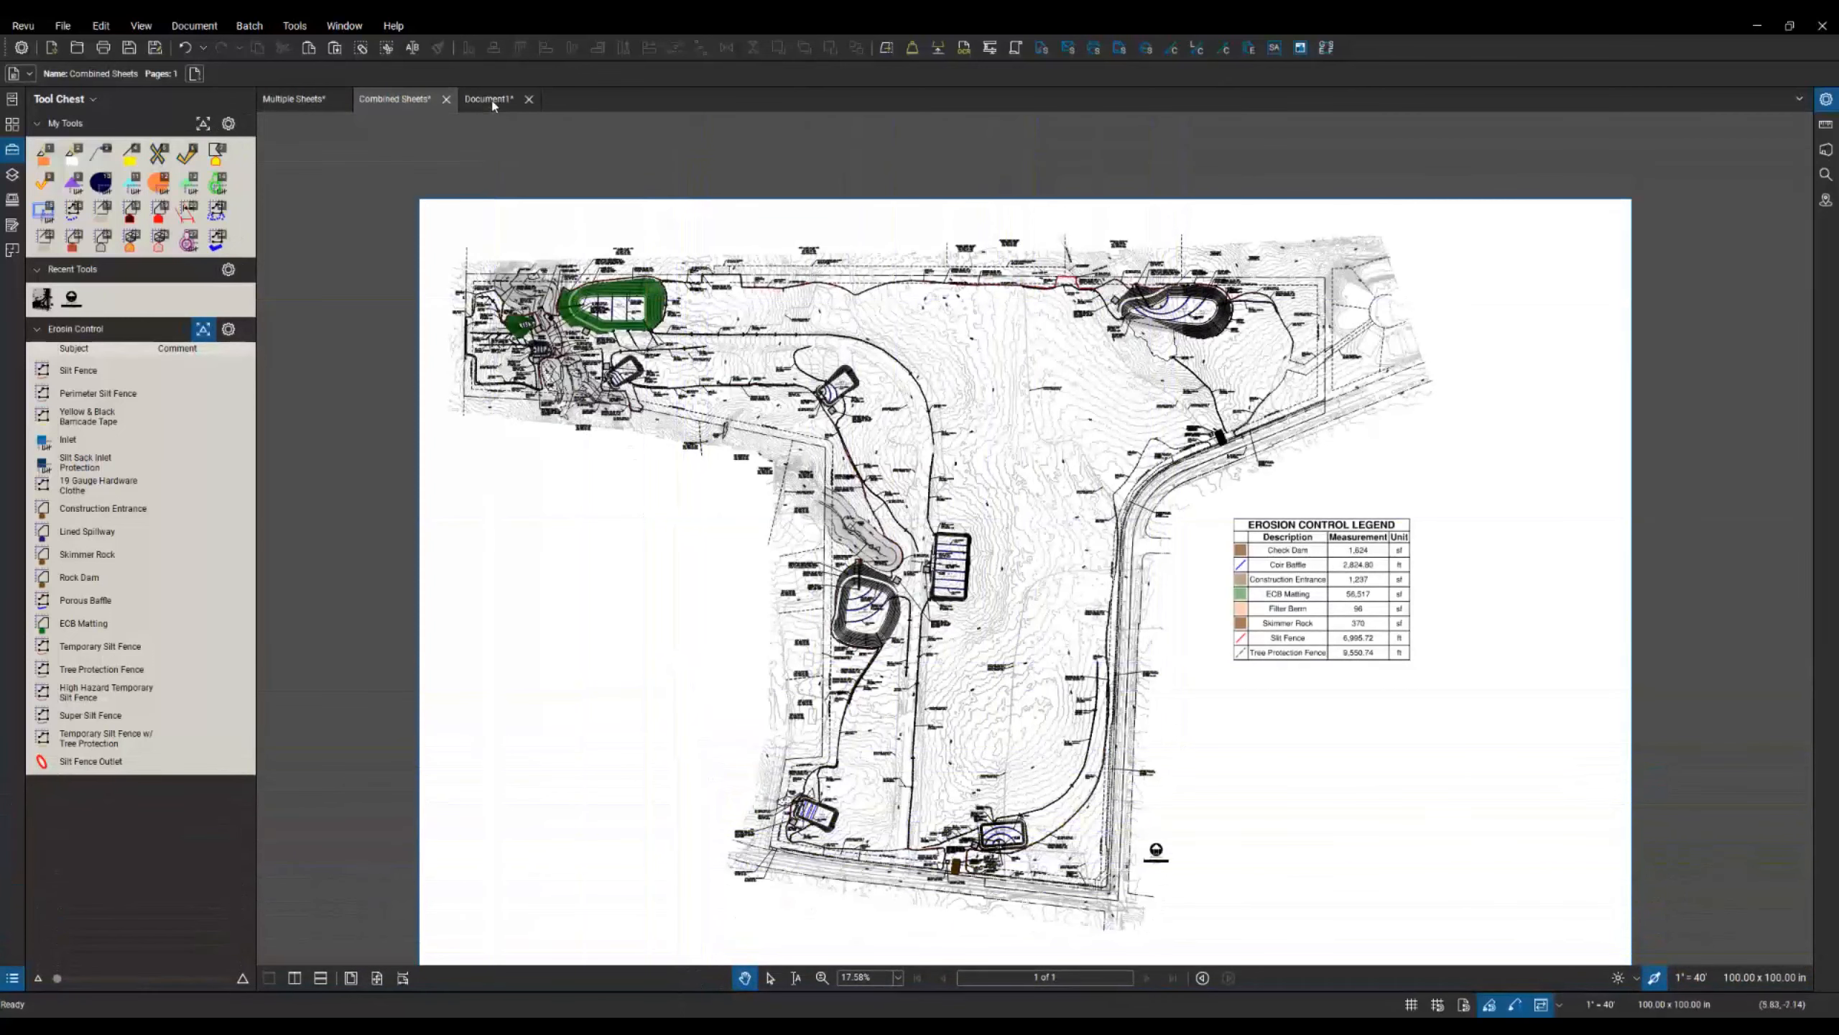
pyautogui.click(488, 99)
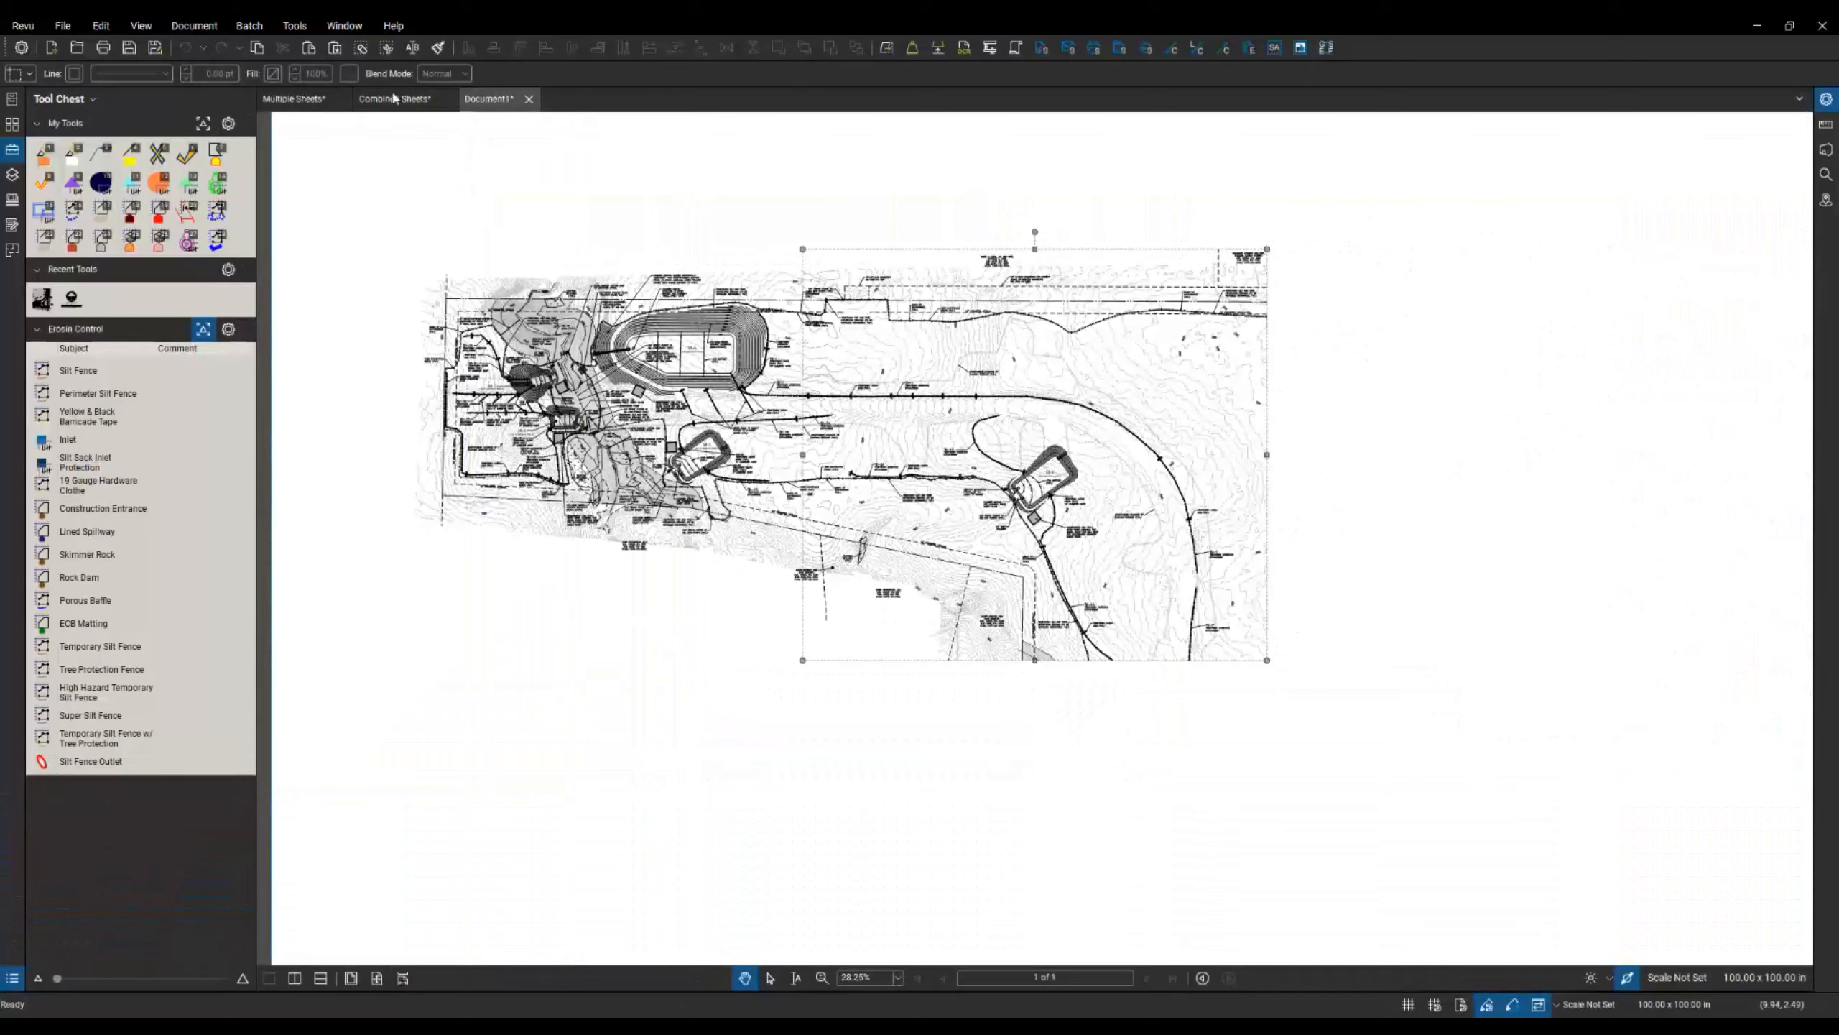
pyautogui.click(395, 98)
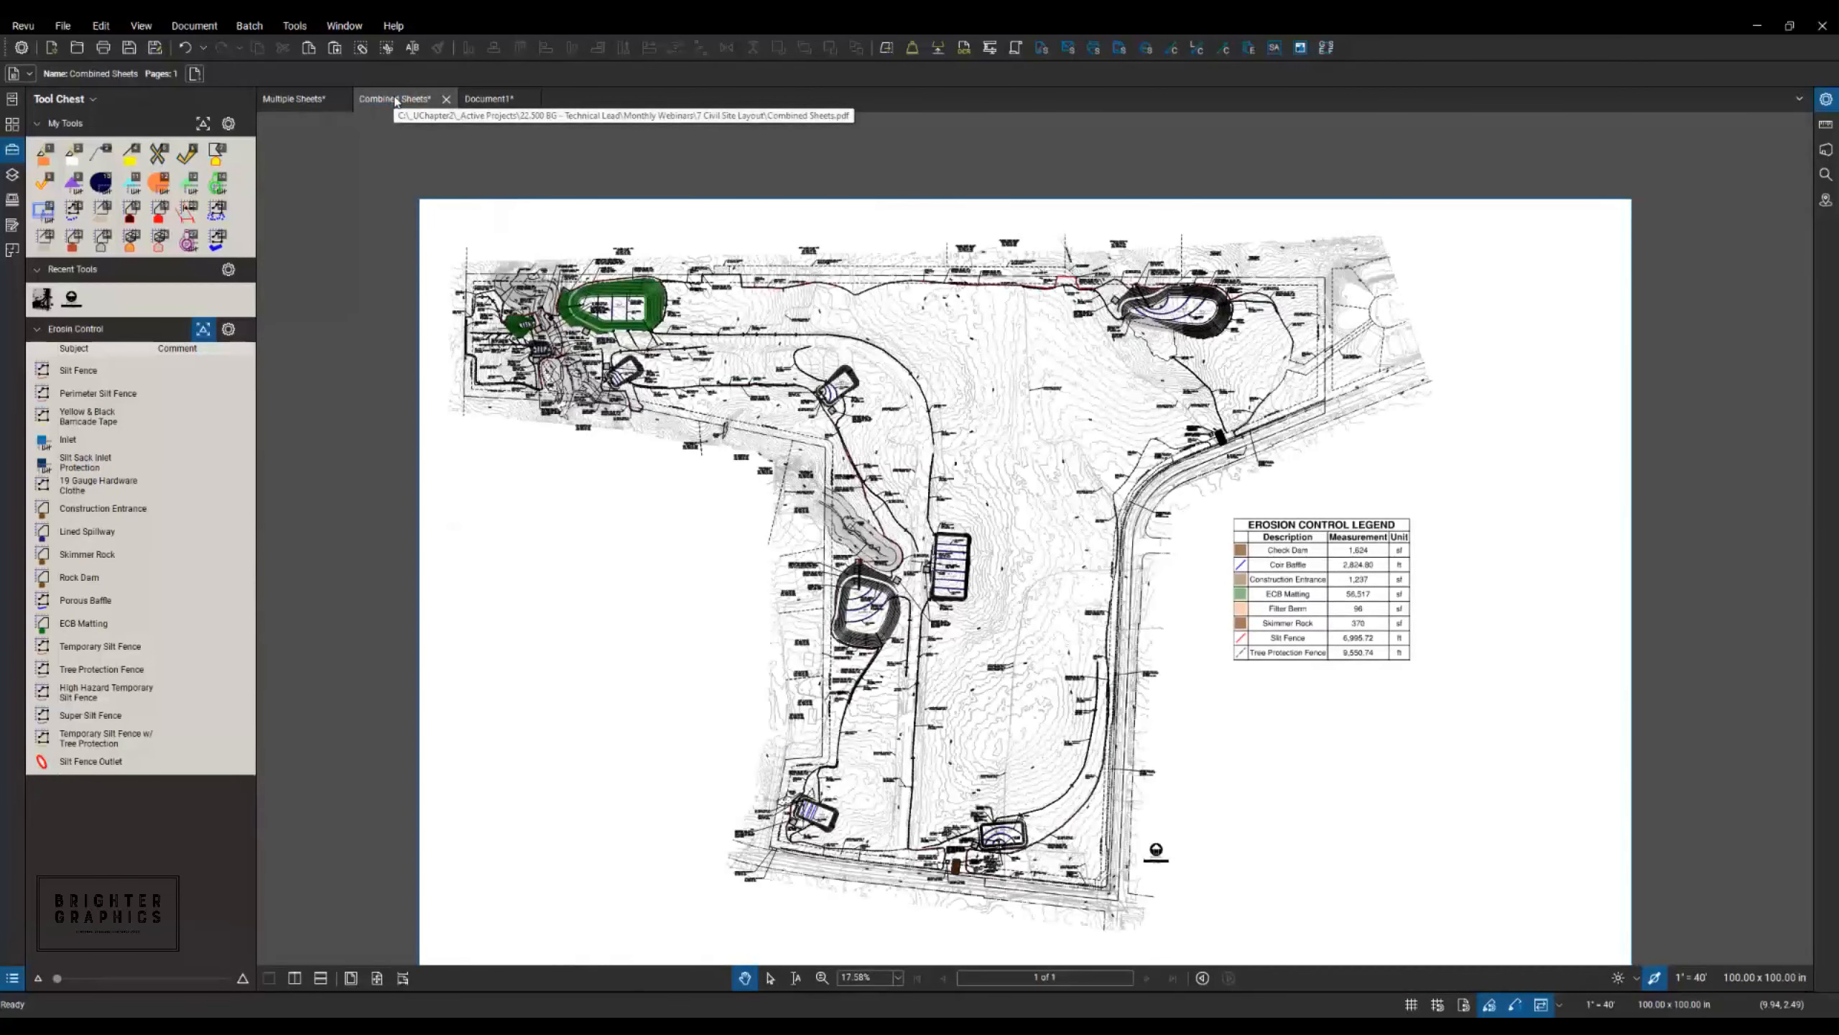
pyautogui.moveTo(666, 466)
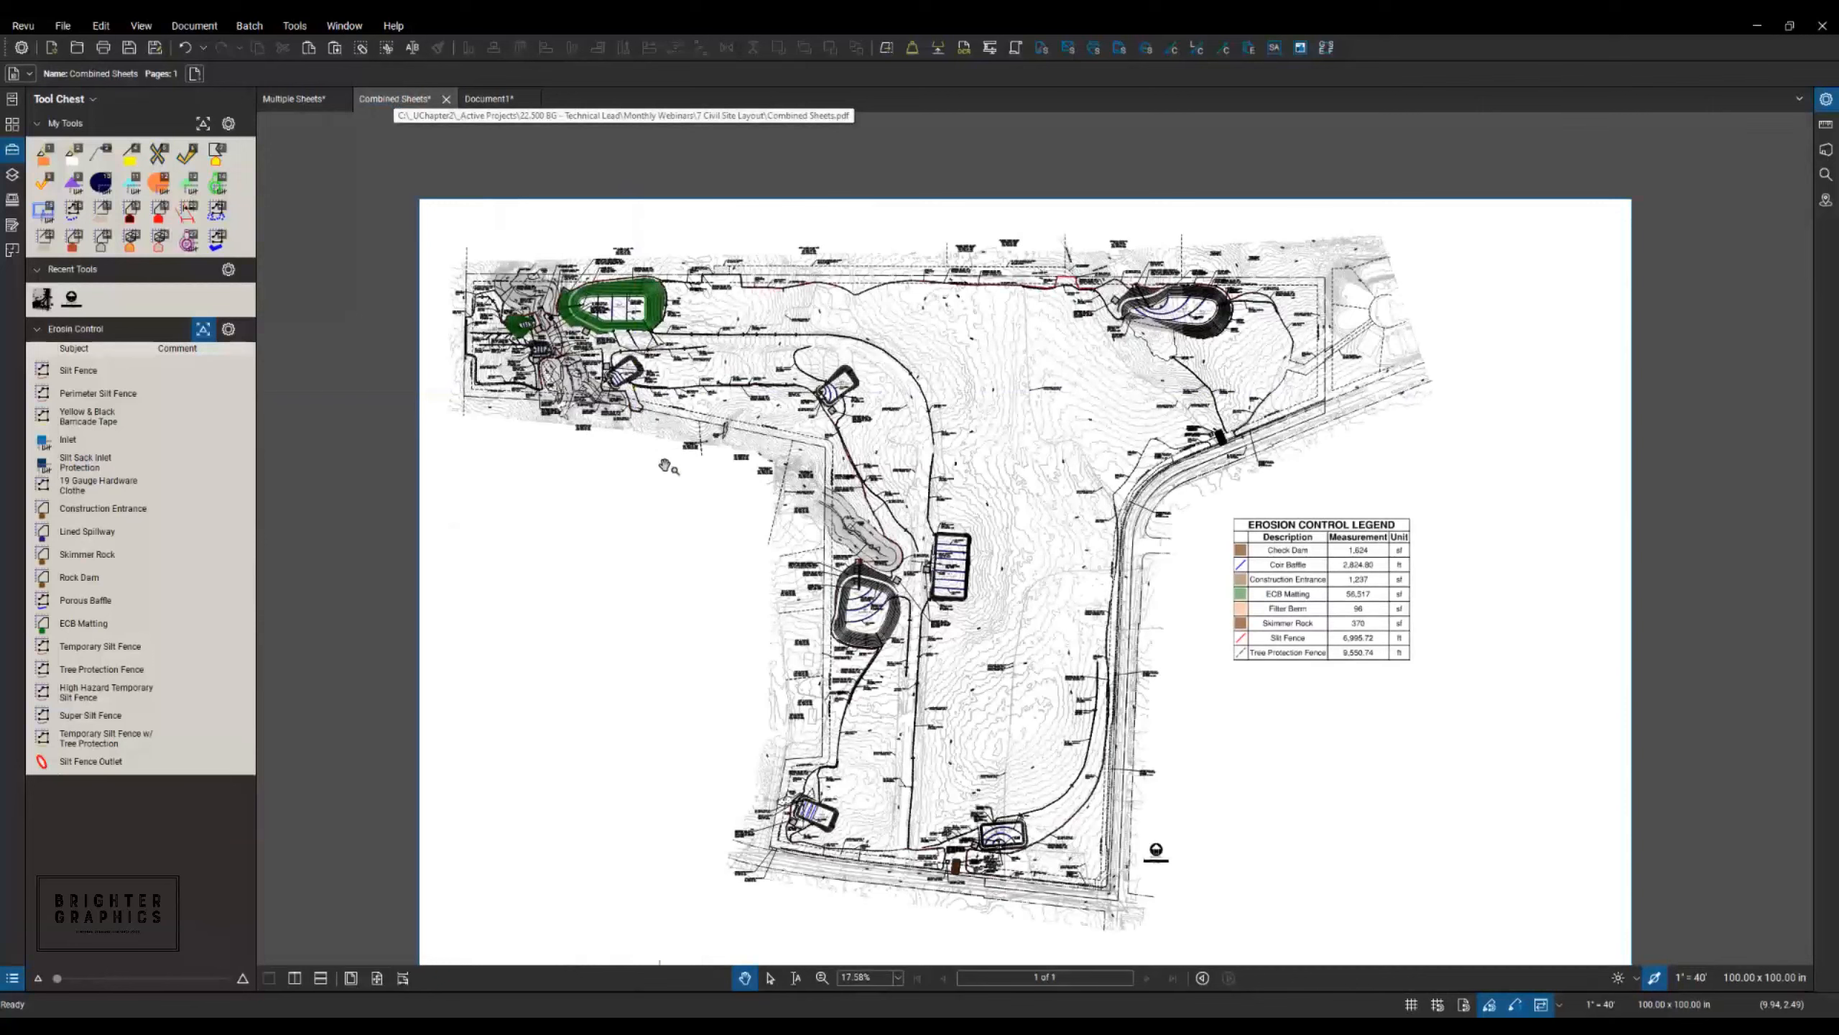
pyautogui.moveTo(671, 474)
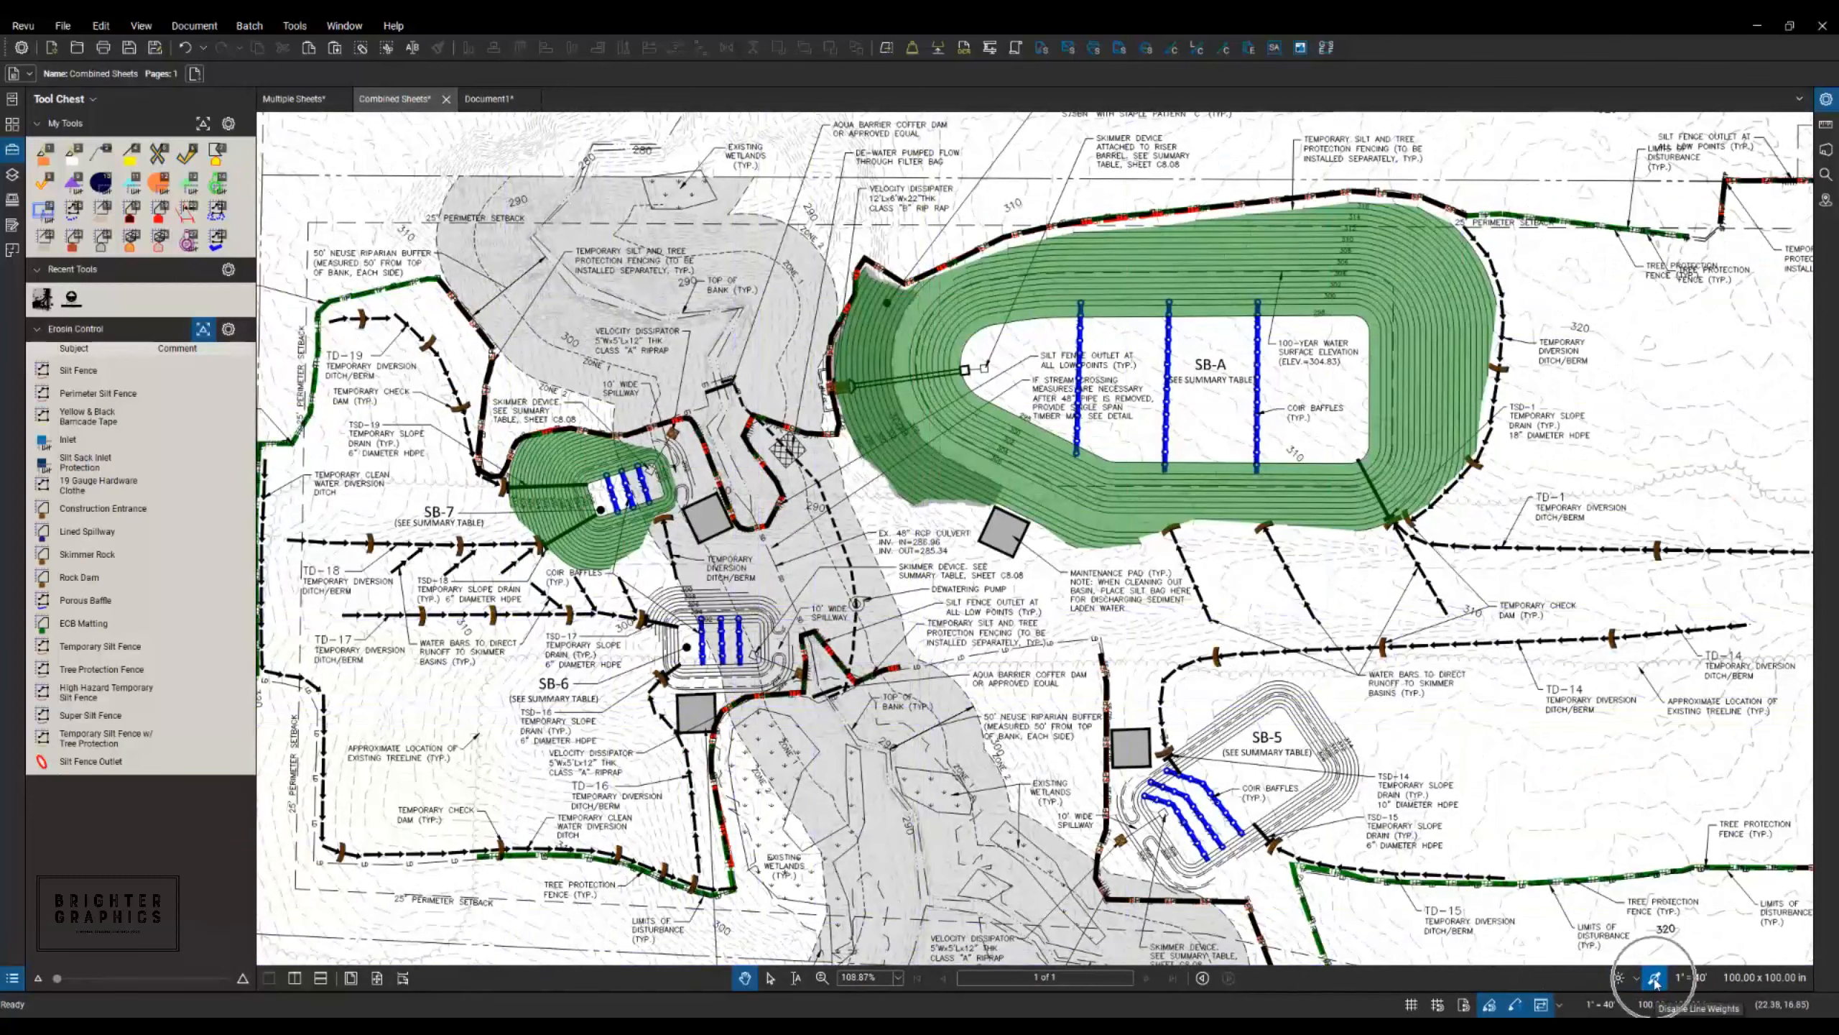
# Toggle the status-bar Line Weights display off and back on.
pyautogui.click(1655, 979)
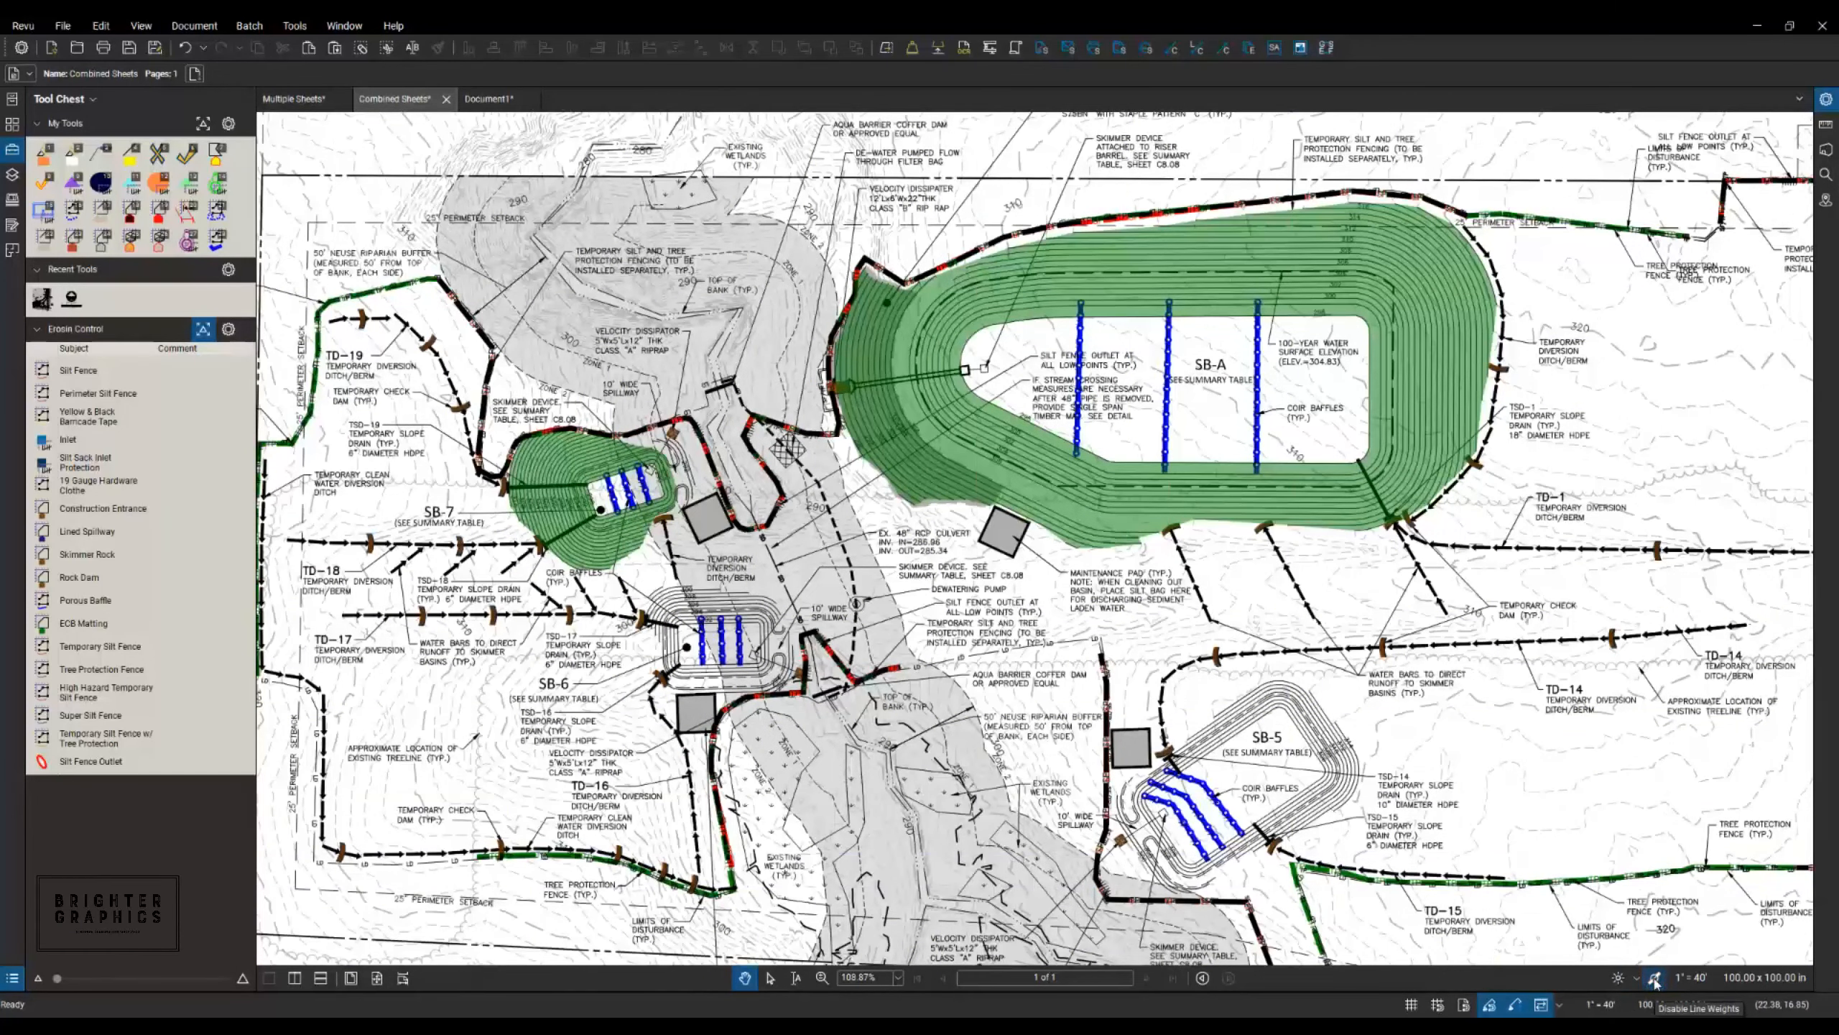
pyautogui.moveTo(405, 775)
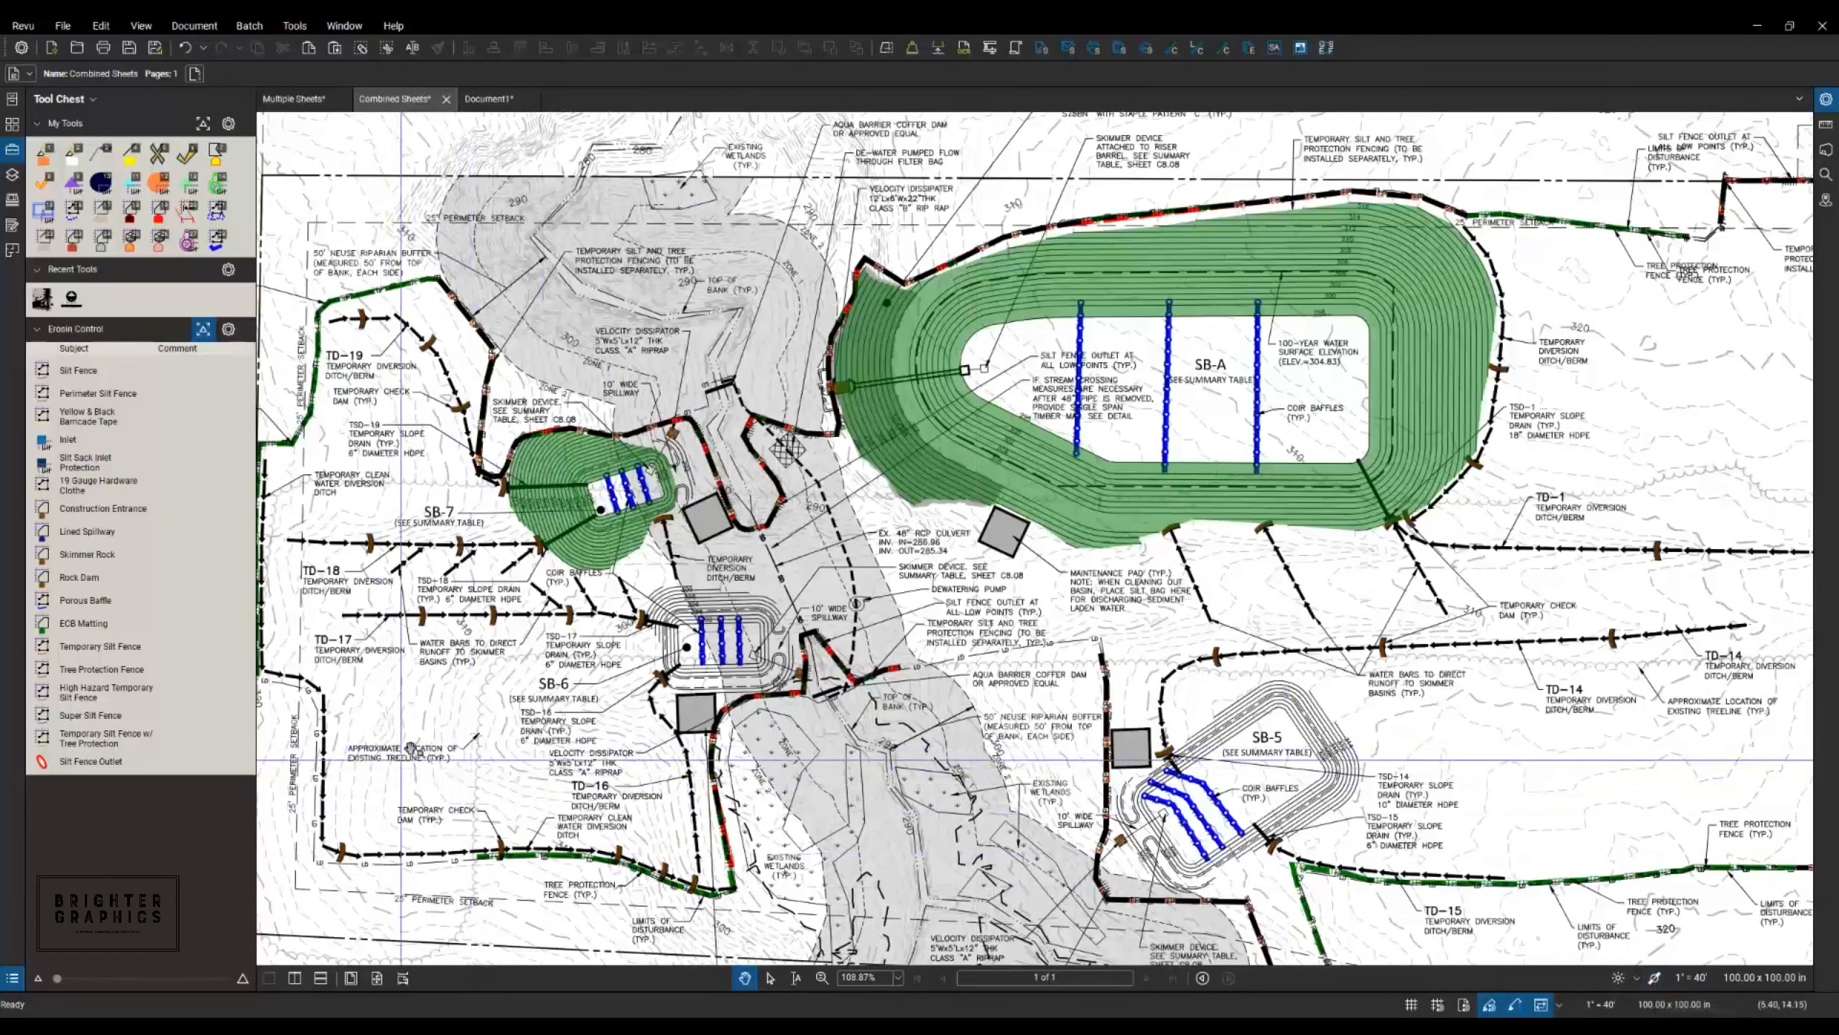
pyautogui.moveTo(417, 452)
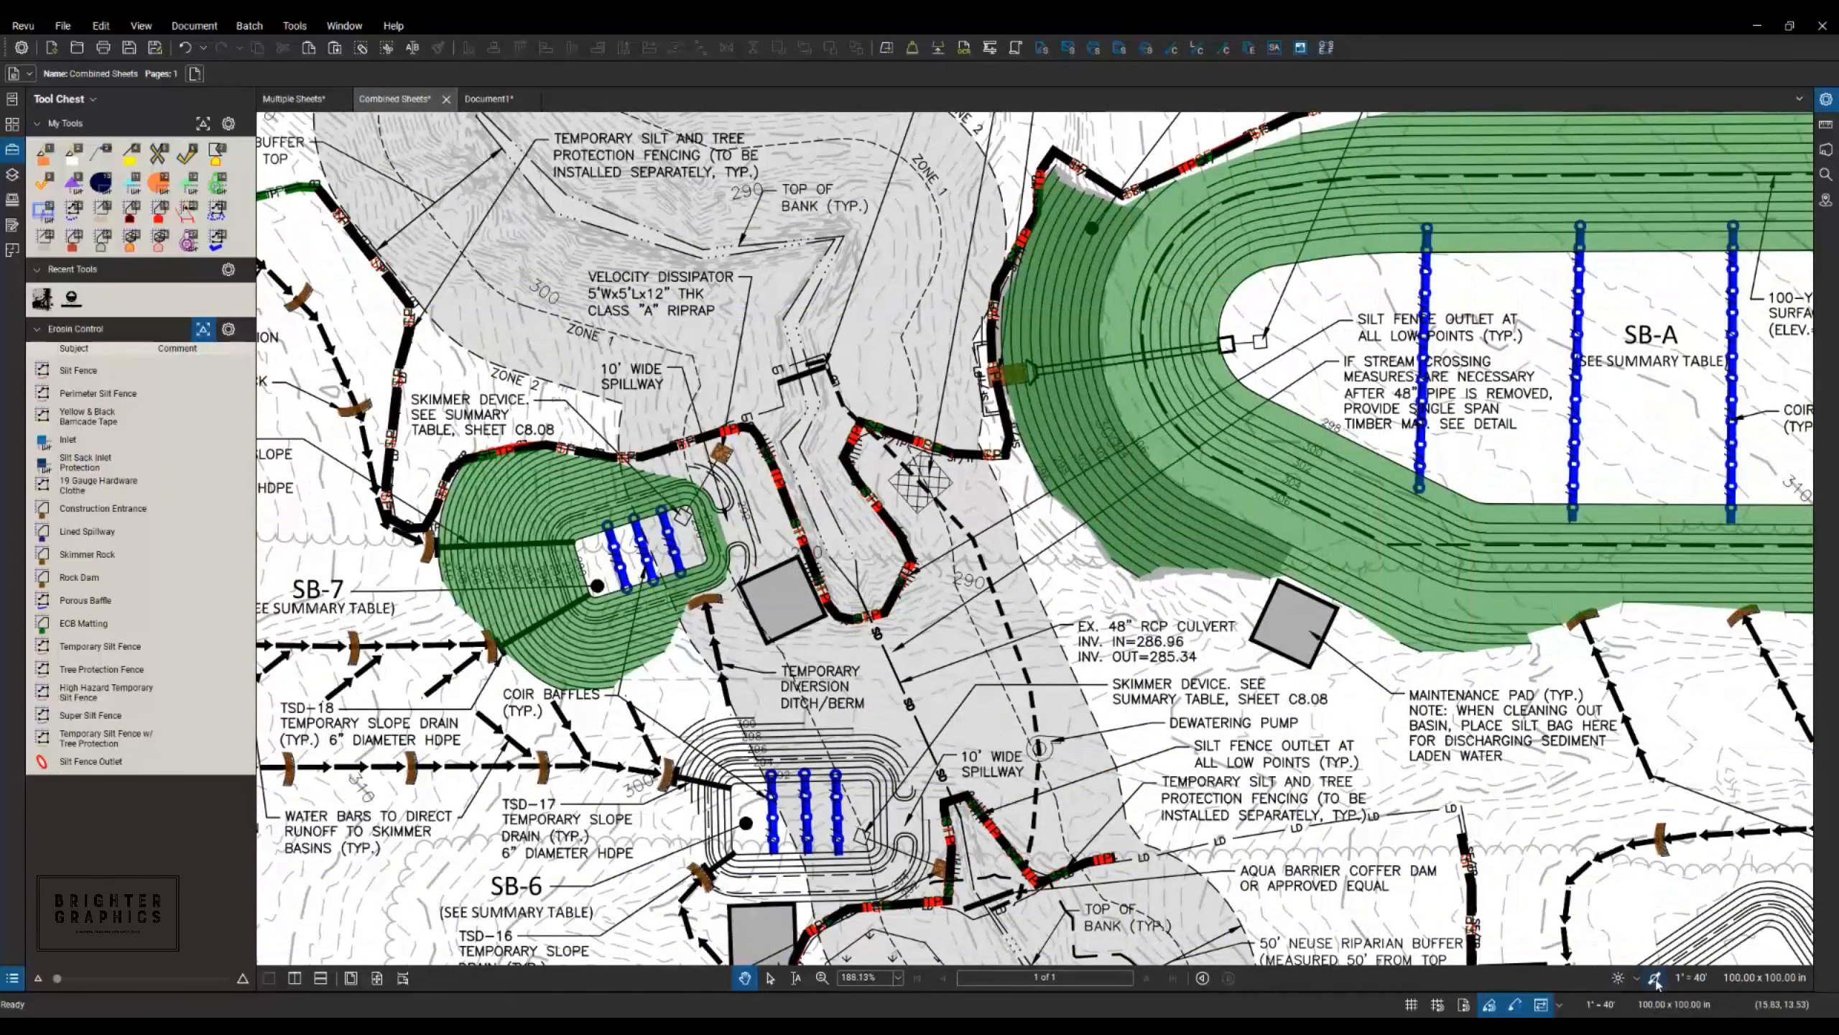
pyautogui.click(1655, 980)
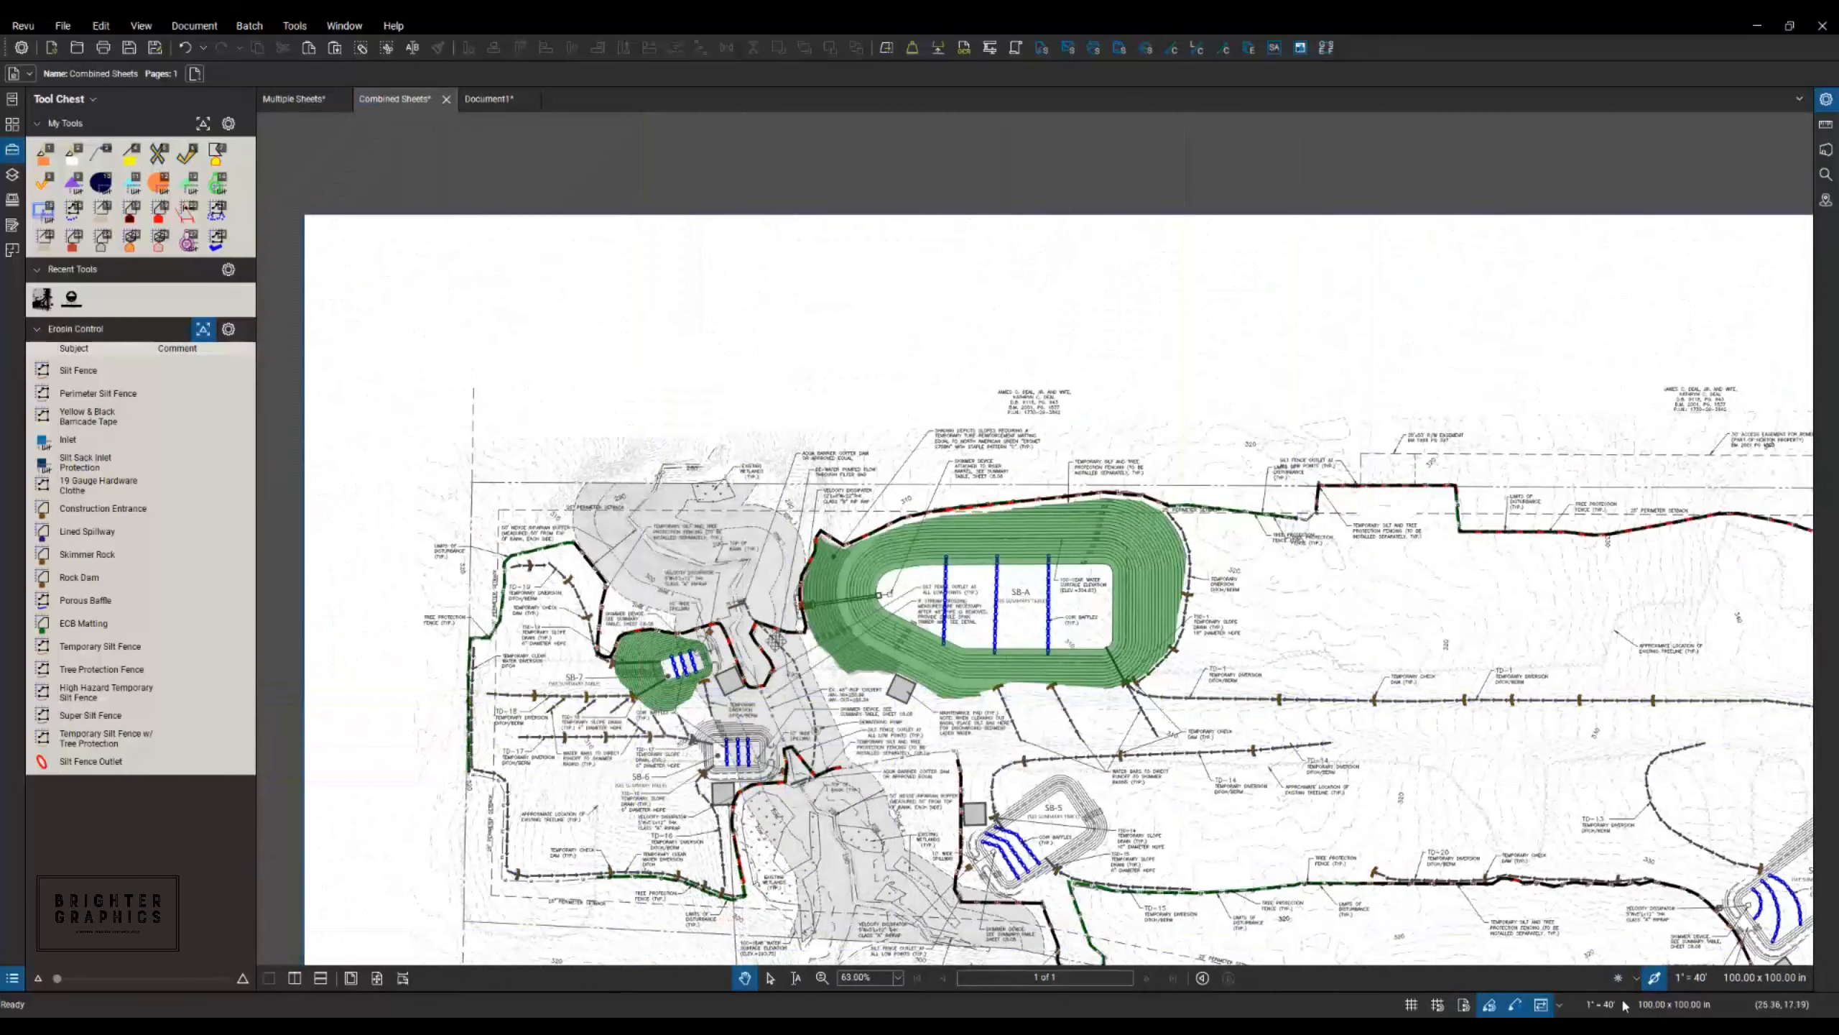
# Show the status-bar dimmer percentage list, currently at 70%.
pyautogui.click(1597, 1005)
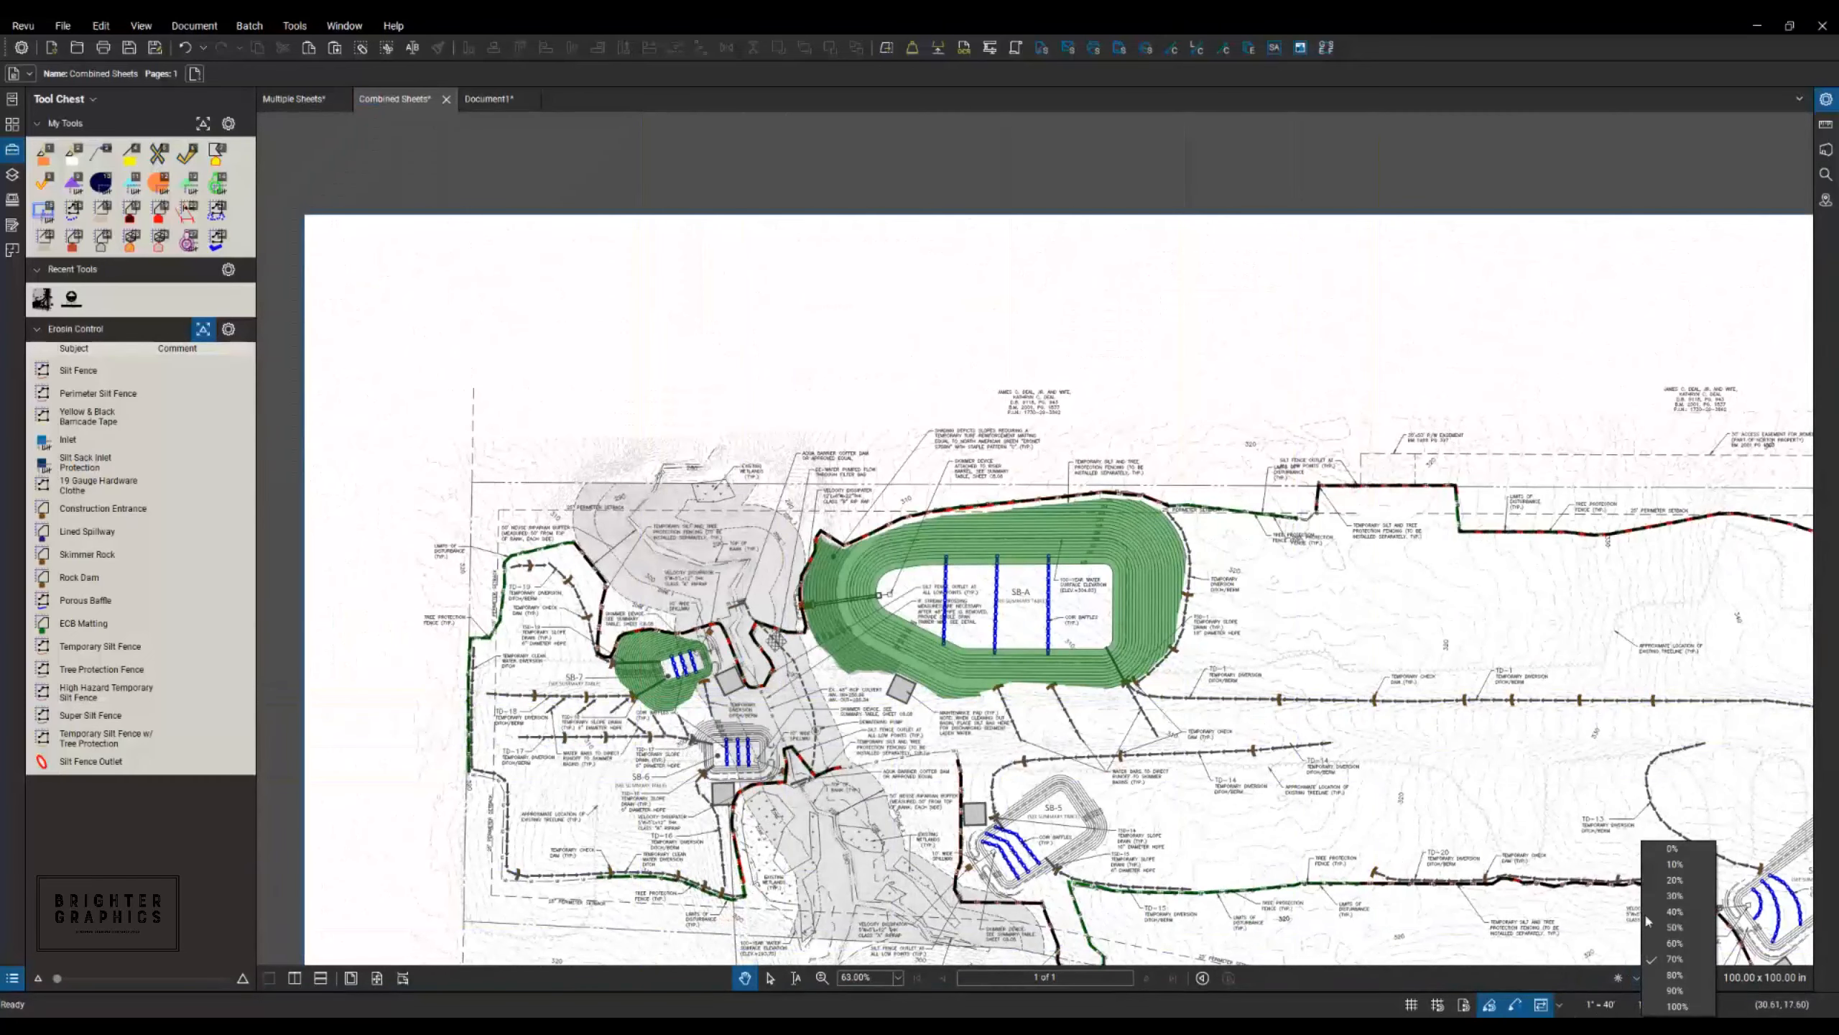